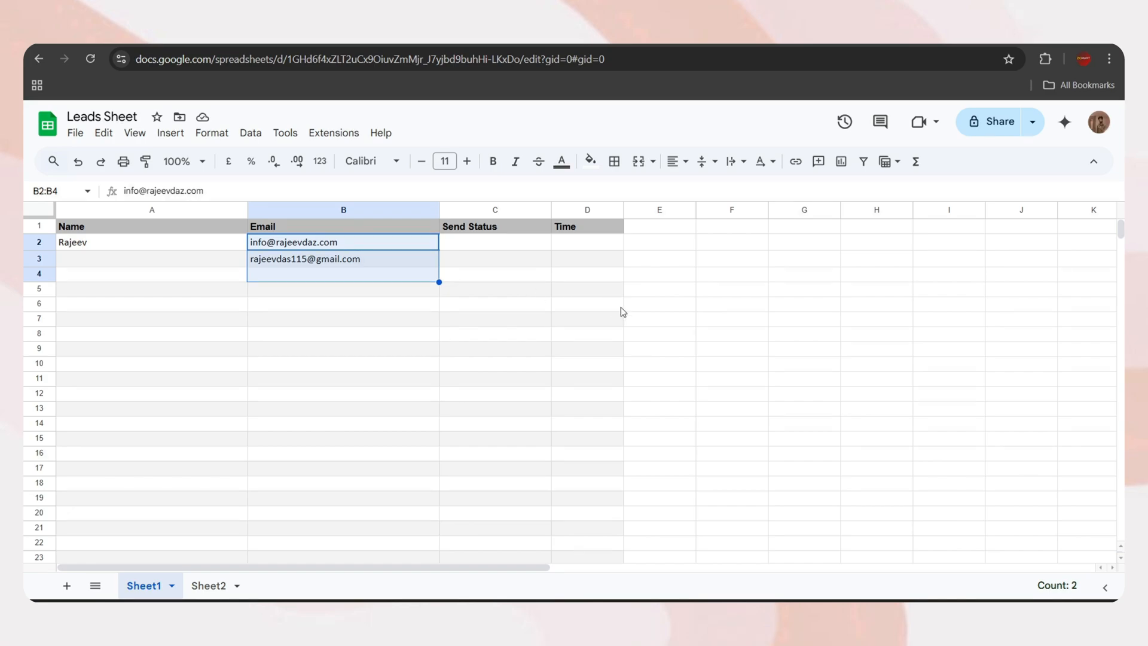
pyautogui.moveTo(625, 312)
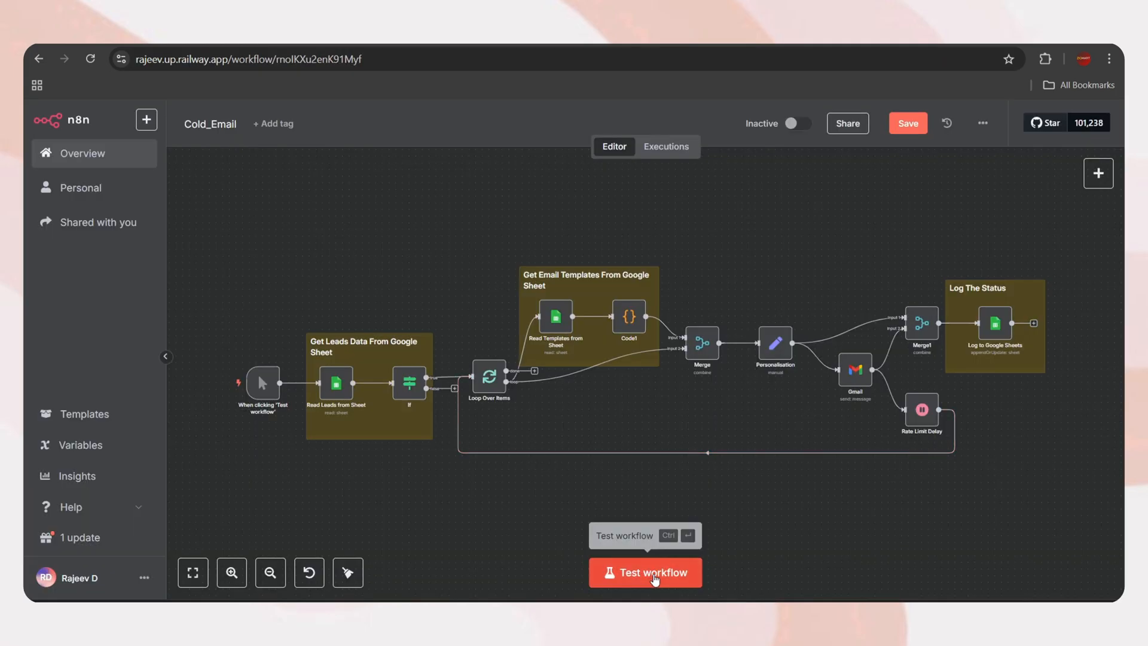
# Run the whole workflow once and inspect the logging and Gmail node outputs.
pyautogui.click(643, 571)
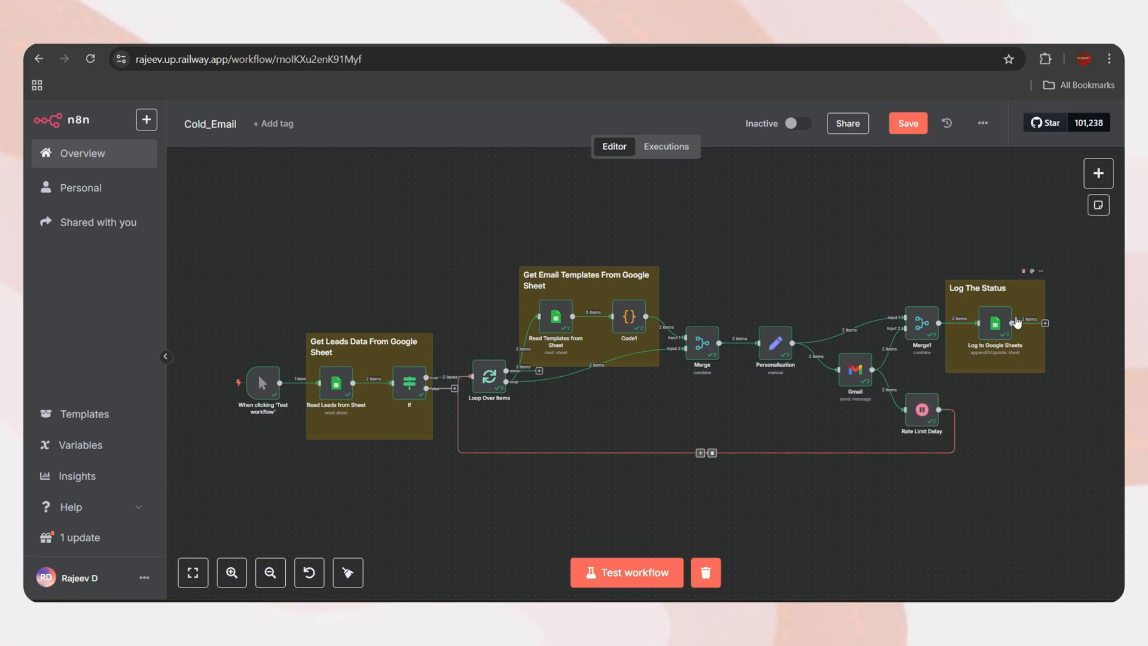
pyautogui.doubleClick(993, 324)
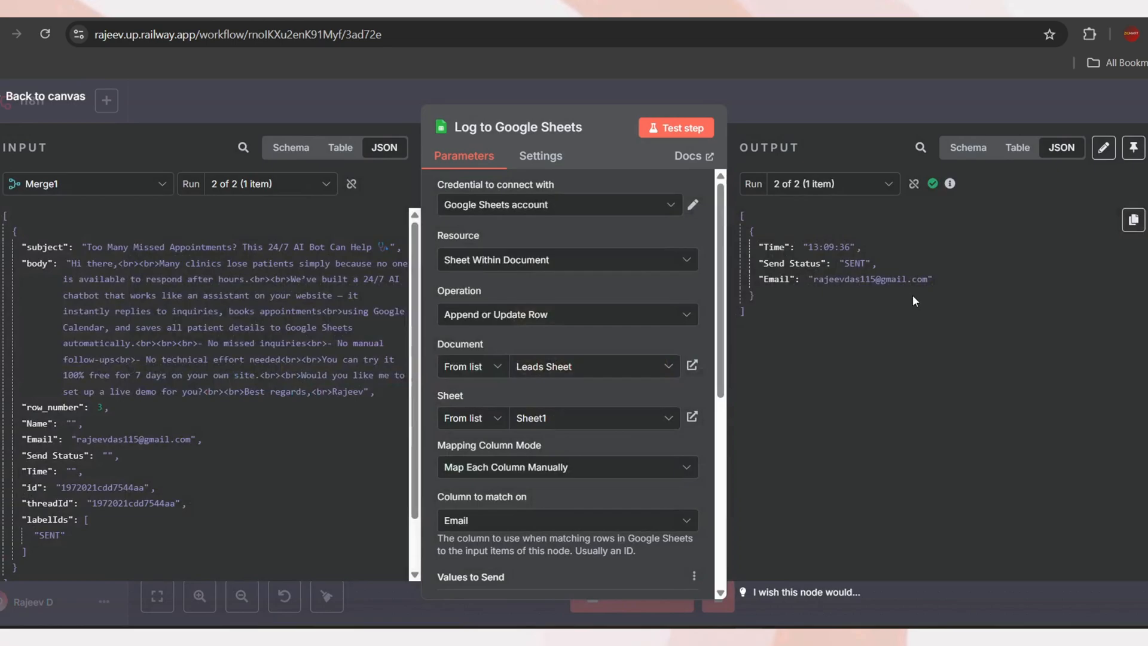
pyautogui.doubleClick(852, 263)
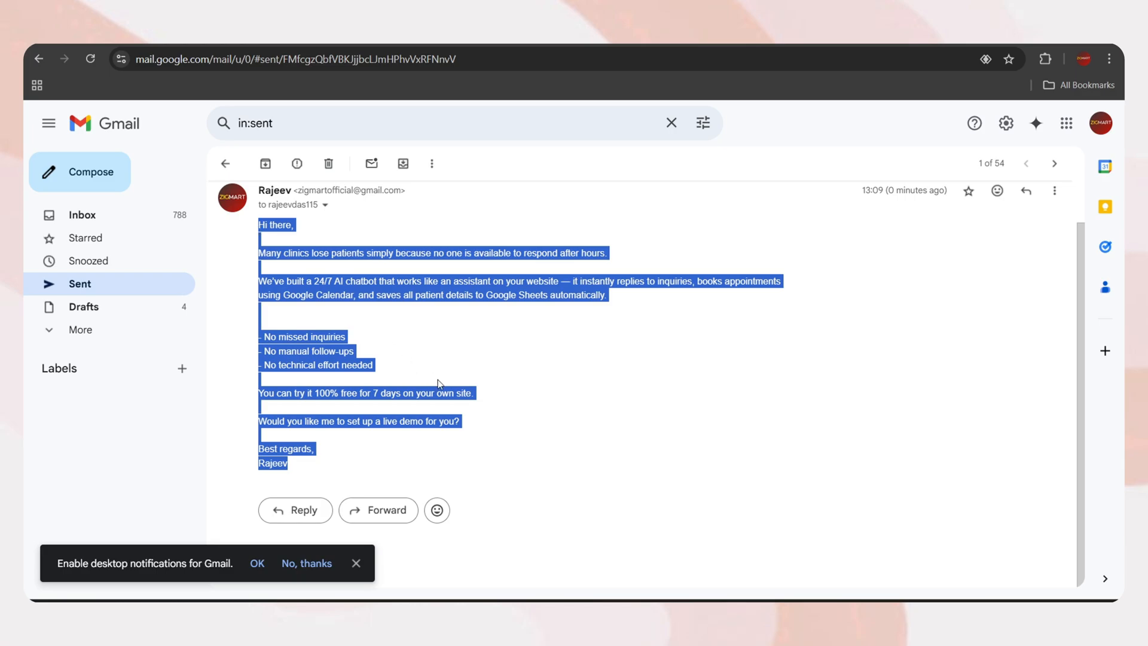
pyautogui.click(437, 383)
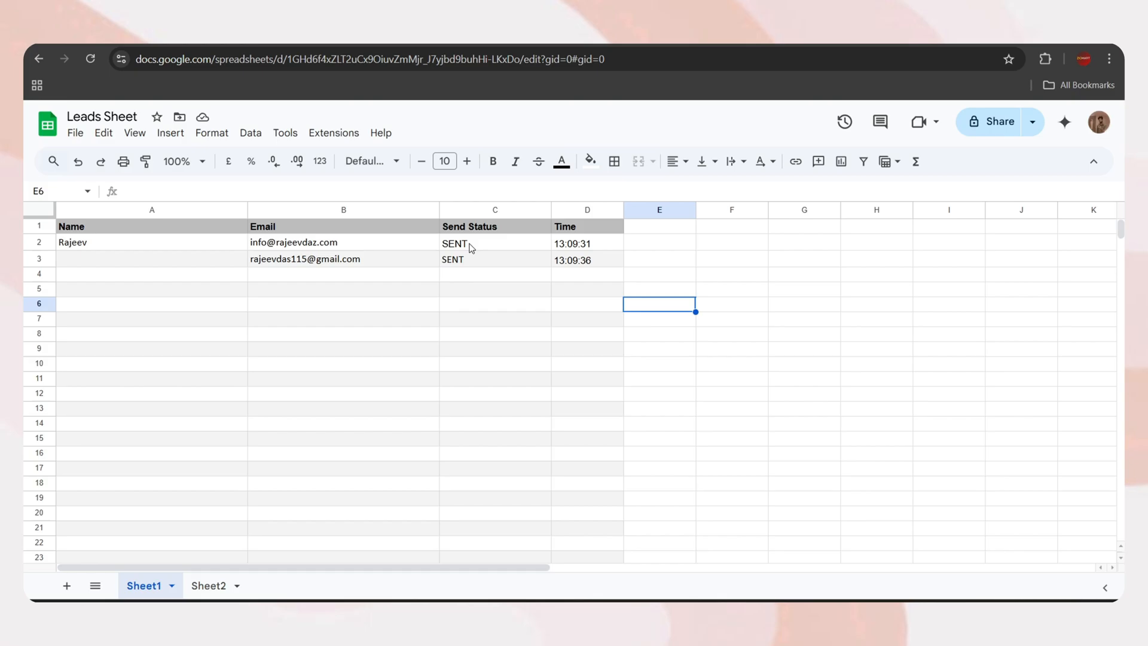
pyautogui.click(657, 318)
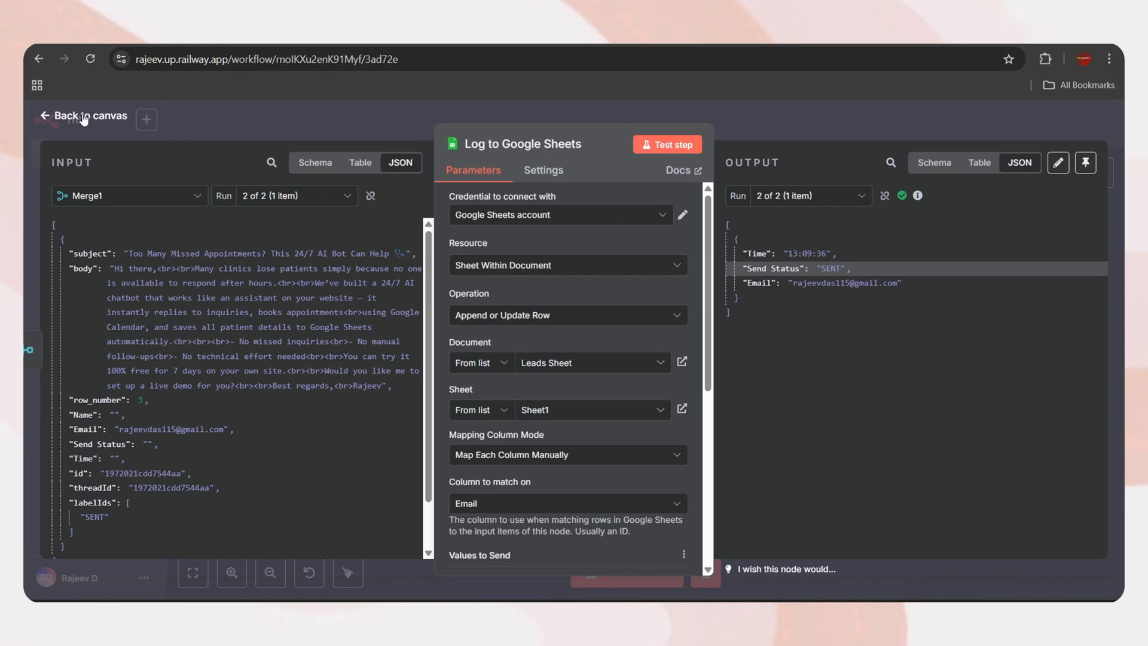
# Return to the canvas and save the Cold_Email workflow.
pyautogui.click(83, 116)
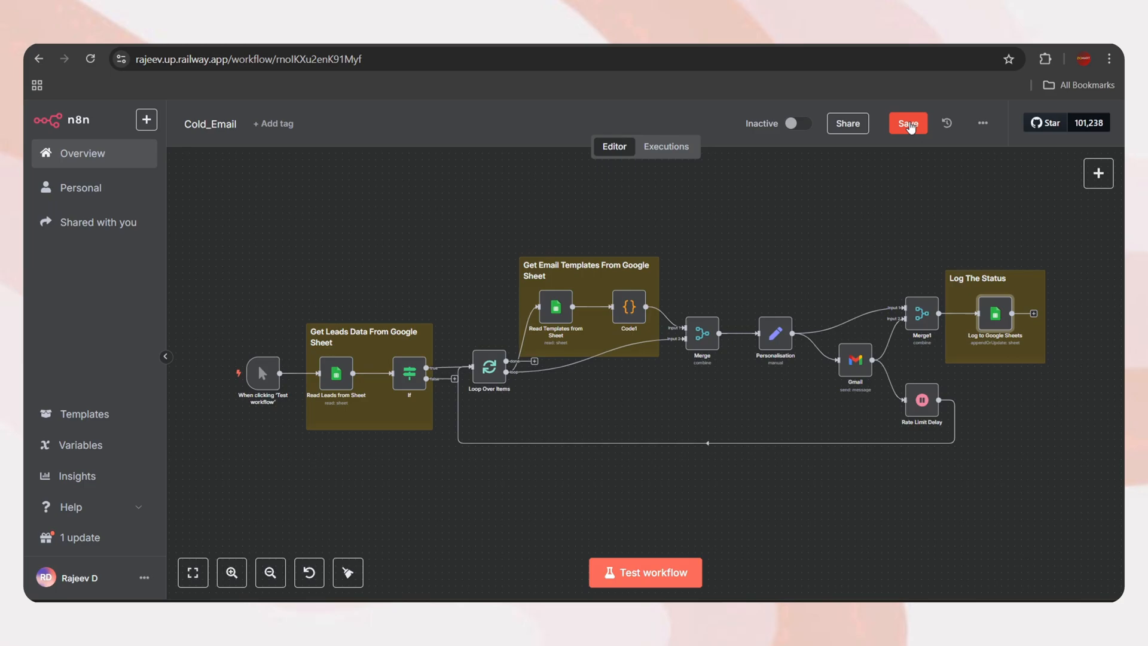
pyautogui.click(907, 122)
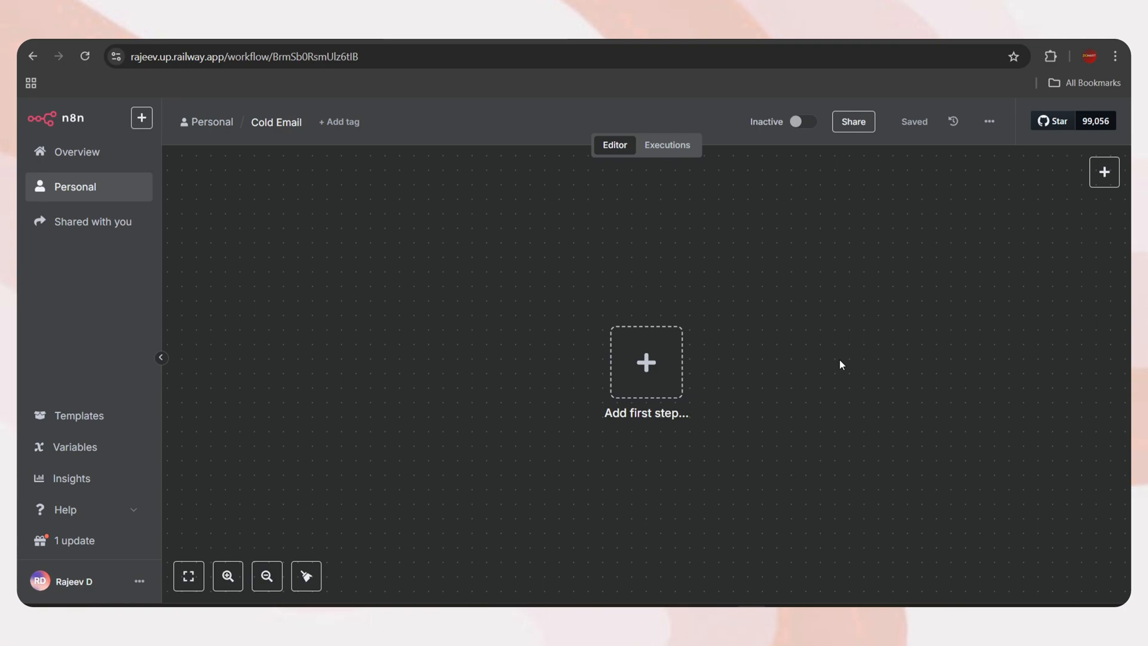
pyautogui.moveTo(886, 347)
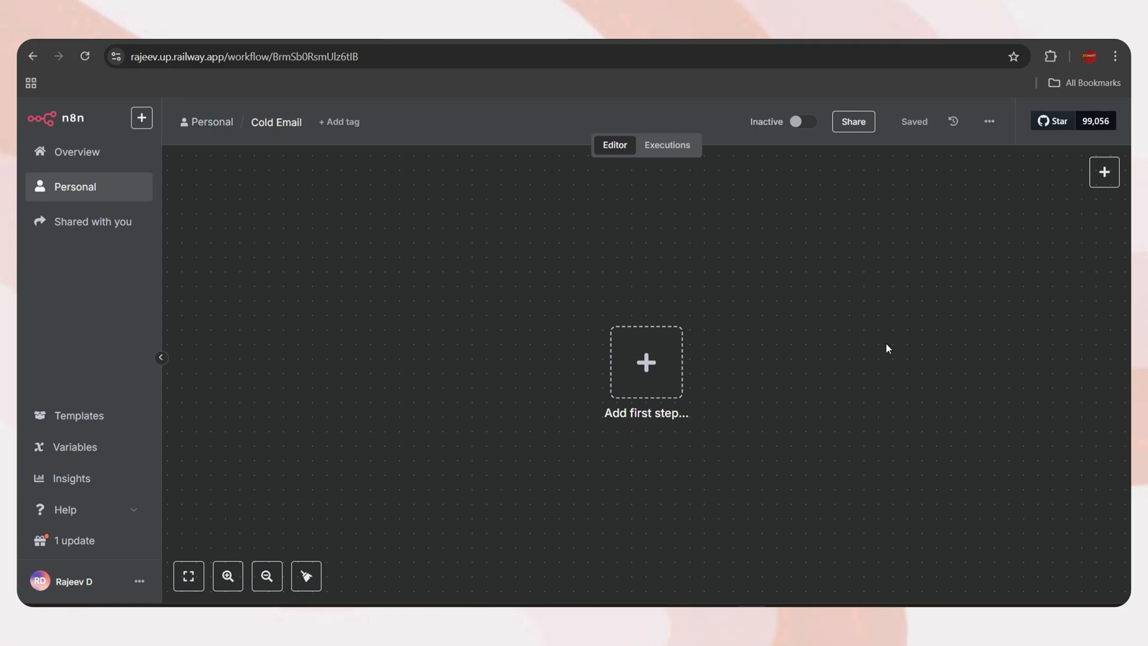
pyautogui.moveTo(885, 373)
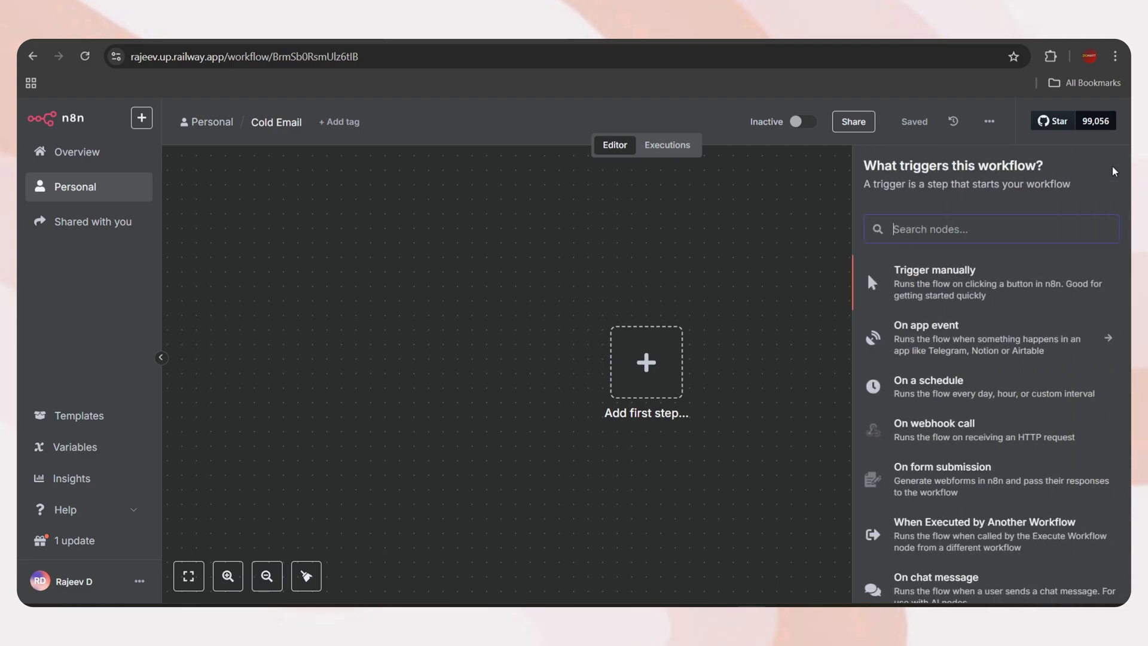
# Start the workflow with a manual trigger placed at the left of the canvas.
pyautogui.click(934, 269)
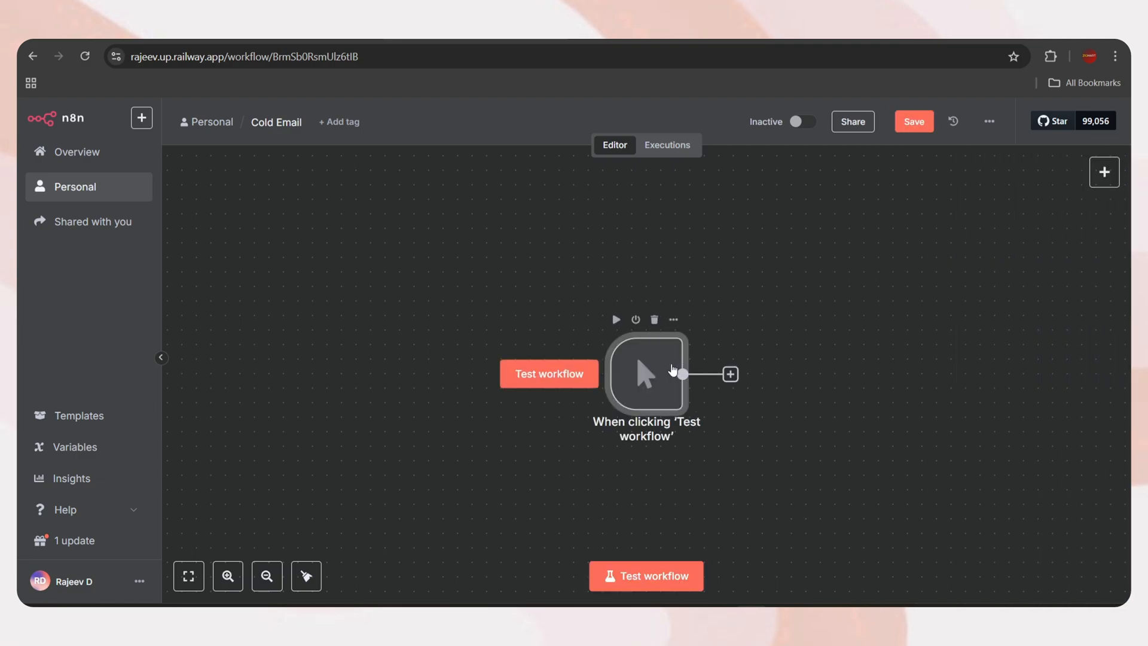
pyautogui.moveTo(645, 373); pyautogui.dragTo(487, 359)
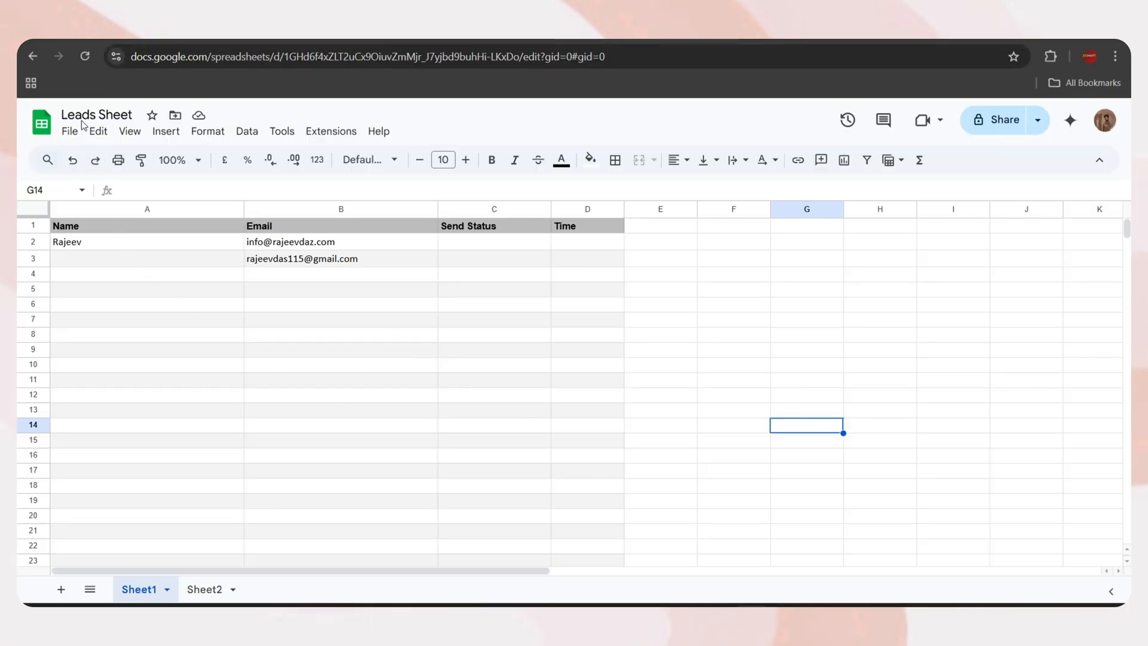
pyautogui.moveTo(195, 370)
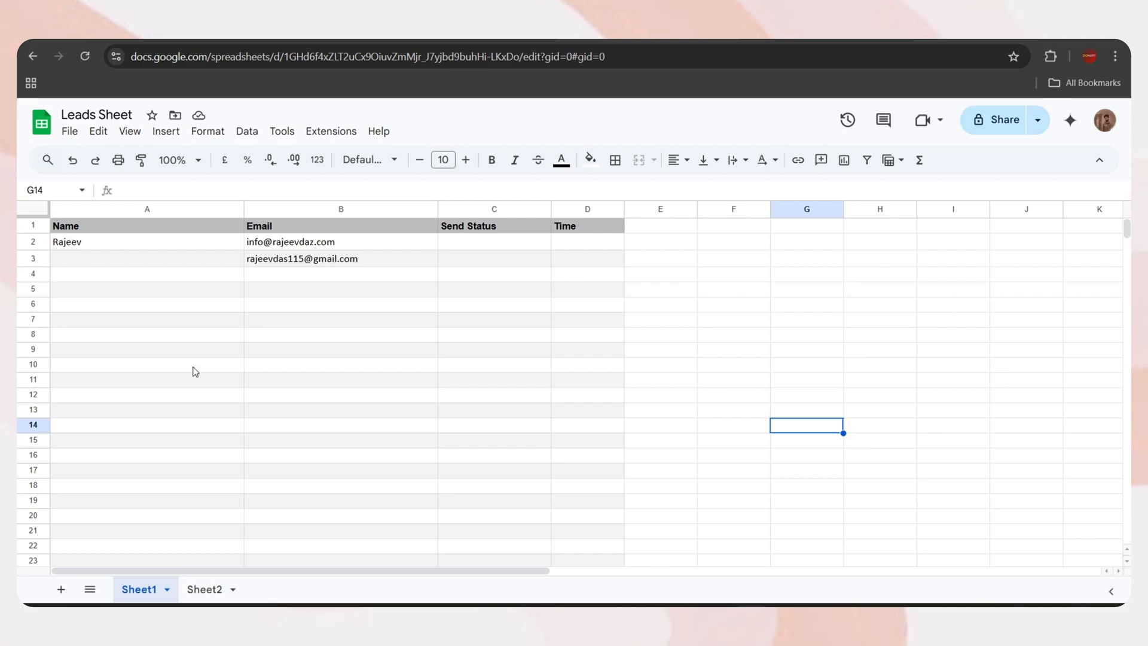
pyautogui.moveTo(280, 230)
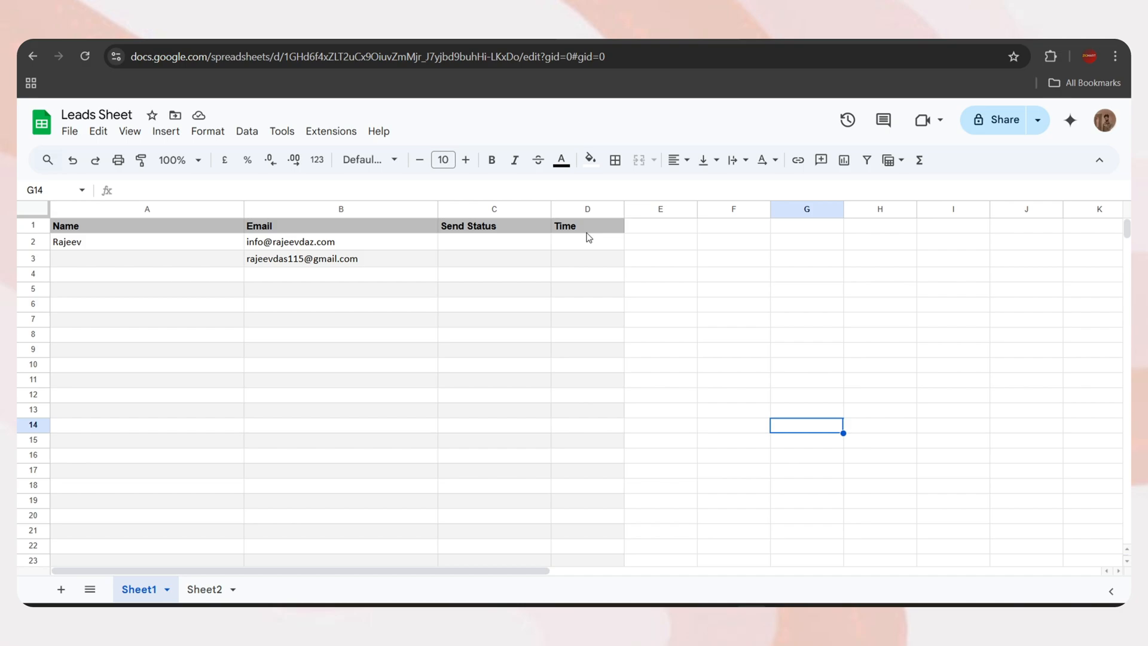
pyautogui.moveTo(124, 251)
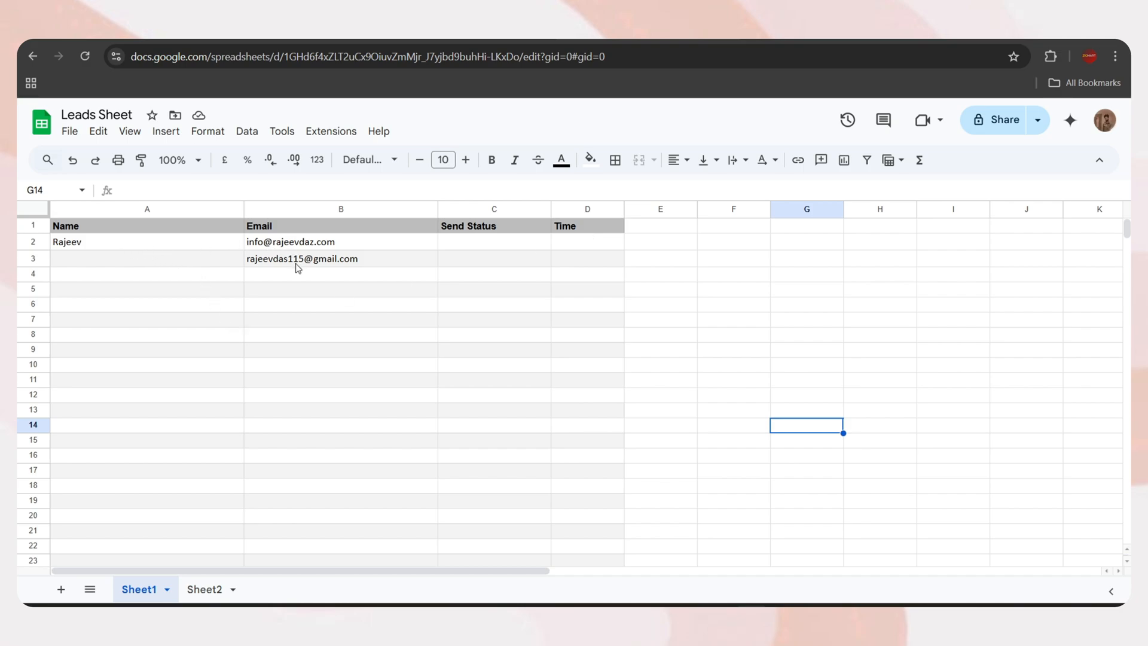
pyautogui.moveTo(90, 252)
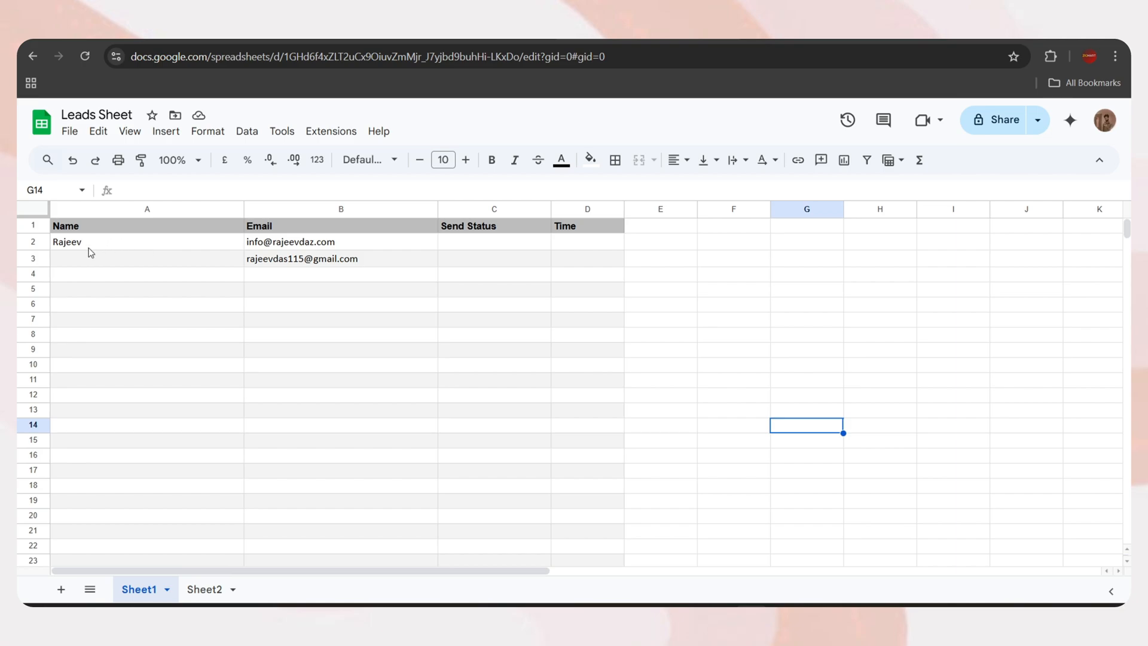
pyautogui.moveTo(128, 267)
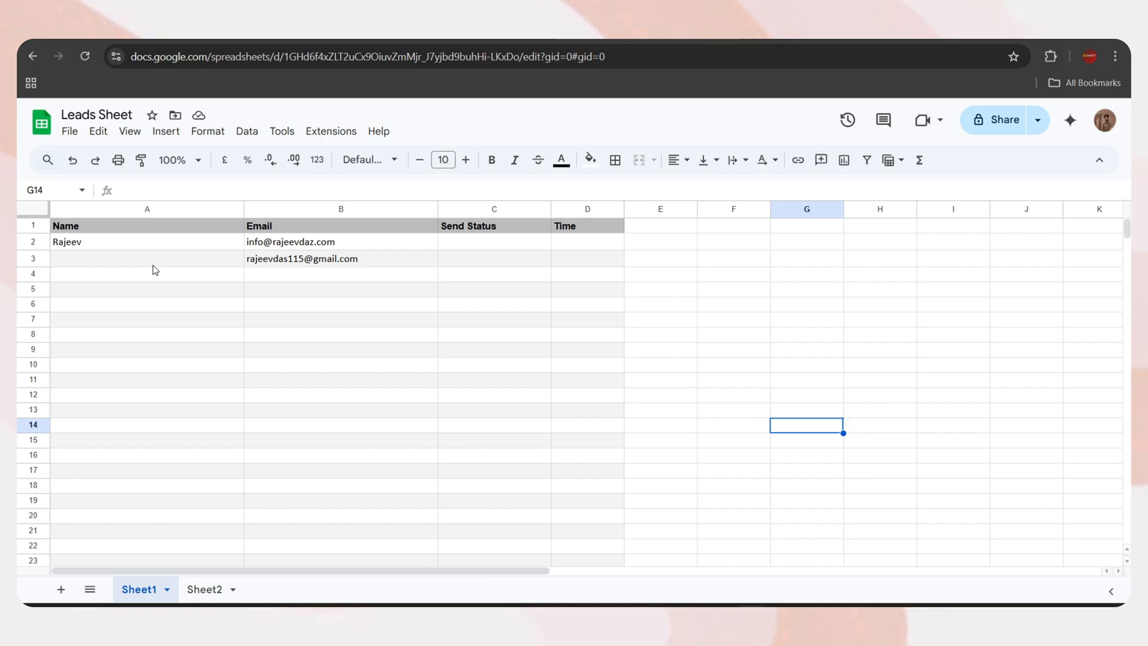
pyautogui.moveTo(139, 260)
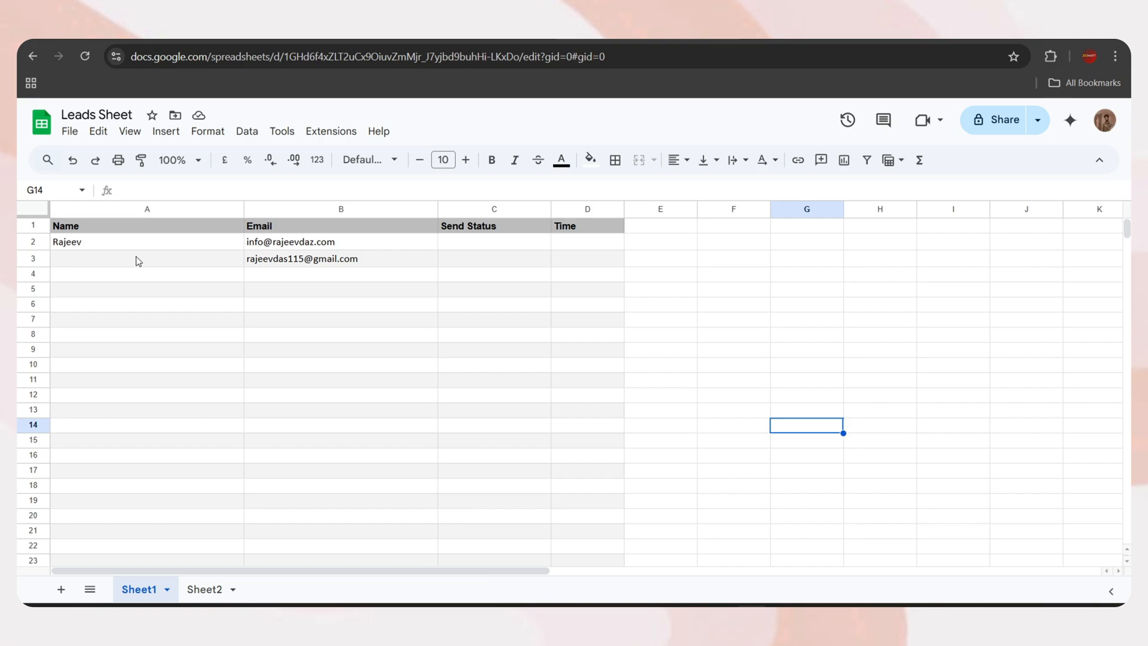
pyautogui.moveTo(132, 256)
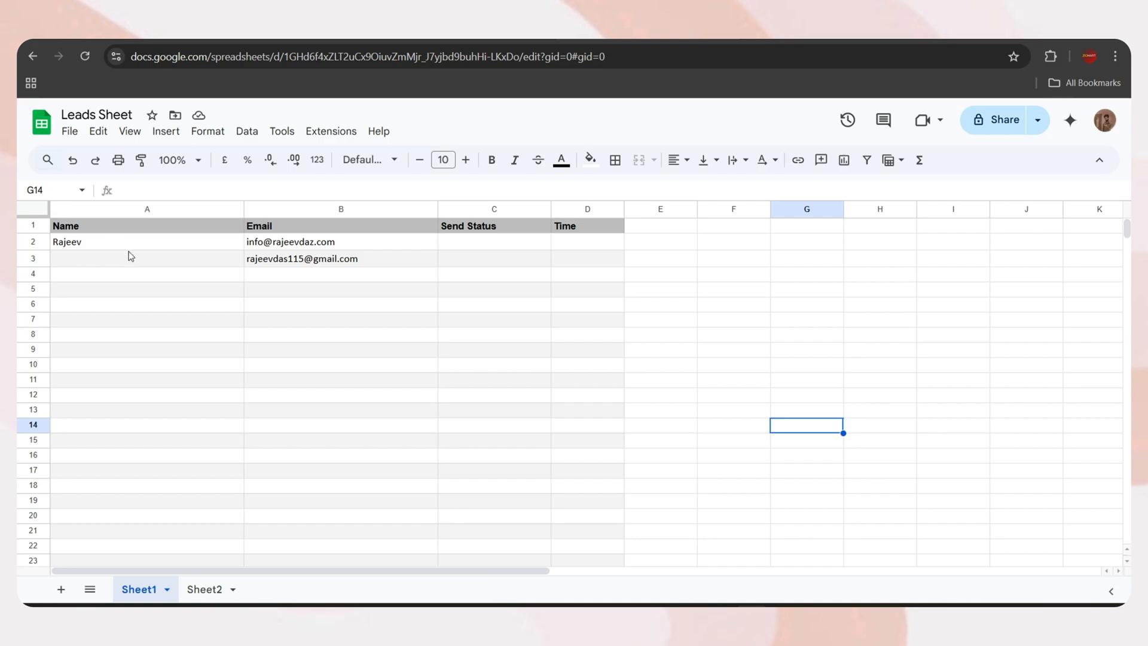
pyautogui.moveTo(139, 263)
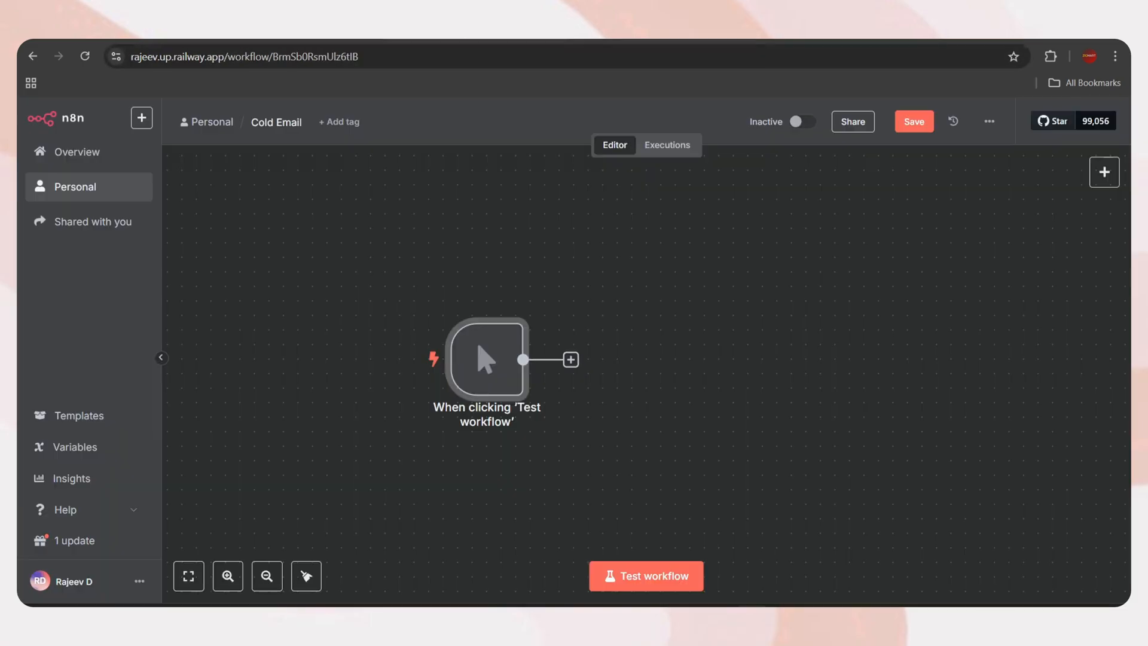
pyautogui.moveTo(661, 416)
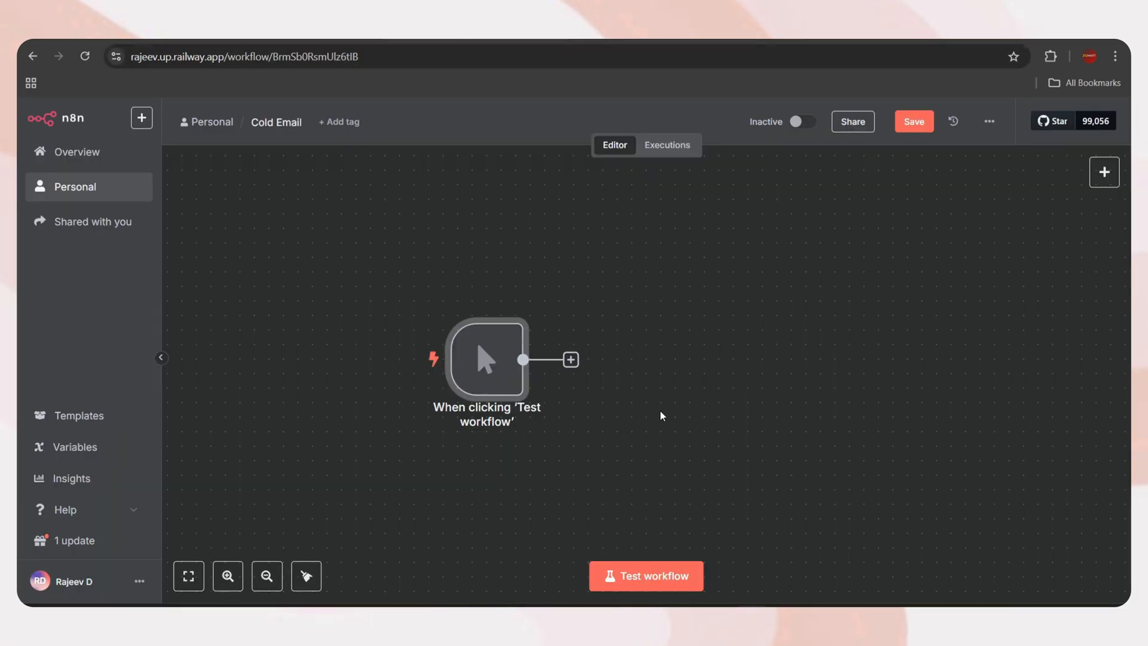
# Add a Google Sheets Get Row(s) step after the trigger using the first connected account.
pyautogui.click(571, 360)
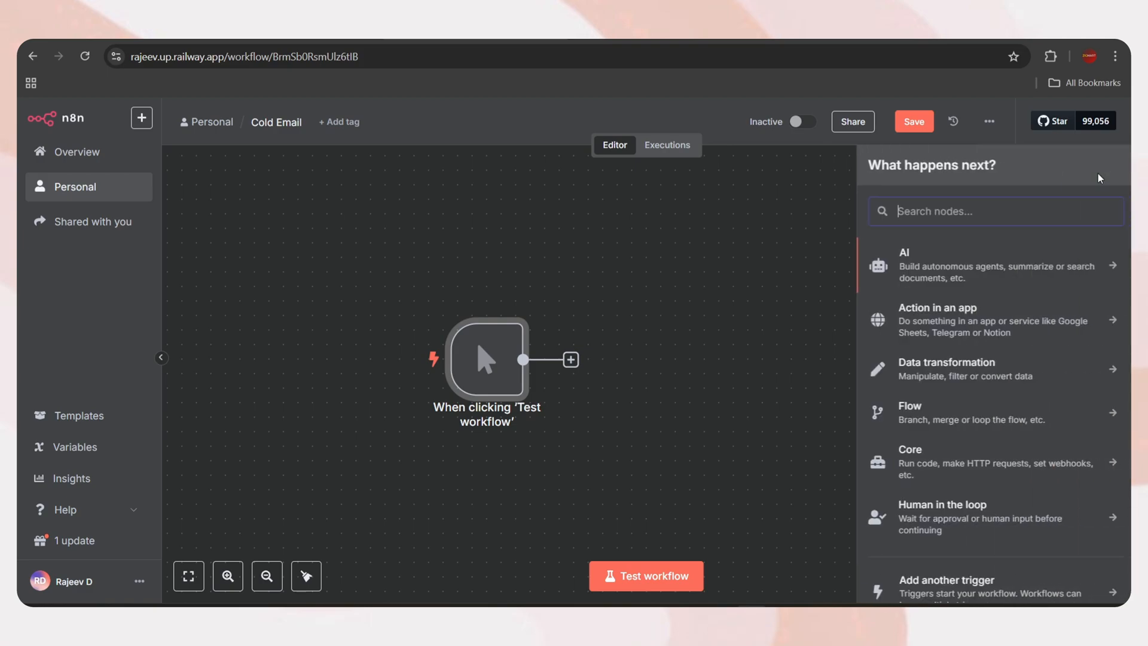
pyautogui.write('sheet')
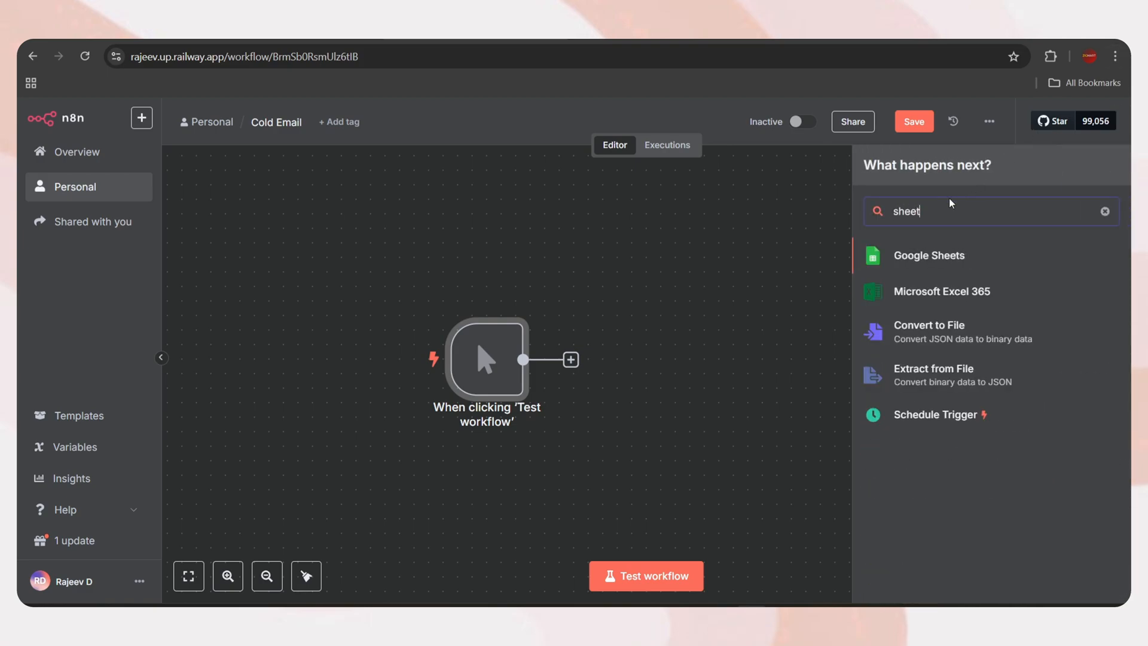
pyautogui.click(929, 256)
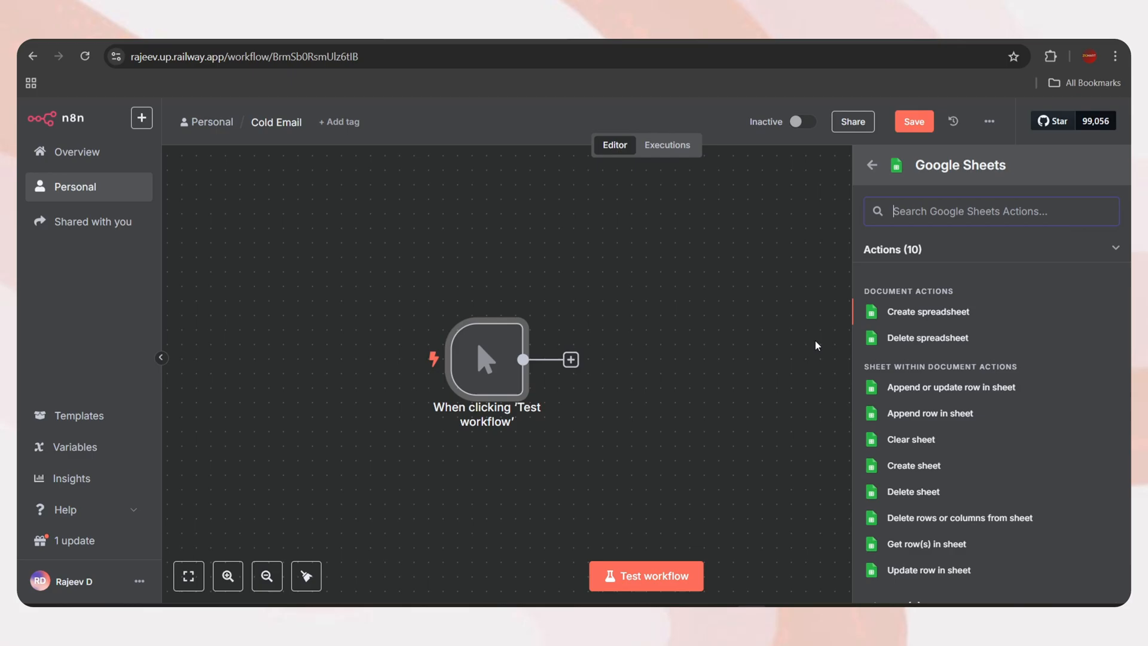
pyautogui.click(925, 543)
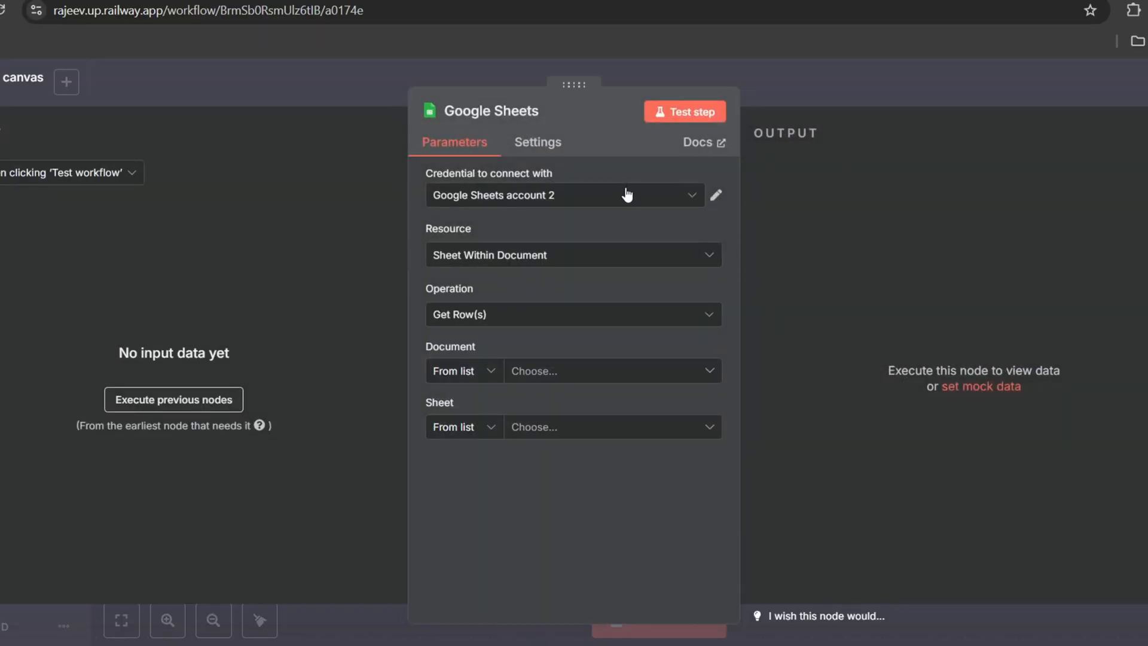
pyautogui.click(563, 195)
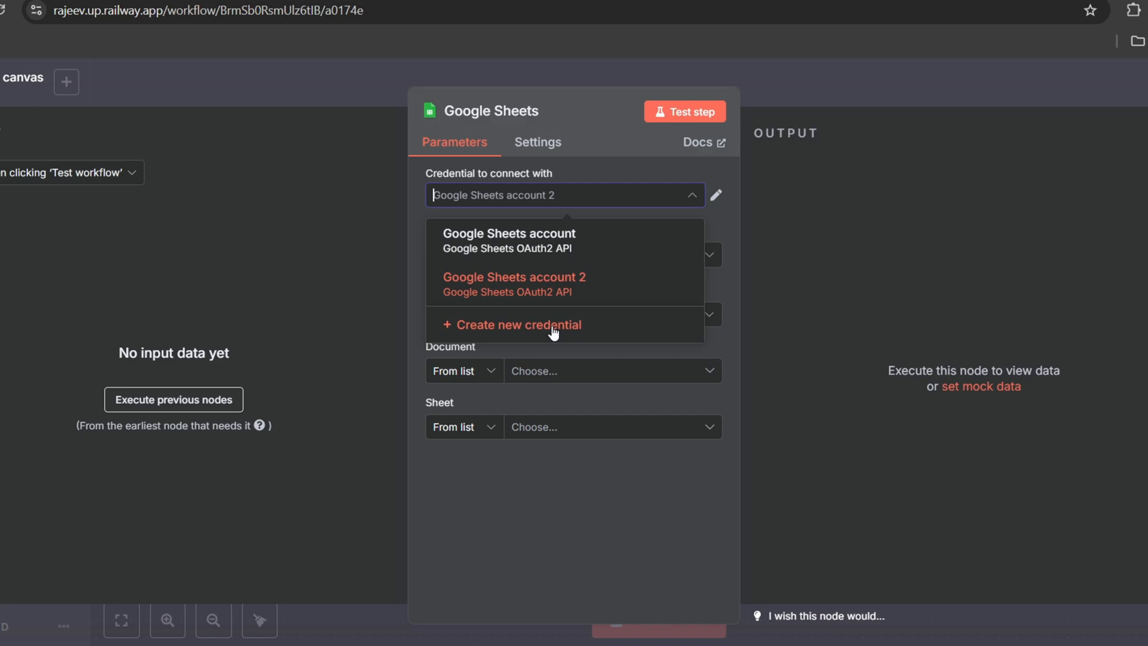
pyautogui.click(509, 233)
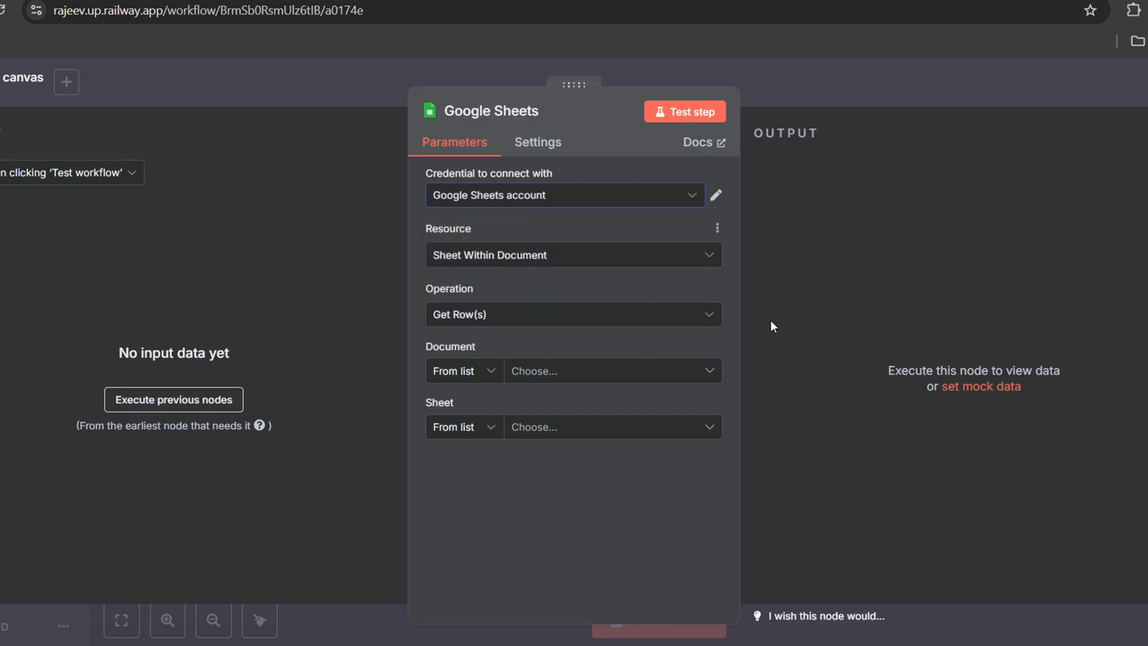
pyautogui.moveTo(477, 324)
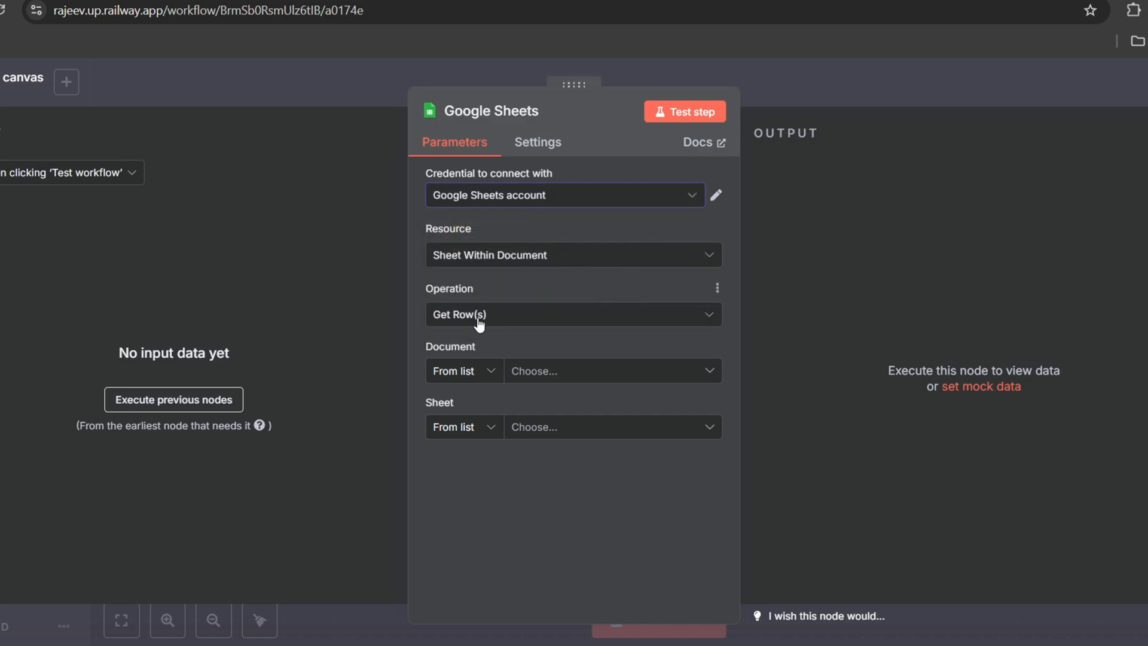
# Point it at Leads Sheet / Sheet1 and test it to fetch the two lead rows.
pyautogui.click(611, 371)
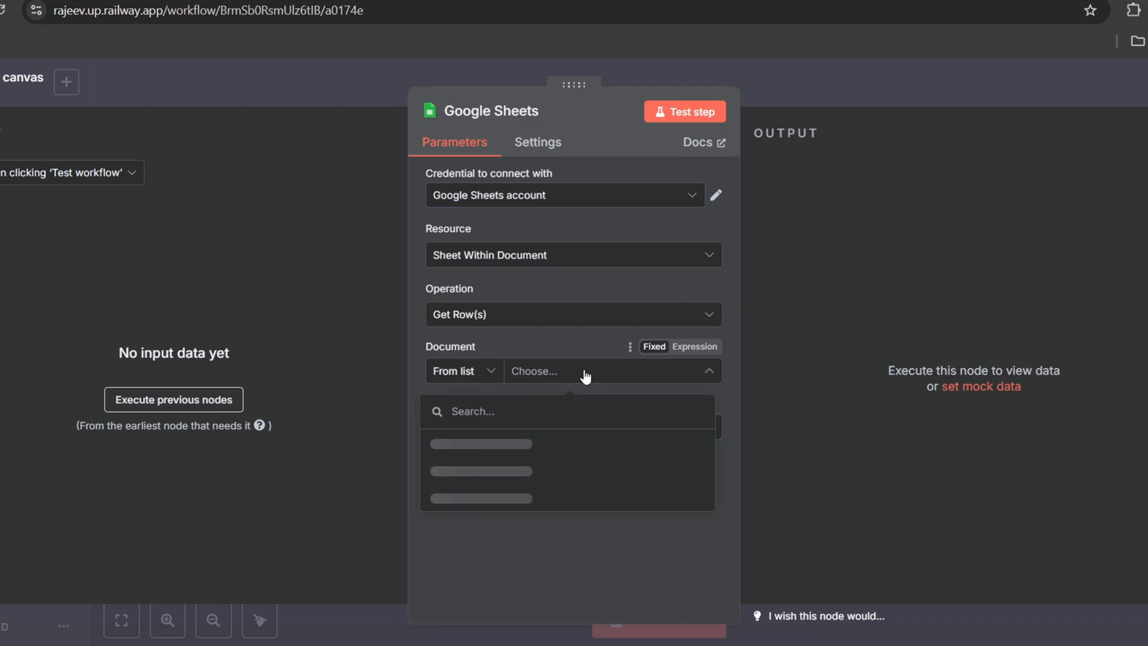
pyautogui.click(585, 370)
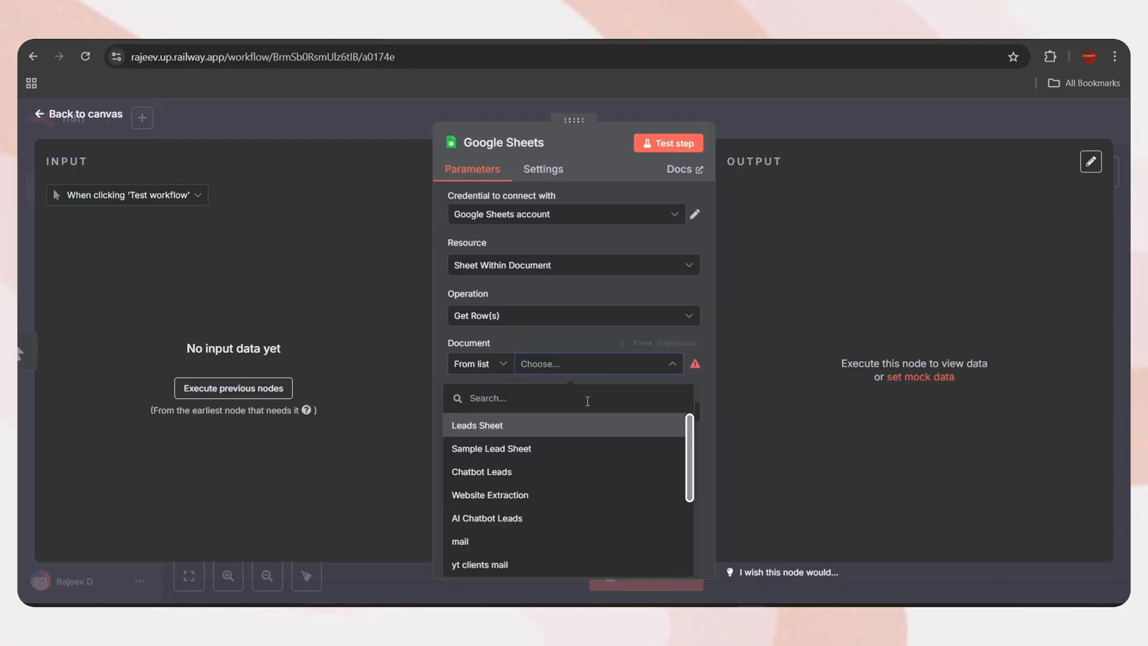
pyautogui.click(477, 424)
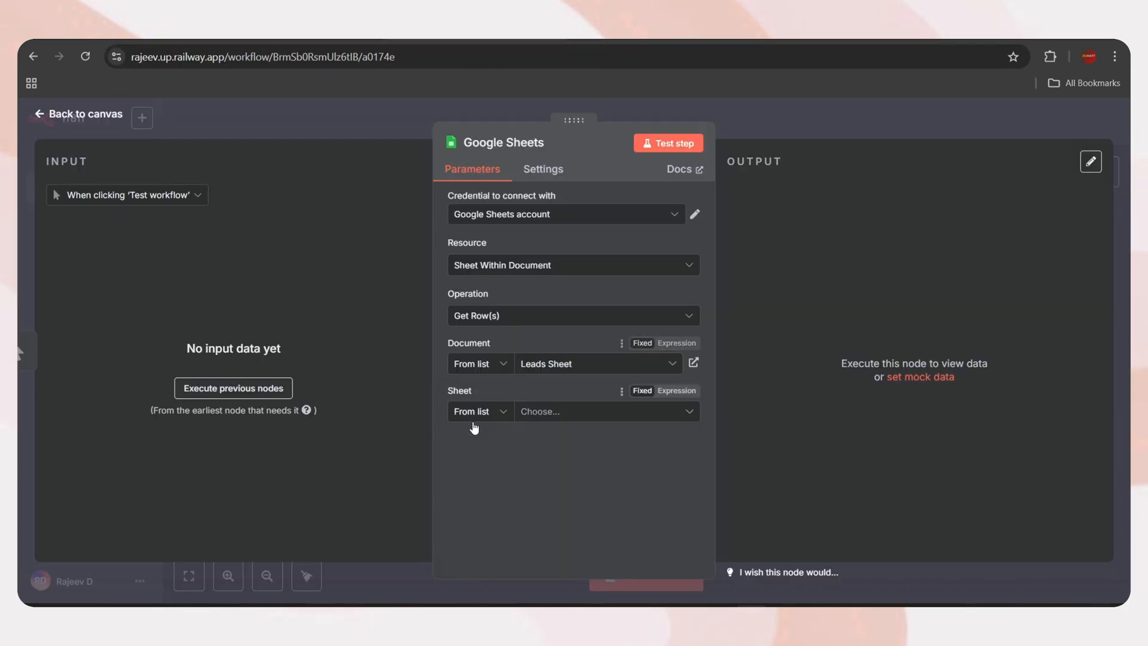
pyautogui.click(600, 410)
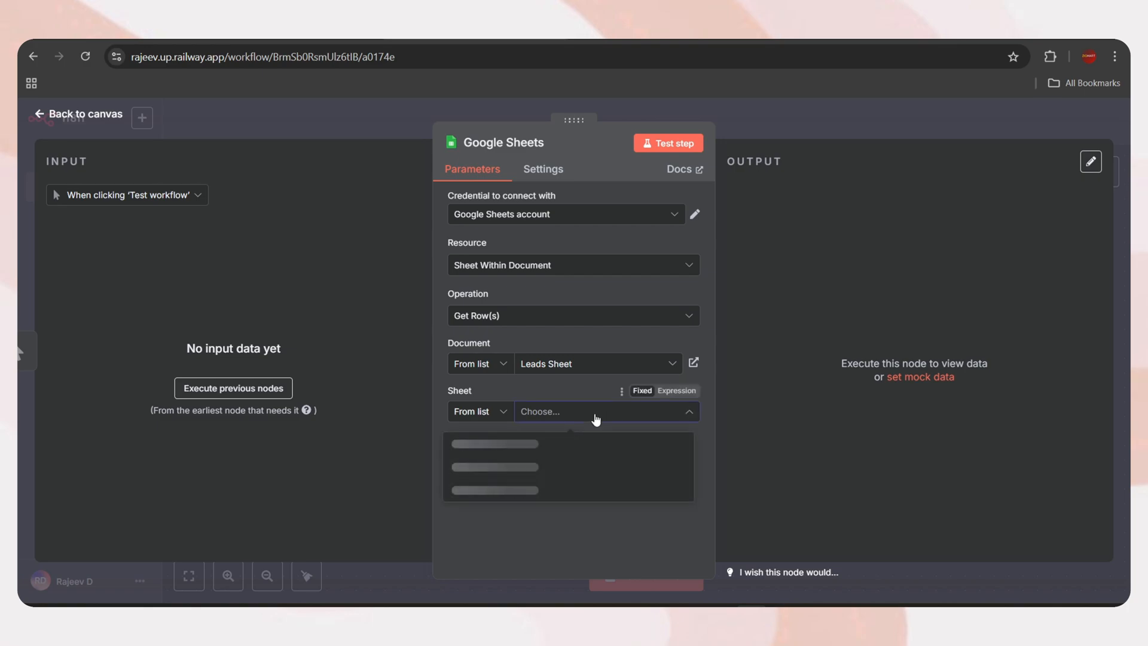
pyautogui.click(494, 443)
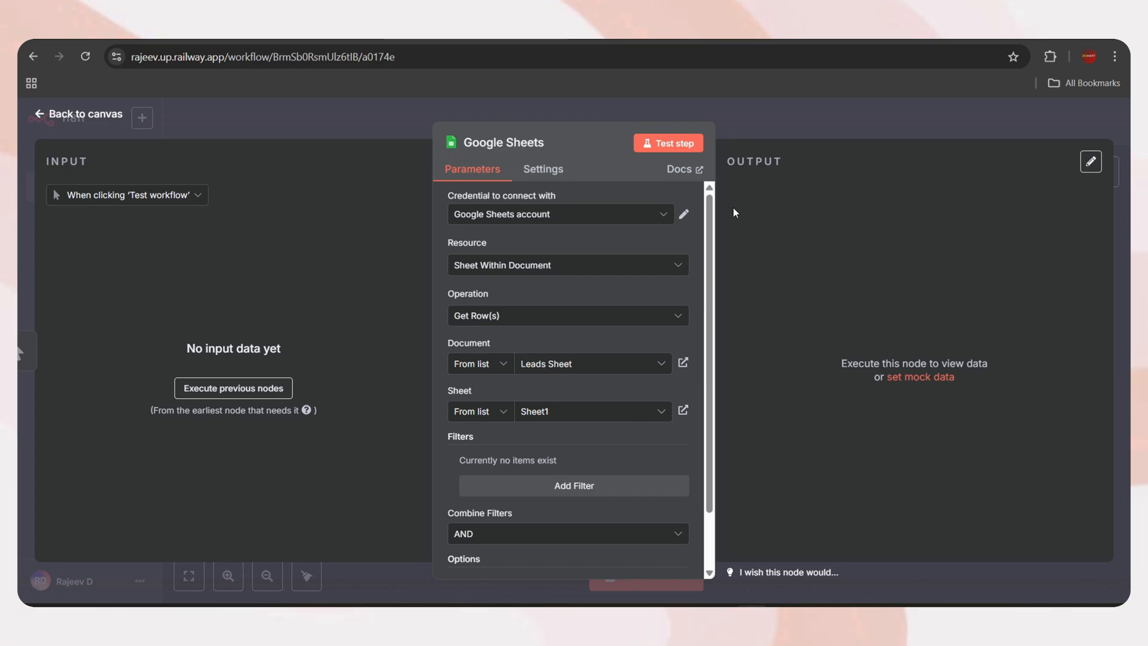
pyautogui.click(667, 142)
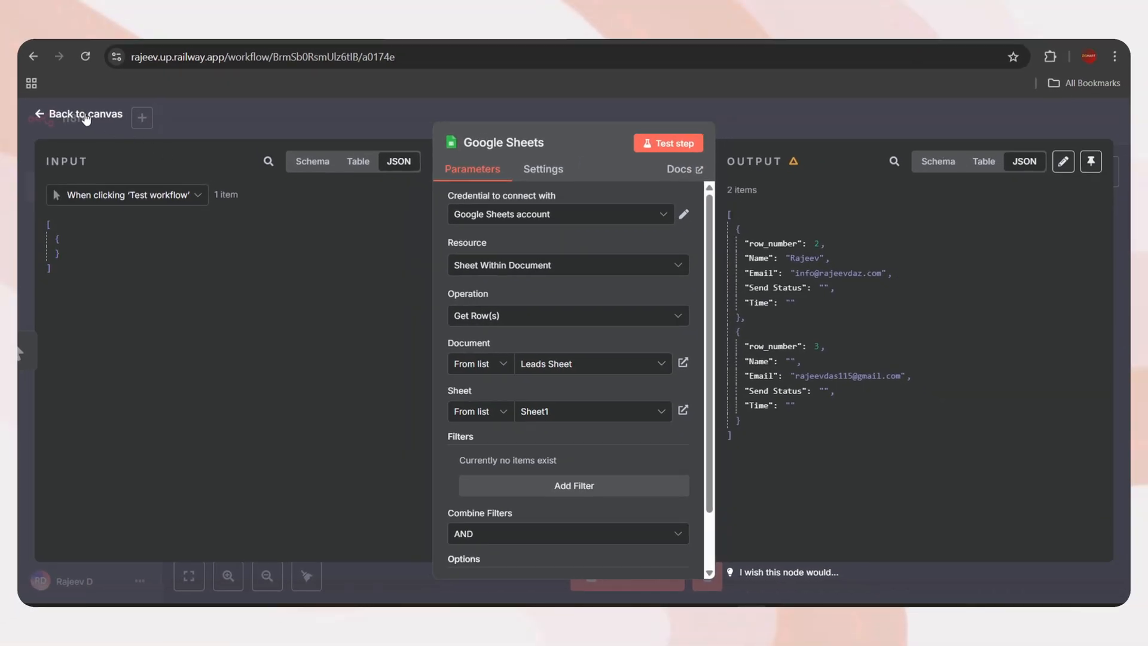
pyautogui.click(84, 114)
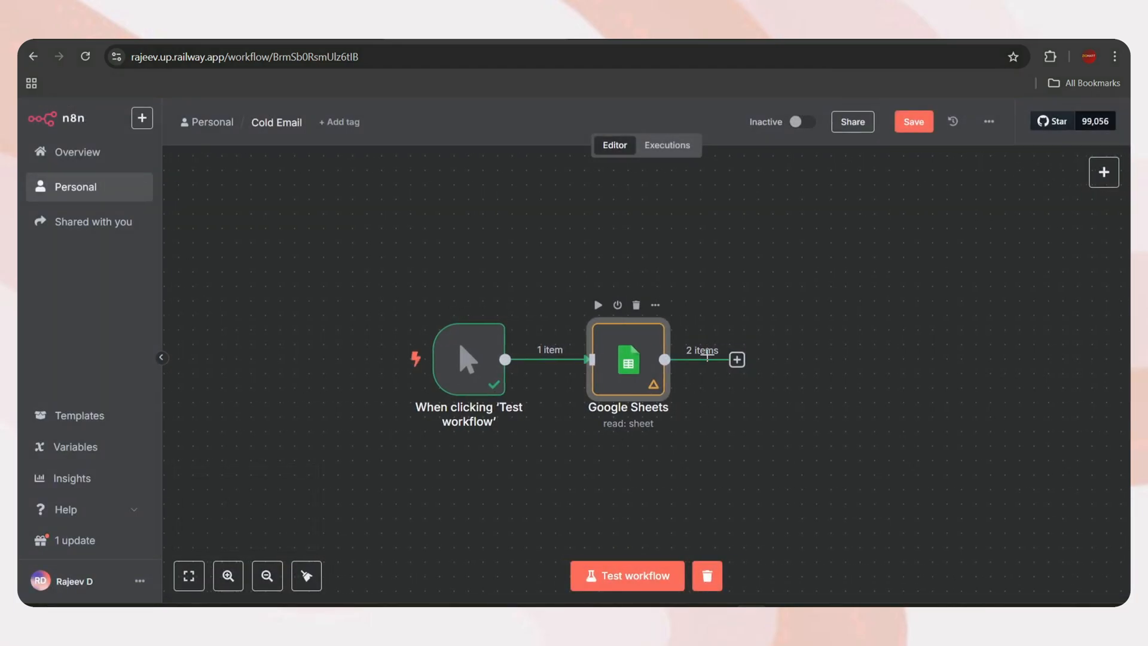
pyautogui.moveTo(767, 398)
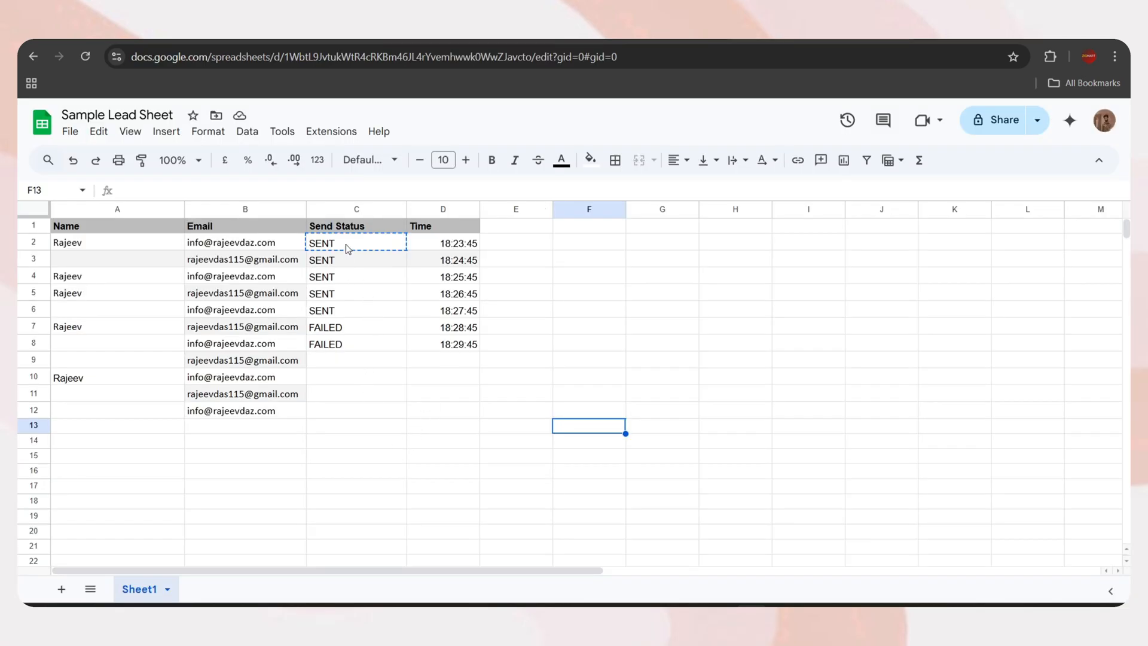
pyautogui.moveTo(356, 243); pyautogui.dragTo(356, 309)
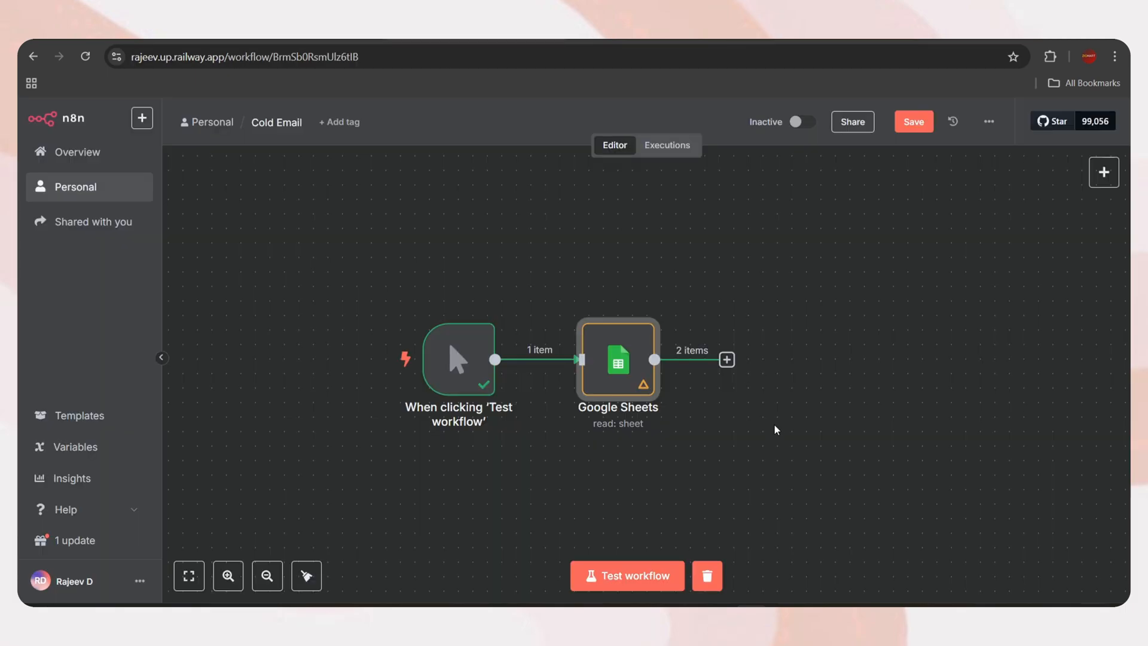
# Add an If step checking Send Status is not equal to SENT and test it.
pyautogui.click(725, 360)
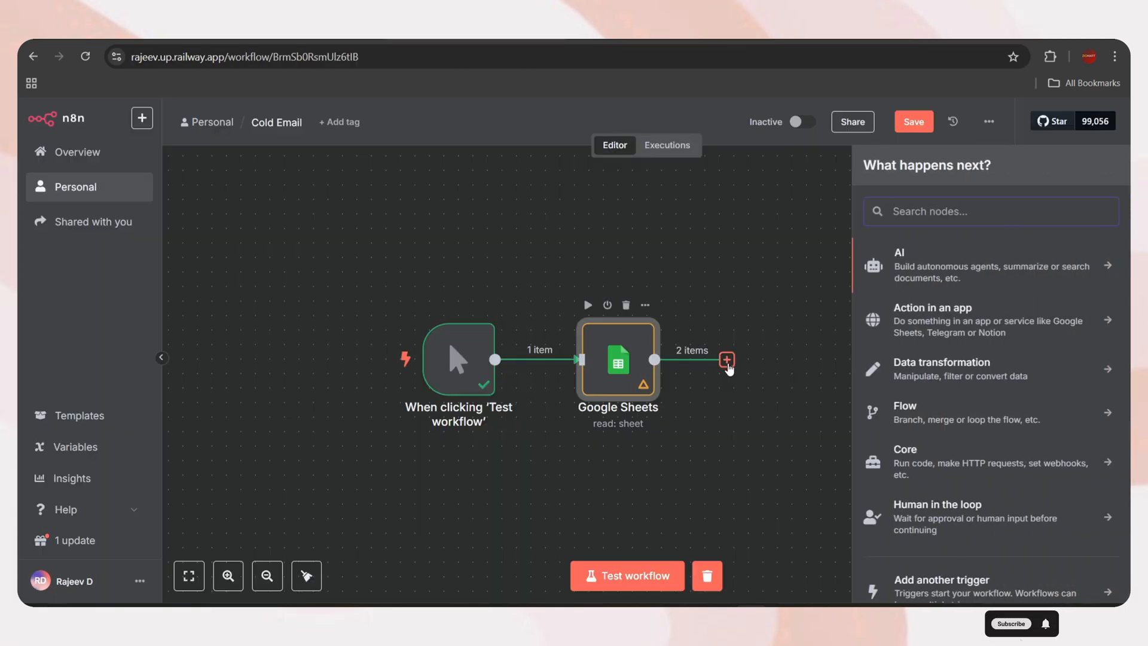
pyautogui.write('if')
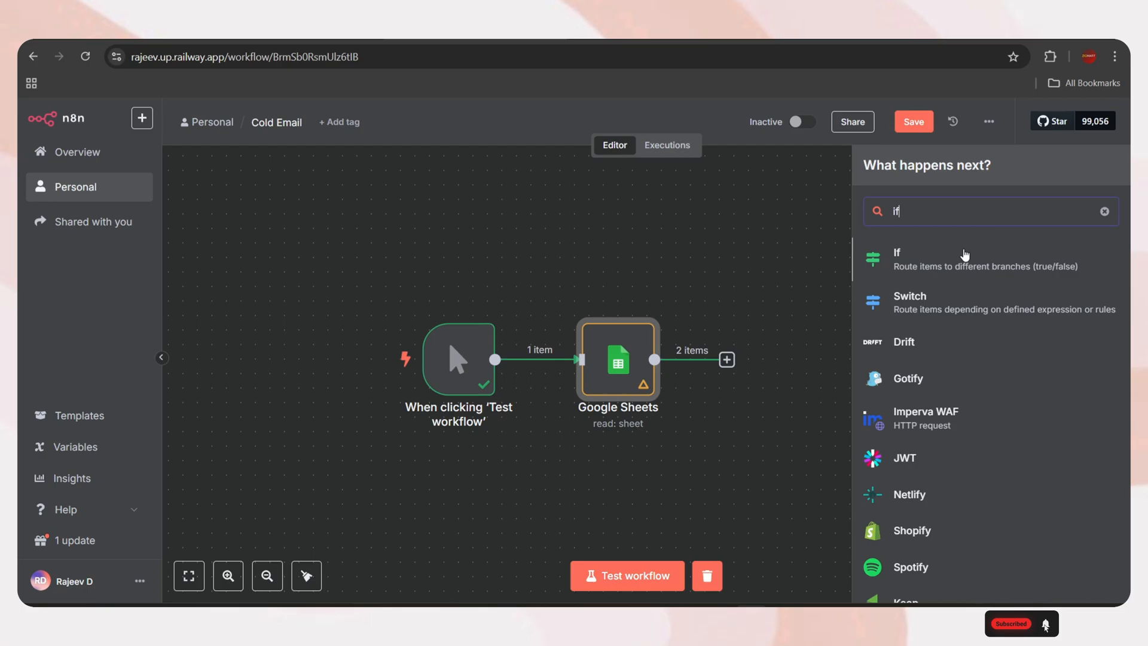
pyautogui.click(898, 258)
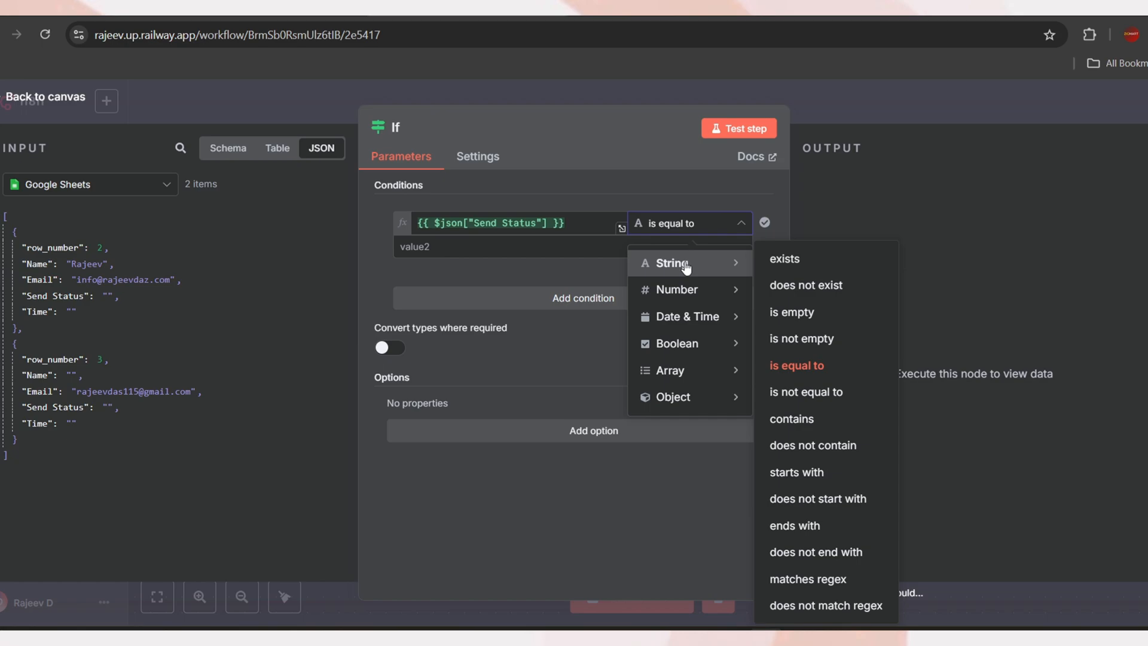
pyautogui.click(805, 392)
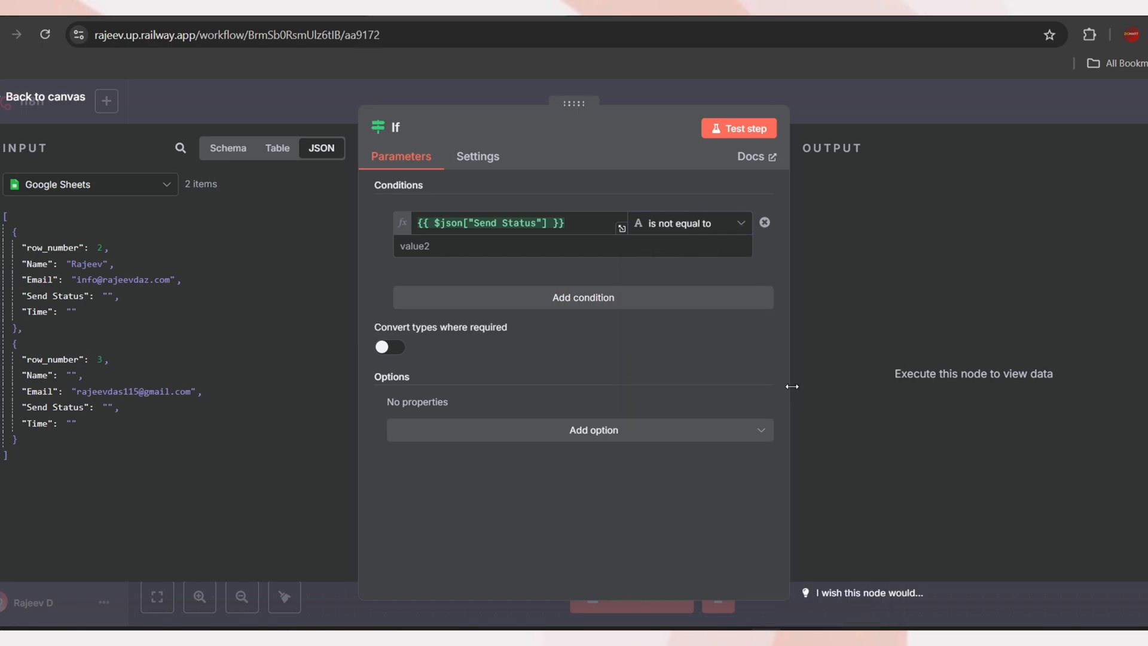
pyautogui.click(559, 246)
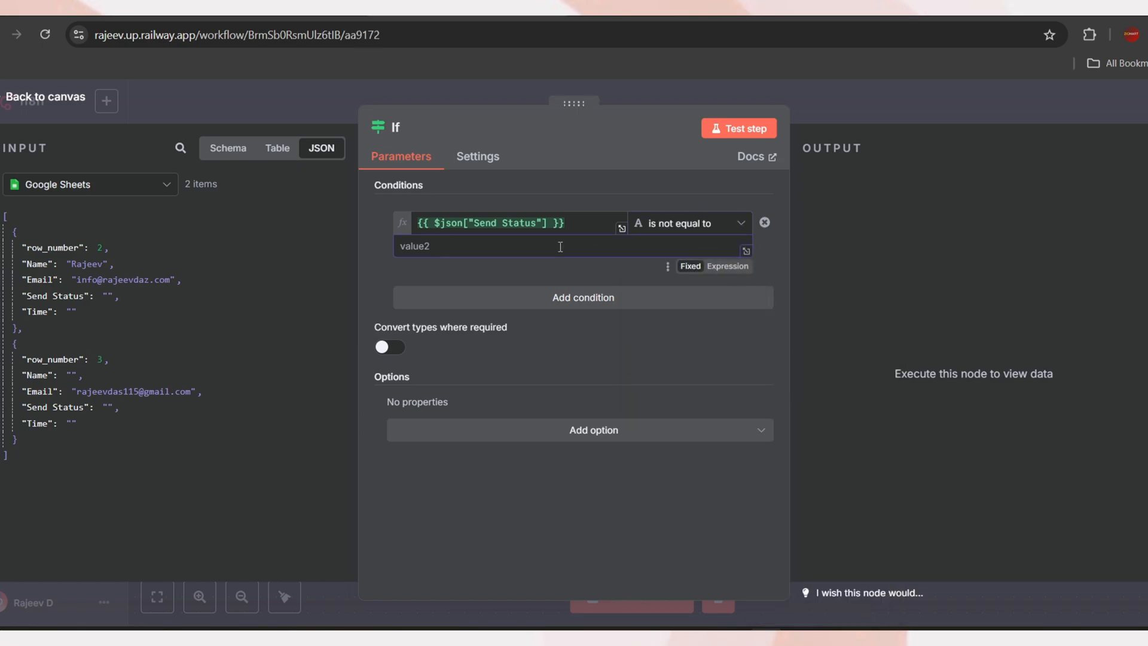
pyautogui.write('SENT')
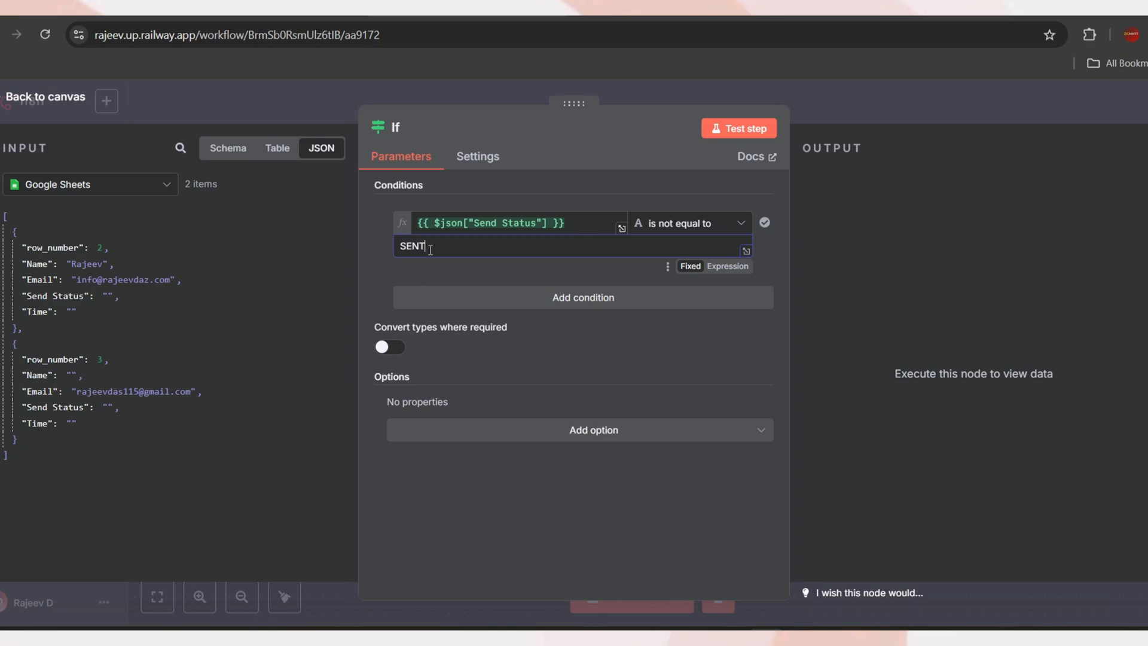
pyautogui.moveTo(477, 249)
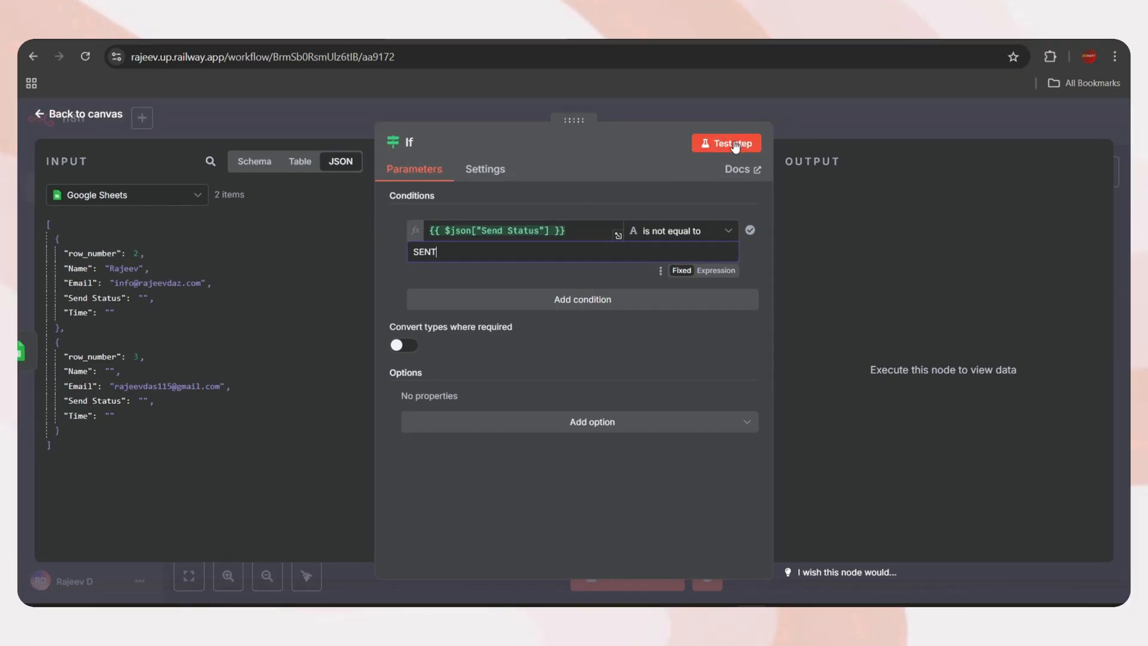
pyautogui.click(726, 143)
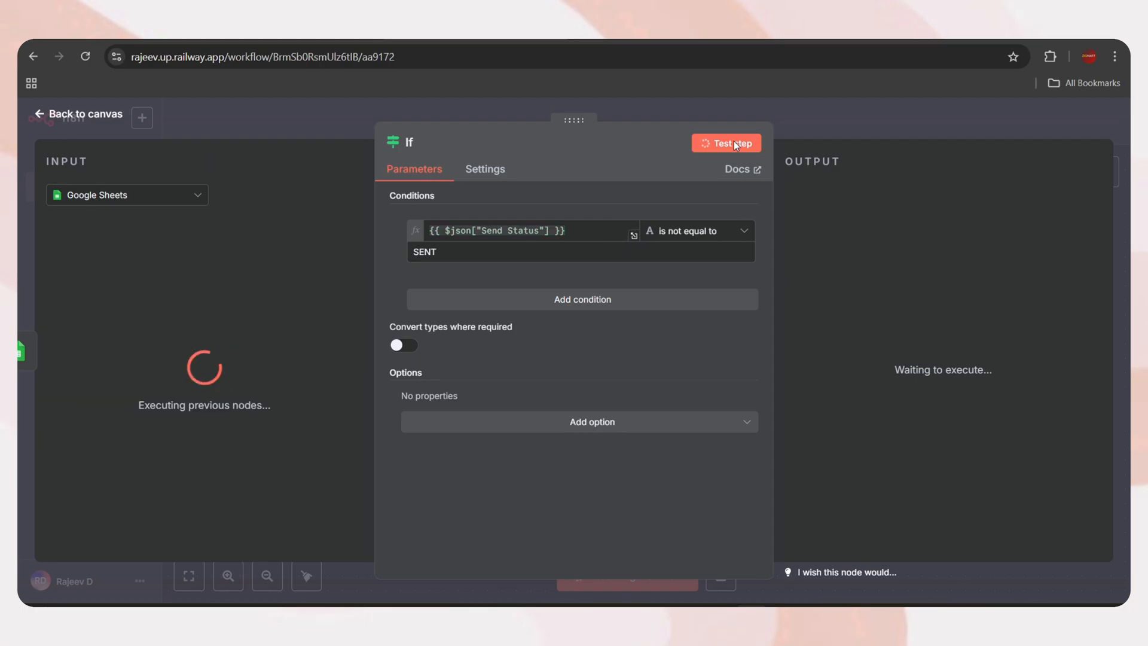
pyautogui.click(724, 142)
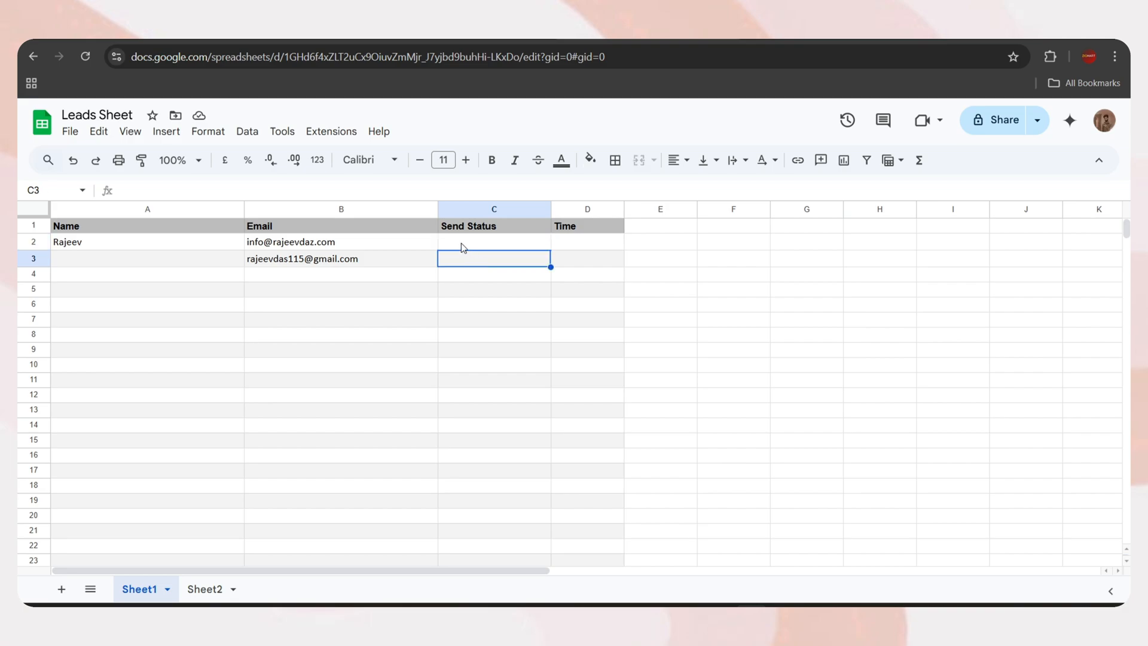
# Mark the first lead's Send Status as SENT in the Leads Sheet.
pyautogui.write('SENT')
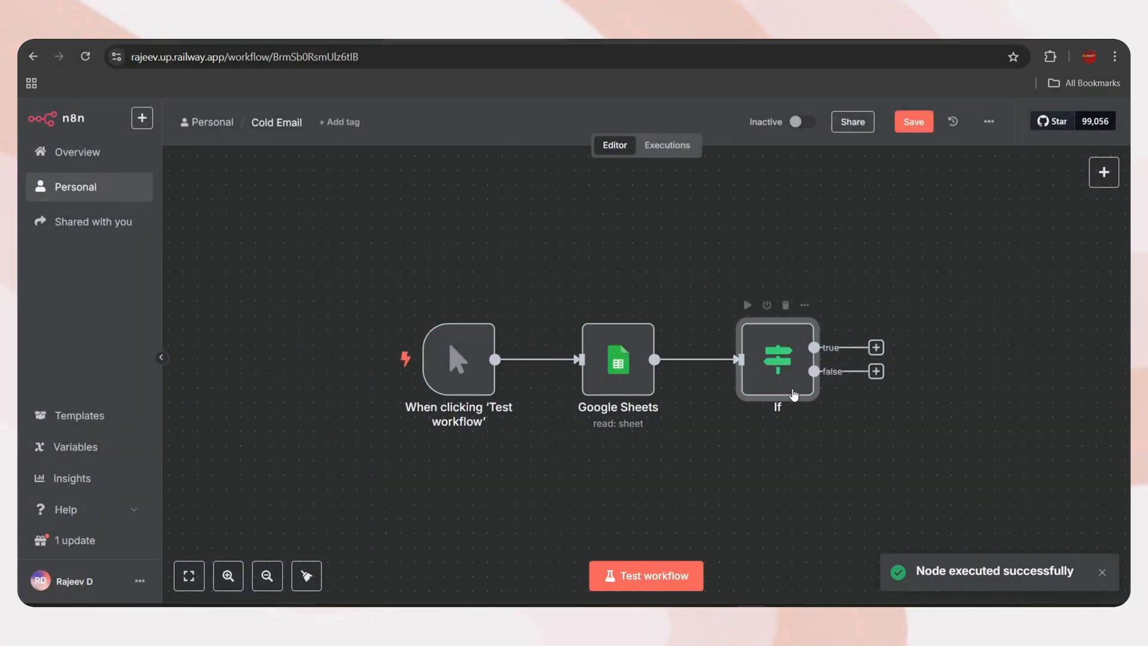
# Rerun the If step and check the SENT lead now appears on the false branch.
pyautogui.doubleClick(777, 359)
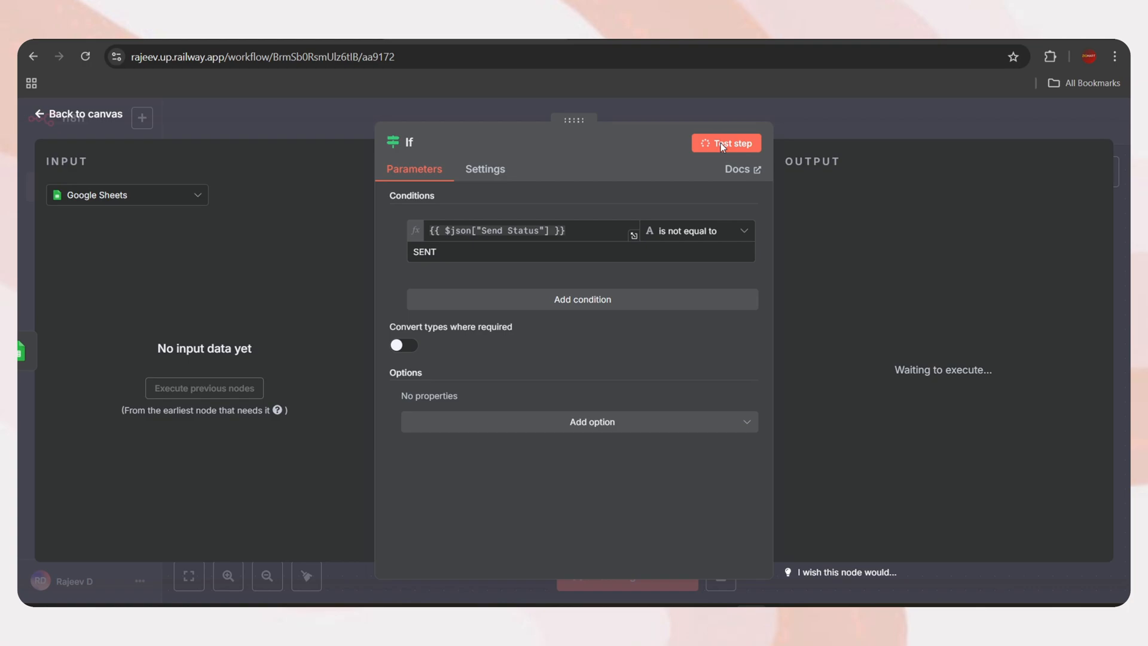
pyautogui.click(726, 143)
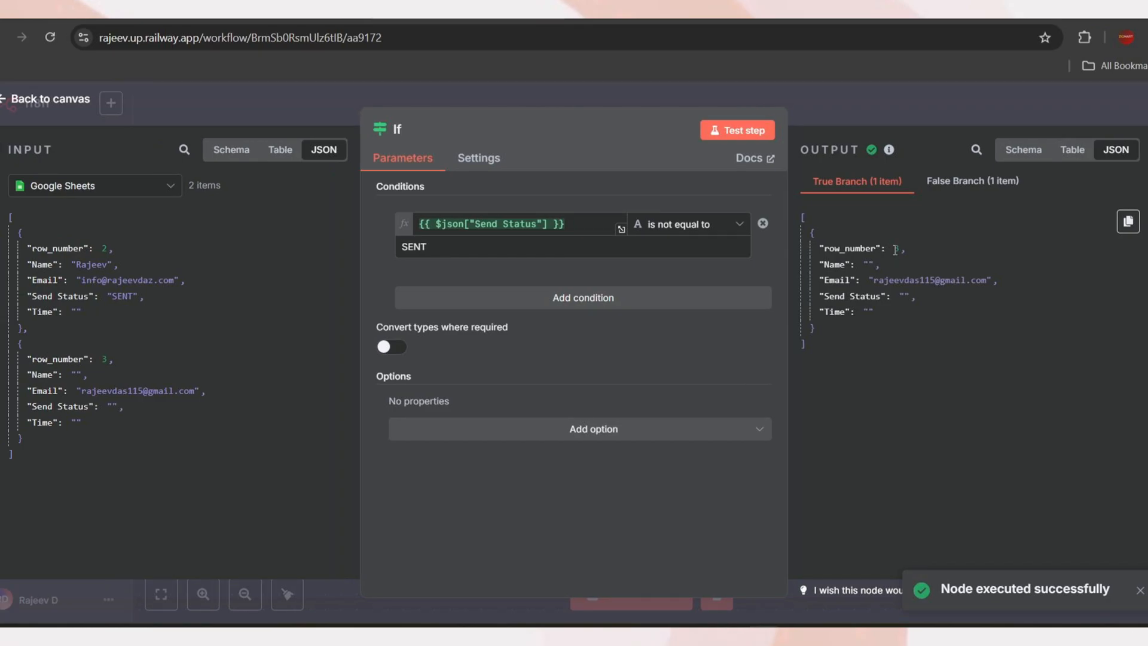
pyautogui.click(972, 180)
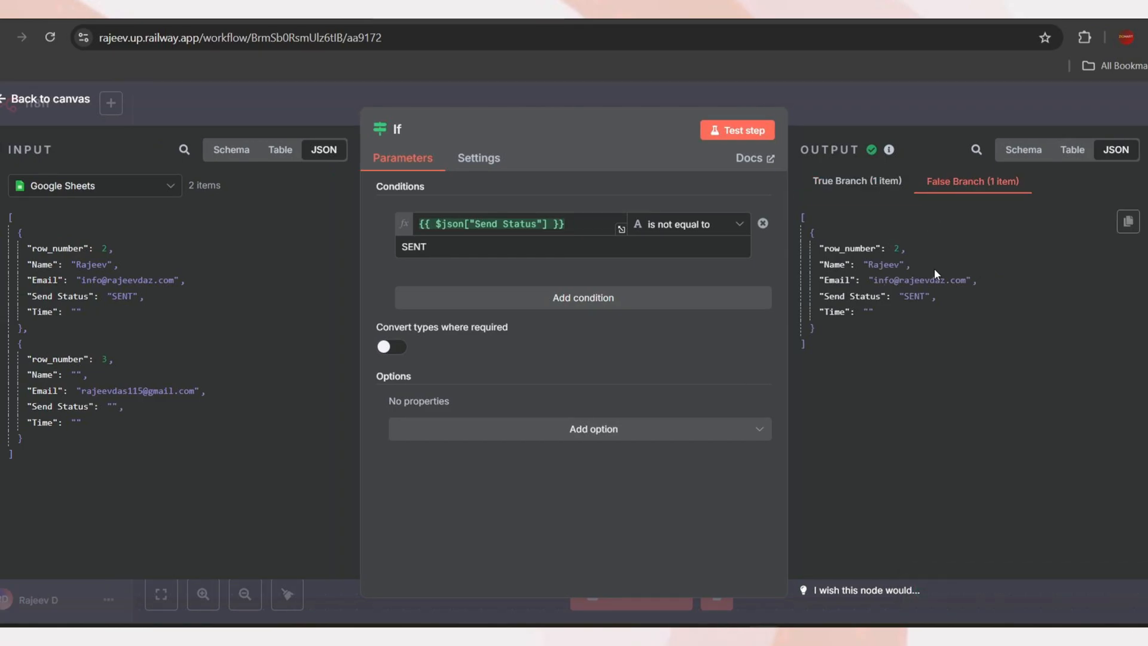
pyautogui.doubleClick(912, 297)
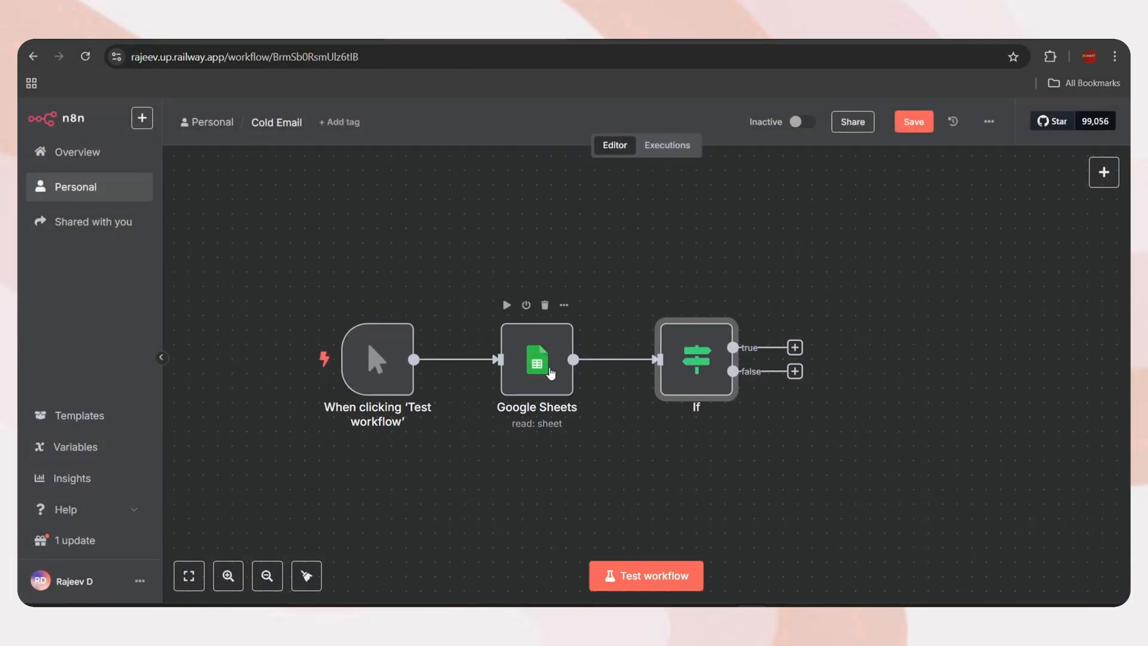
# Execute the workflow from the canvas and review the sheet read output.
pyautogui.click(646, 575)
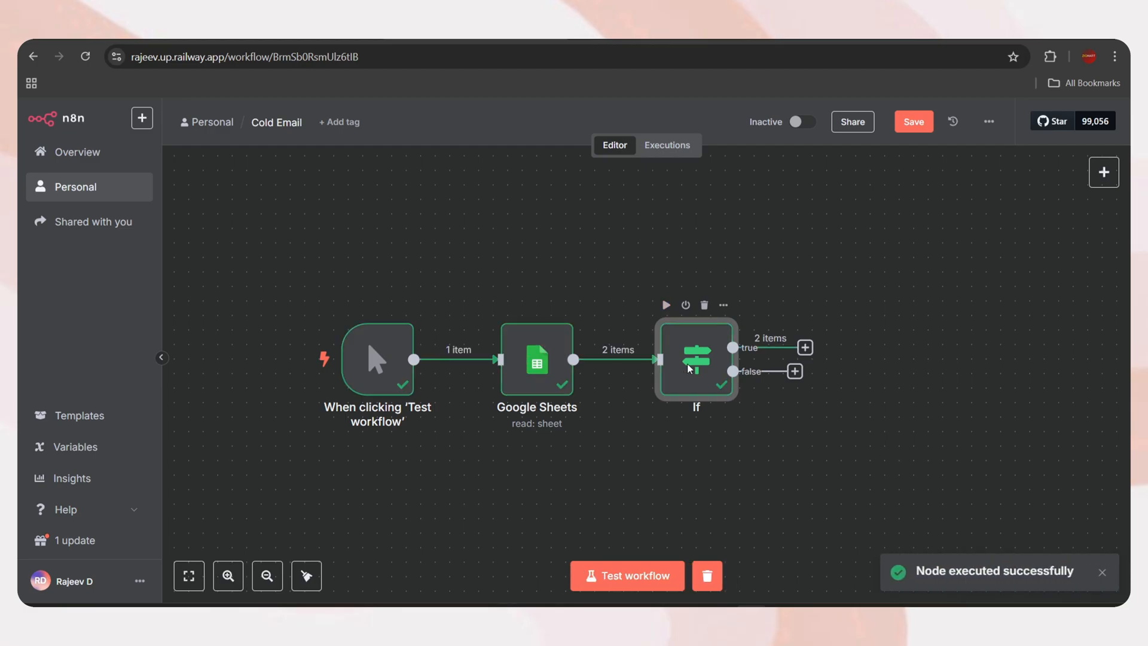
pyautogui.doubleClick(695, 358)
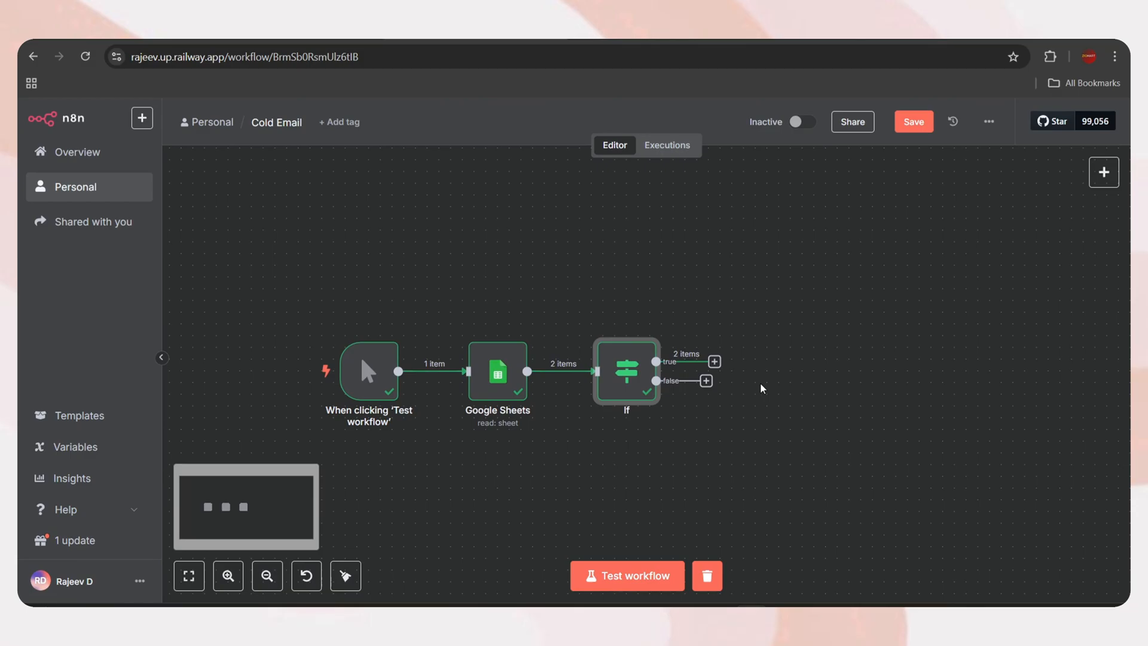
# Add a Loop Over Items step on the If true branch and test its loop output.
pyautogui.click(714, 361)
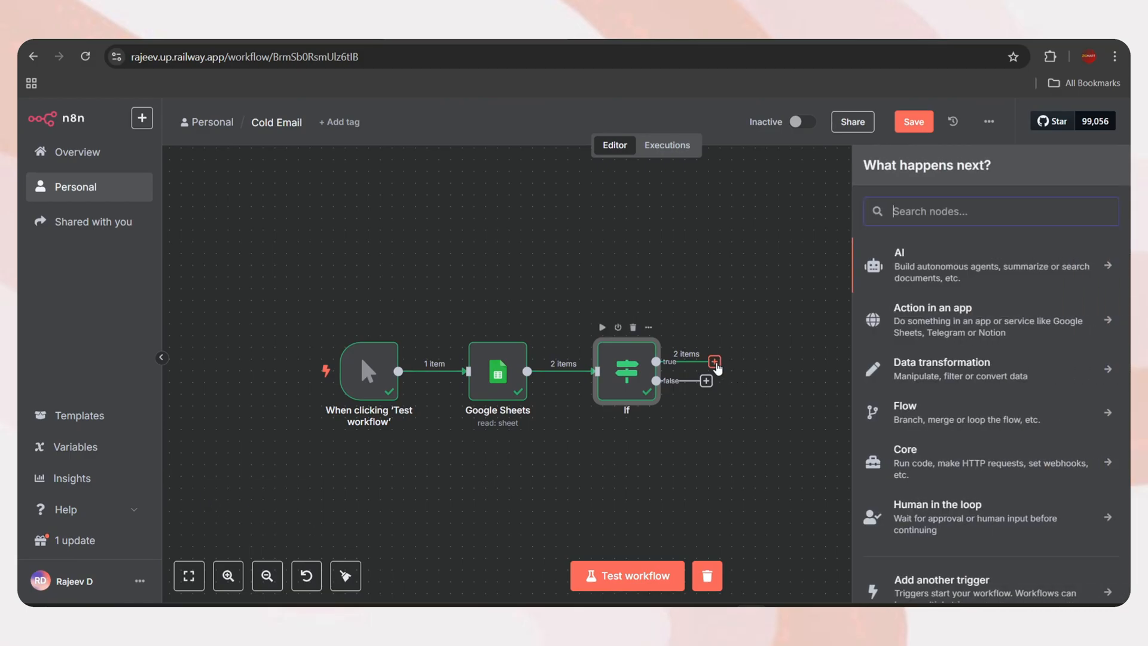
pyautogui.write('loop')
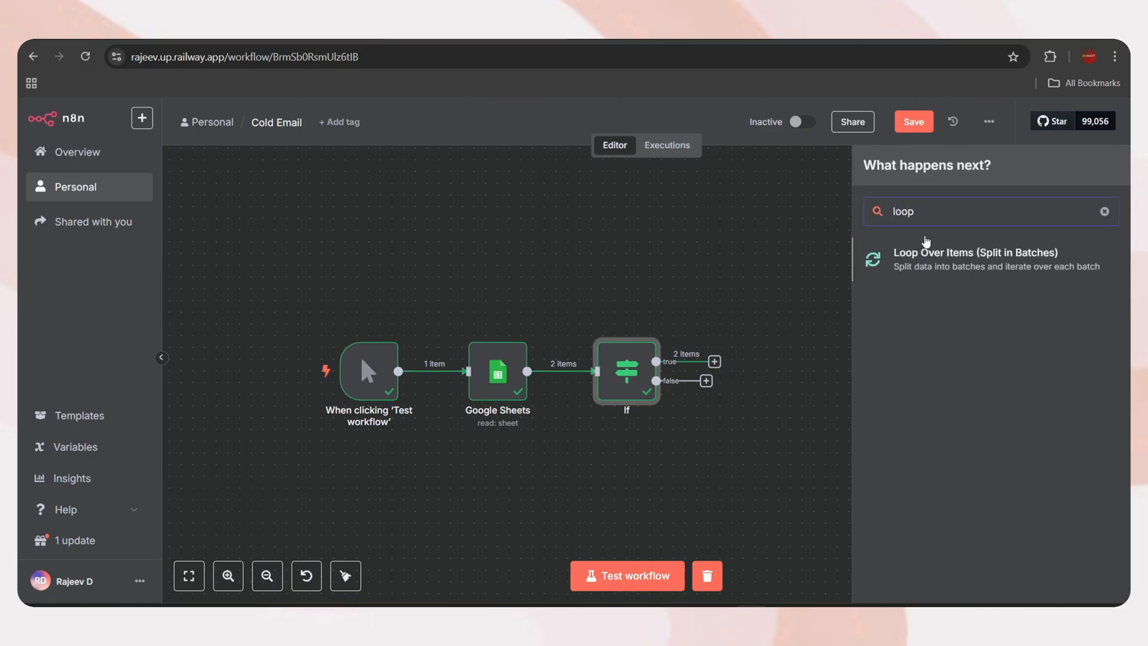
pyautogui.click(973, 259)
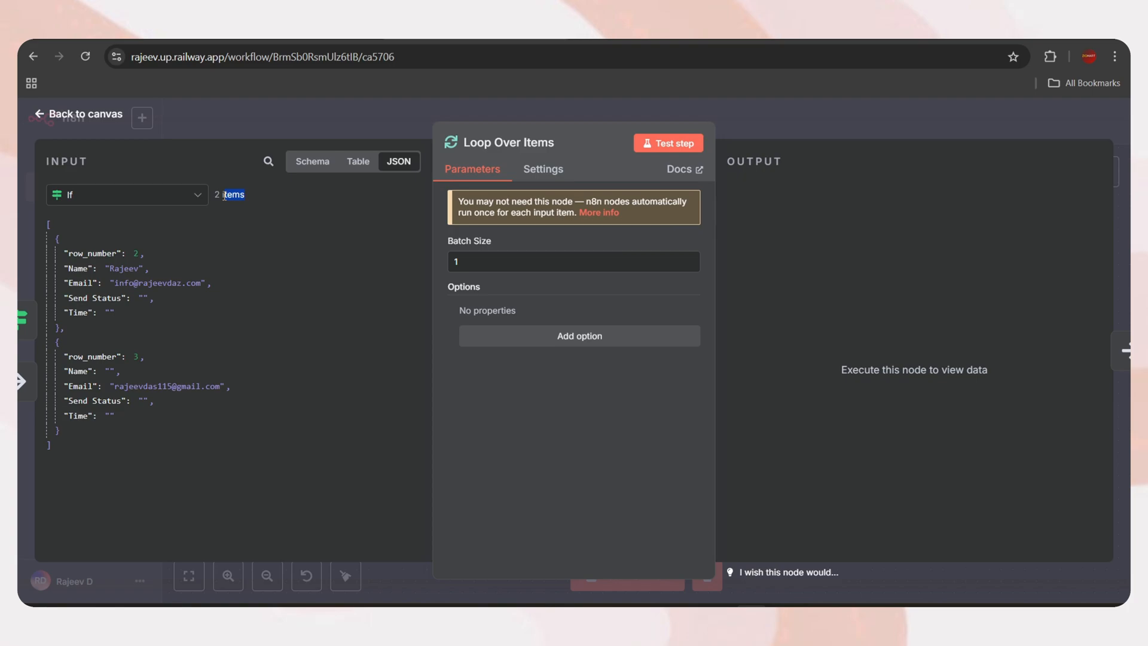
pyautogui.click(667, 142)
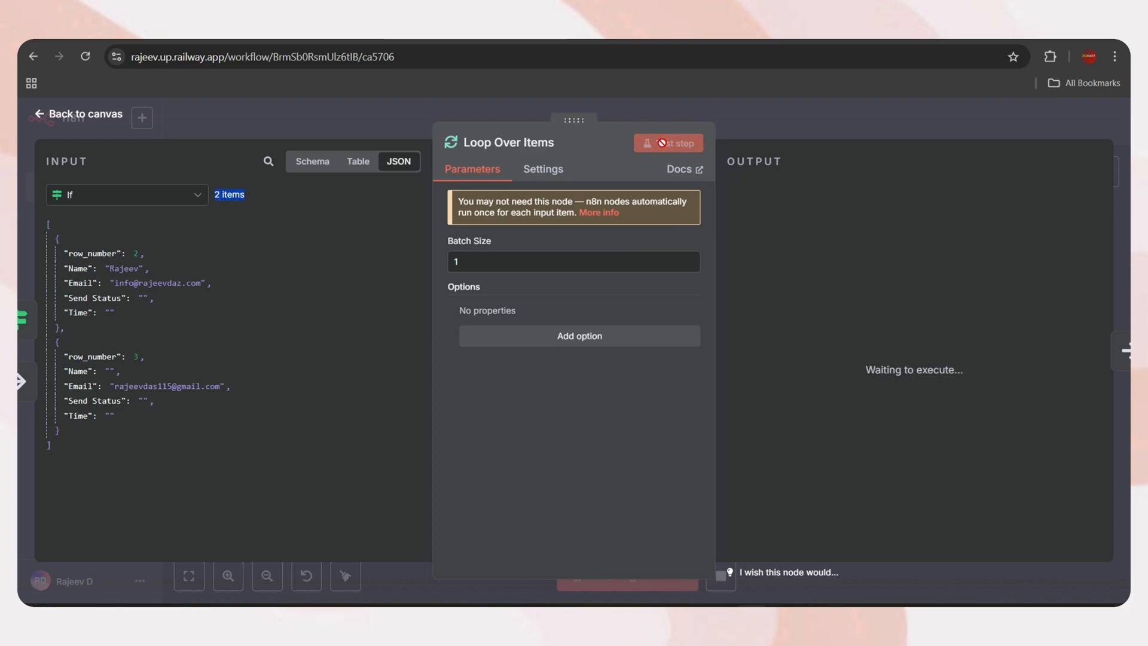
pyautogui.click(667, 143)
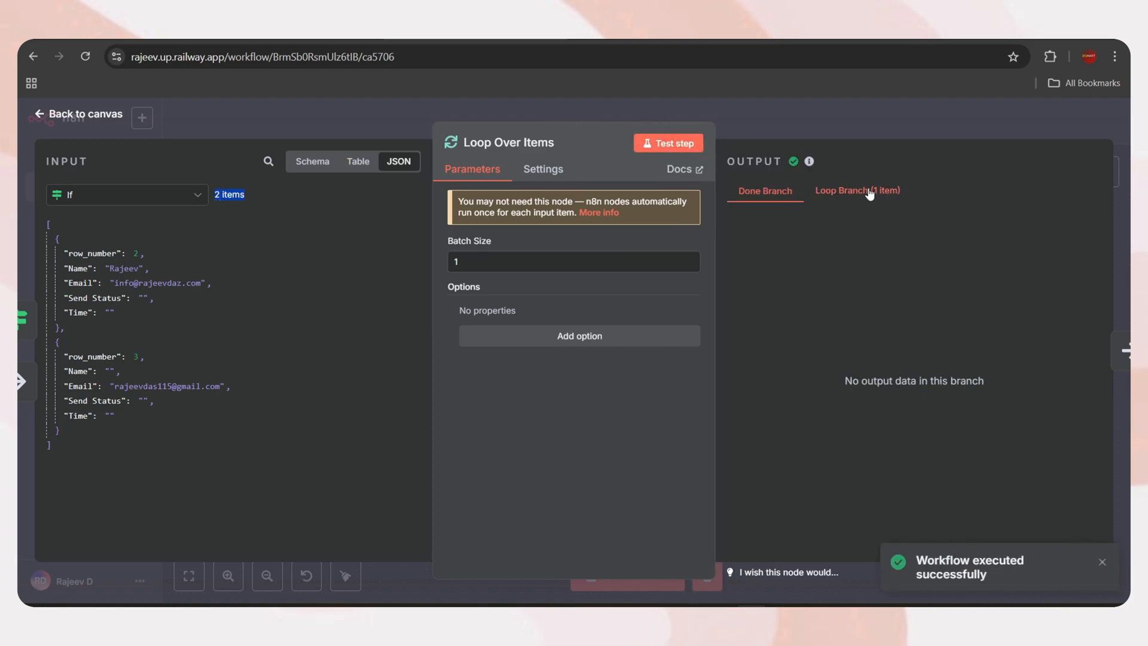
pyautogui.click(856, 192)
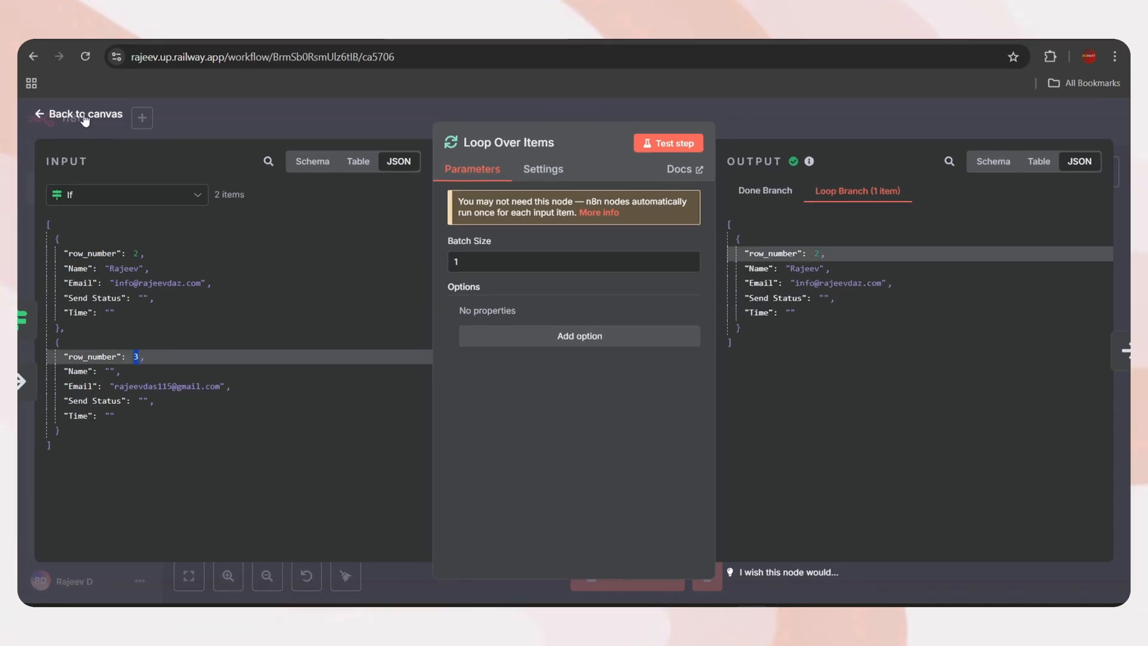
# Return to the canvas and delete the Replace Me placeholder step.
pyautogui.click(84, 114)
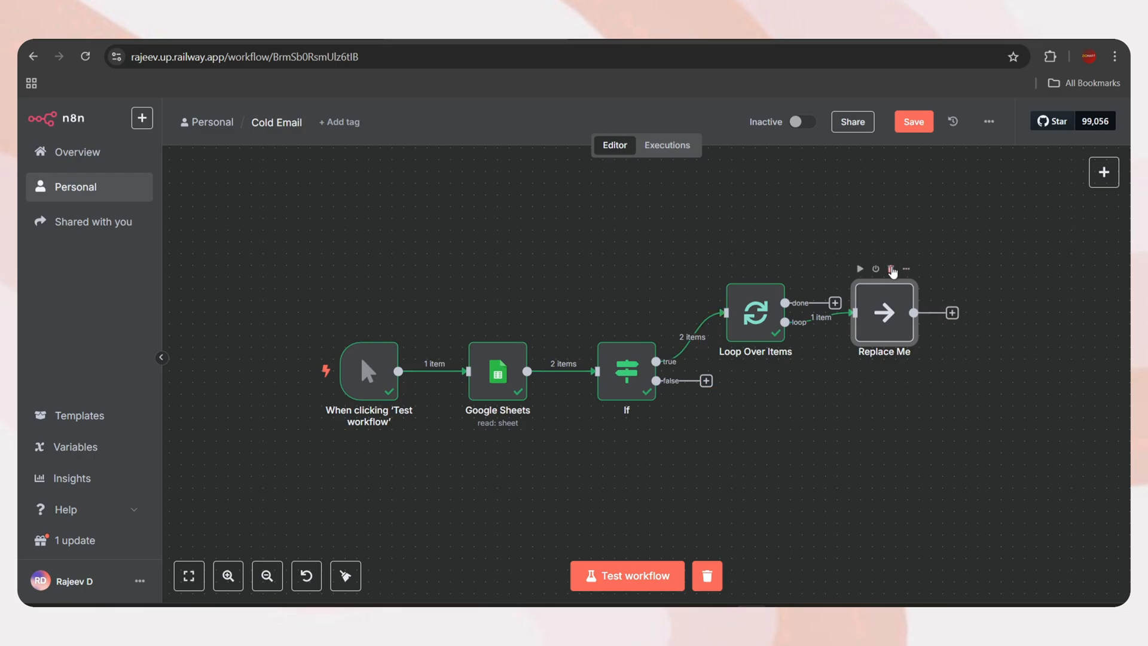
pyautogui.click(891, 269)
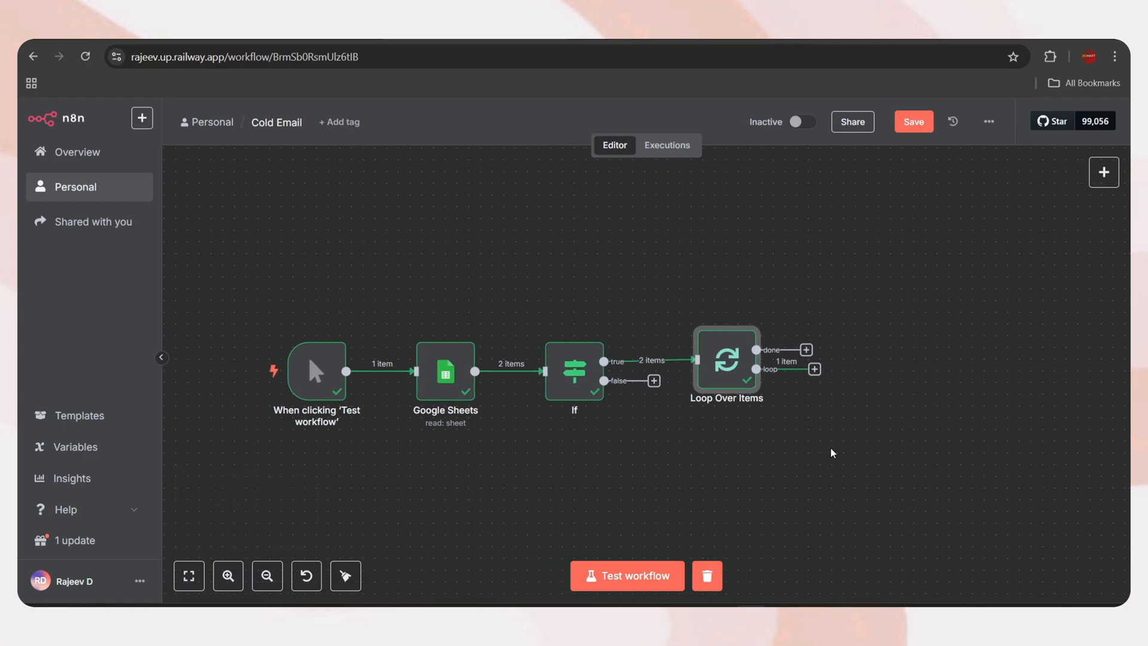
pyautogui.moveTo(820, 433)
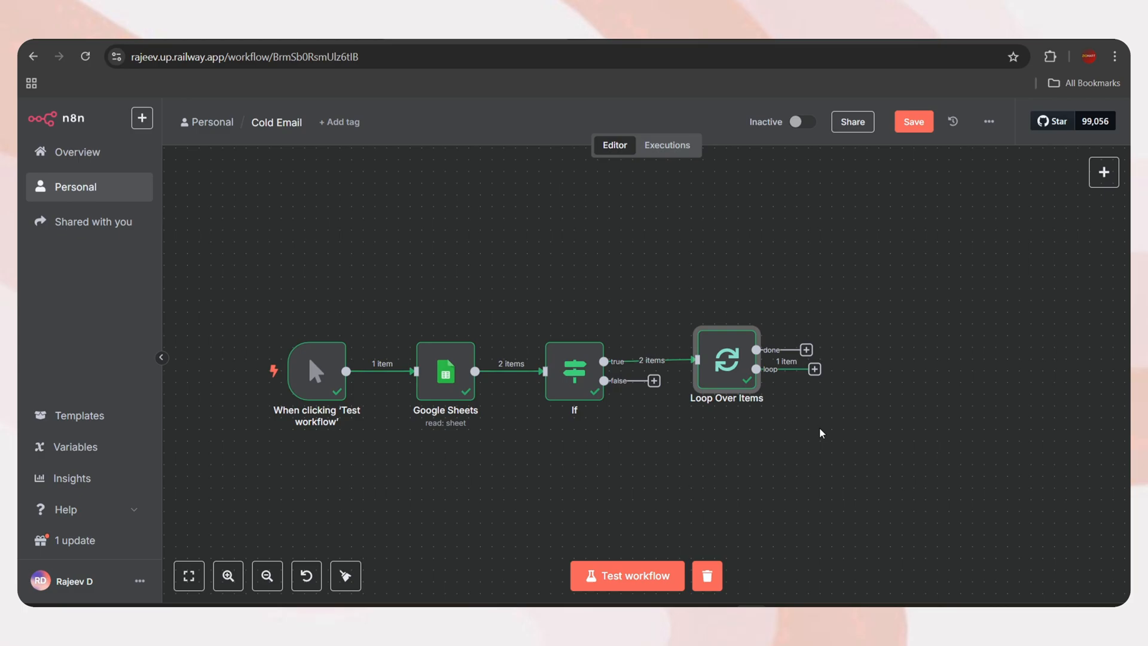
pyautogui.moveTo(750, 97)
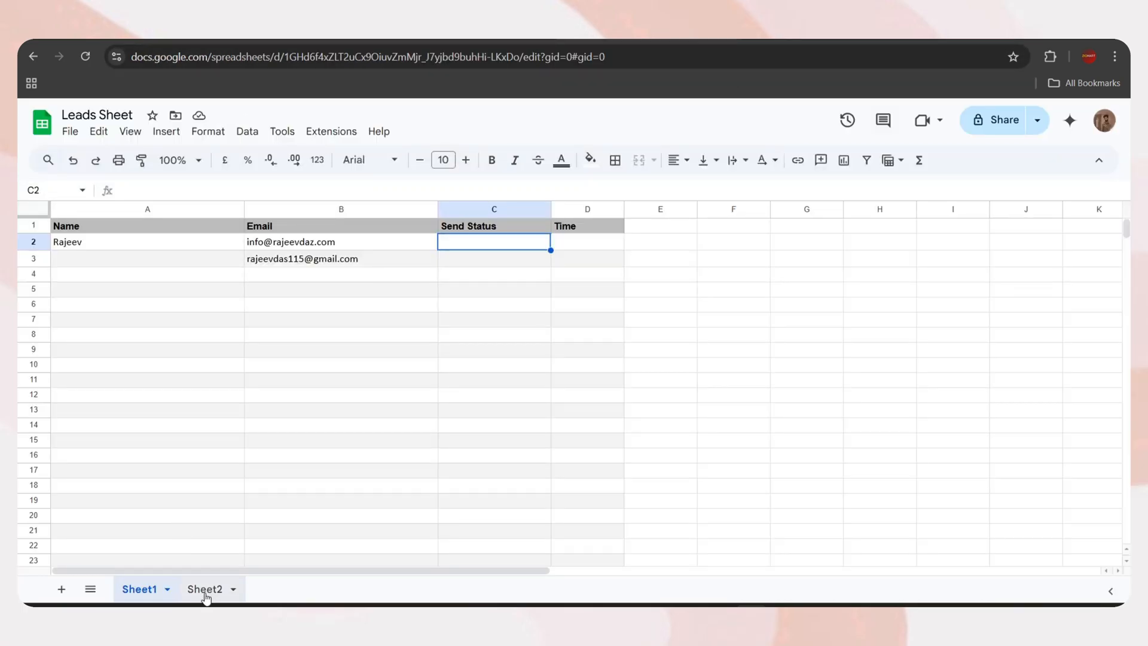
# Switch to Sheet2 to view the email subject and body templates.
pyautogui.click(206, 588)
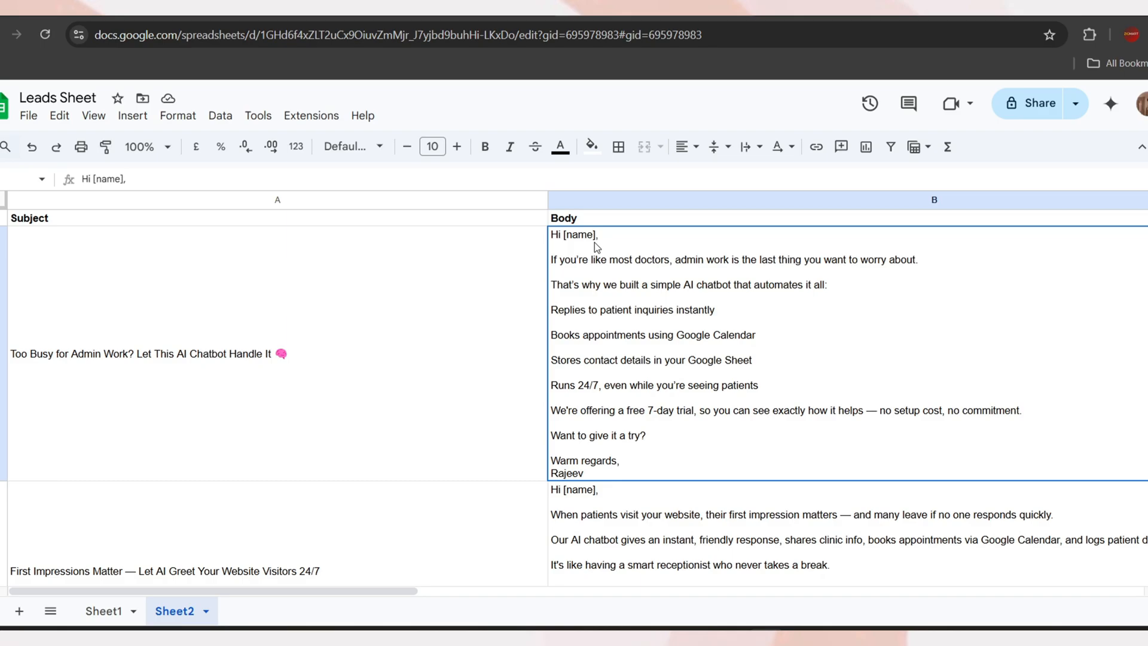
pyautogui.moveTo(607, 252)
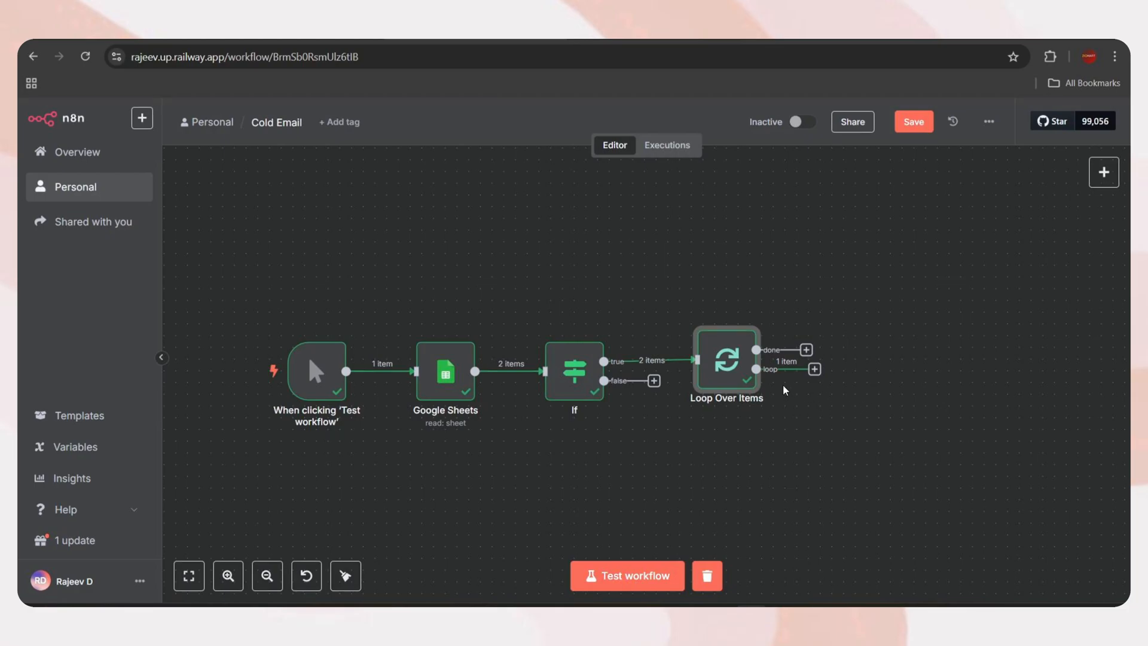
# Add a Google Sheets Get Row(s) step in the loop reading Leads Sheet / Sheet2 and test it.
pyautogui.click(807, 369)
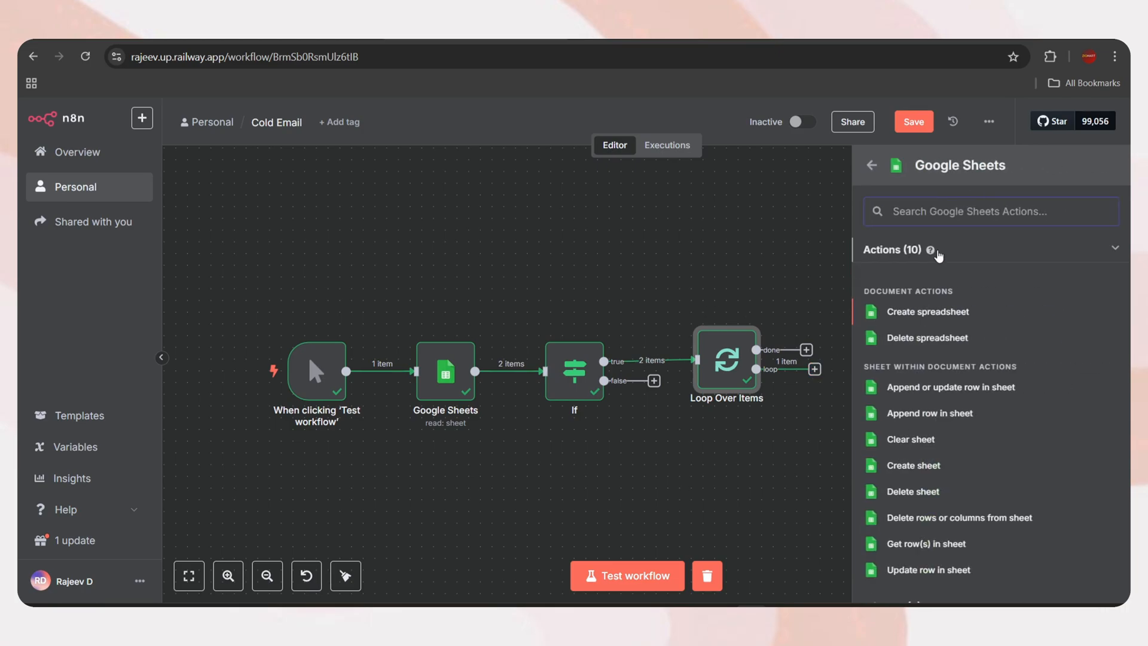
pyautogui.click(924, 542)
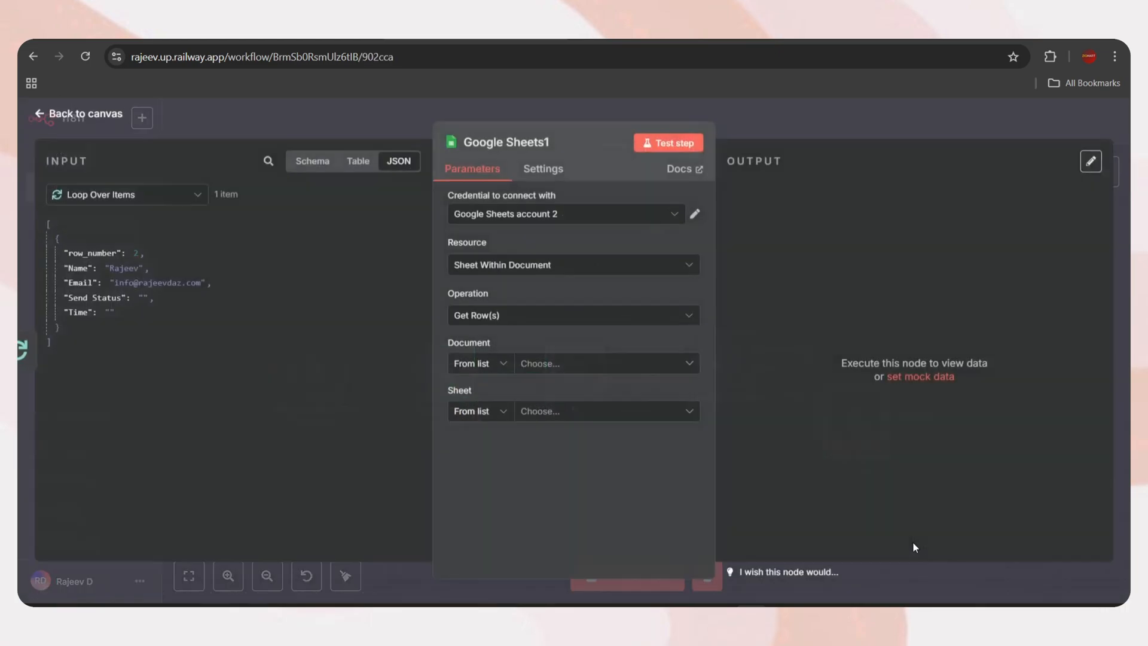
pyautogui.click(563, 214)
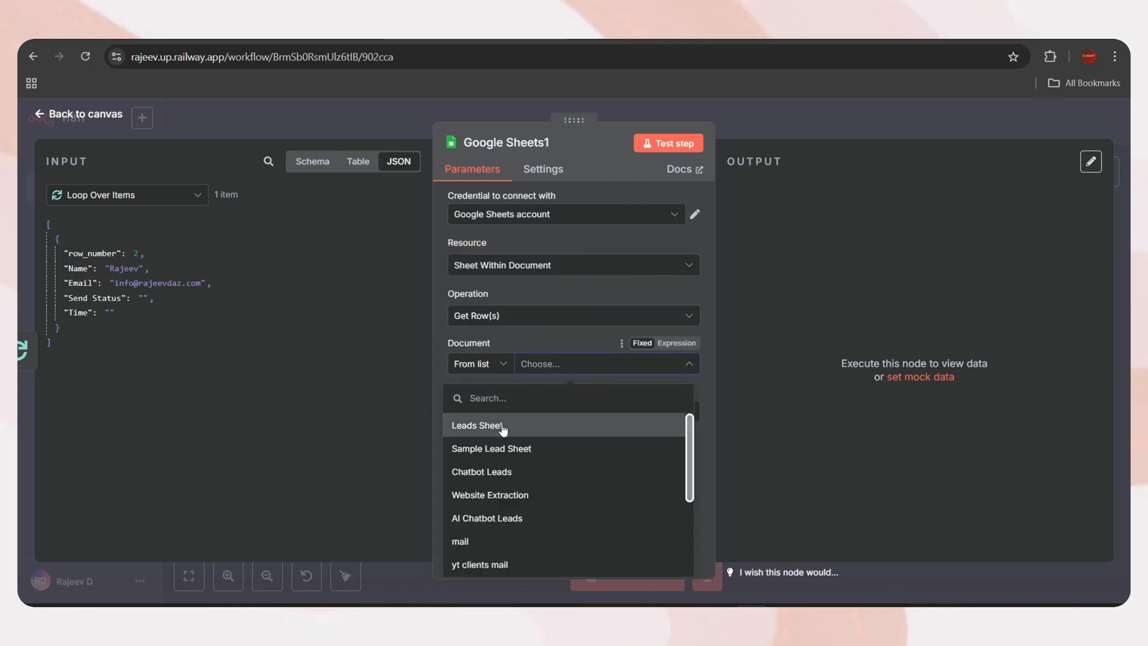
pyautogui.click(479, 426)
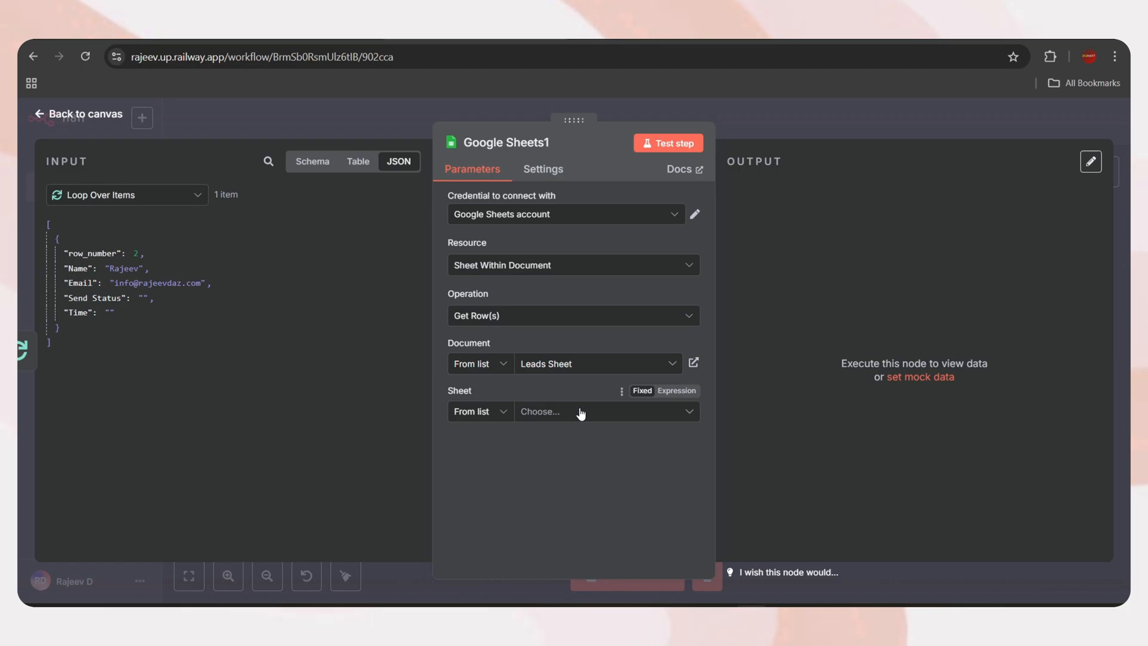
pyautogui.click(666, 142)
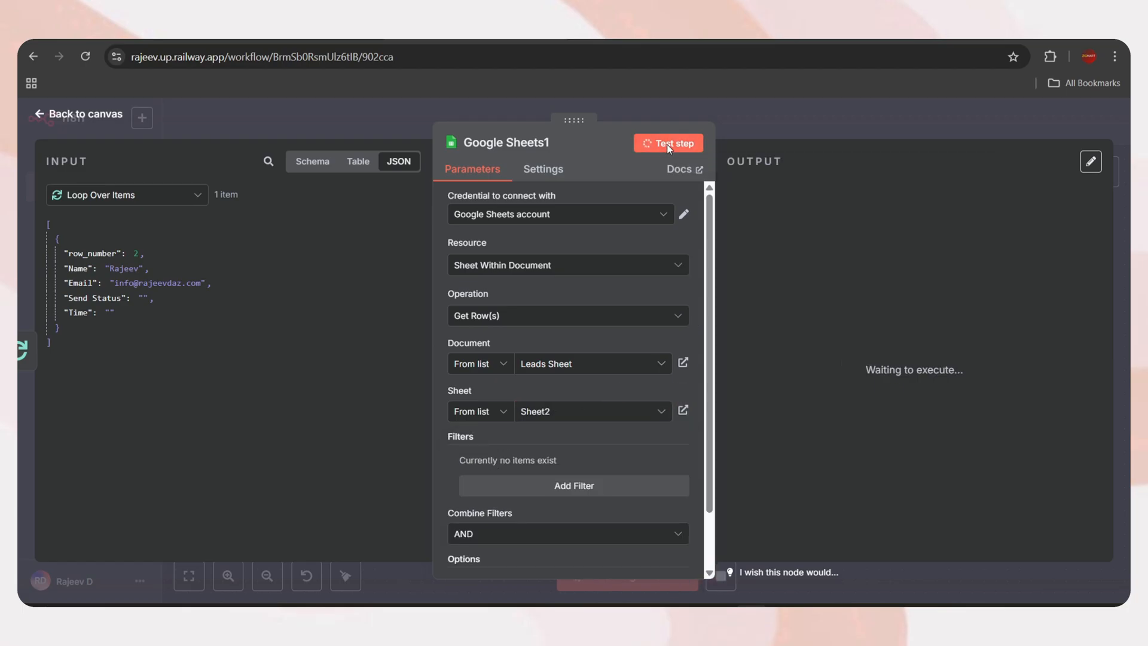
pyautogui.click(667, 142)
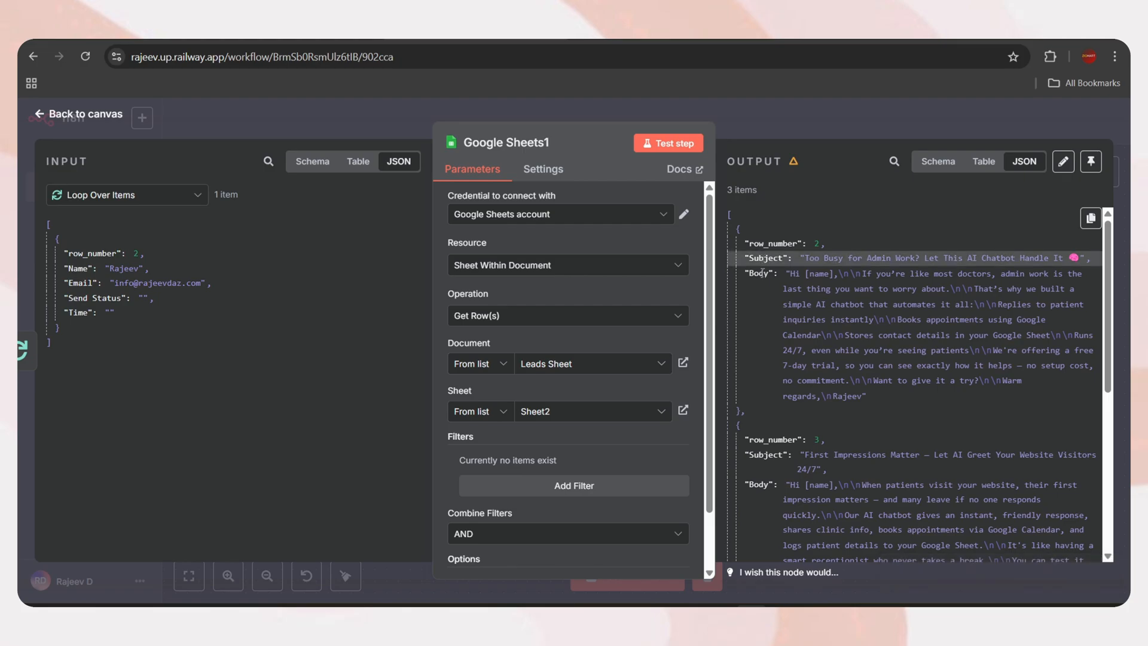
pyautogui.click(84, 114)
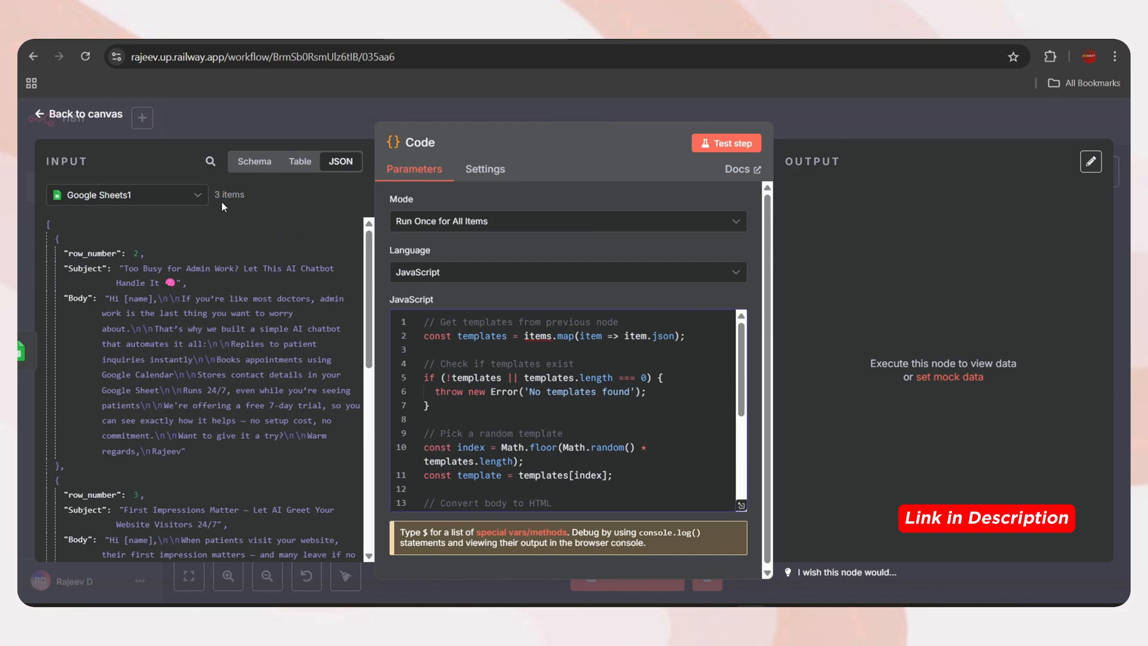
# Run the Code step that picks a random template and converts its body to HTML.
pyautogui.click(725, 142)
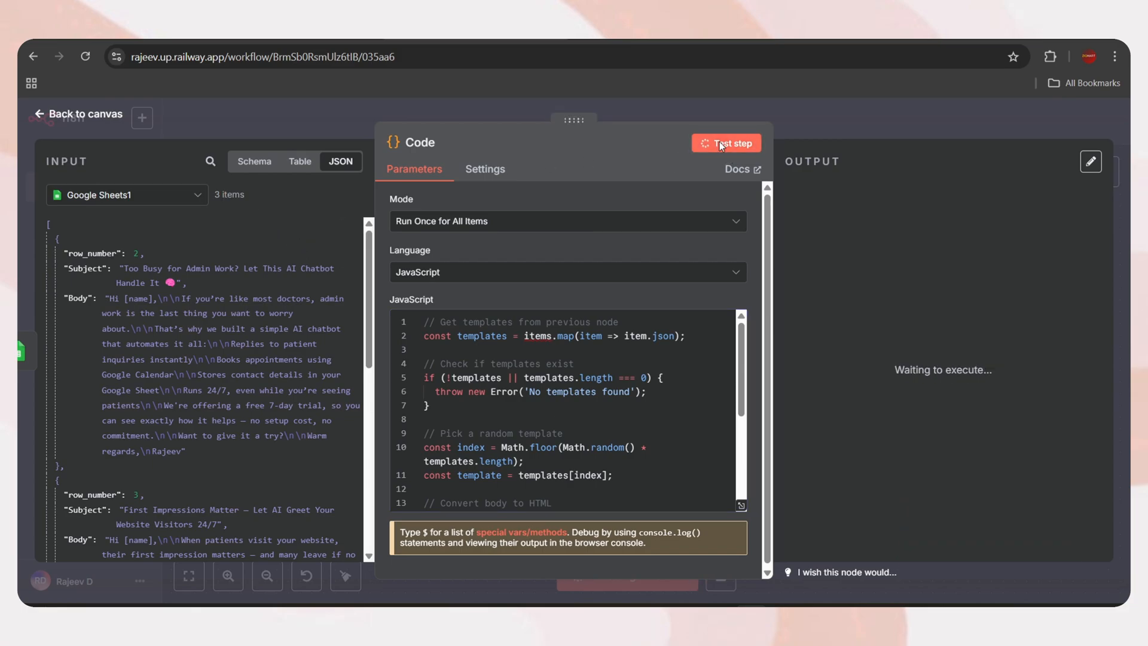
pyautogui.click(725, 142)
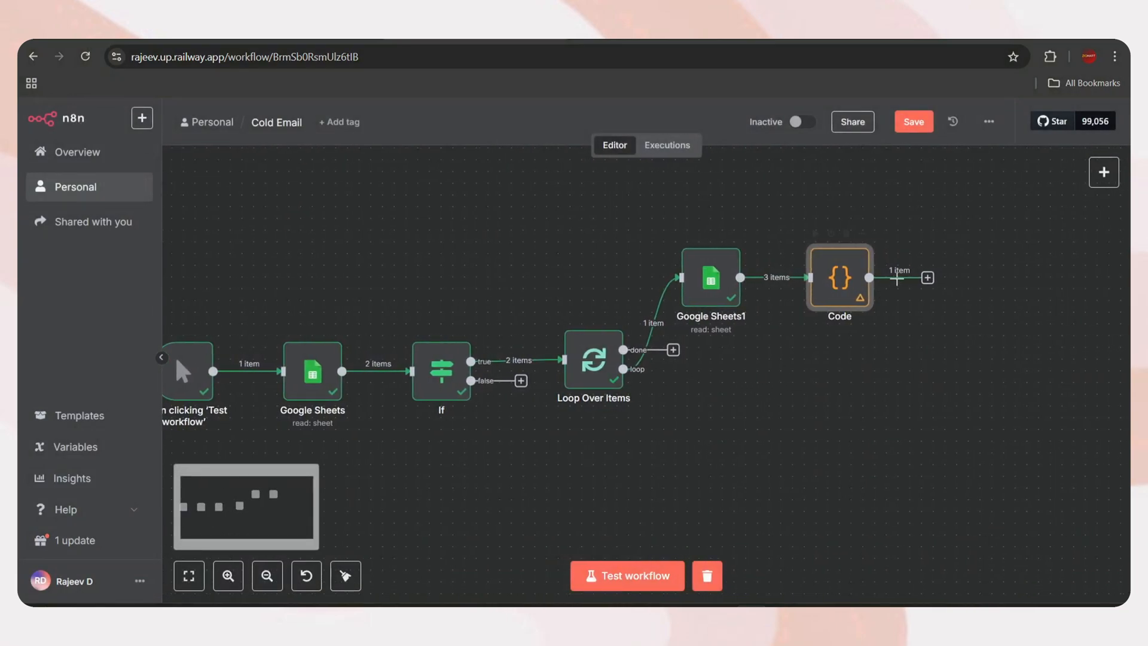
pyautogui.moveTo(318, 369)
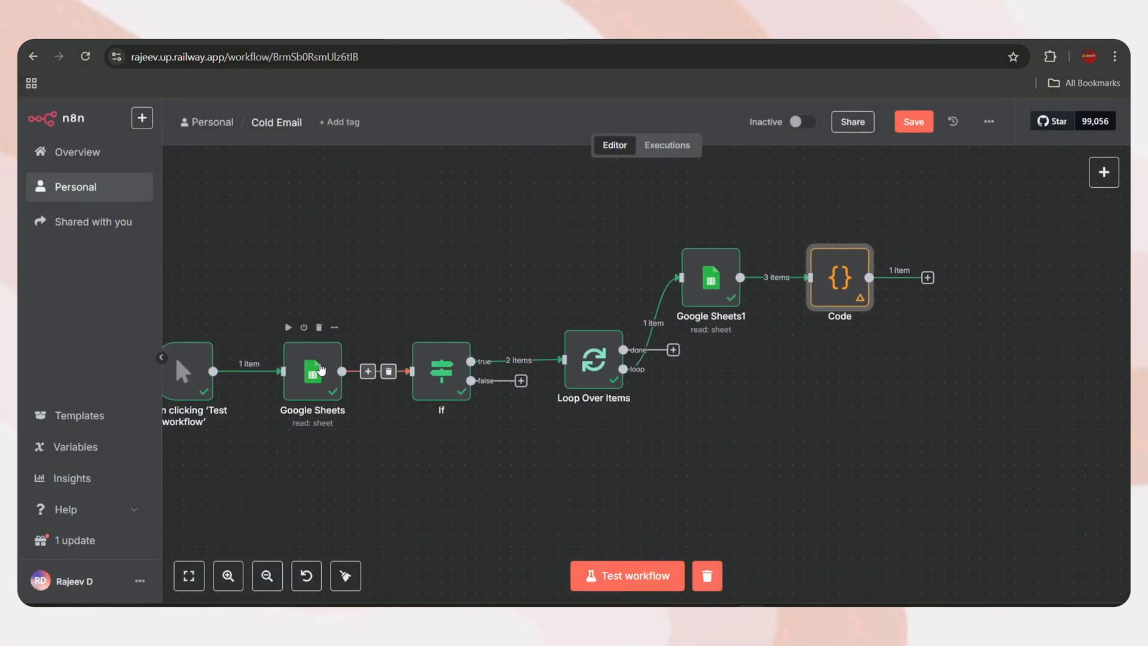
pyautogui.moveTo(839, 285)
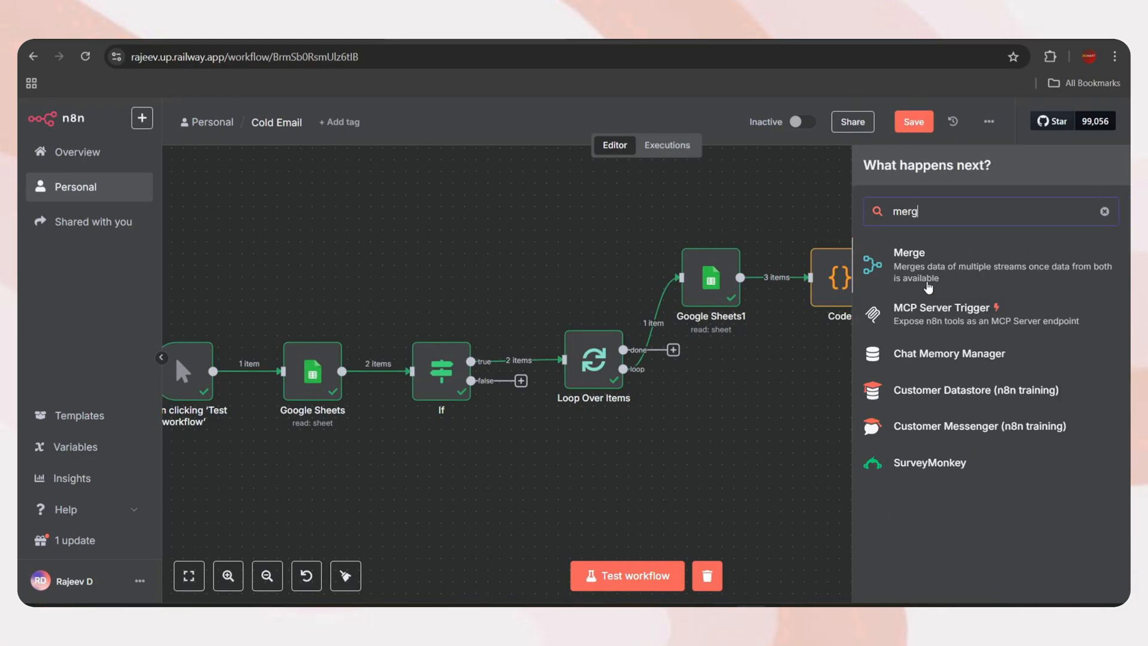
# Add a Merge node after Code, set Mode to Combine and Combine By to Position.
pyautogui.click(907, 253)
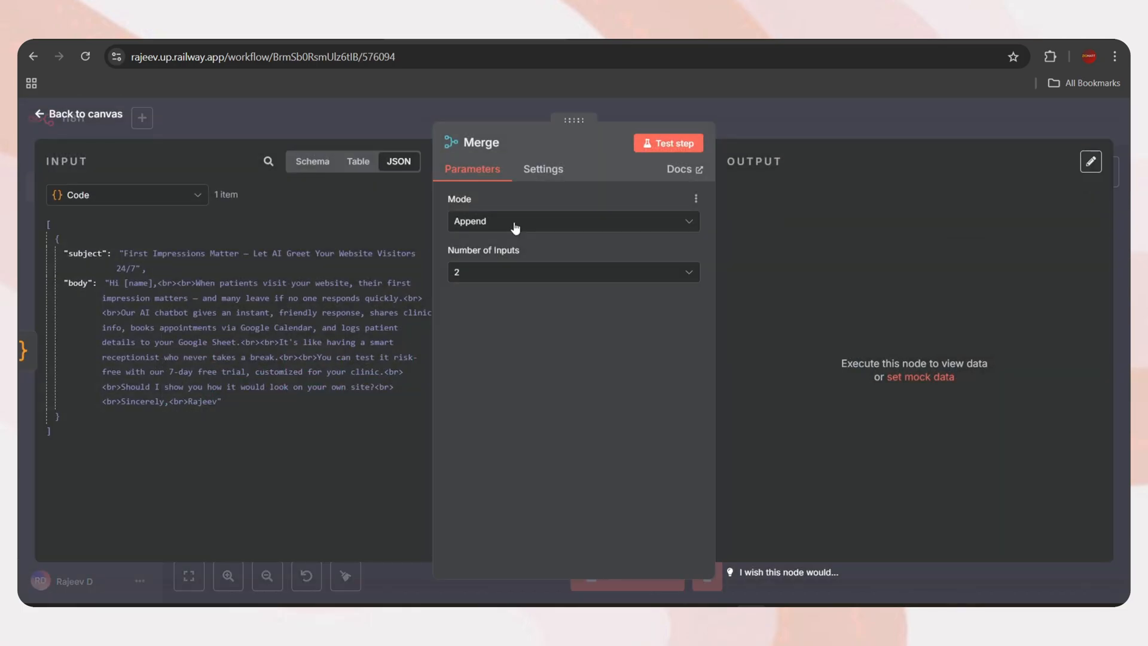
pyautogui.click(573, 221)
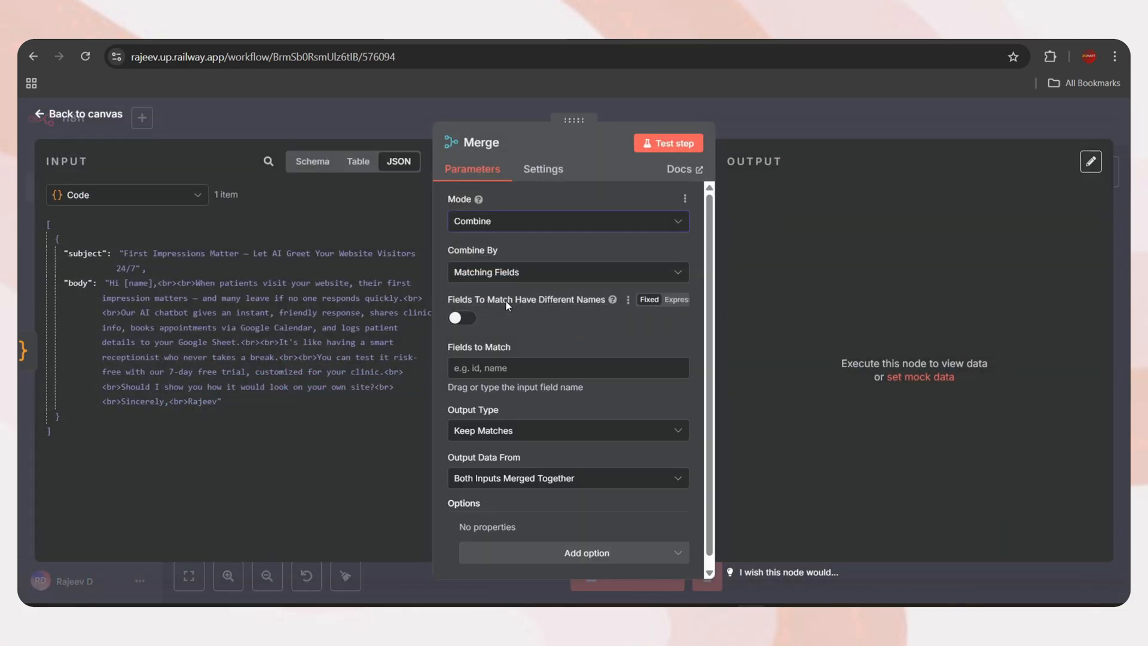
pyautogui.click(566, 271)
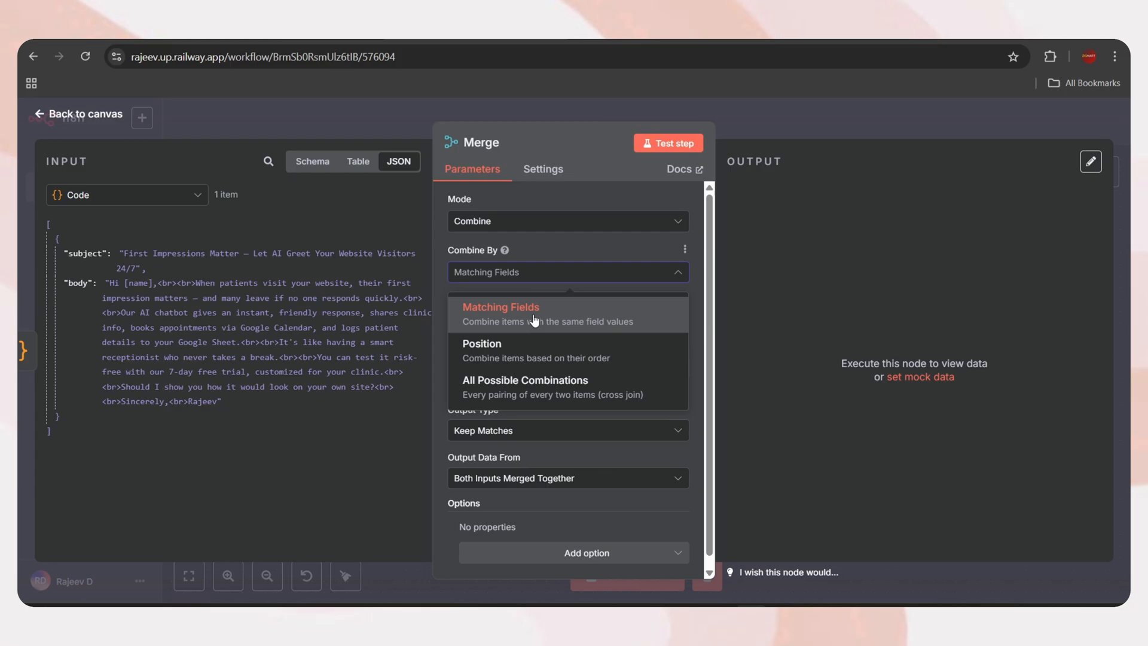
pyautogui.click(481, 344)
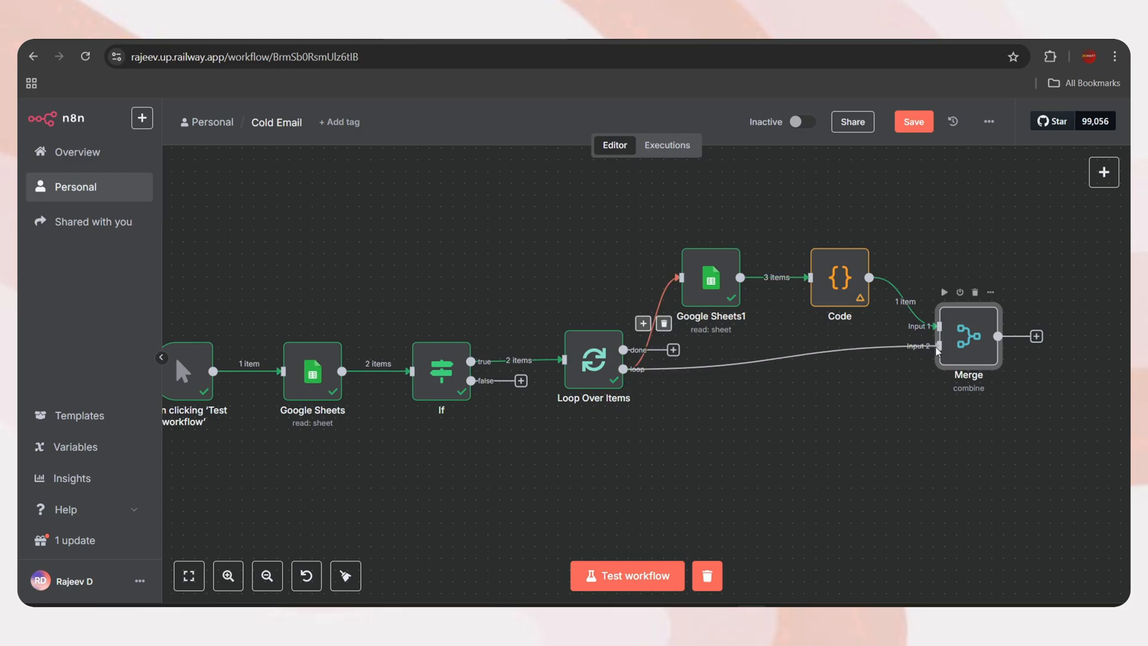
# Run the Merge so one item carries subject, body, Name and Email, then move on to Edit Fields.
pyautogui.doubleClick(967, 336)
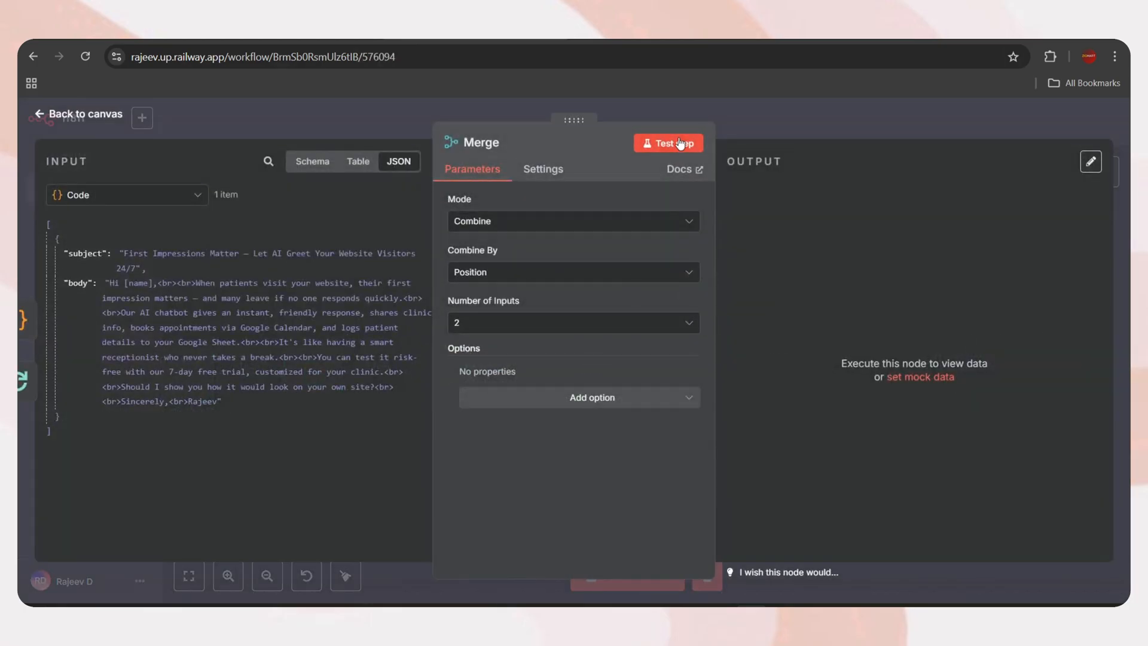
pyautogui.click(667, 142)
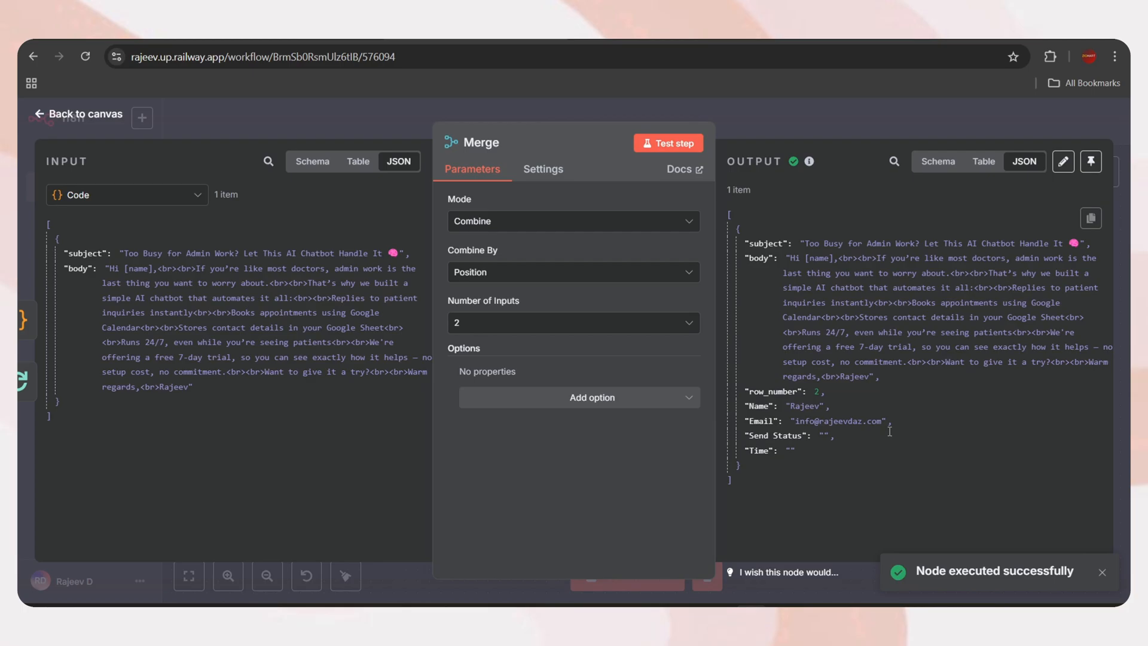
pyautogui.moveTo(872, 367)
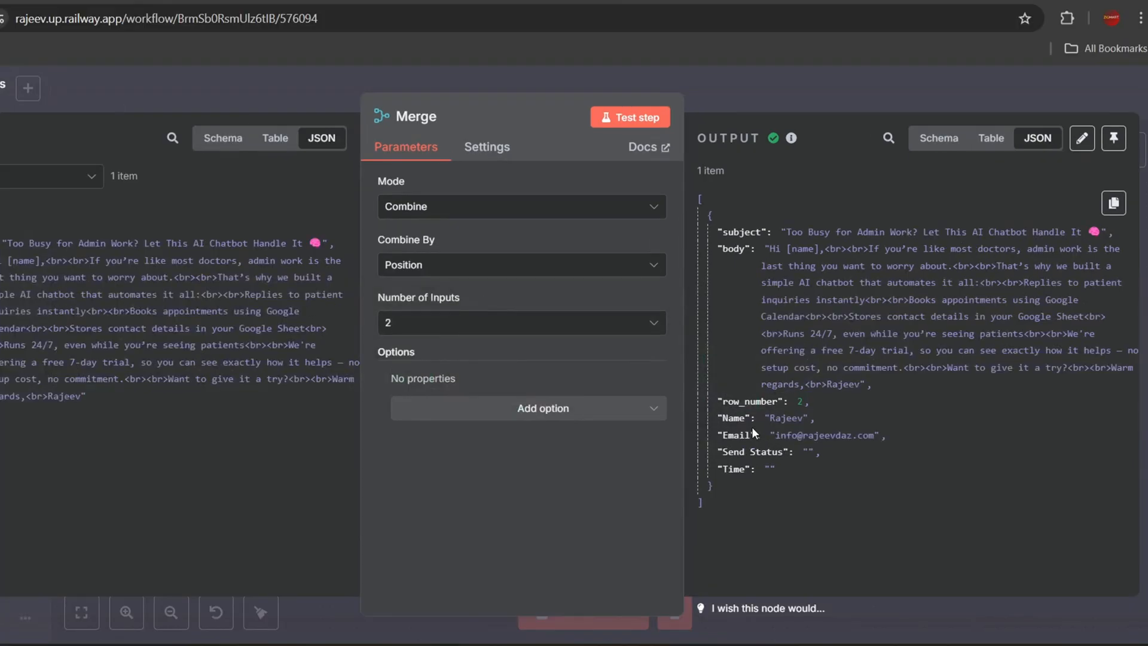
pyautogui.doubleClick(786, 418)
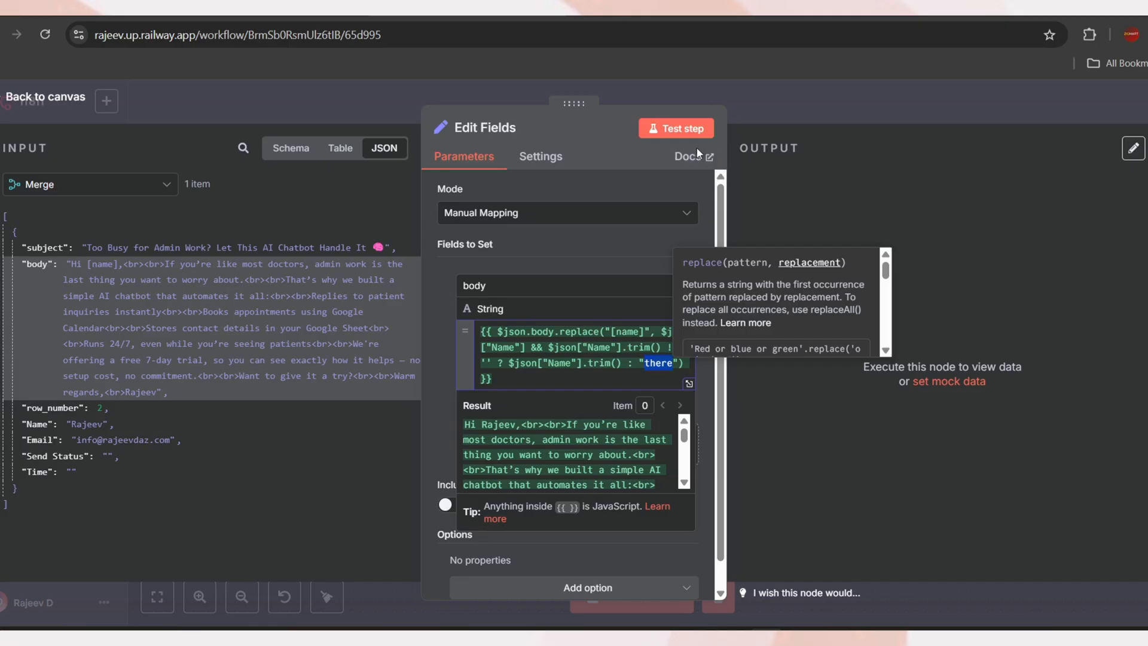
# Test the Edit Fields step replacing [name] in body with the lead's Name, Include Other Input Fields on.
pyautogui.click(674, 128)
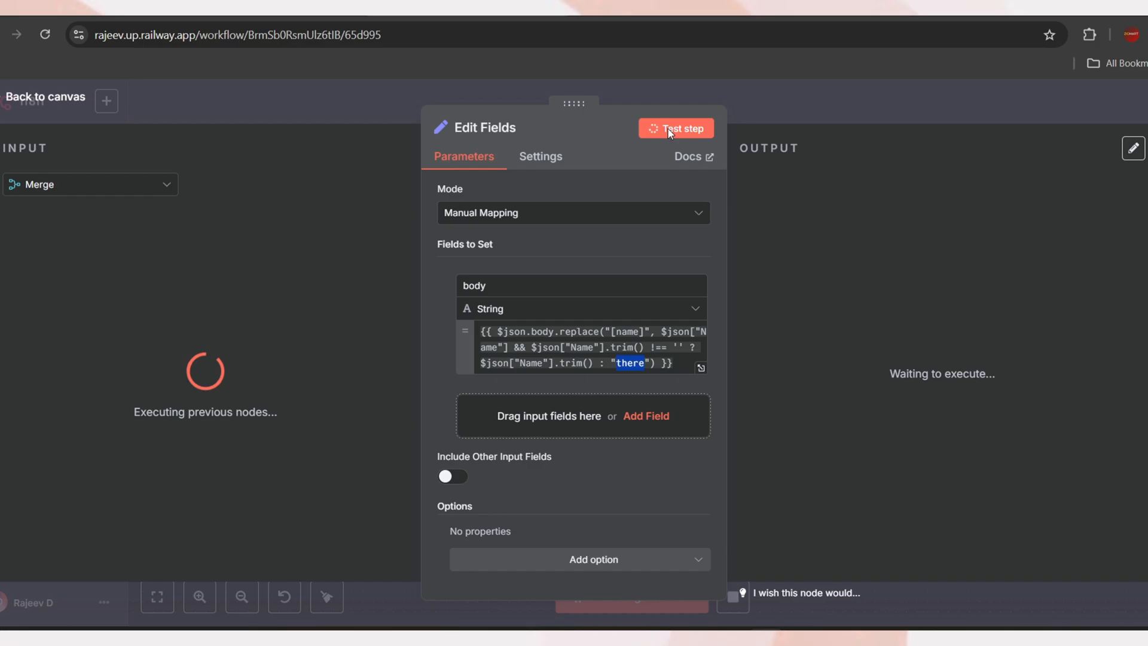
pyautogui.click(674, 128)
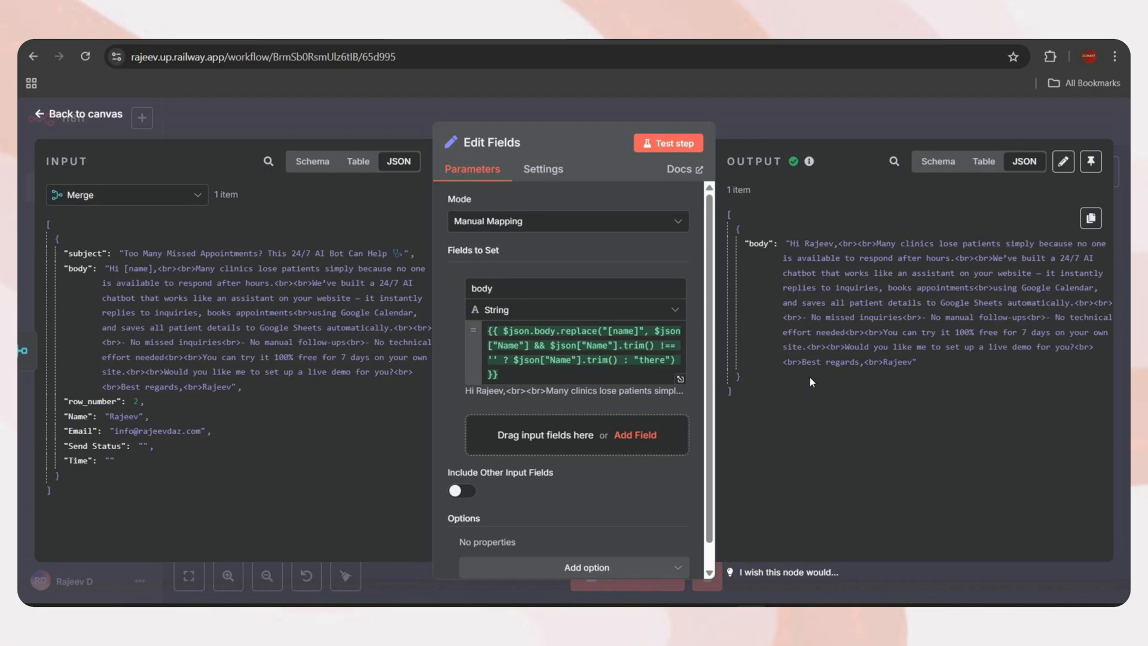
pyautogui.moveTo(816, 396)
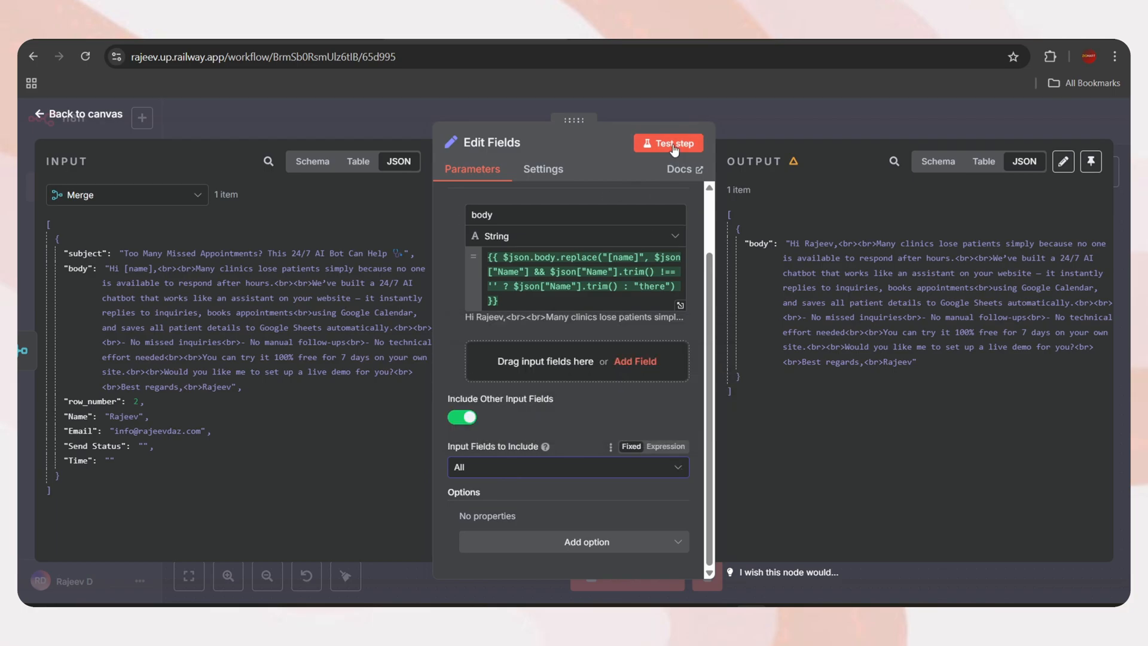
pyautogui.click(667, 143)
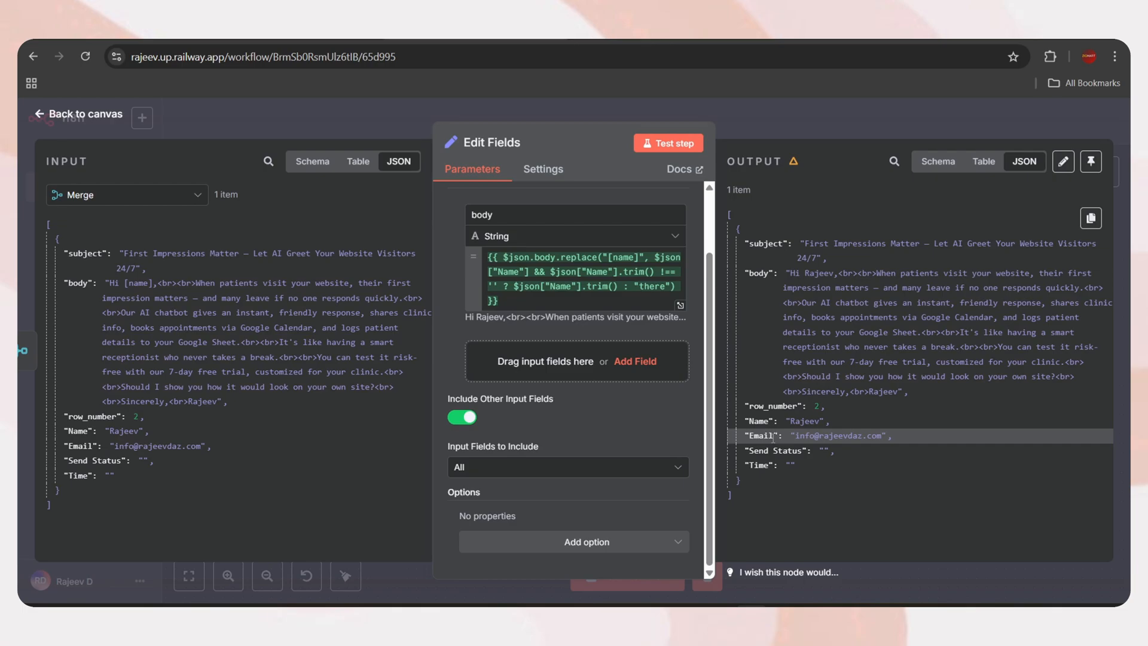
pyautogui.click(77, 114)
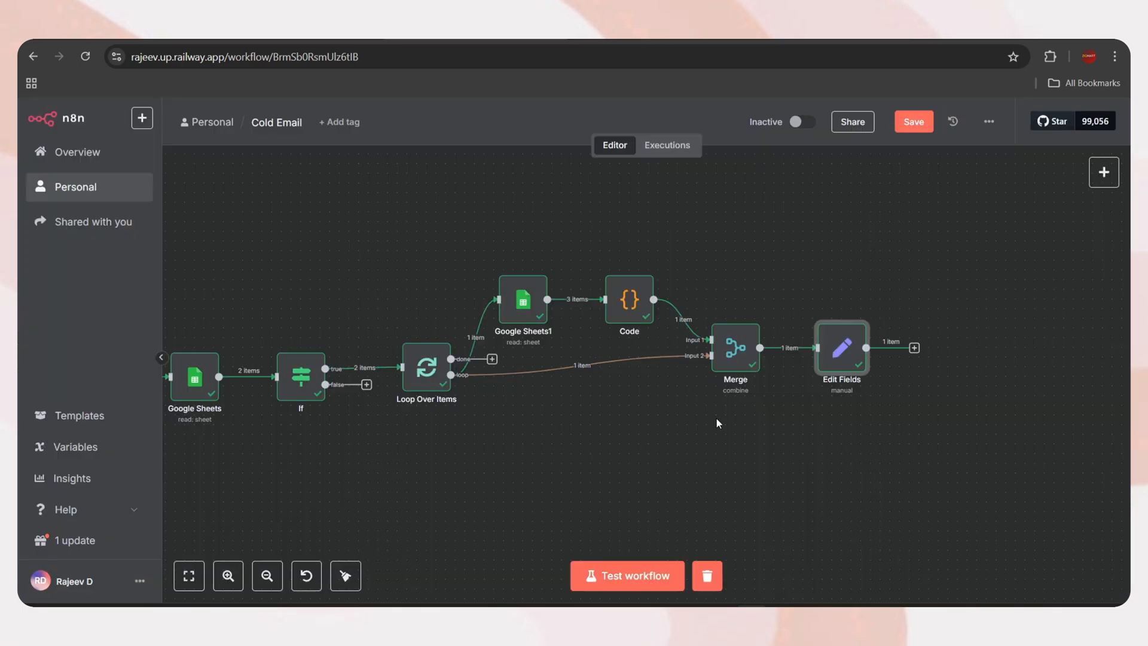
# Add a Gmail 'Send a message' node after Edit Fields using the second Gmail account.
pyautogui.click(912, 348)
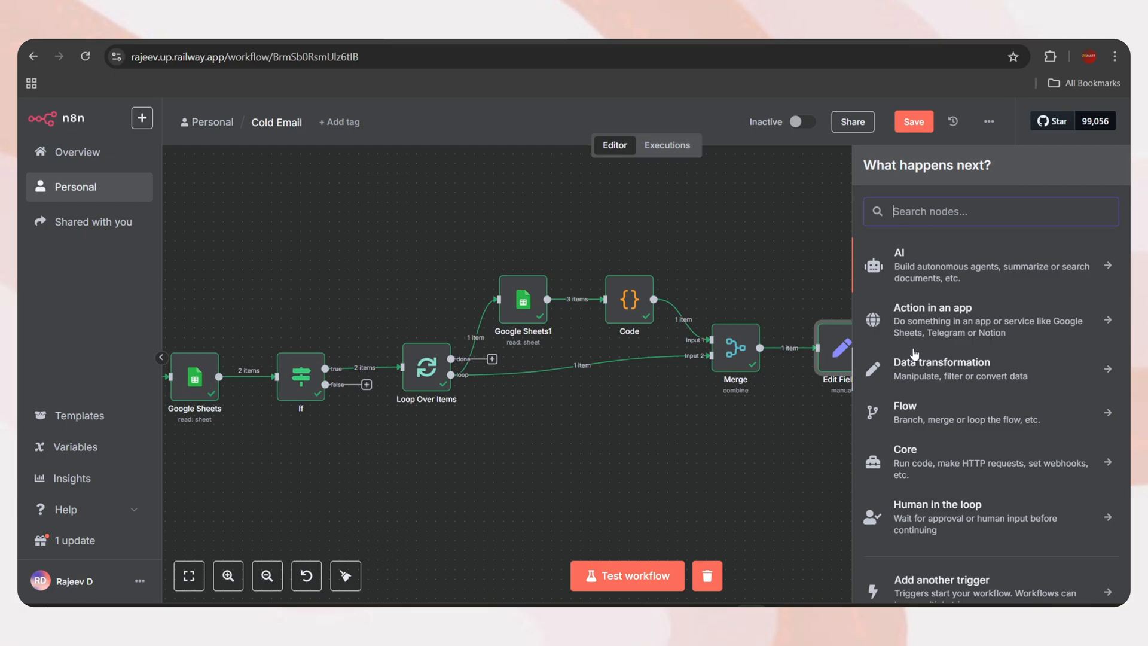
pyautogui.write('gmail')
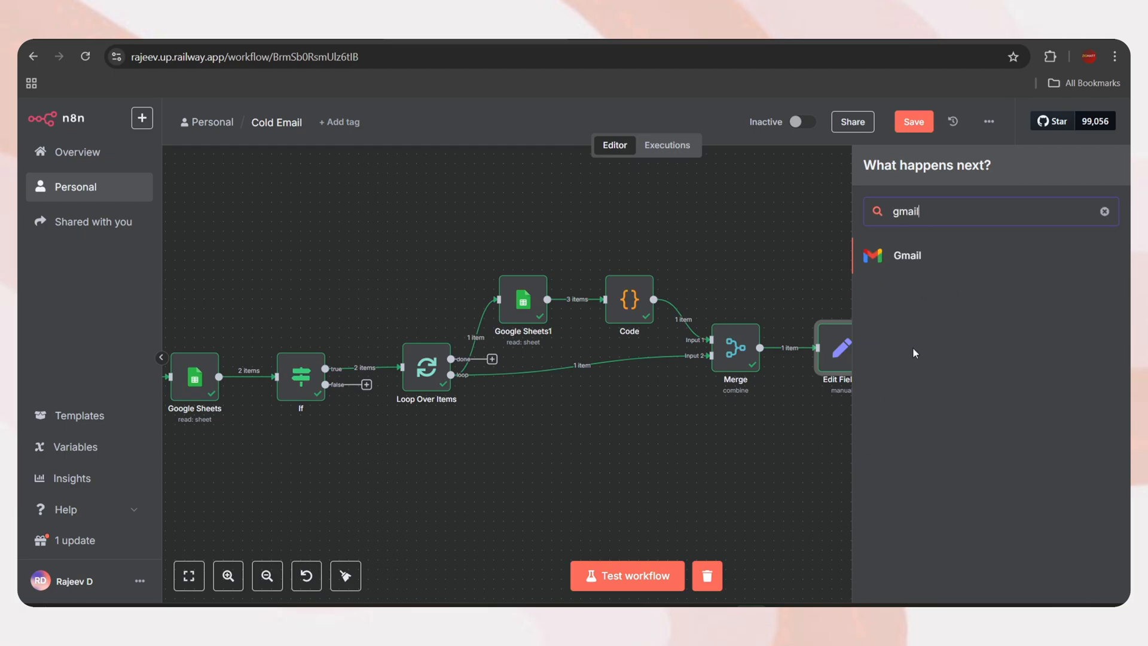
pyautogui.write('smtp')
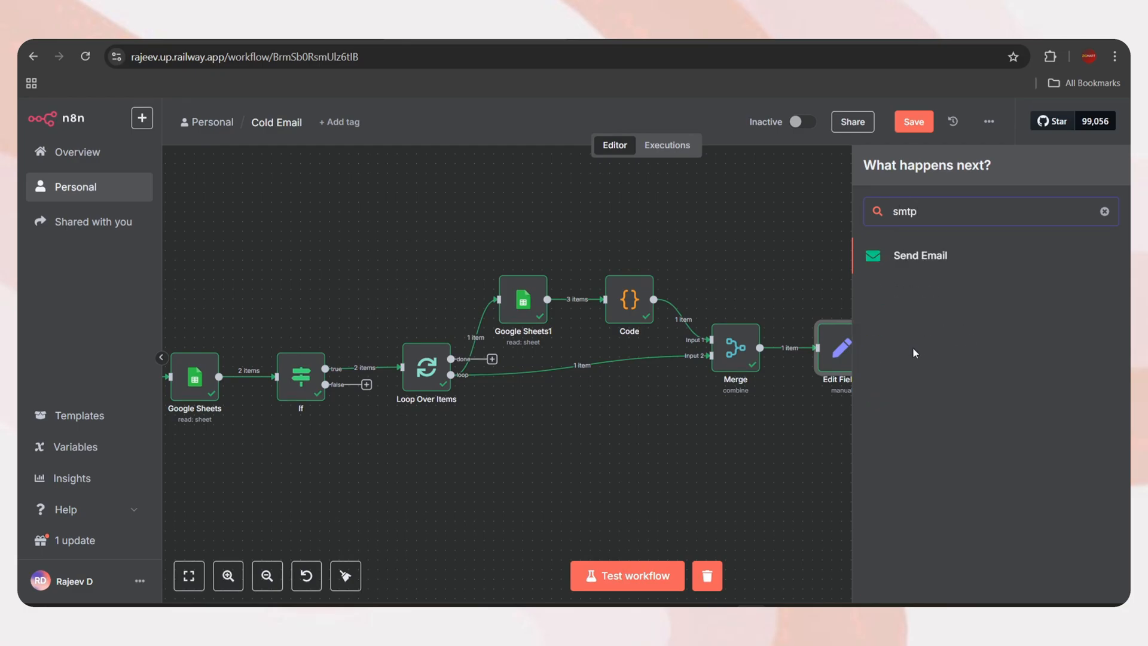
pyautogui.write('o')
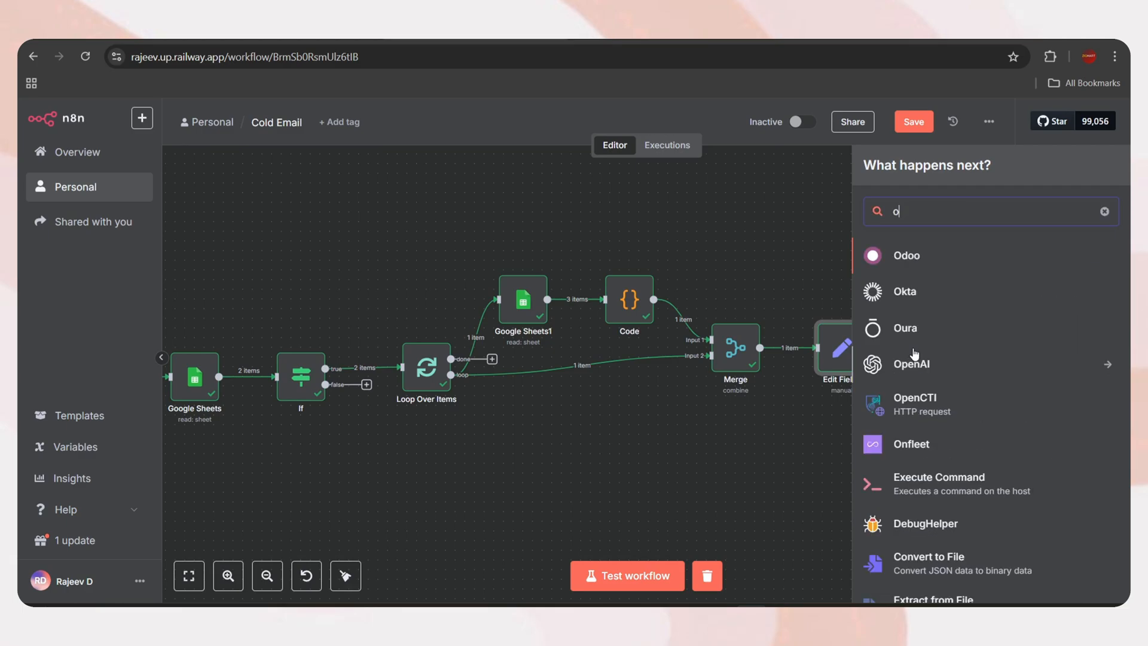
pyautogui.write('utlo')
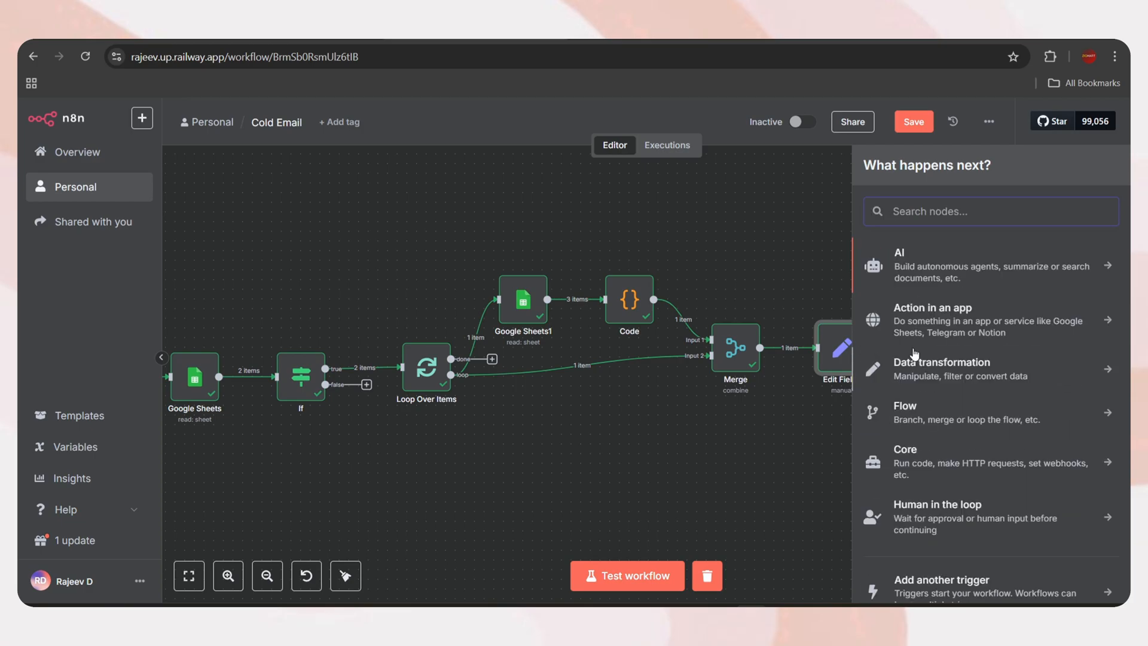
pyautogui.write('gmail')
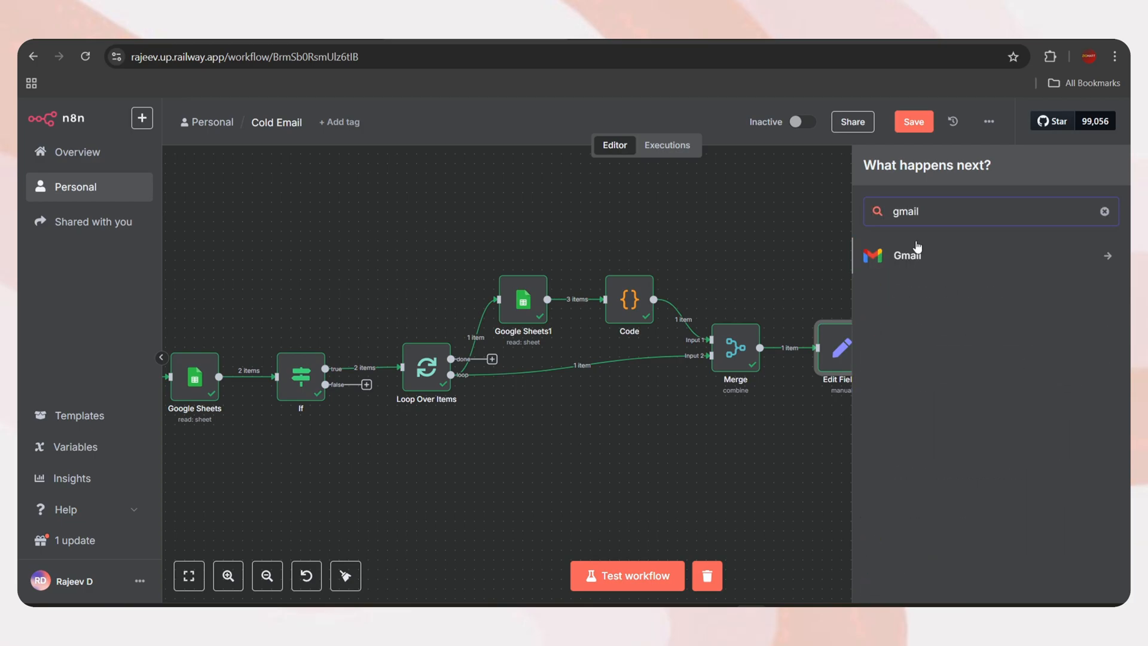
pyautogui.click(906, 255)
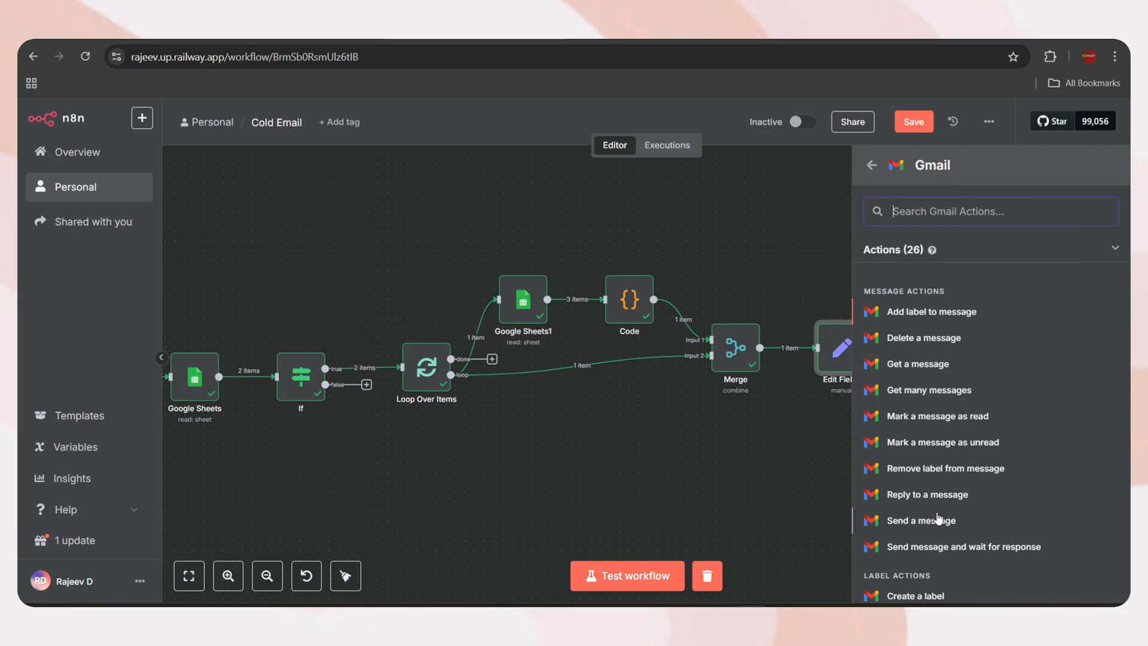
pyautogui.click(921, 520)
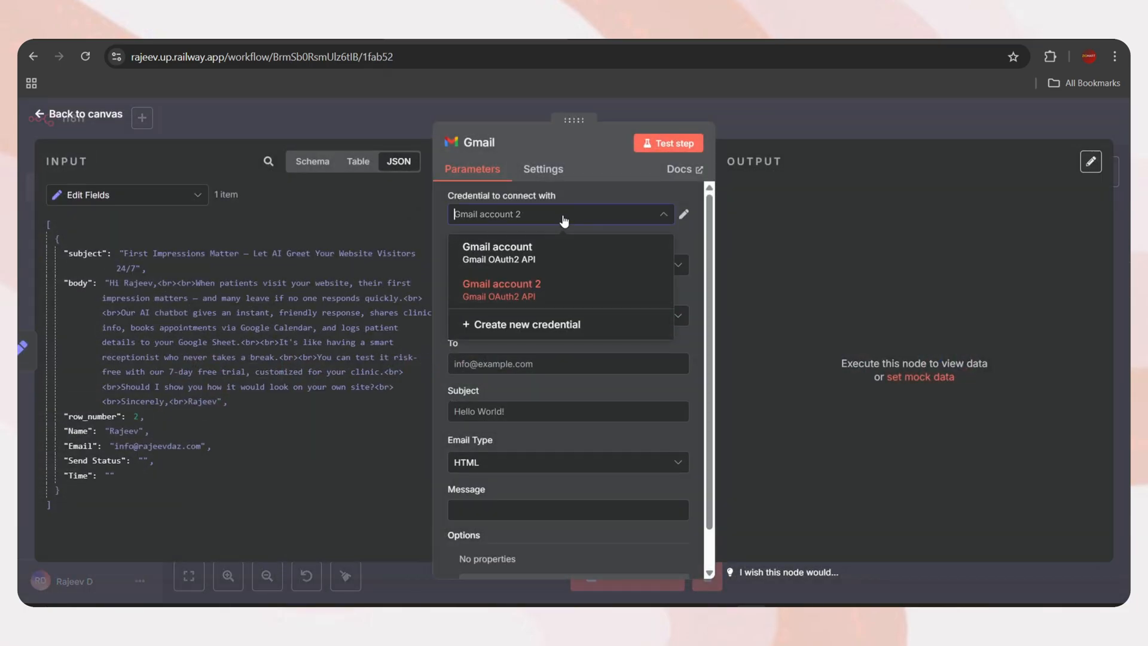
pyautogui.click(501, 285)
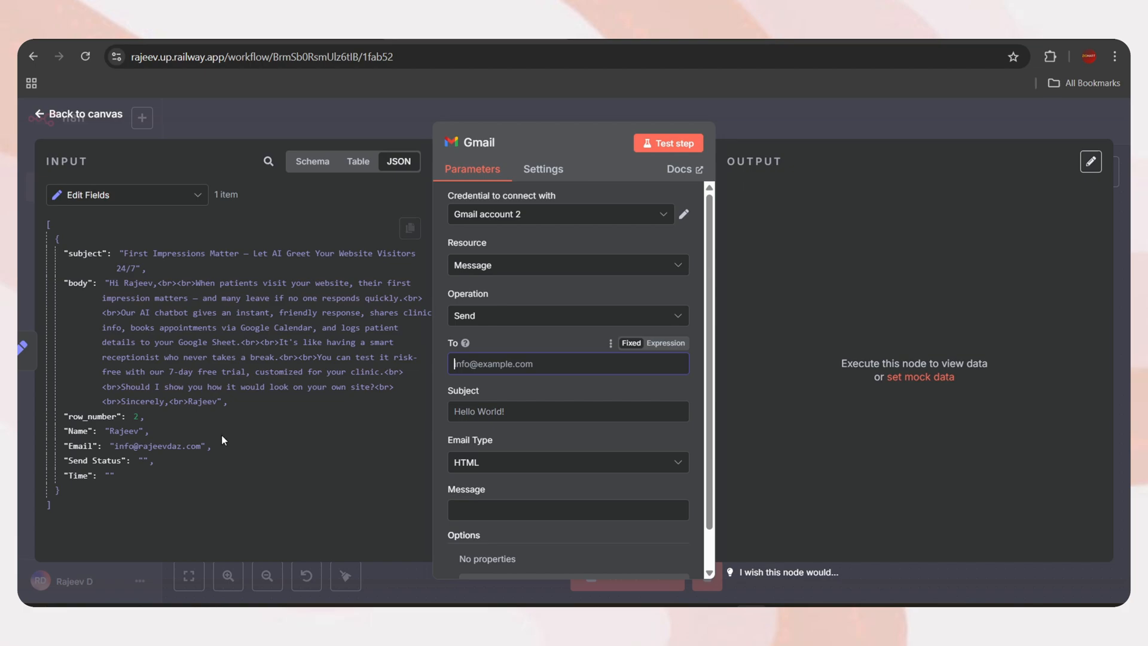
# Set To to the lead's Email, Email Type HTML and Message to the merged HTML body.
pyautogui.click(566, 363)
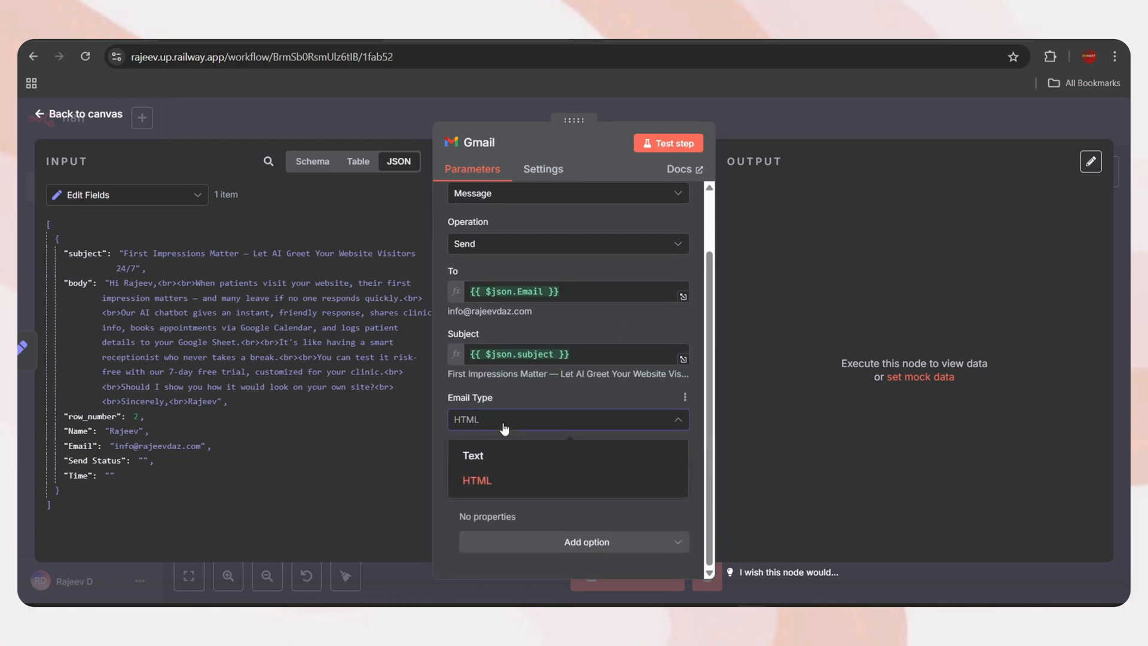
pyautogui.click(476, 481)
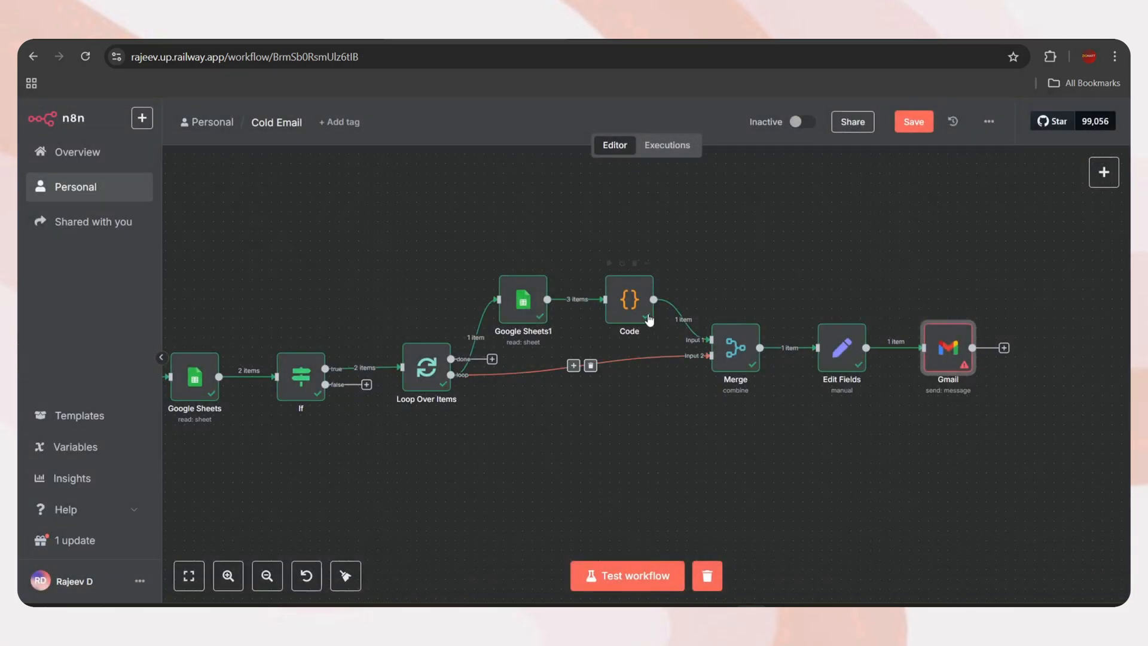
pyautogui.doubleClick(628, 299)
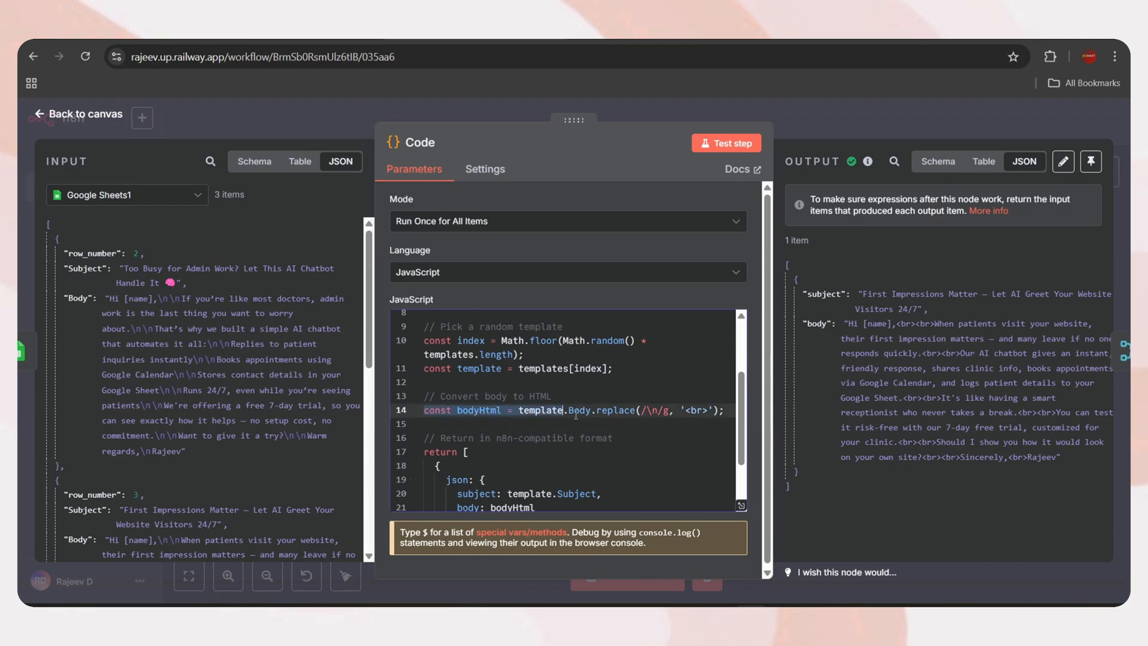
pyautogui.moveTo(565, 410); pyautogui.dragTo(721, 410)
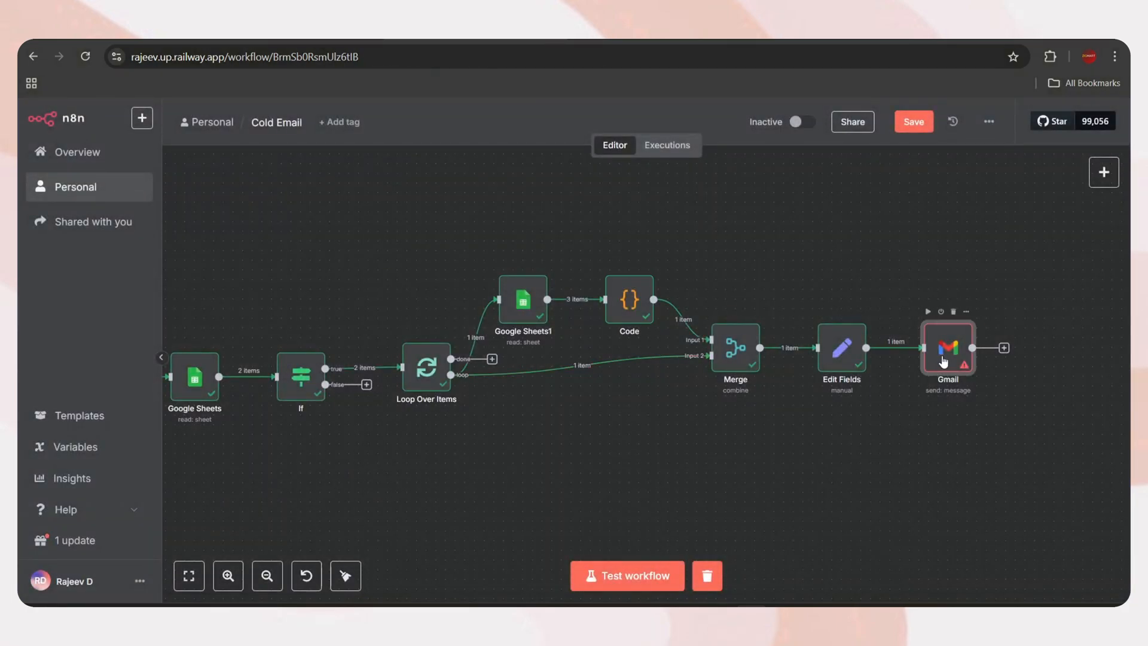
pyautogui.doubleClick(946, 347)
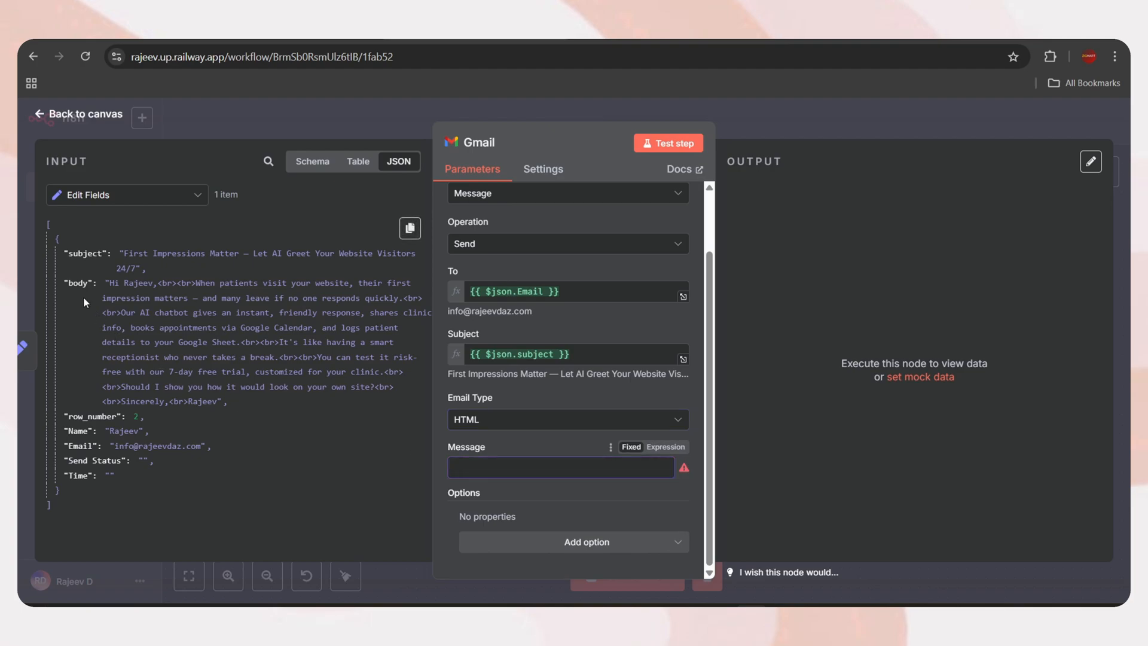
pyautogui.click(559, 467)
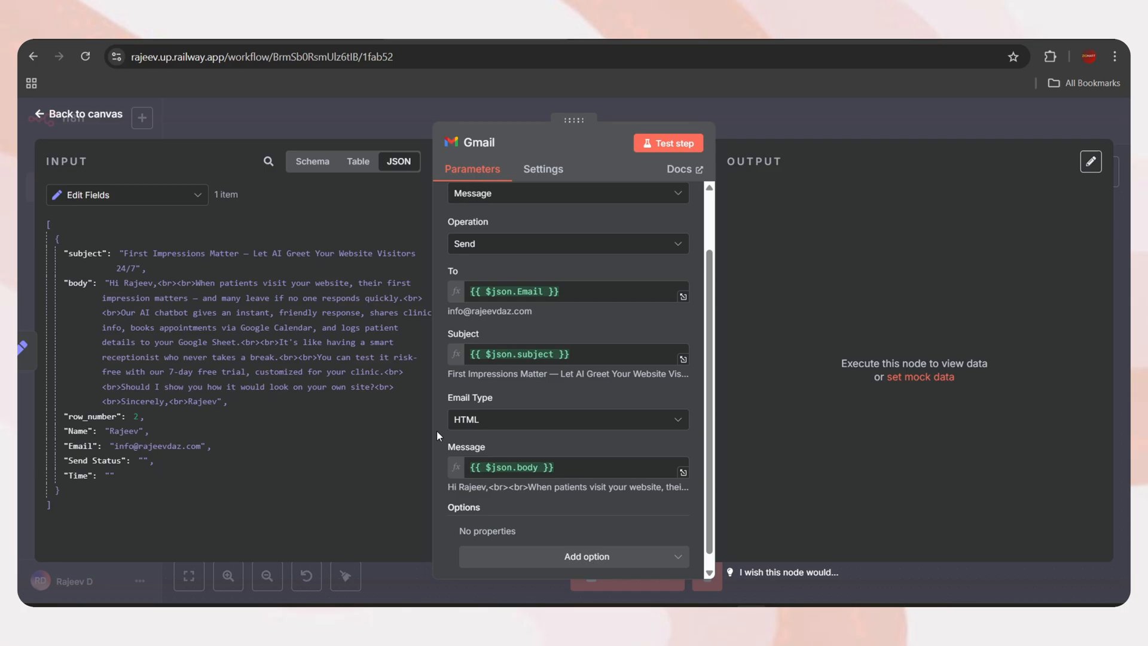
# Add Sender Name 'Rajeev' and turn off Append n8n Attribution in the send options.
pyautogui.click(584, 555)
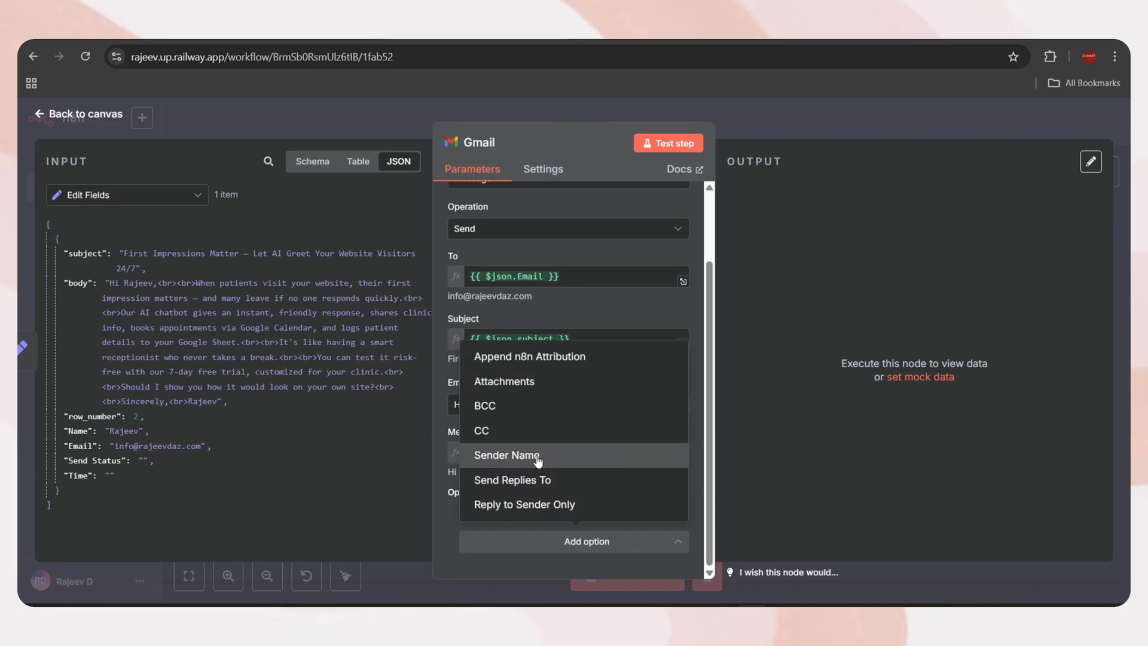
pyautogui.click(505, 455)
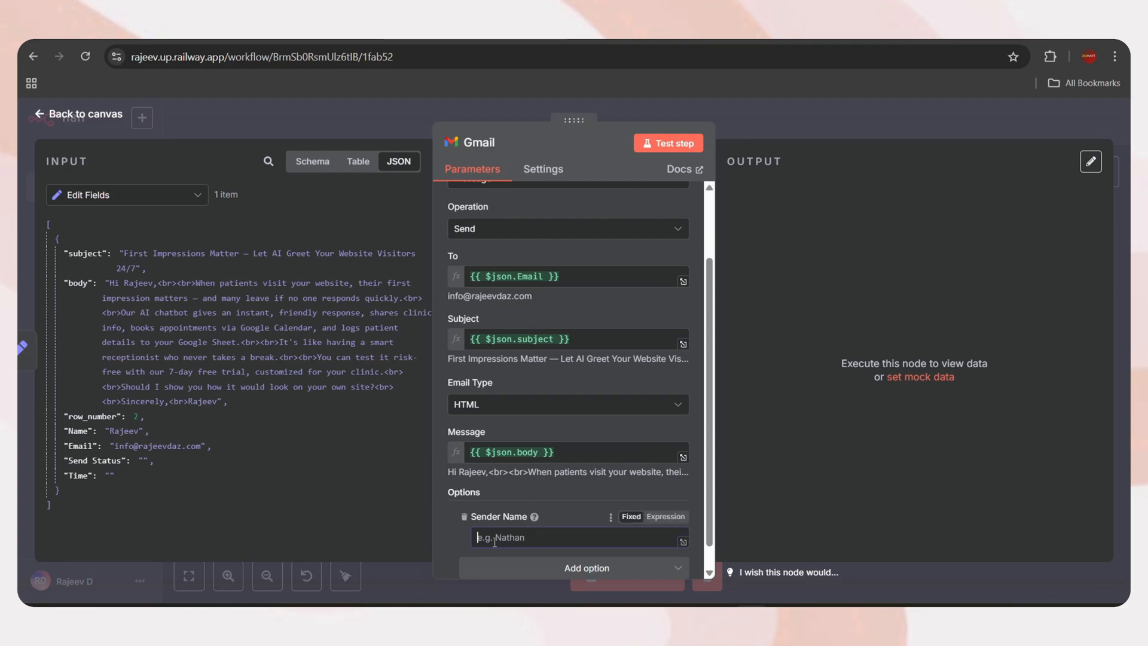
pyautogui.write('Rajeev')
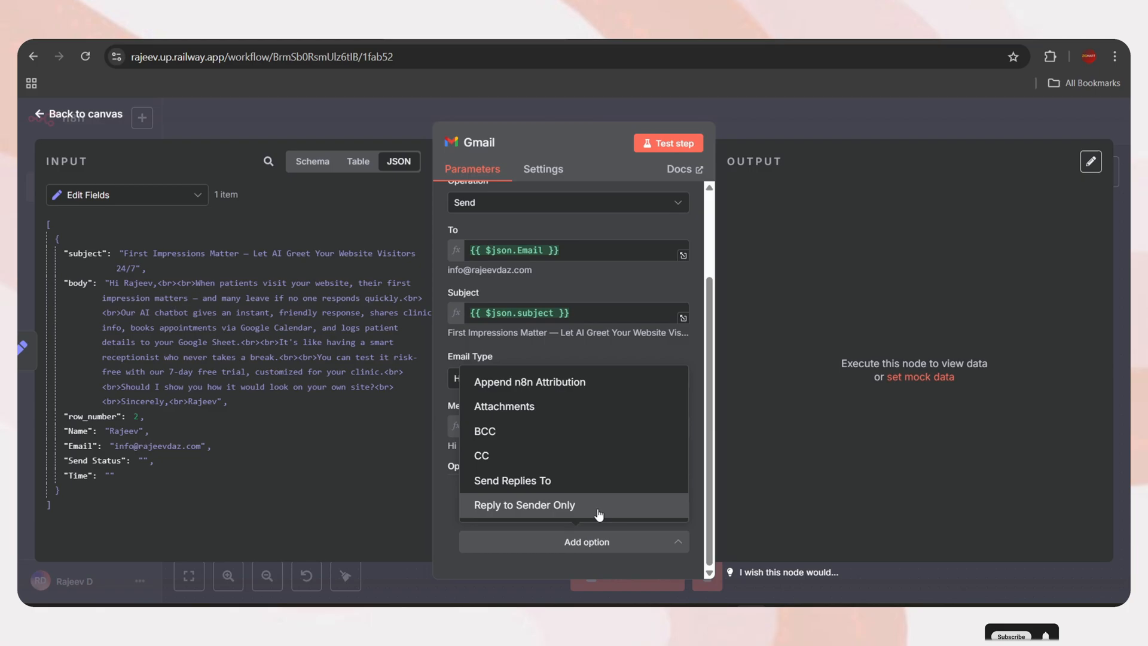
pyautogui.moveTo(551, 393)
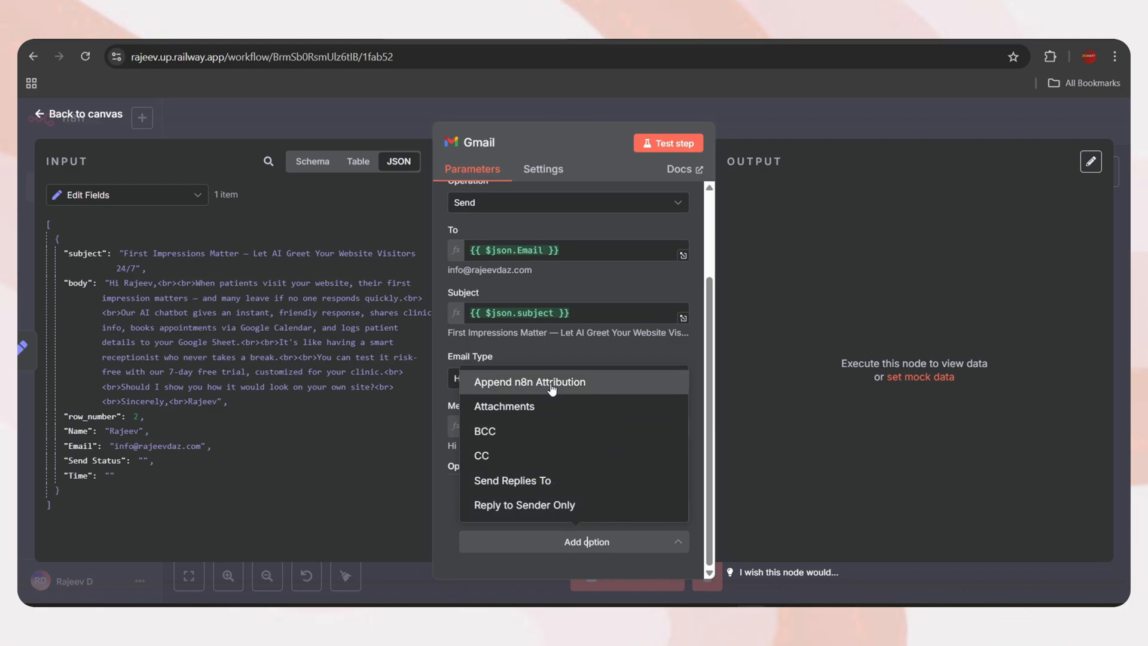
pyautogui.click(530, 382)
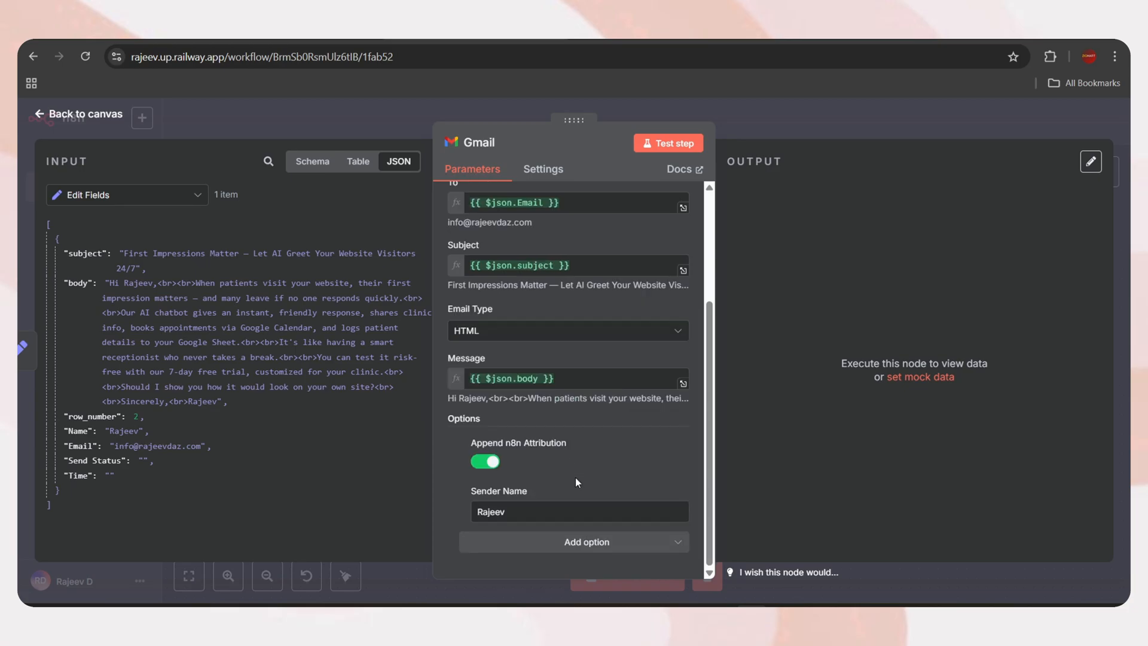
pyautogui.moveTo(574, 445)
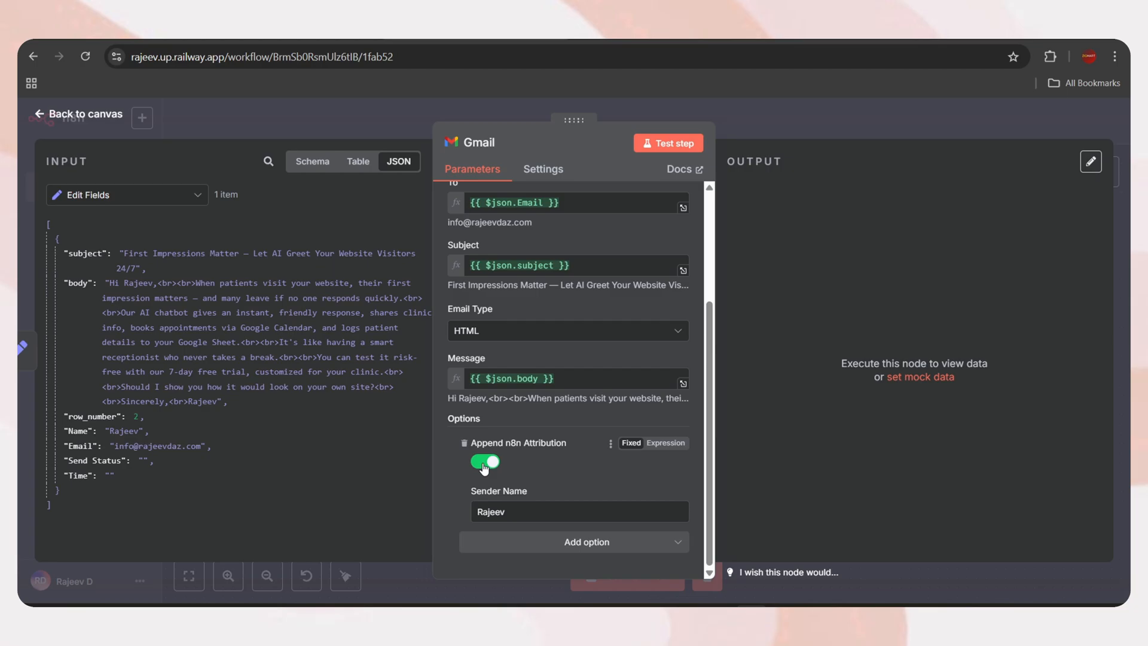
pyautogui.click(484, 461)
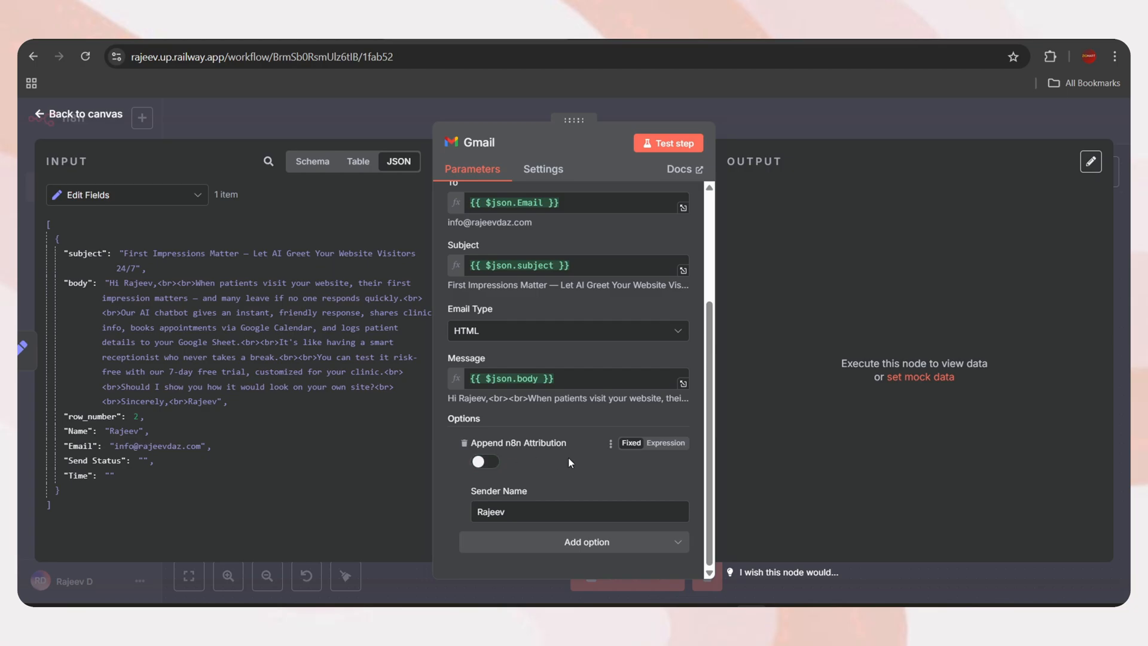
pyautogui.click(574, 542)
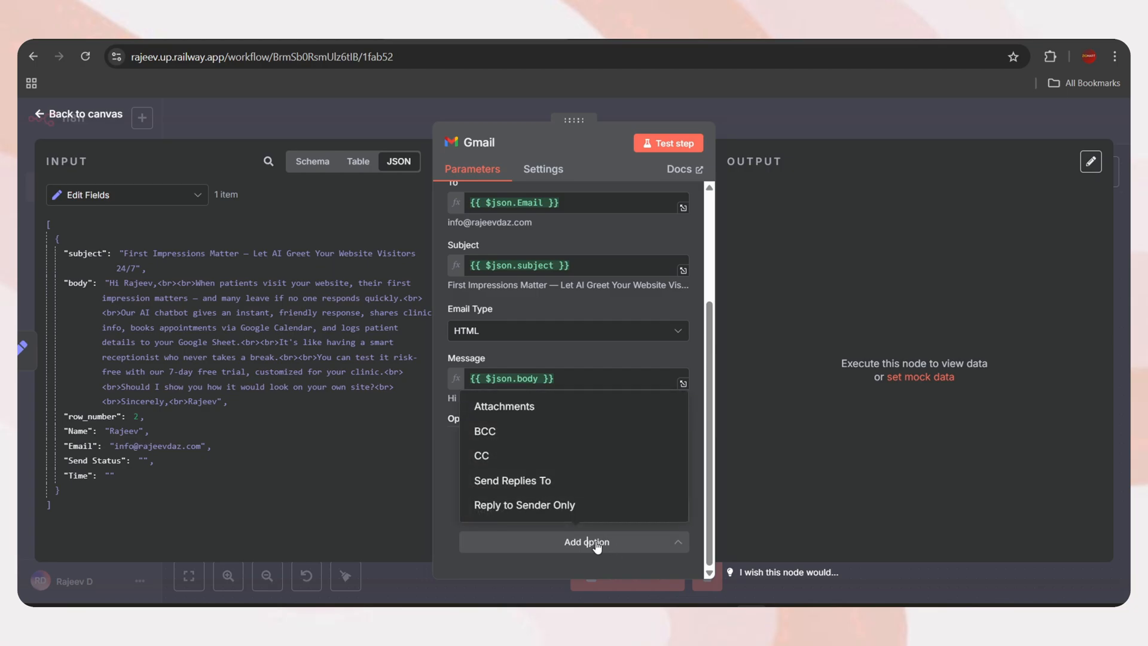
pyautogui.moveTo(481, 456)
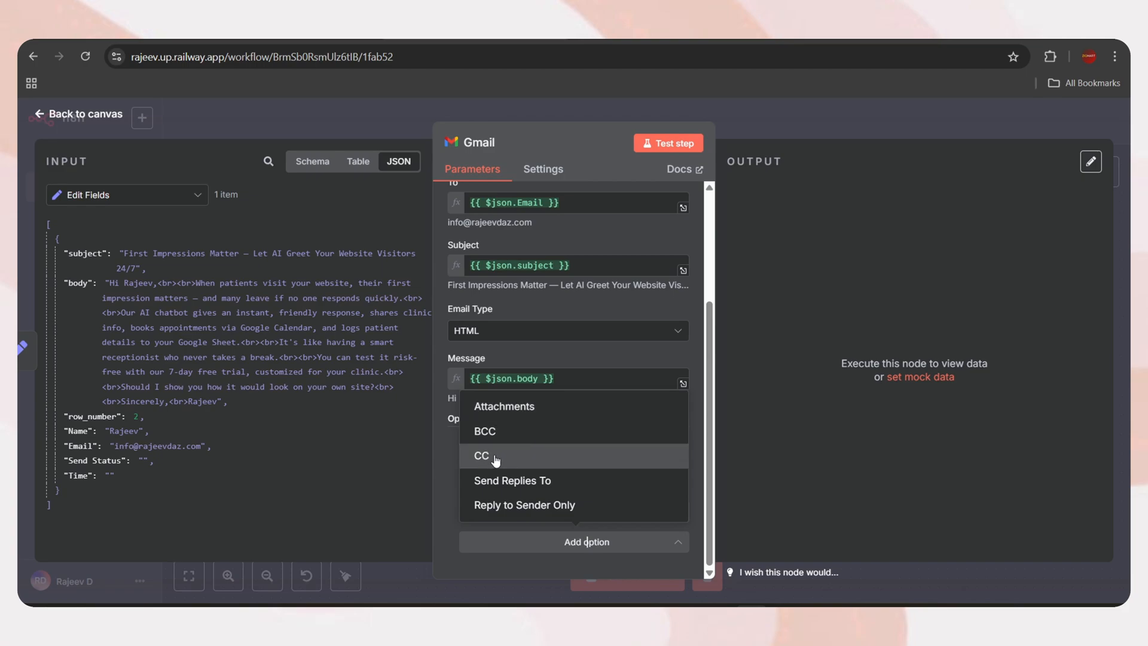
pyautogui.moveTo(517, 504)
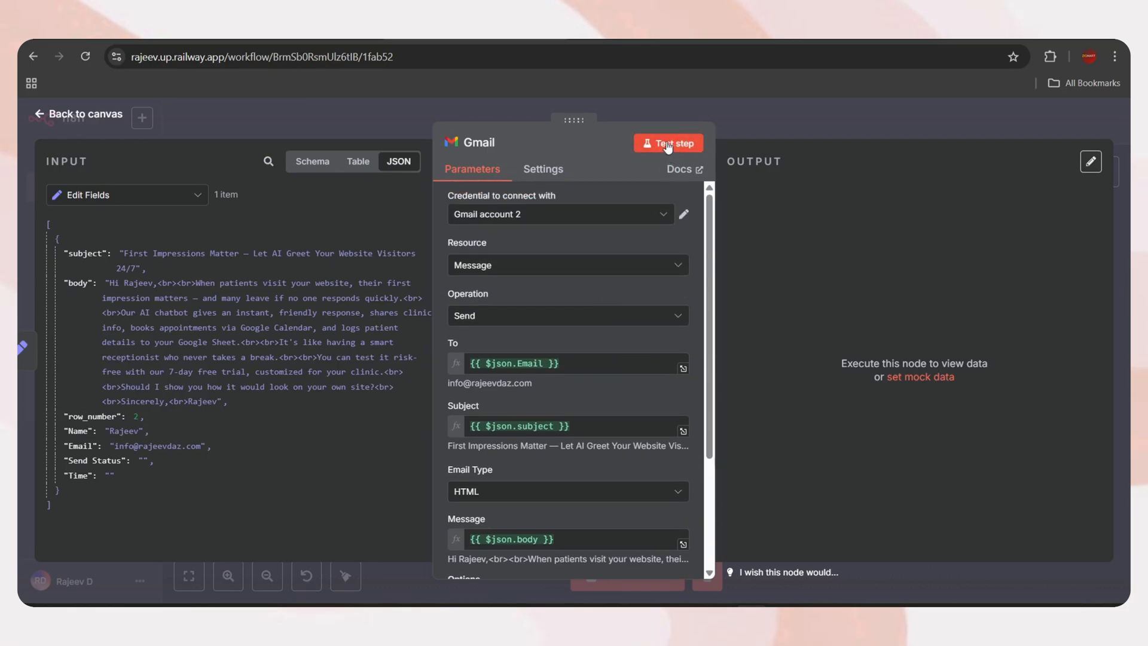
# Test-run the Gmail send step.
pyautogui.click(667, 143)
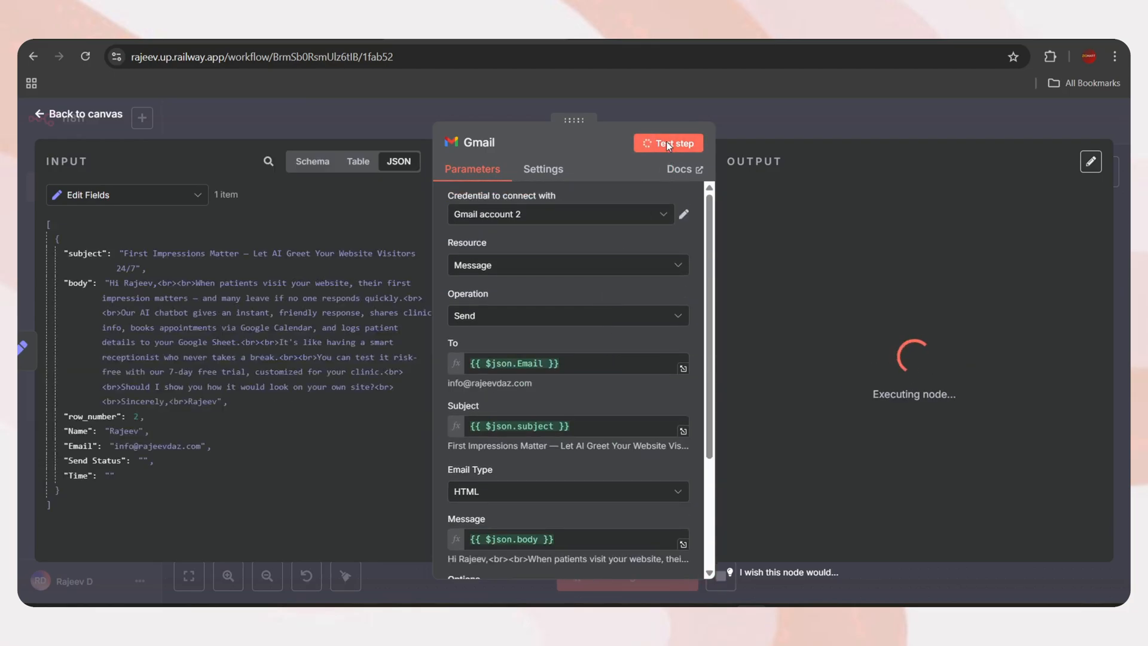
pyautogui.click(667, 143)
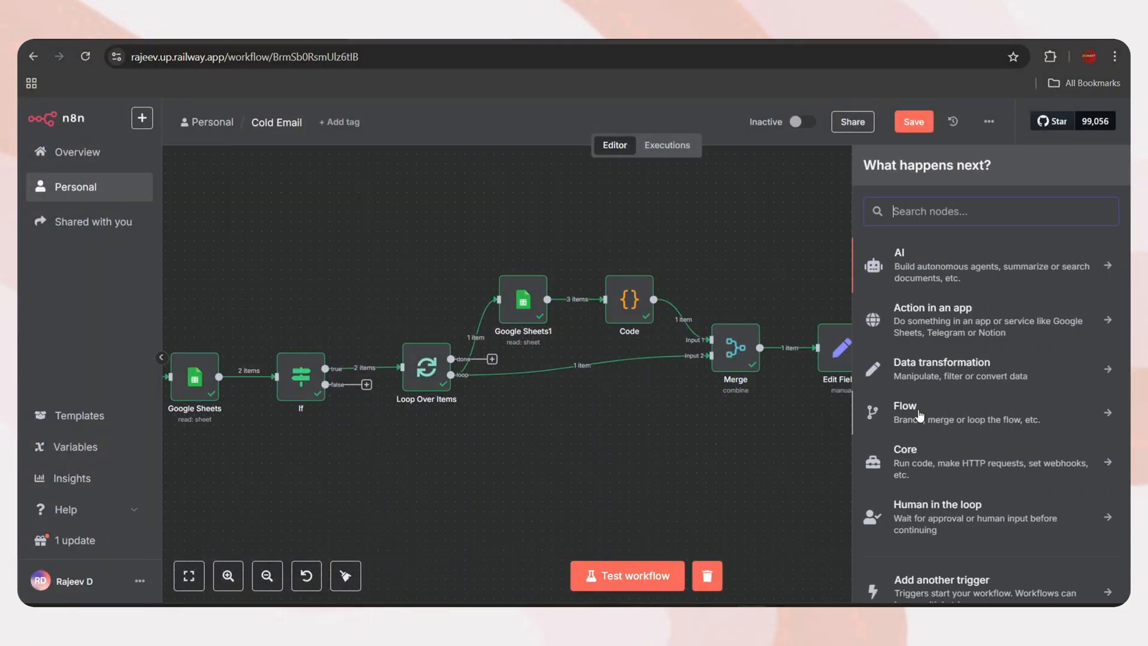
# Add an SMTP Send Email node, peek at the new credential form and close it unsaved.
pyautogui.write('smt')
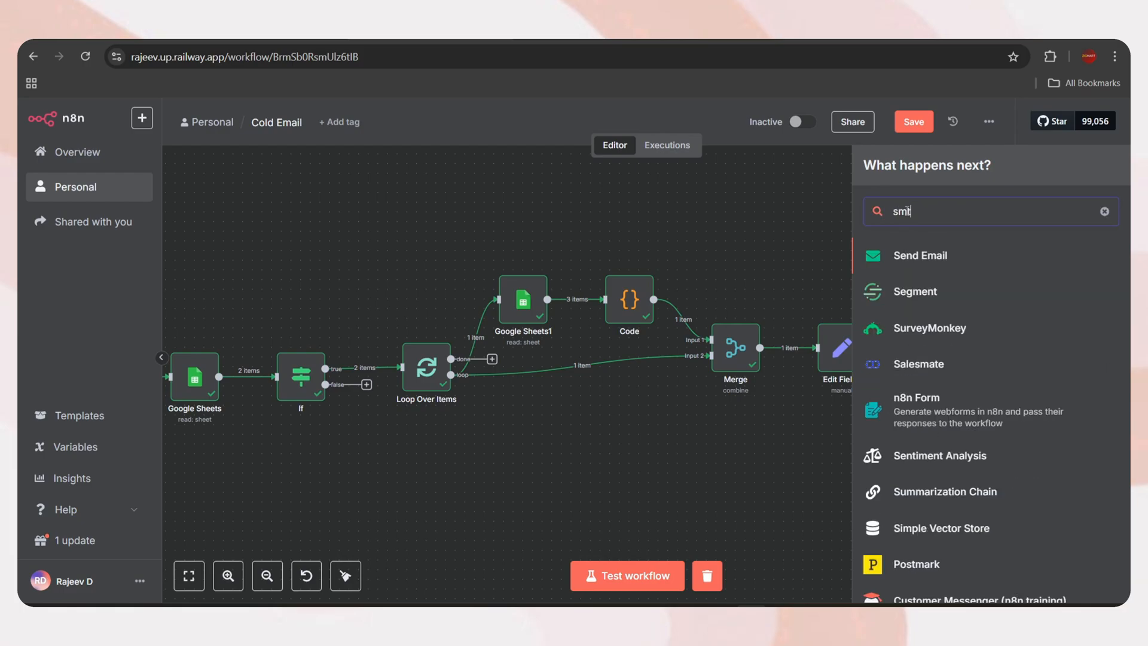
pyautogui.click(923, 255)
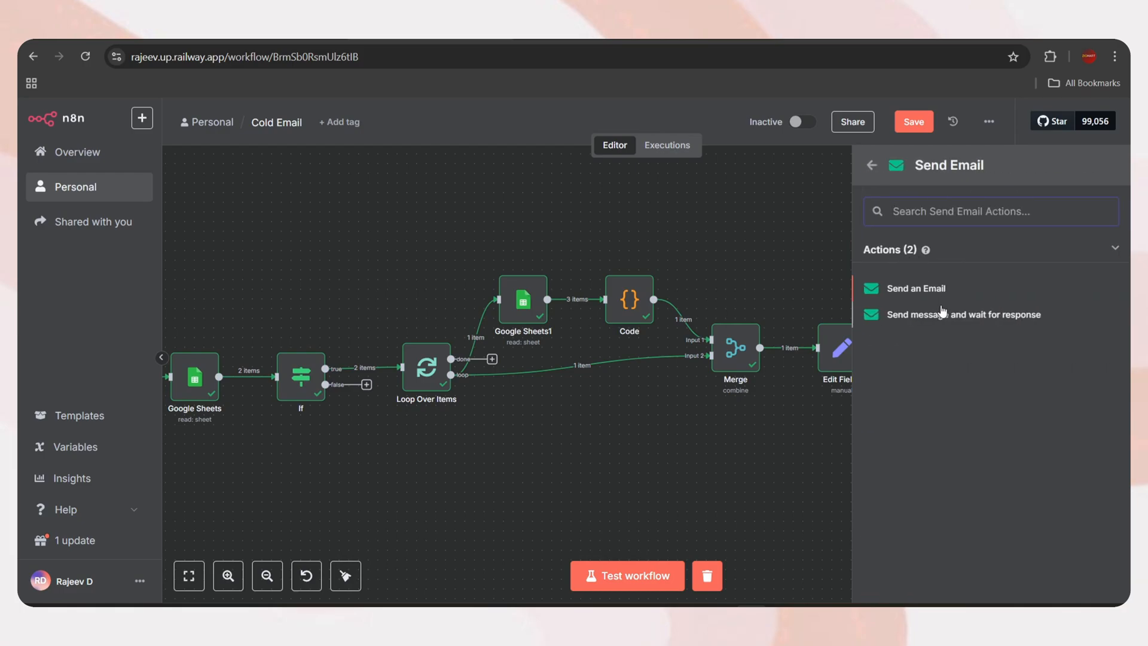
pyautogui.click(912, 288)
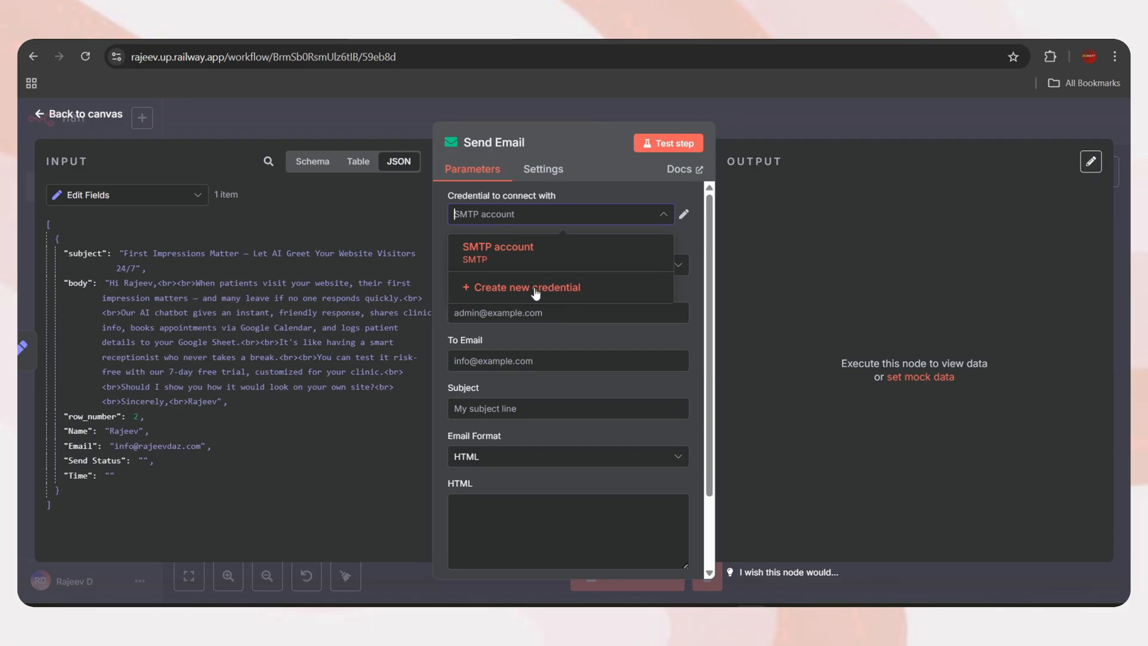
pyautogui.click(526, 287)
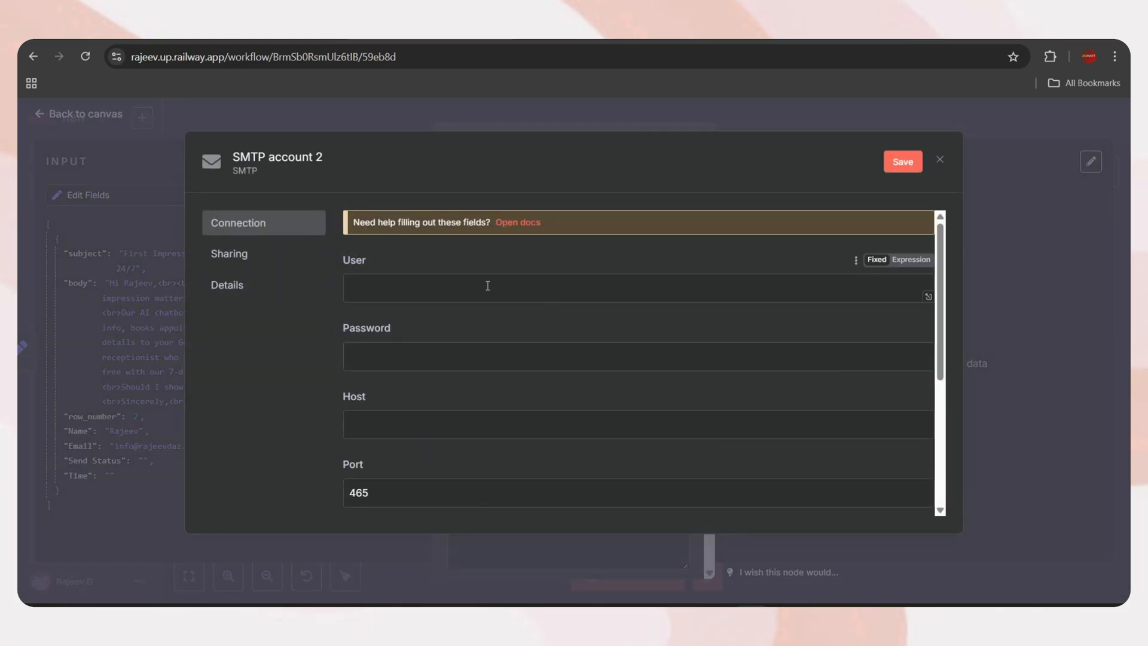
pyautogui.click(637, 356)
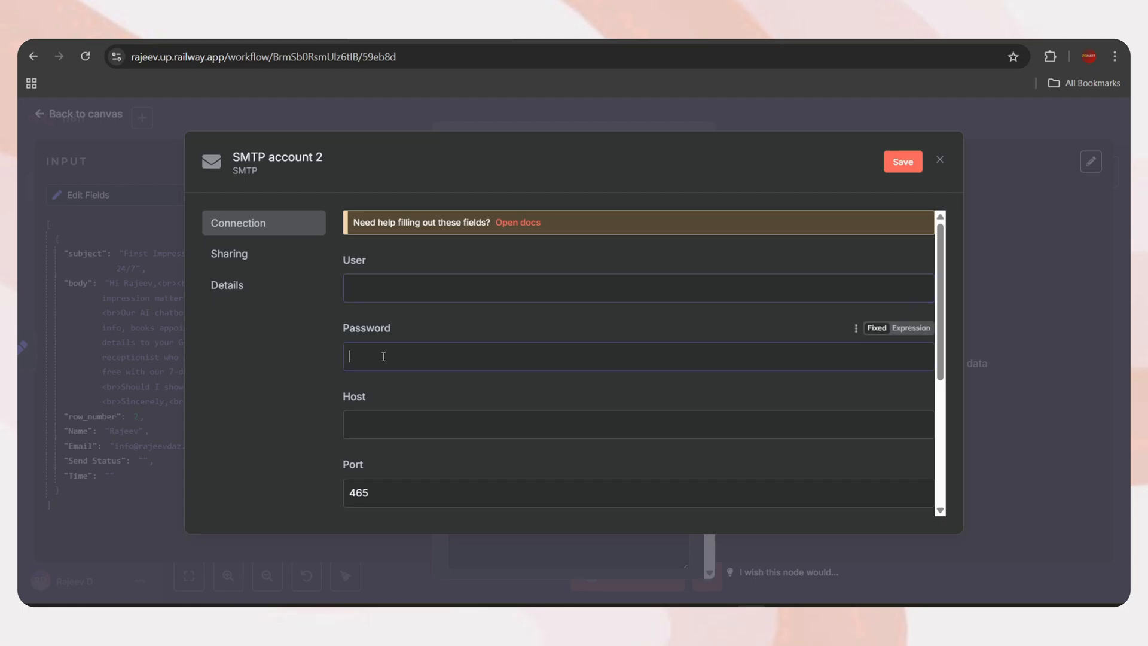
pyautogui.scroll(-3)
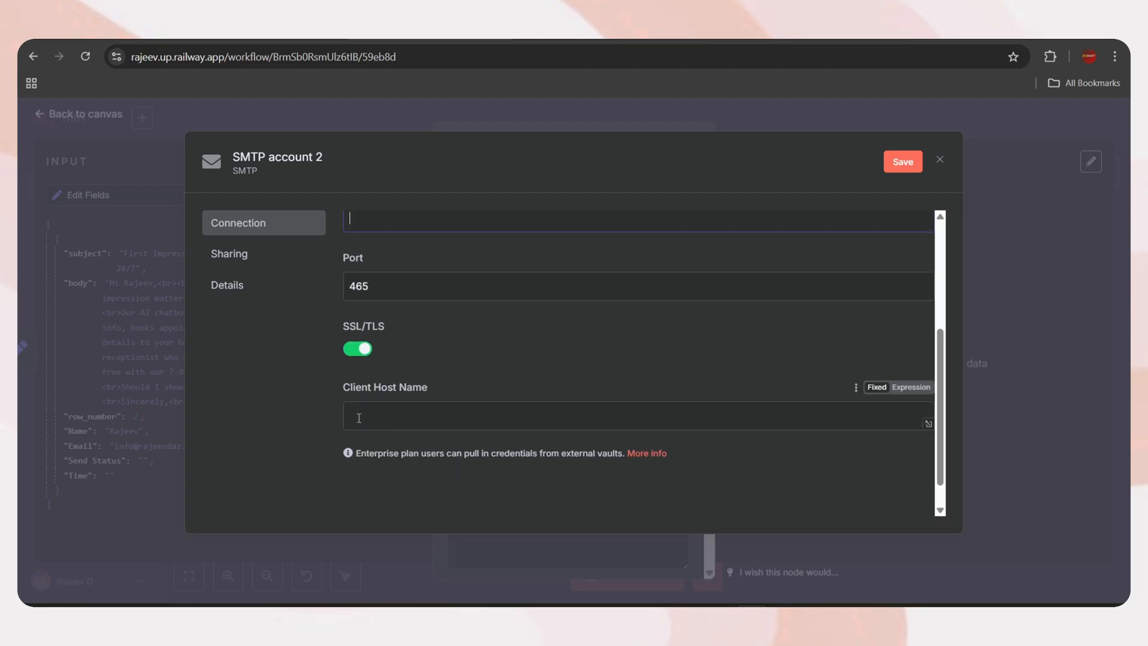
pyautogui.click(940, 159)
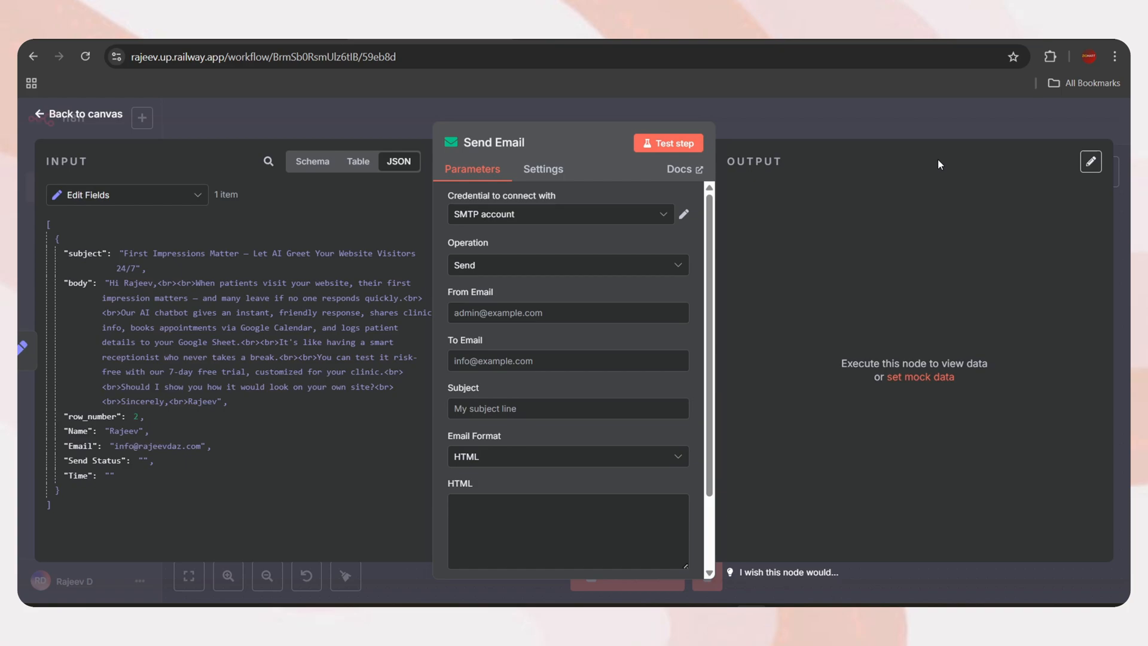
pyautogui.click(559, 214)
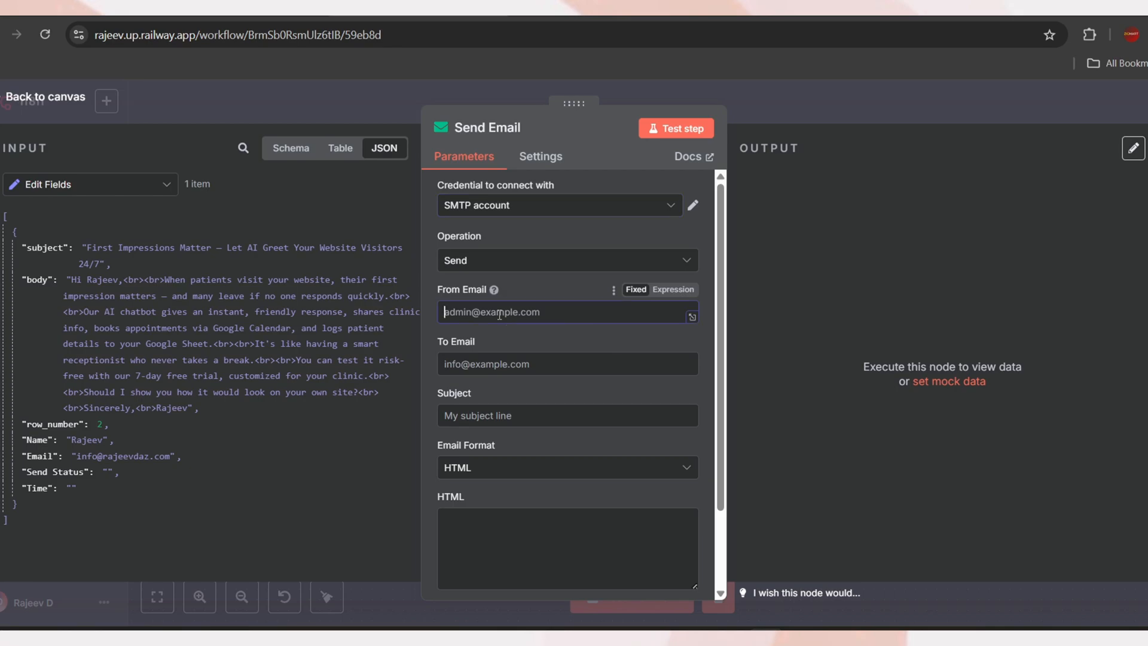
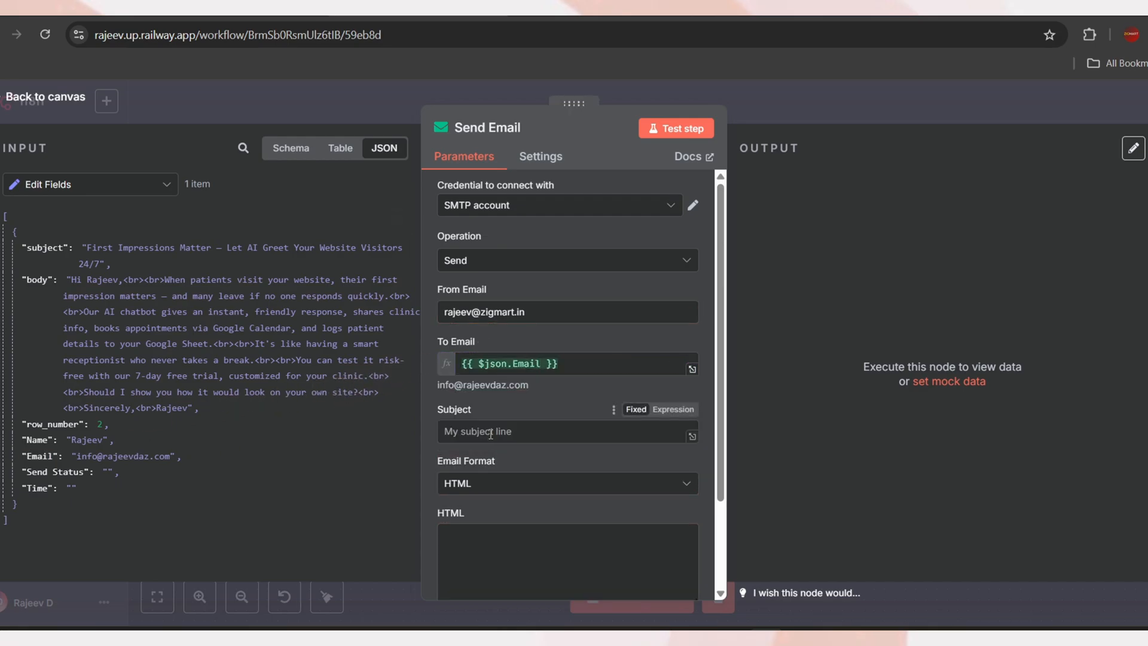
pyautogui.scroll(-3)
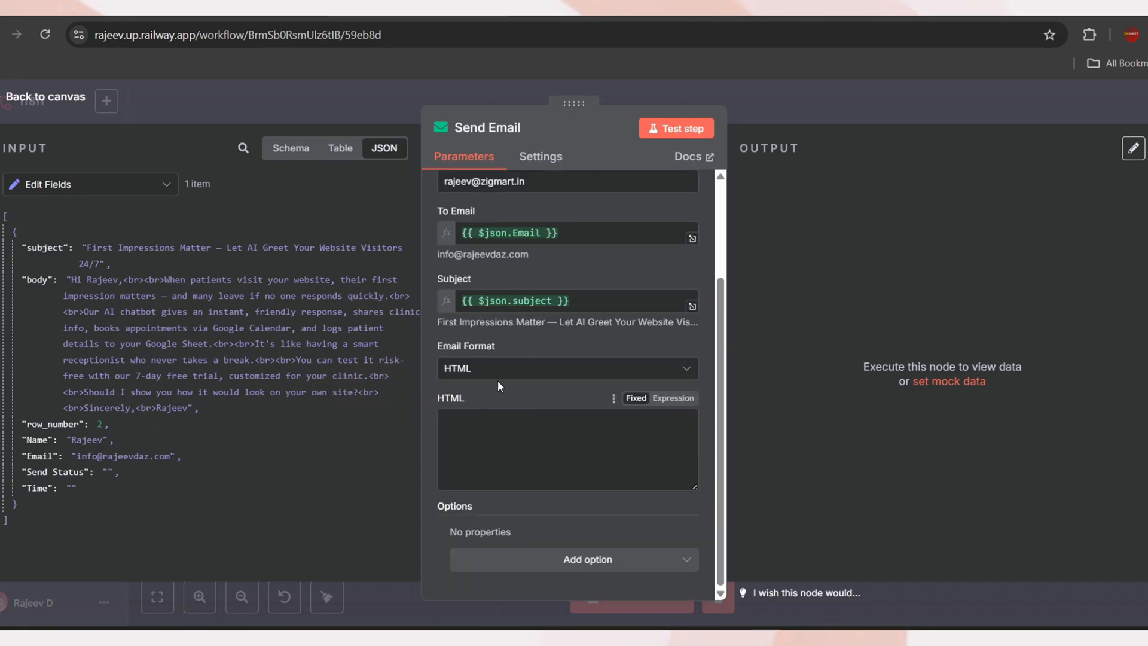
pyautogui.click(566, 368)
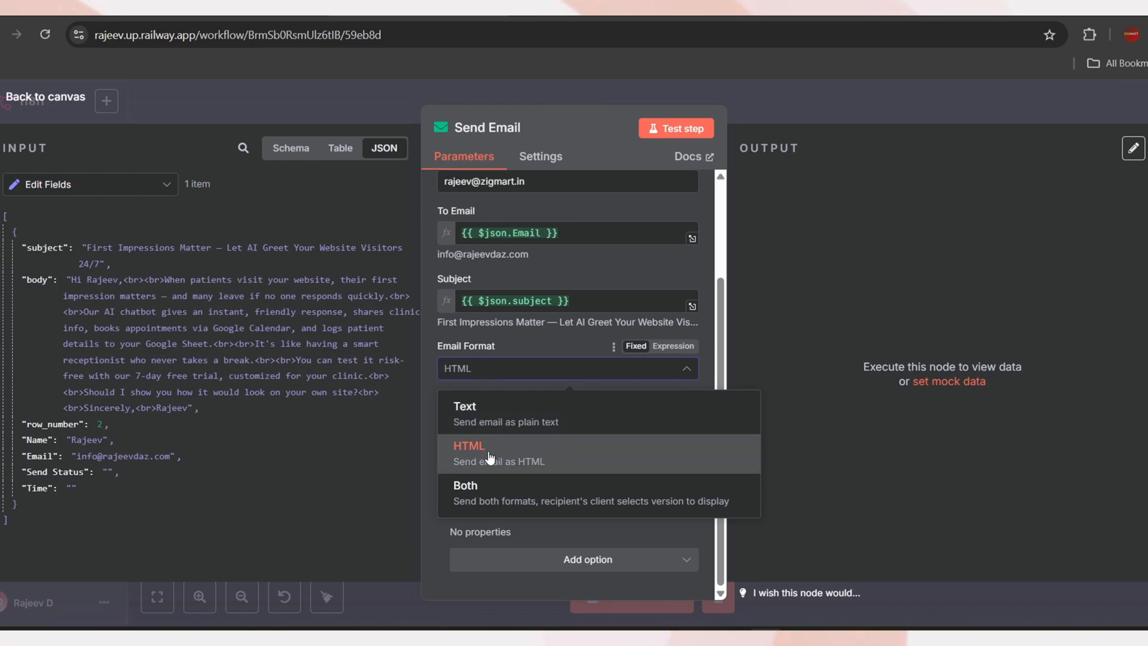
pyautogui.click(469, 446)
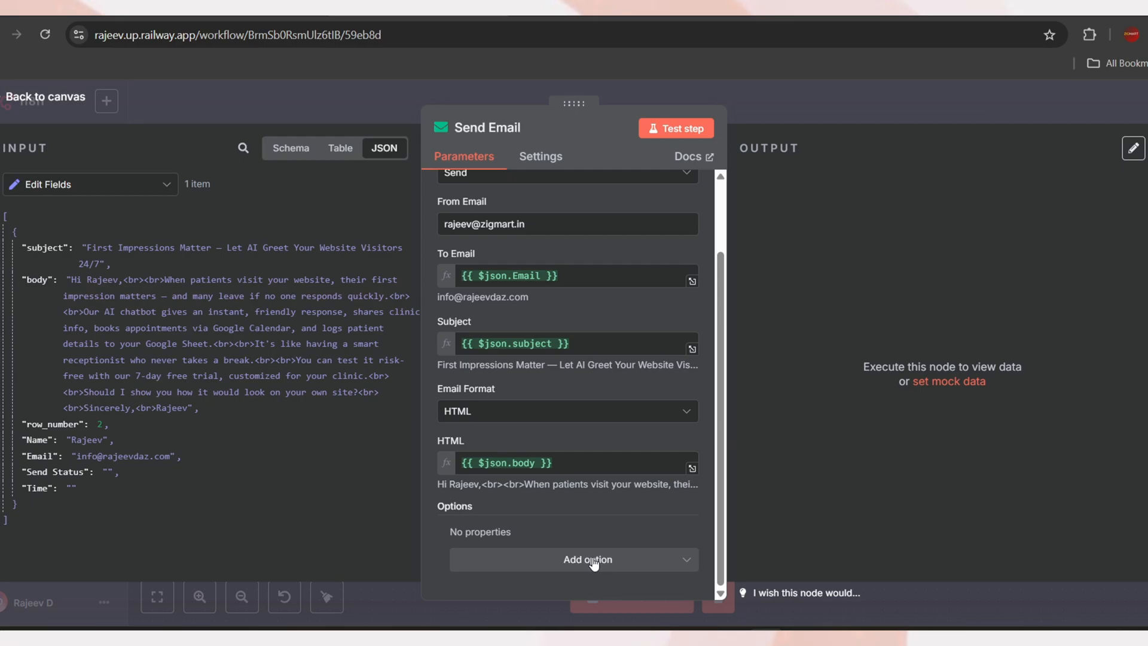
# Turn off Append n8n Attribution on the SMTP email and start a test send.
pyautogui.click(574, 559)
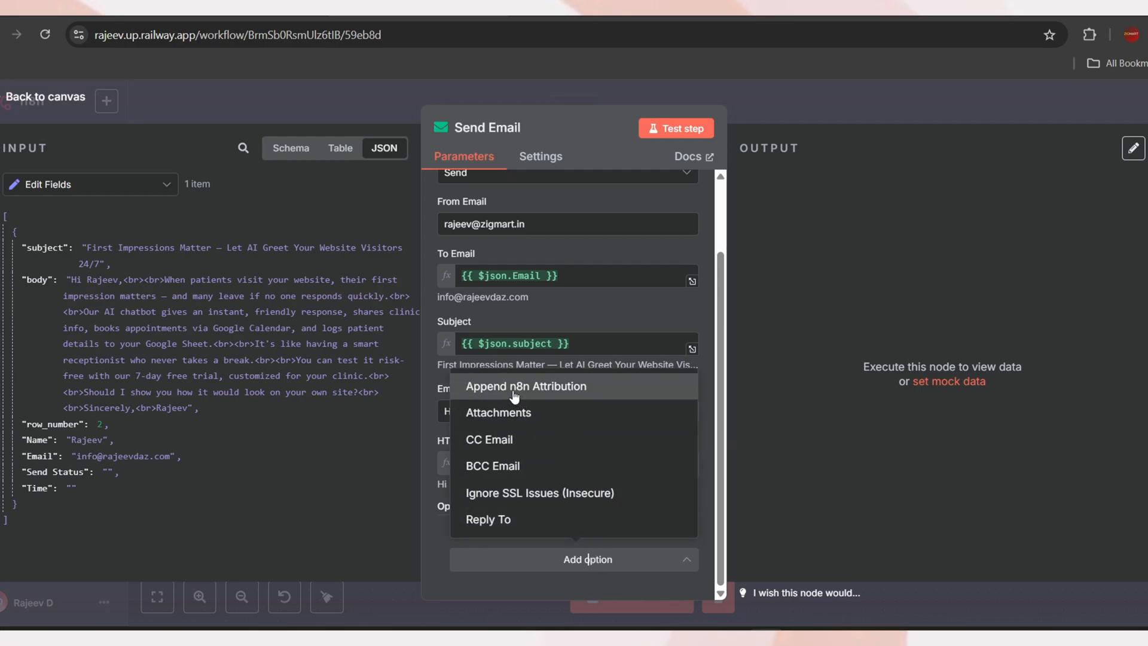
pyautogui.click(525, 386)
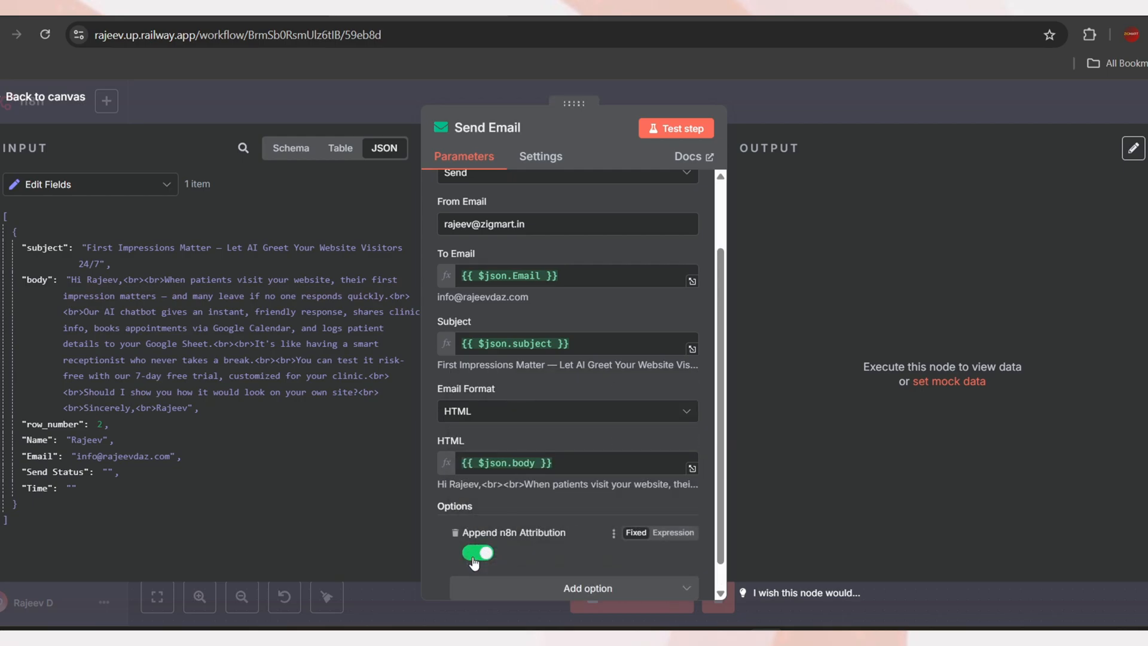
pyautogui.click(476, 552)
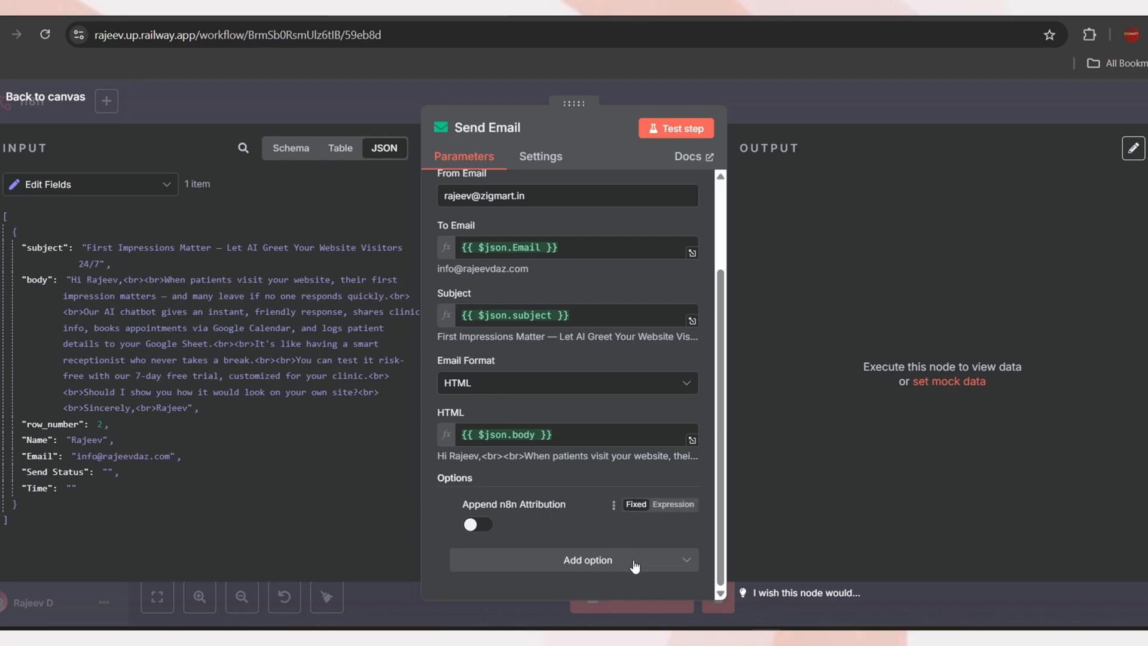
pyautogui.click(586, 559)
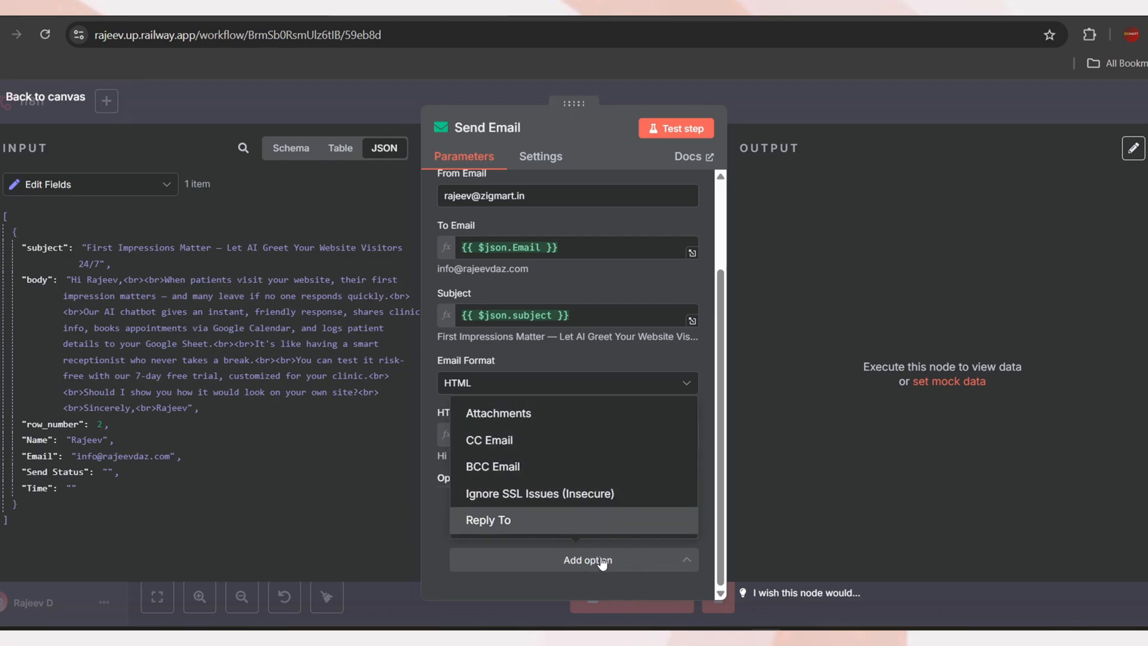
pyautogui.click(675, 128)
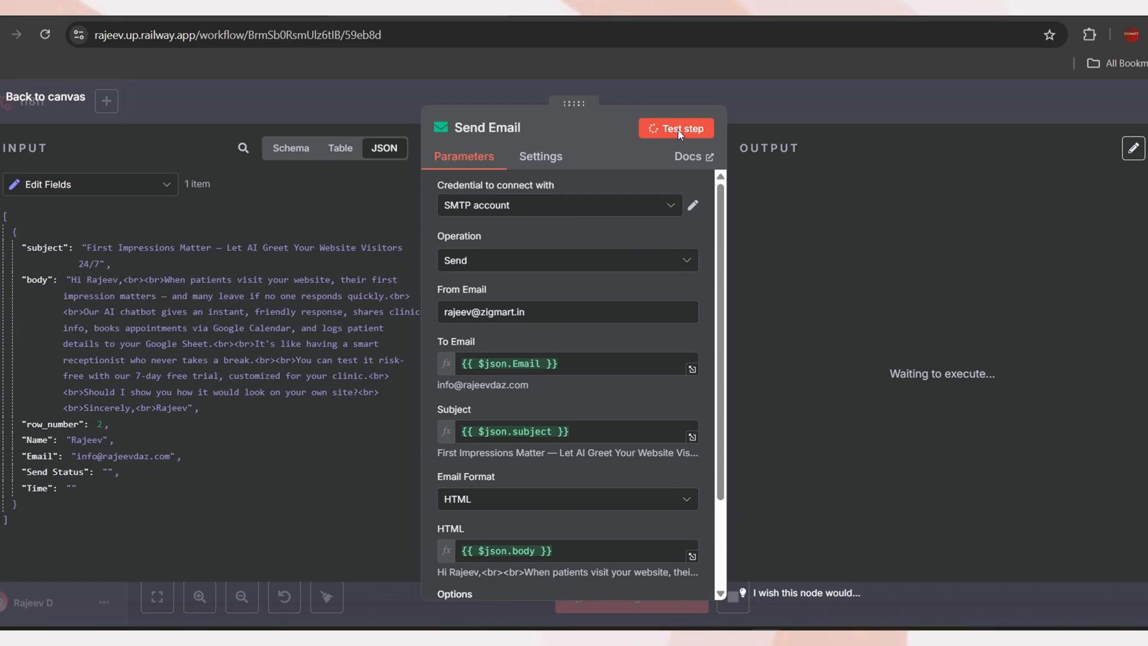
# Check the SMTP test output lists the recipient address under accepted.
pyautogui.click(674, 128)
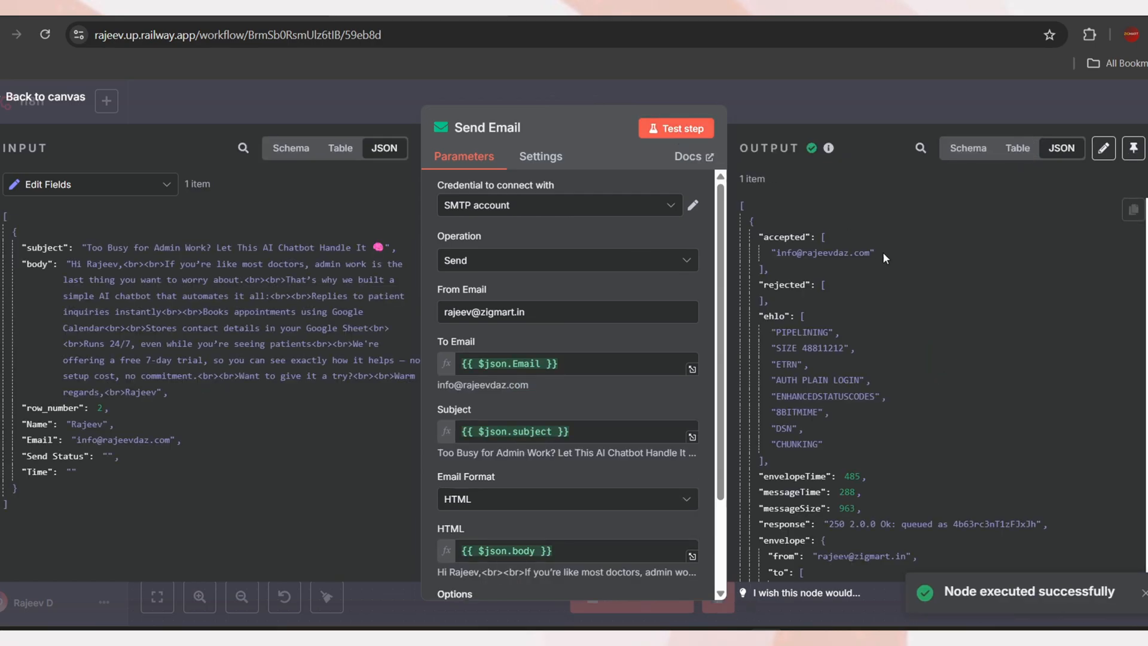
pyautogui.scroll(-3)
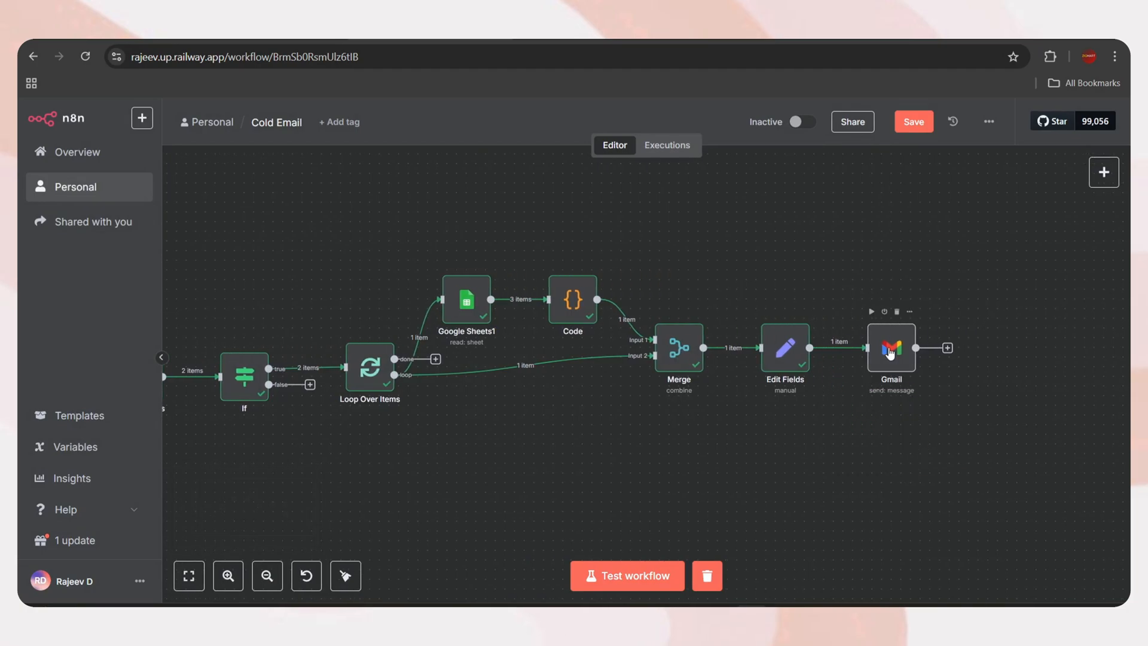
# Move the Gmail node lower and test-send through it so the output reports SENT.
pyautogui.moveTo(891, 348); pyautogui.dragTo(901, 406)
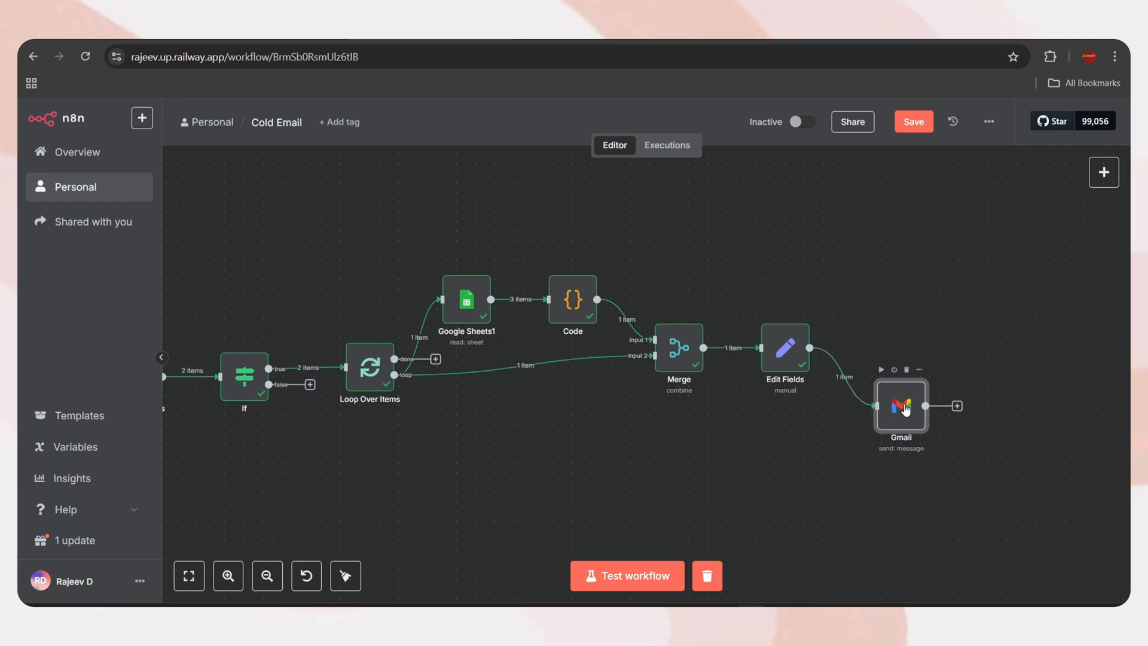
pyautogui.doubleClick(901, 405)
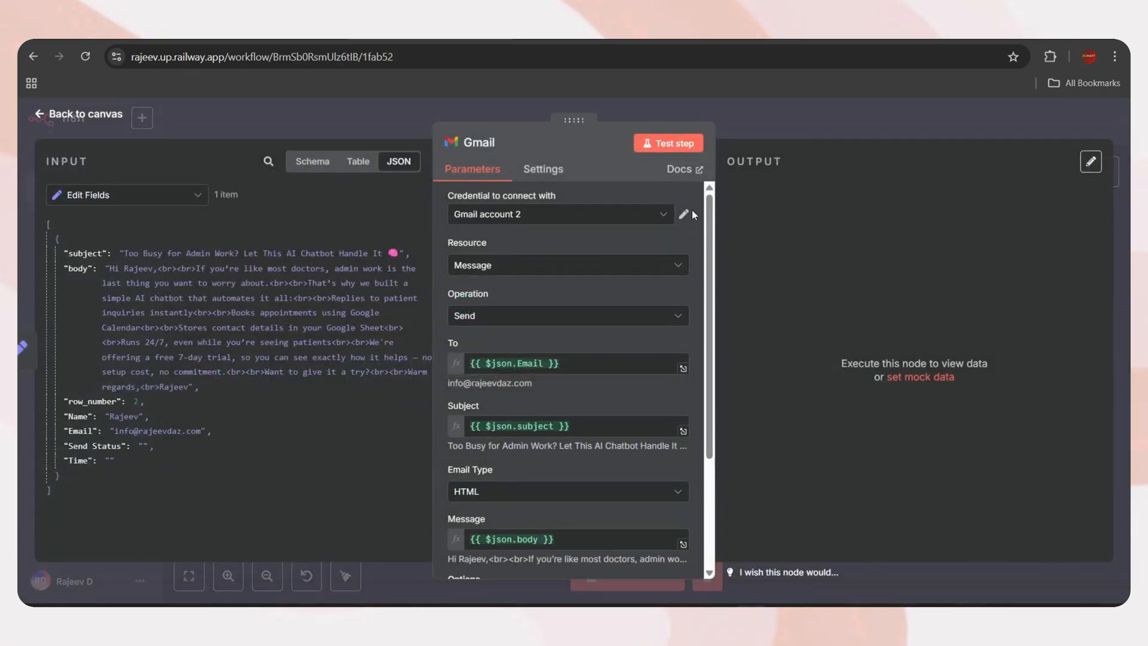
pyautogui.click(667, 142)
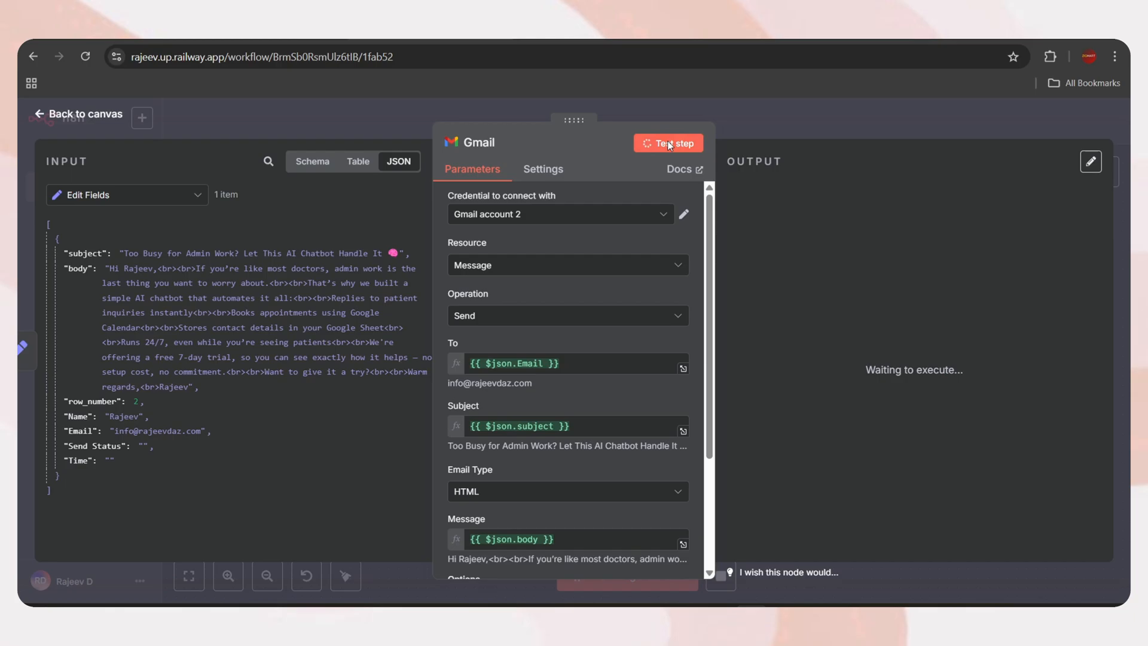
pyautogui.click(668, 142)
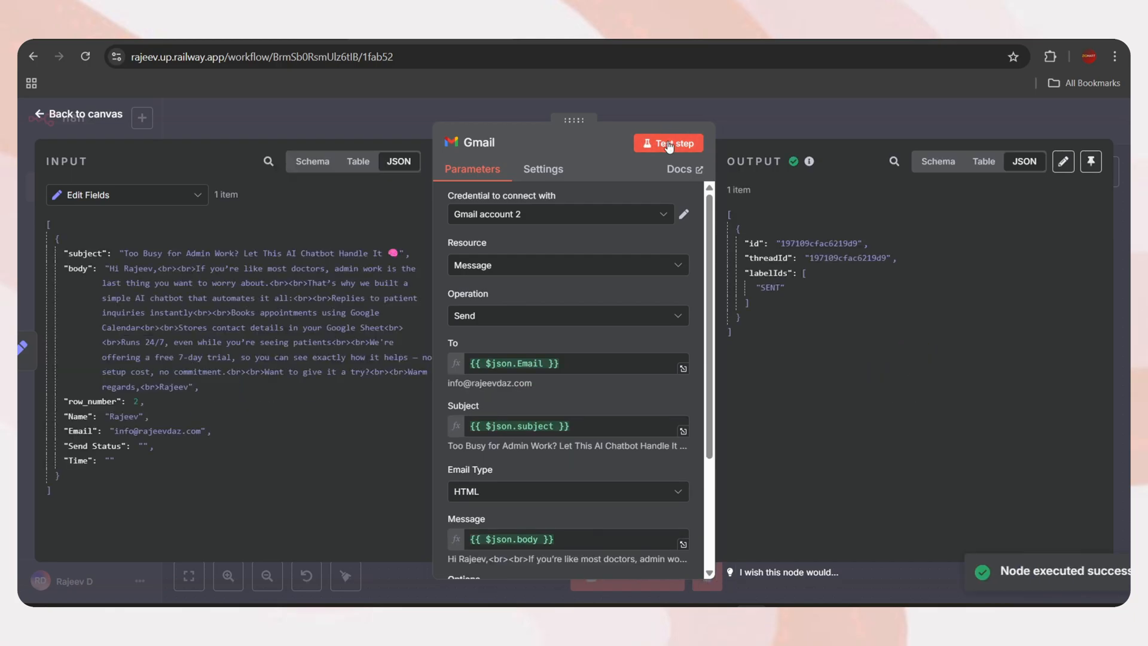
pyautogui.click(667, 142)
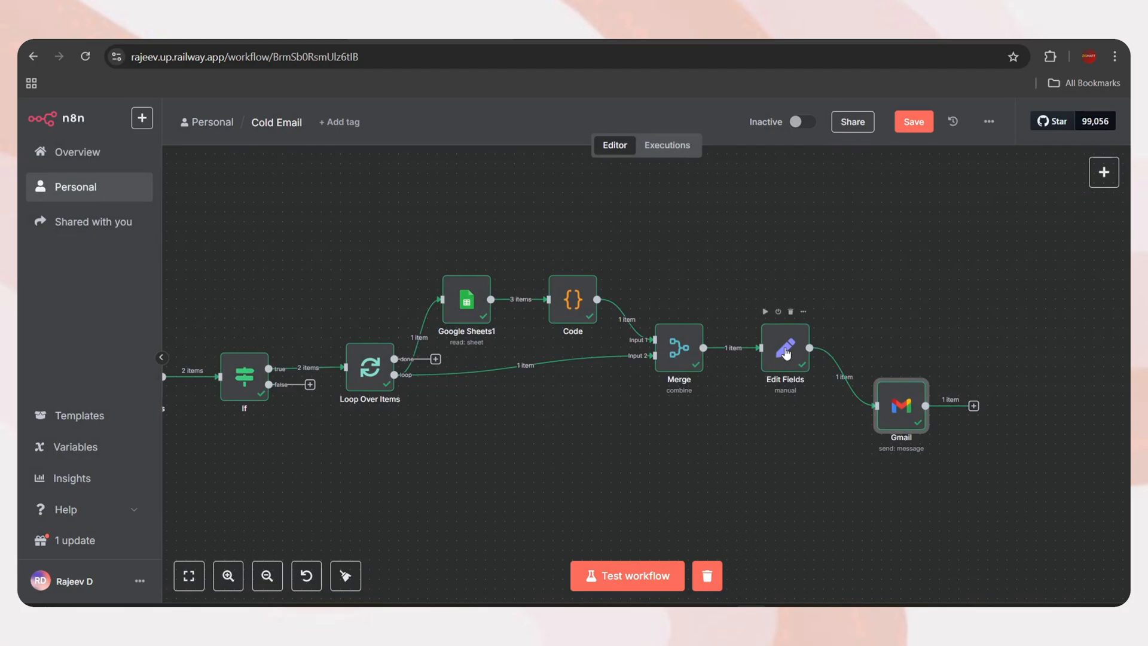
pyautogui.moveTo(1104, 172)
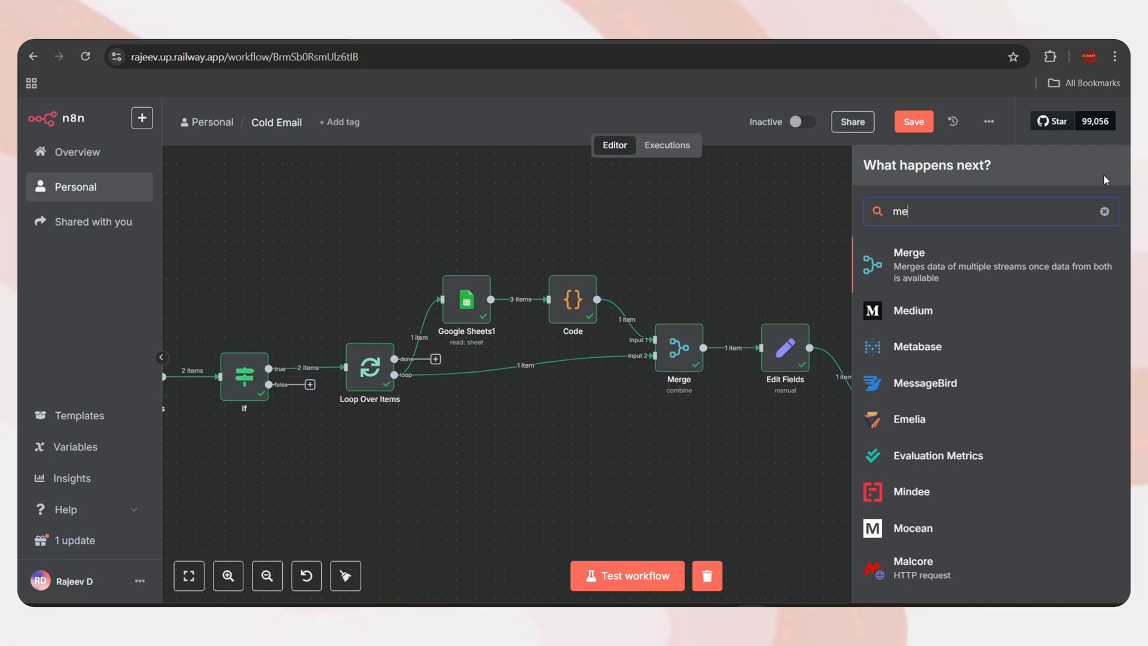
# Add a second Merge node set to Combine by Position with 2 inputs.
pyautogui.click(909, 265)
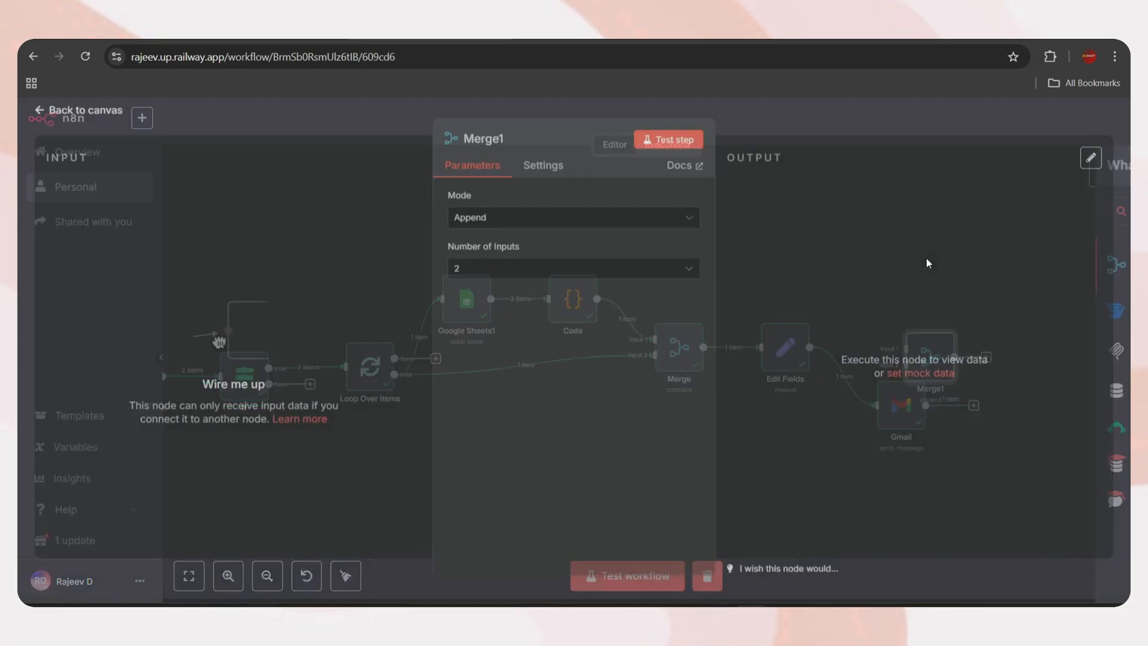
pyautogui.click(573, 217)
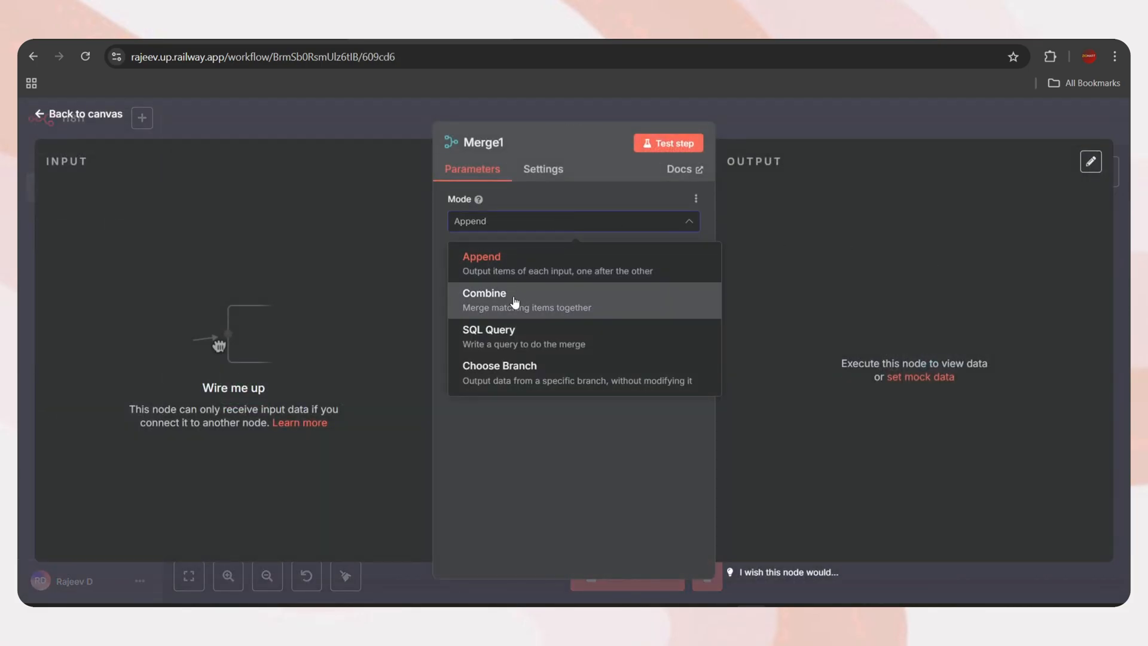
pyautogui.click(483, 299)
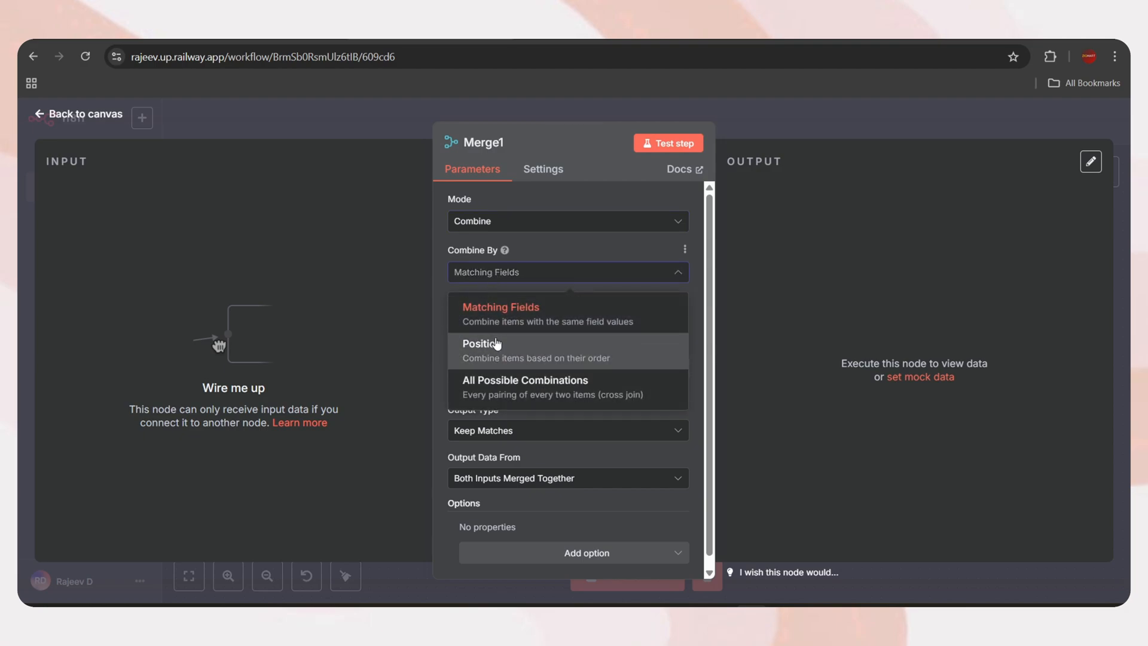
pyautogui.click(482, 345)
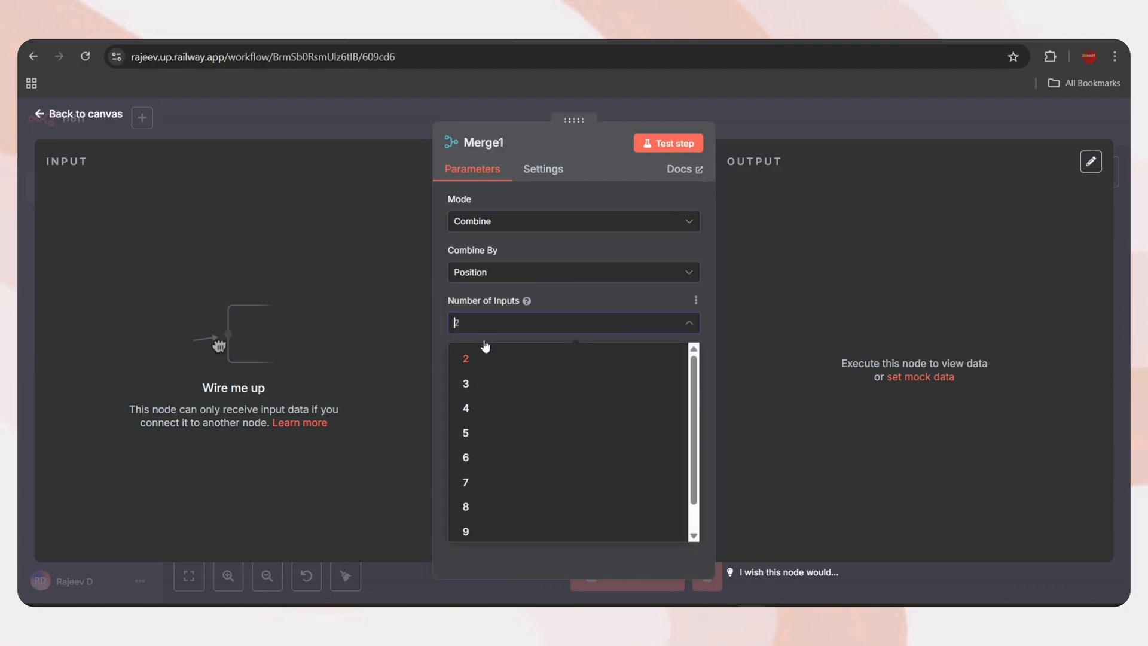
pyautogui.click(466, 358)
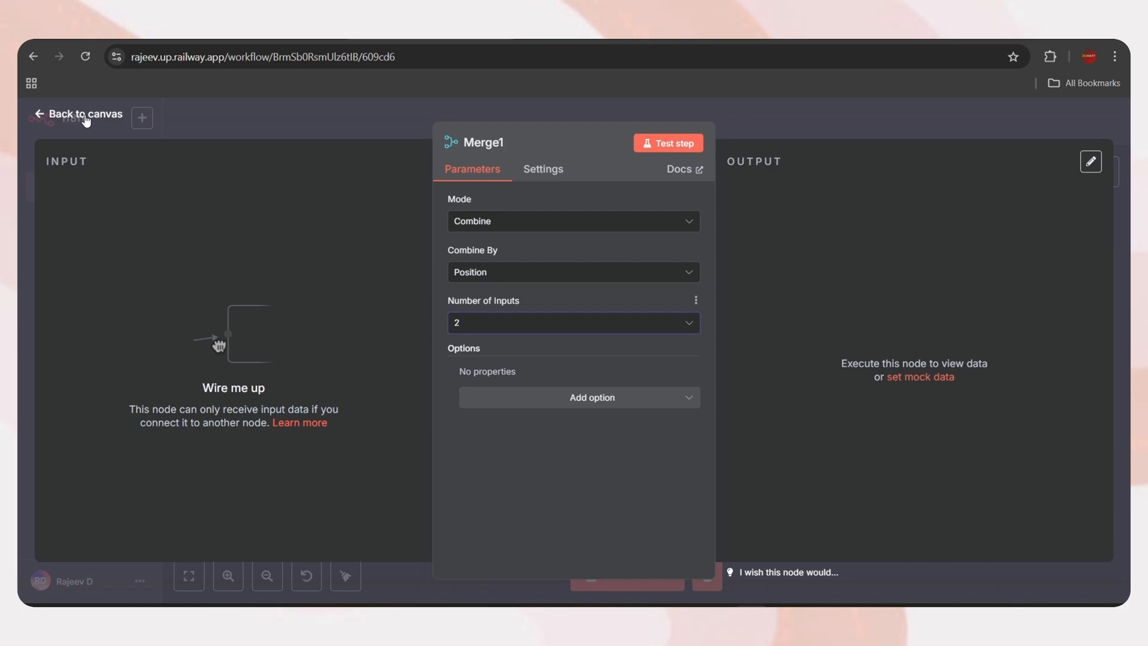
pyautogui.click(76, 114)
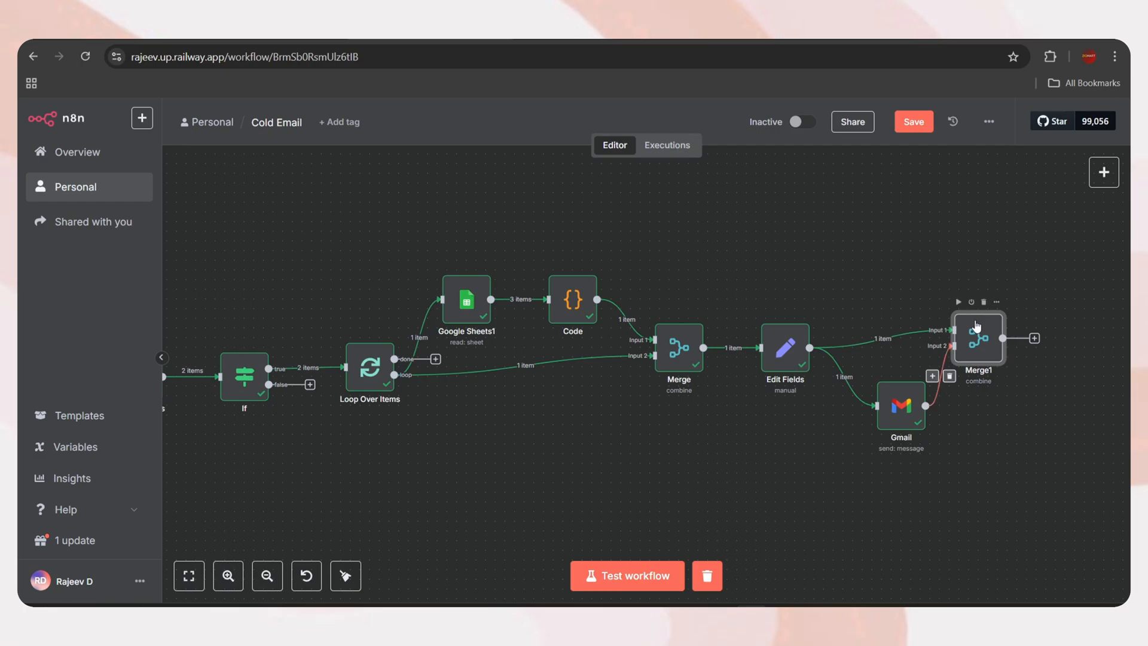
# Run Merge1 to combine the edited fields with Gmail's SENT result.
pyautogui.doubleClick(978, 337)
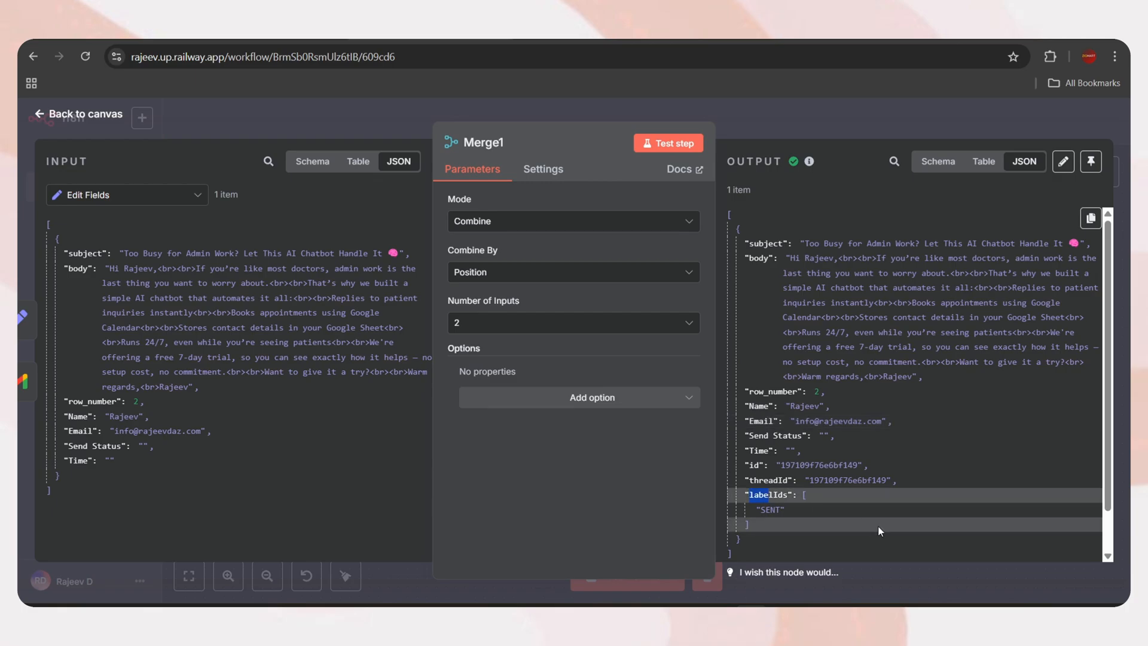
pyautogui.moveTo(817, 459)
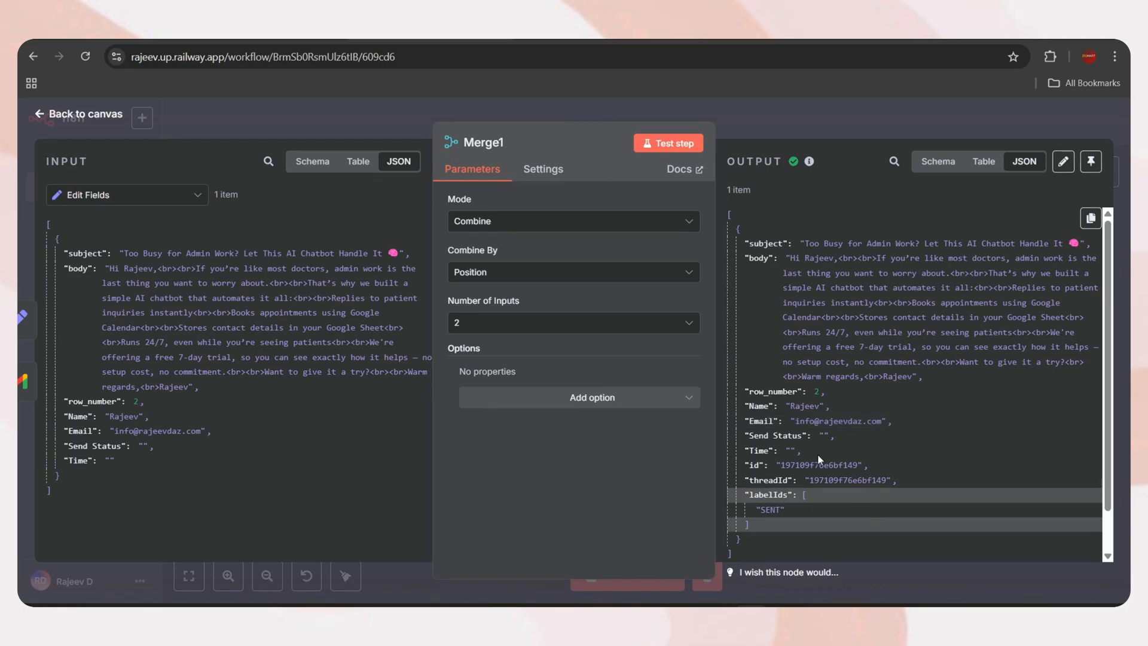
pyautogui.click(85, 114)
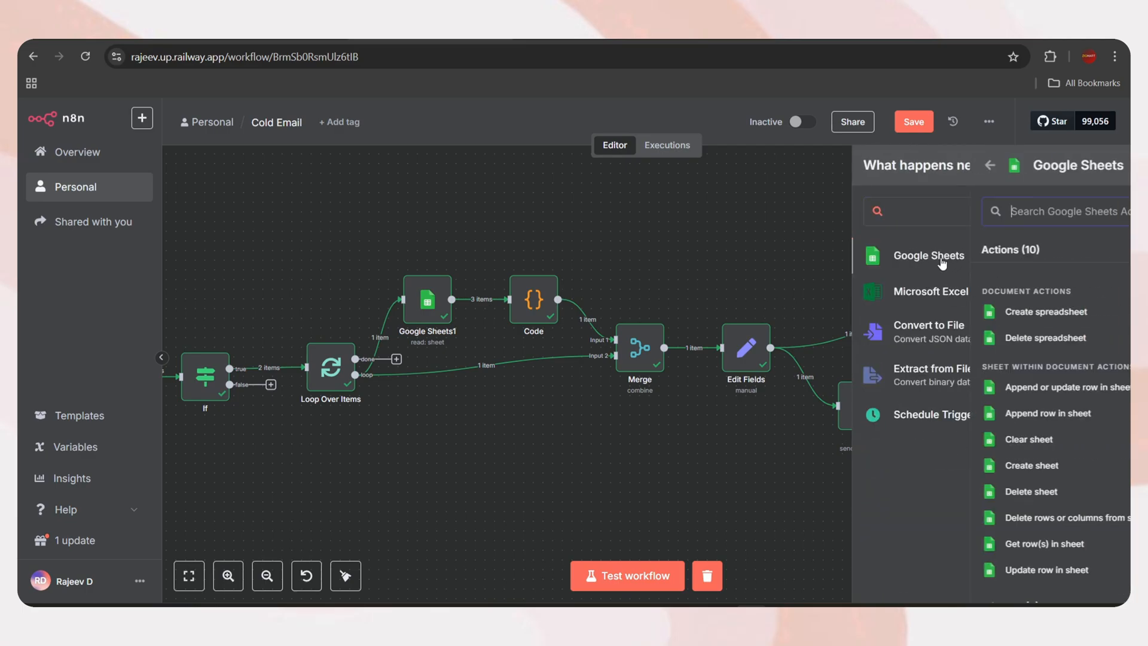
# Add Google Sheets 'Append or update row' on Leads Sheet / Sheet1, mapping each column manually.
pyautogui.click(931, 256)
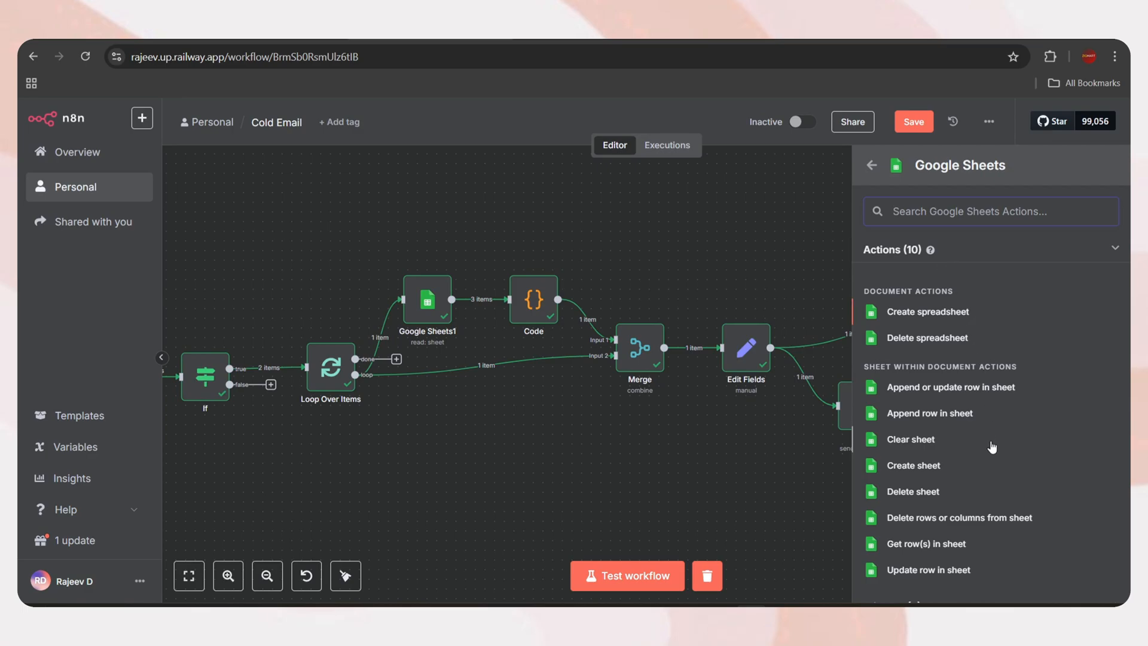
pyautogui.click(951, 387)
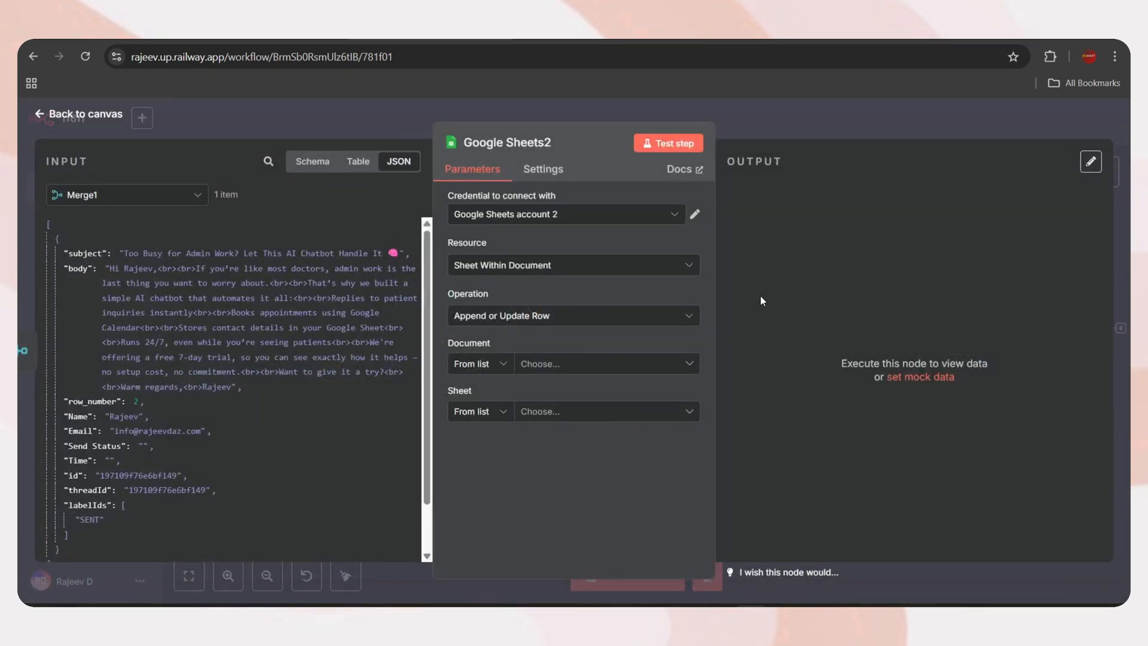
pyautogui.click(563, 214)
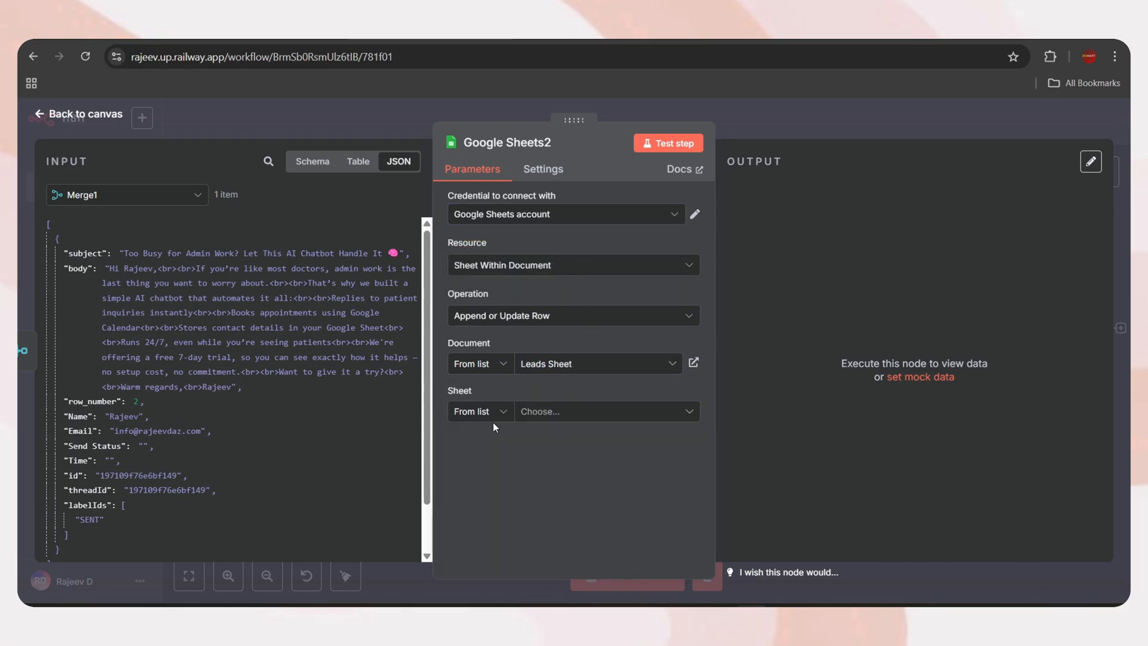
pyautogui.click(593, 410)
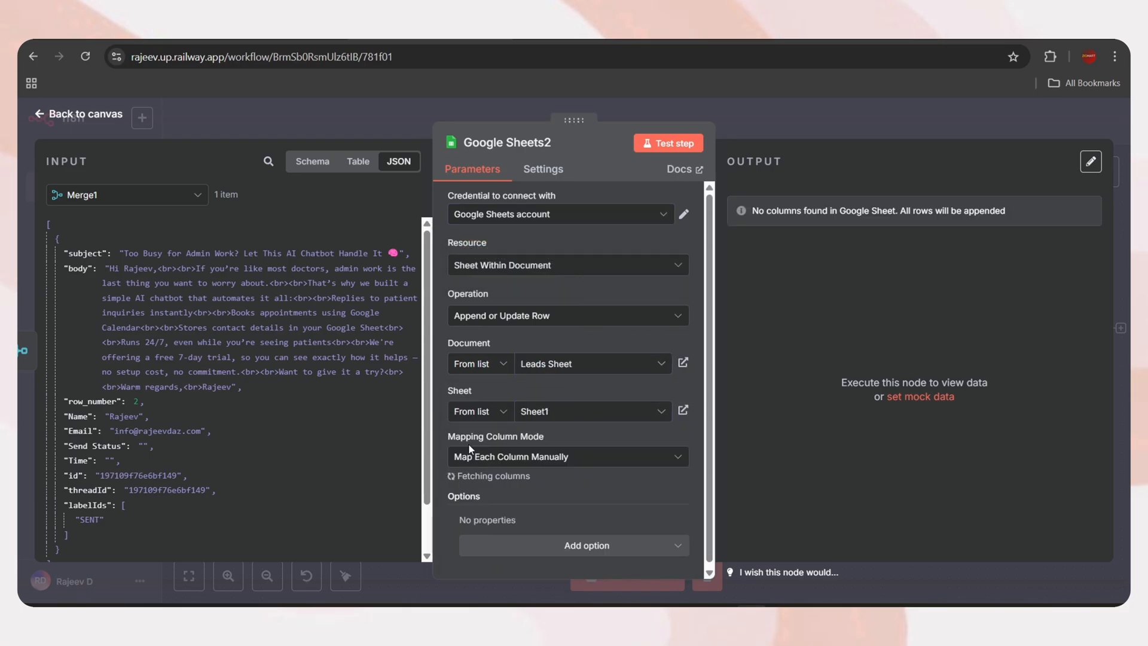
pyautogui.click(567, 455)
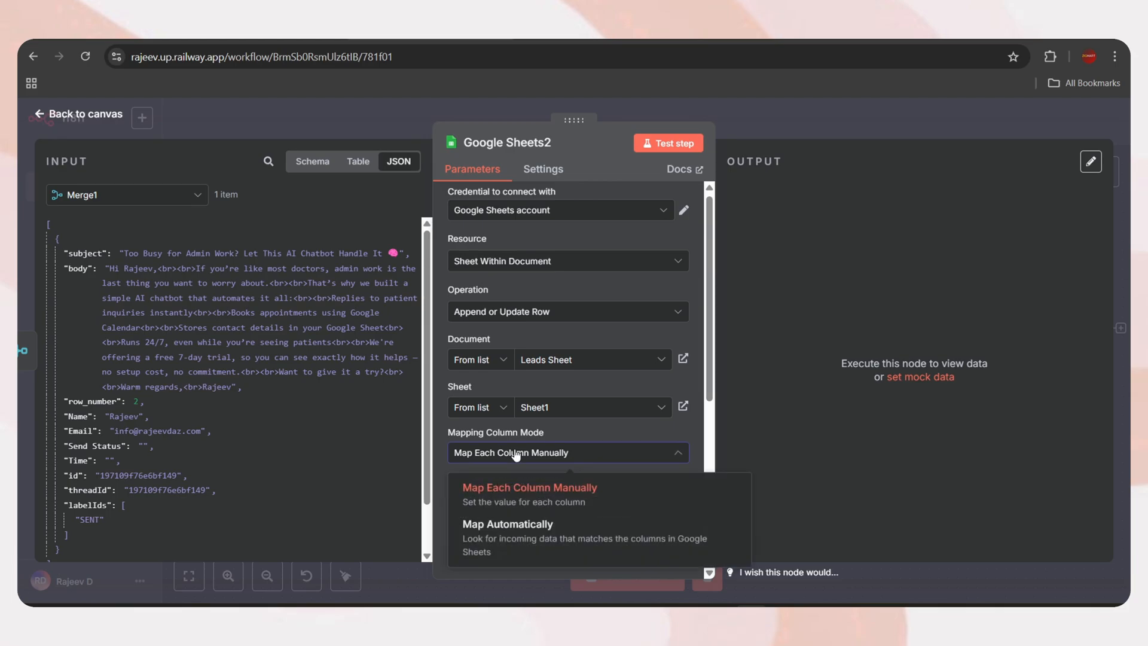
pyautogui.click(530, 488)
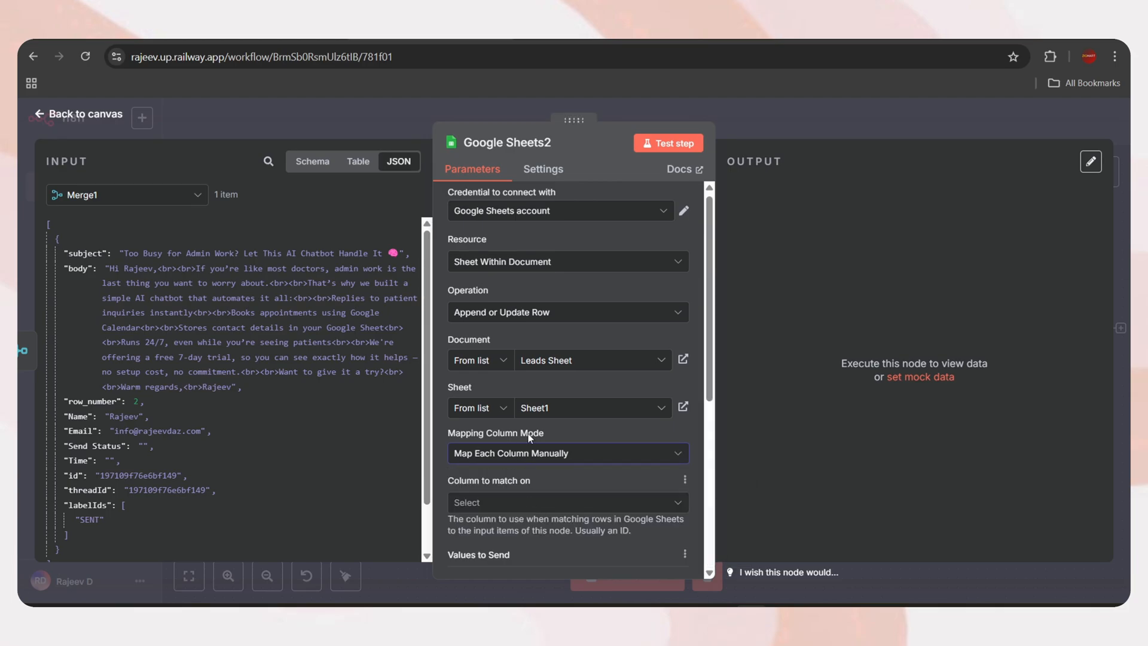
# Match rows on the Email column and remove the Name value, leaving Send Status to fill.
pyautogui.click(566, 502)
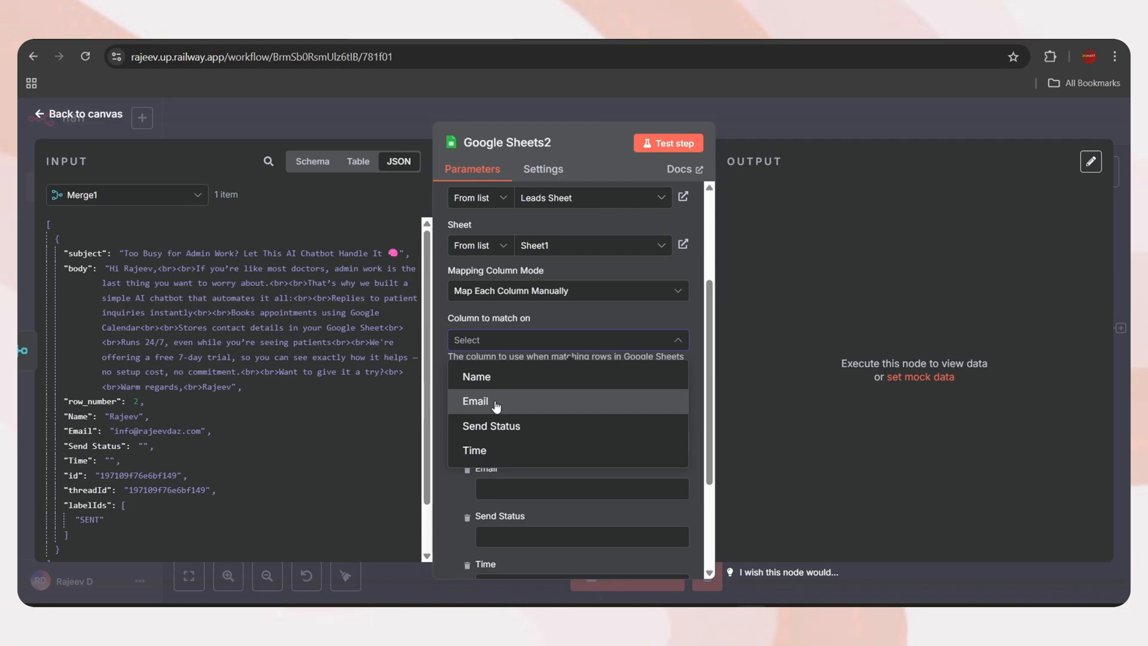
pyautogui.click(474, 400)
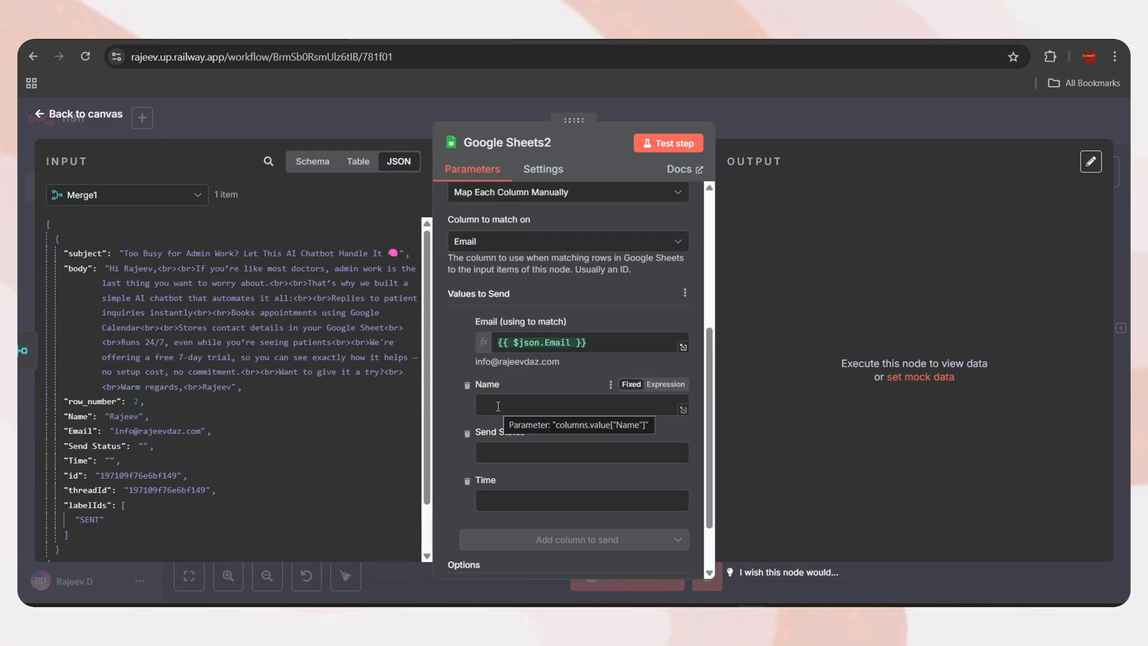
pyautogui.click(581, 406)
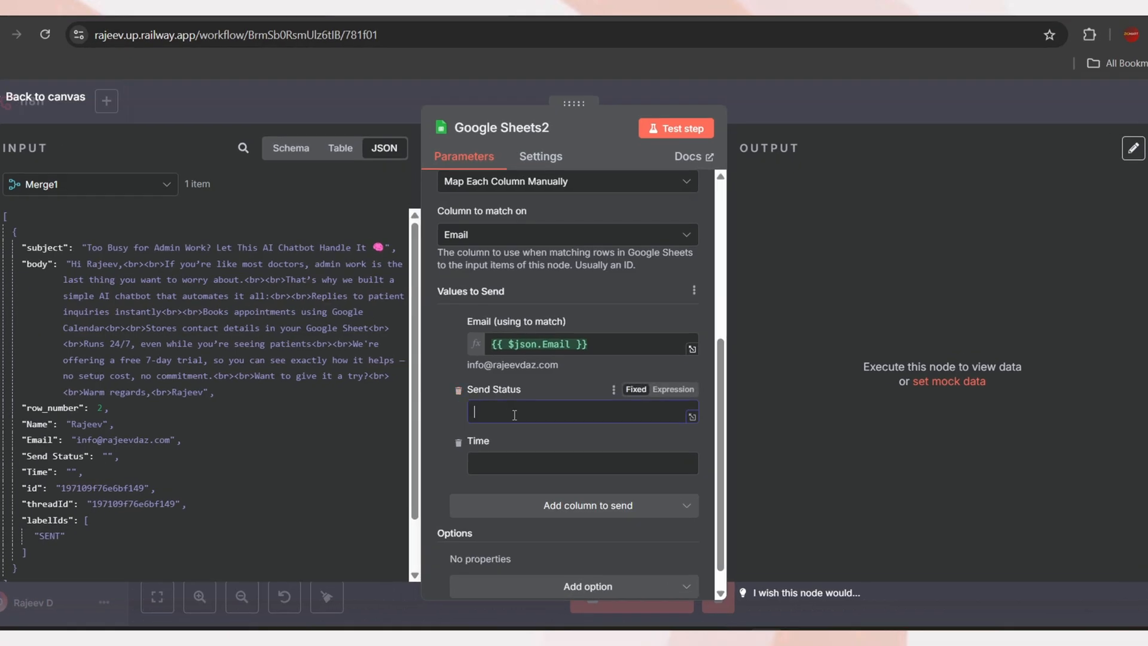
pyautogui.click(580, 411)
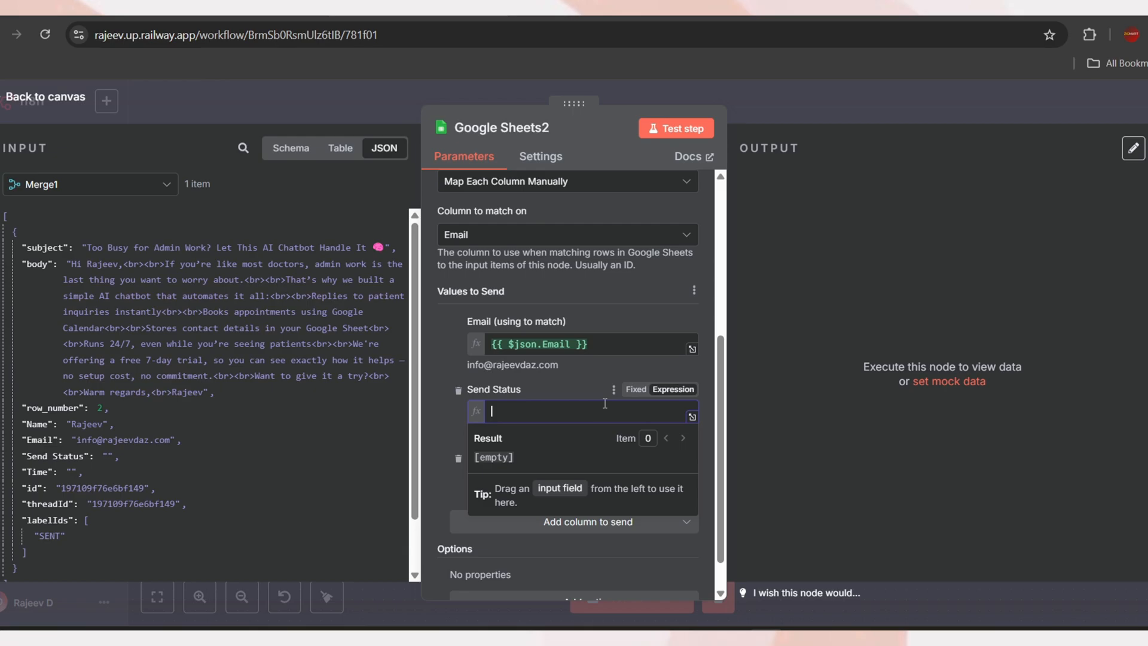
# Set Send Status to {{ $json.labelIds[0] }} (SENT) and compare with the SMTP workflow's expression.
pyautogui.write('{{ $json.labelIds[0] }}')
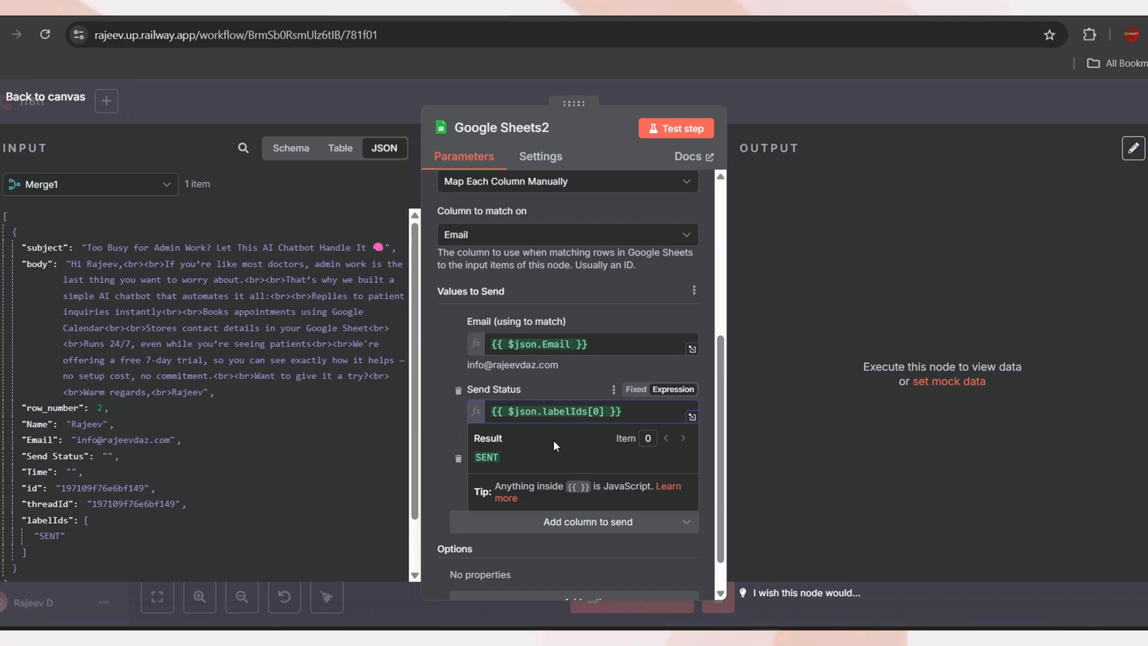
pyautogui.doubleClick(486, 457)
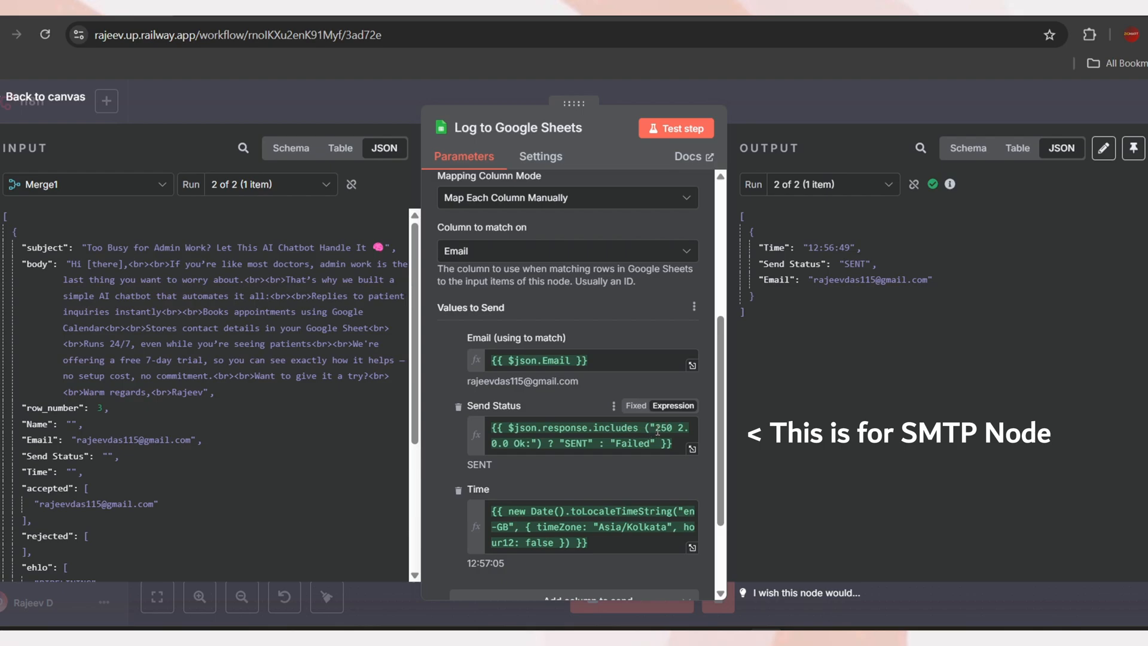
pyautogui.click(580, 435)
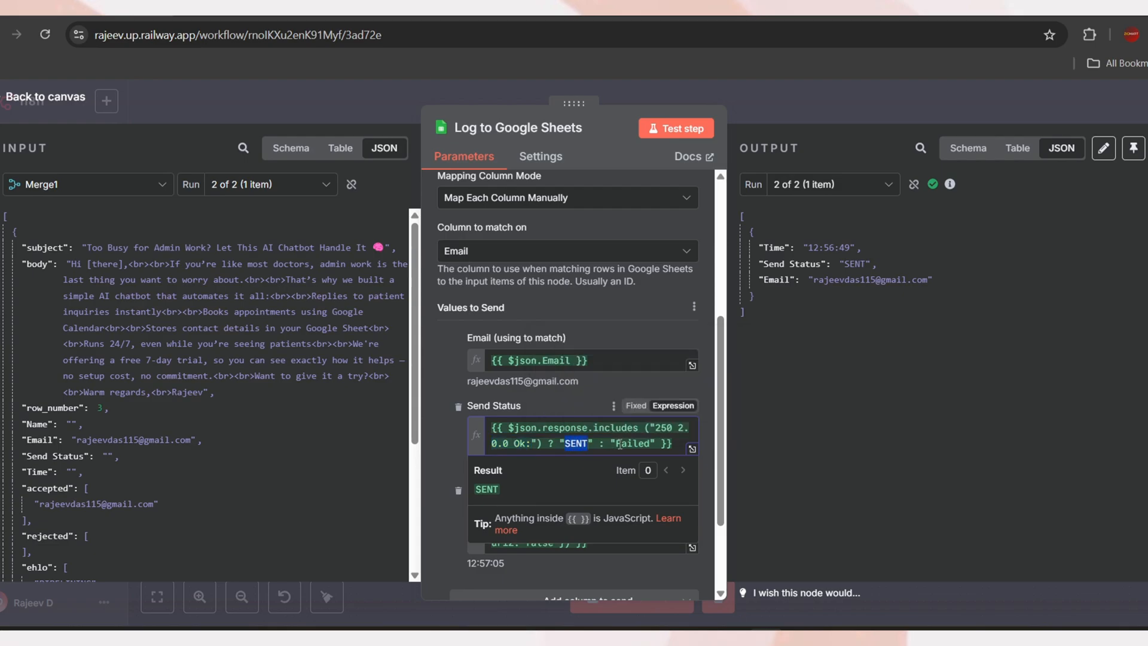
pyautogui.scroll(-3)
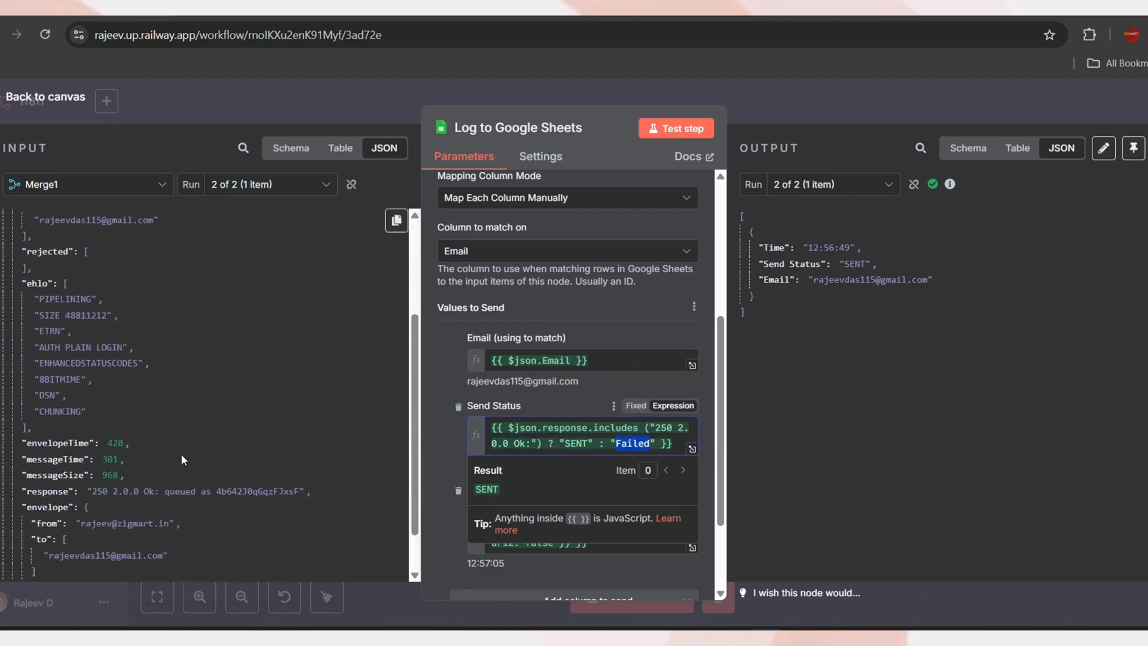
pyautogui.scroll(-3)
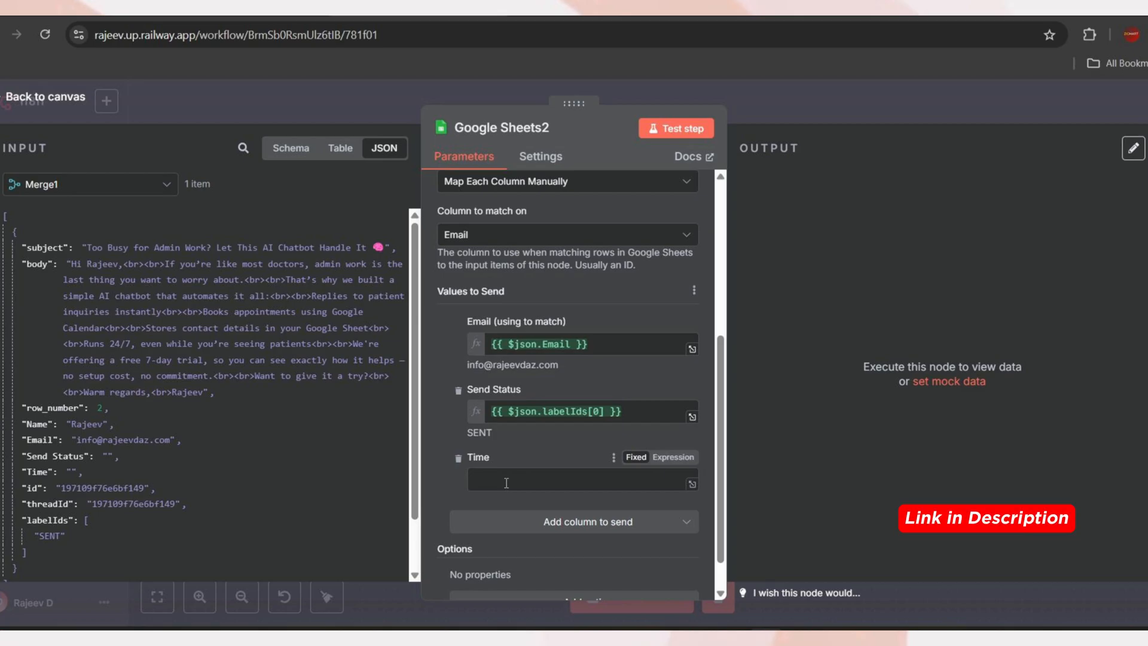
# Set Time to the expression new Date().toLocaleTimeString("en-GB", { timeZone: "America/Chicago", hour12: false }).
pyautogui.click(579, 480)
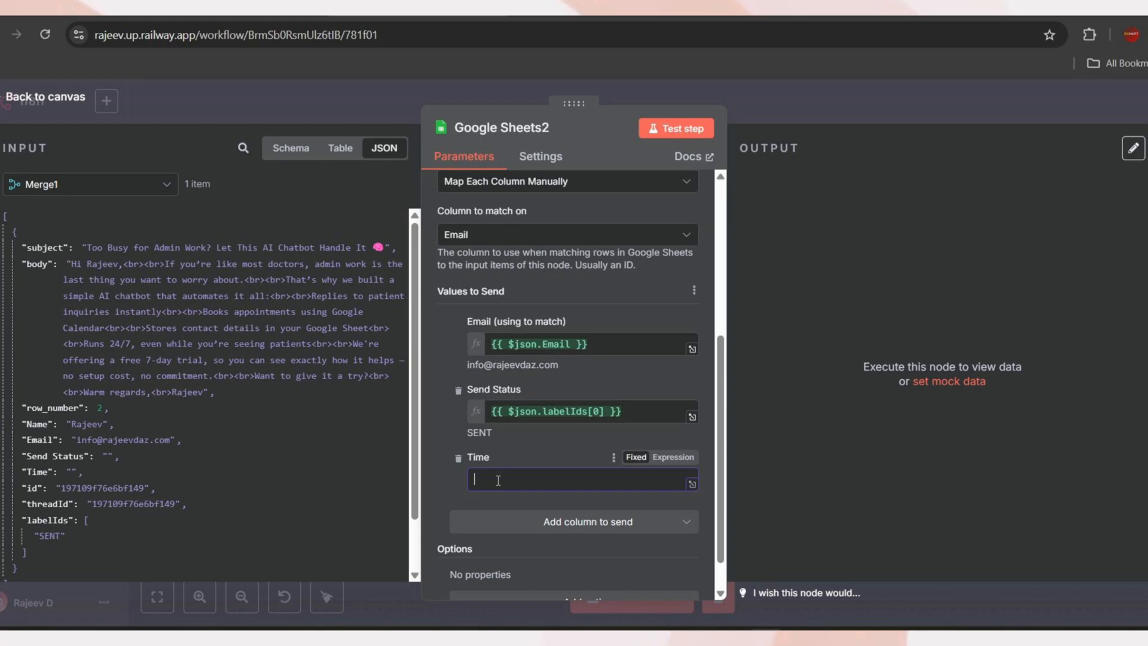
pyautogui.click(671, 456)
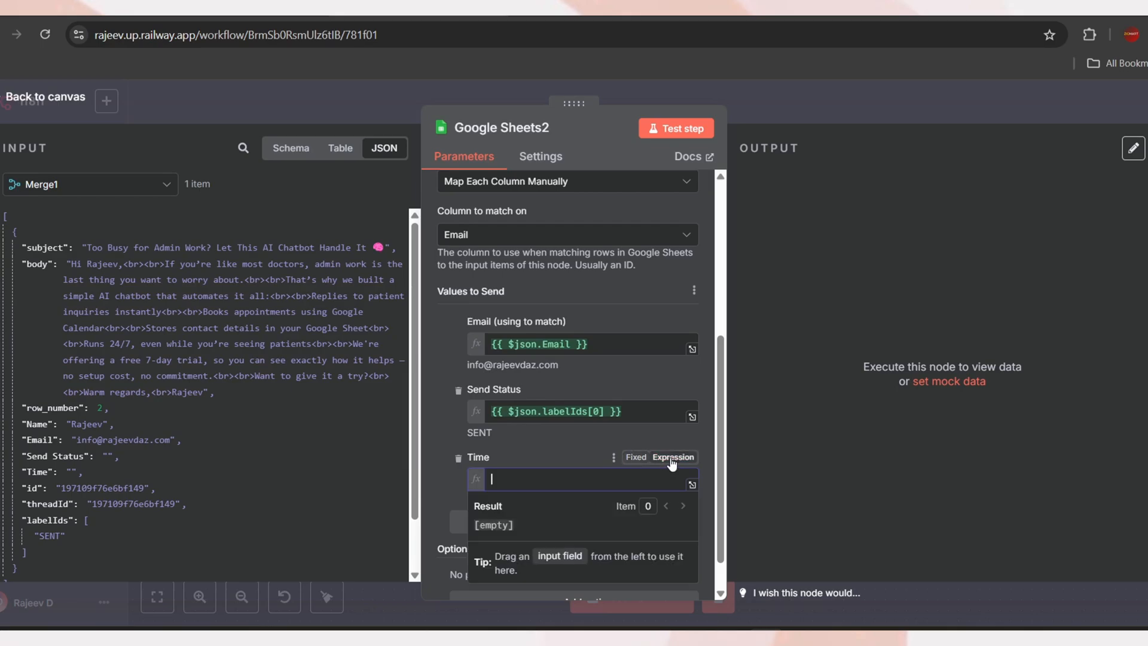
pyautogui.write('{{ new Date().toLocaleTimeString("en-GB", { timeZone: "Asia/Kolkata", hour12: false }) }}')
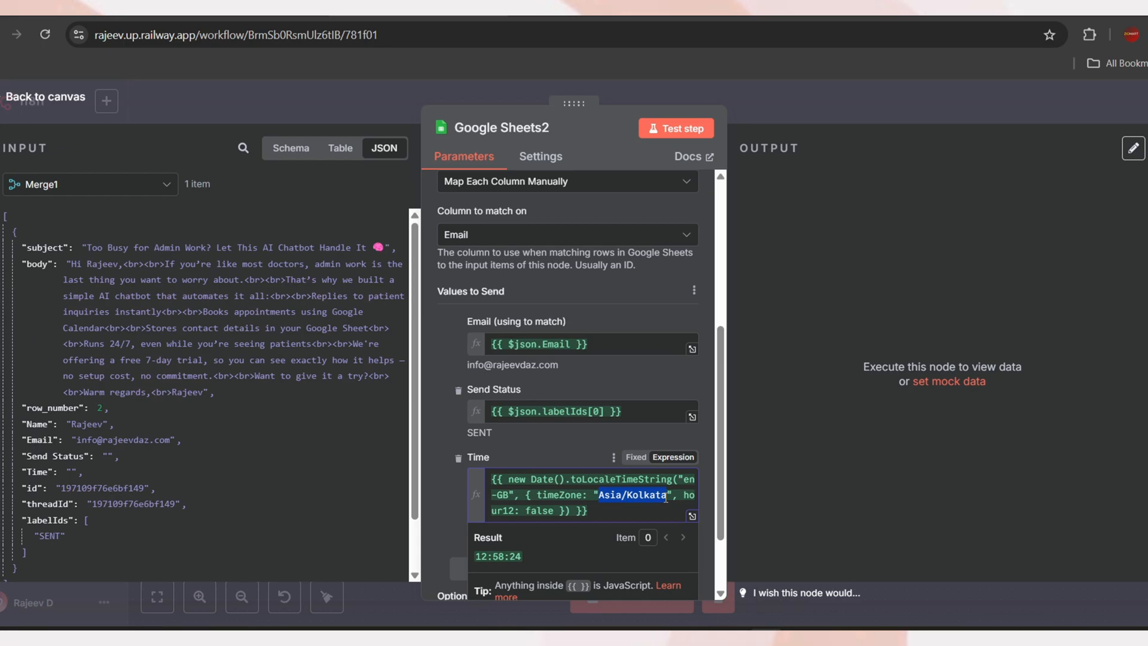
pyautogui.write('A')
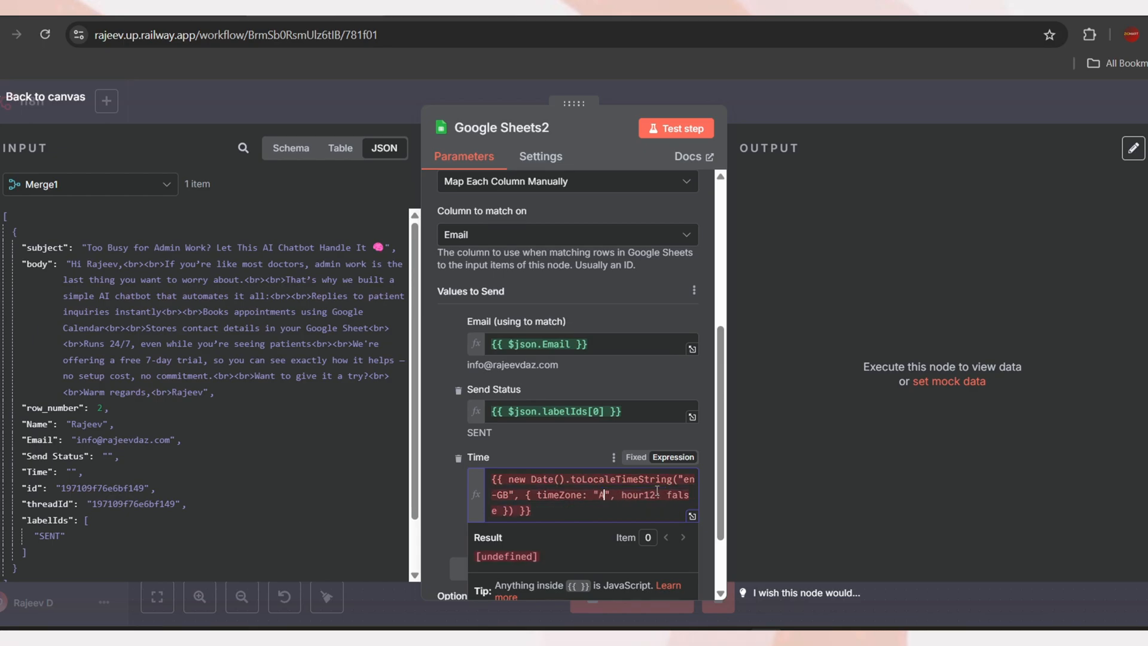
pyautogui.write('merica/C')
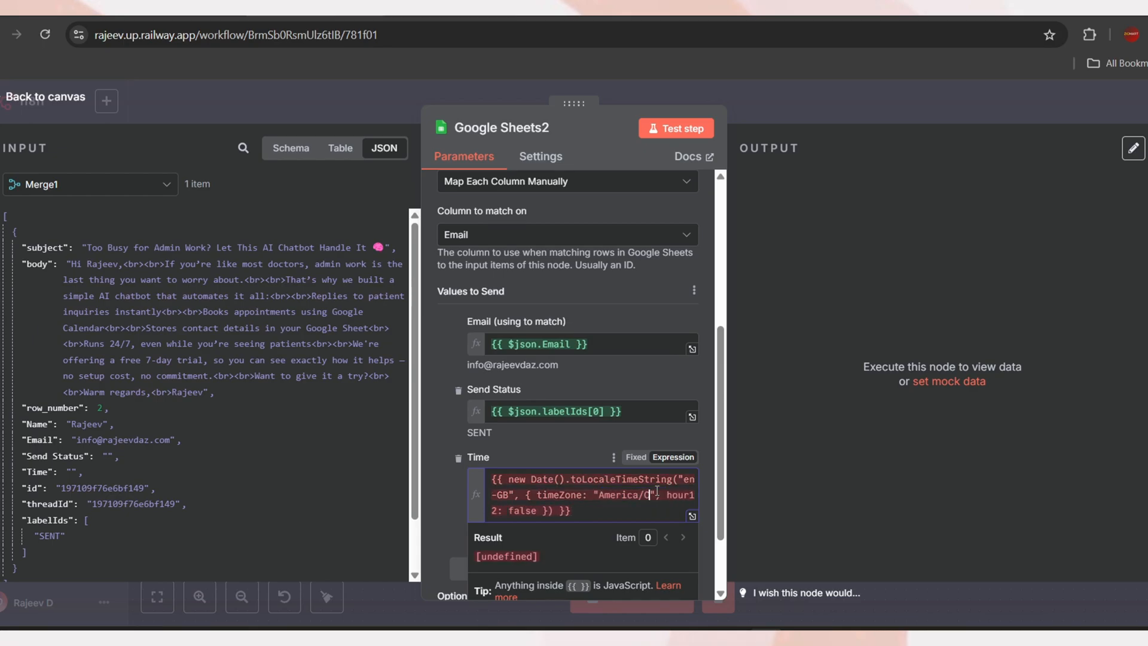
pyautogui.write('hicago')
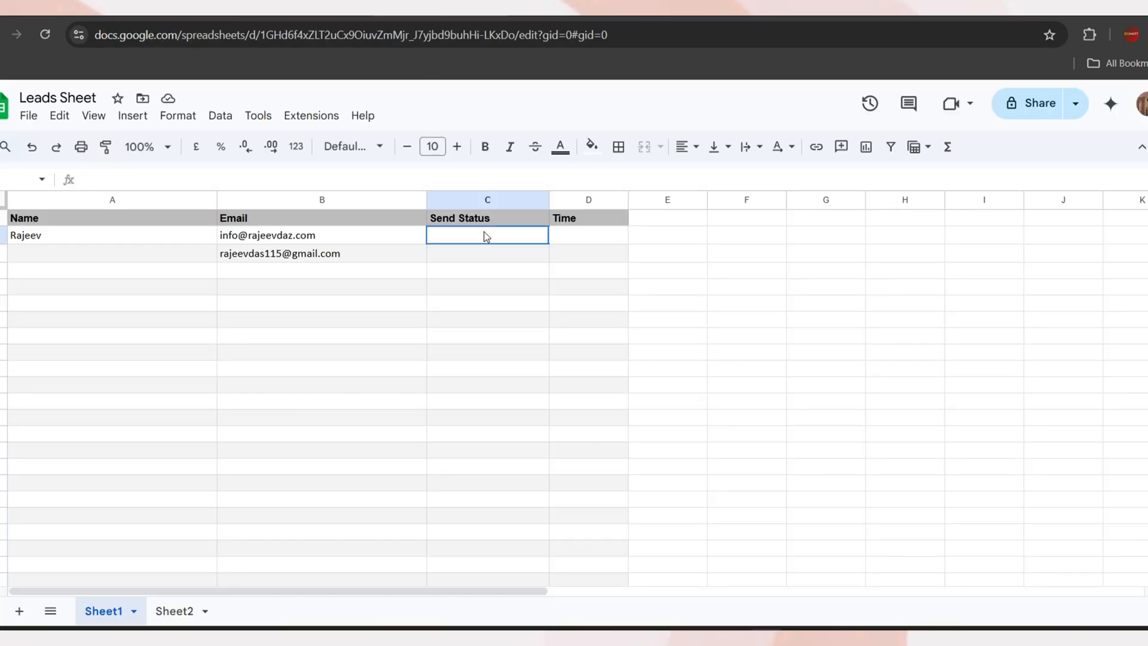
# Test Google Sheets2 and confirm the first lead shows SENT with its time in the Leads Sheet.
pyautogui.click(486, 252)
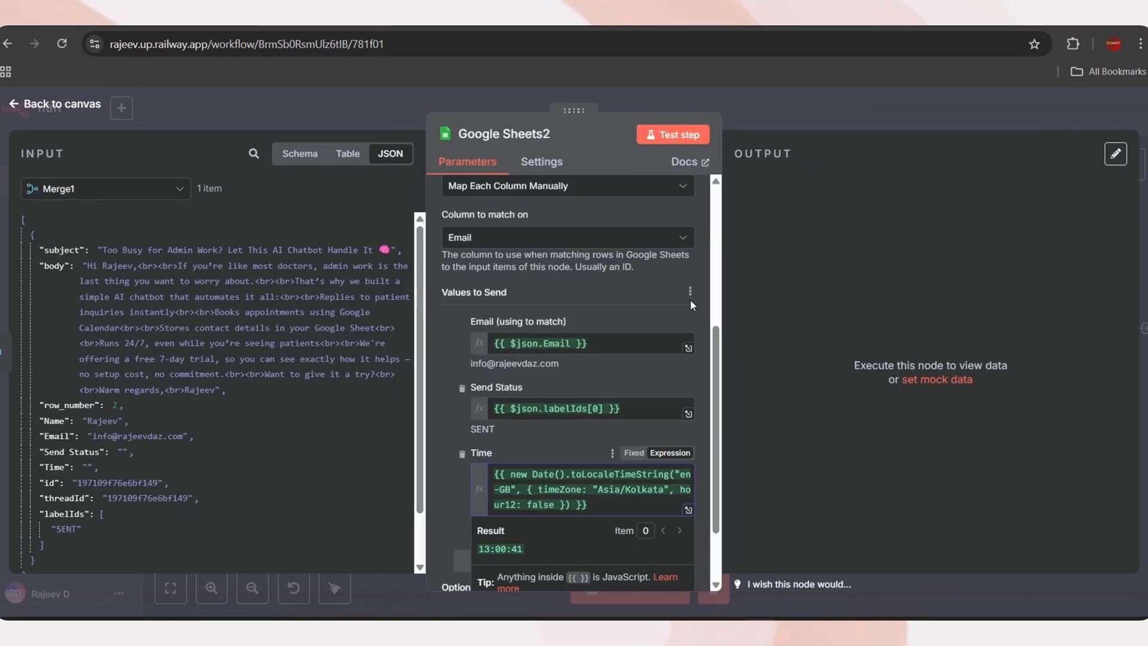
pyautogui.click(669, 144)
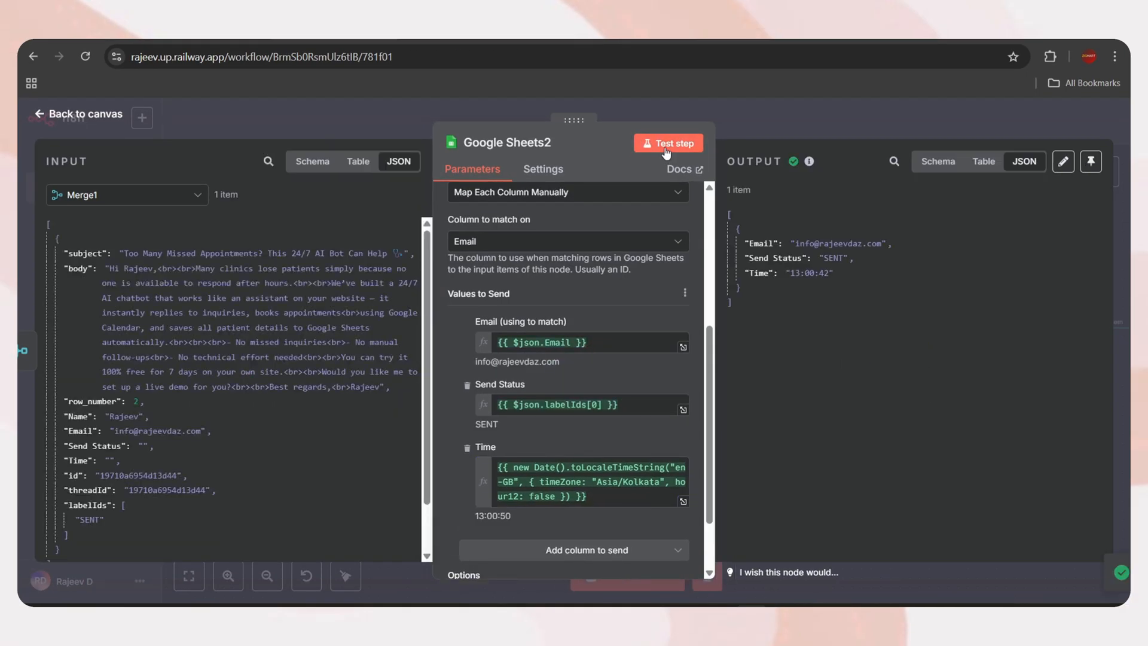
pyautogui.click(667, 143)
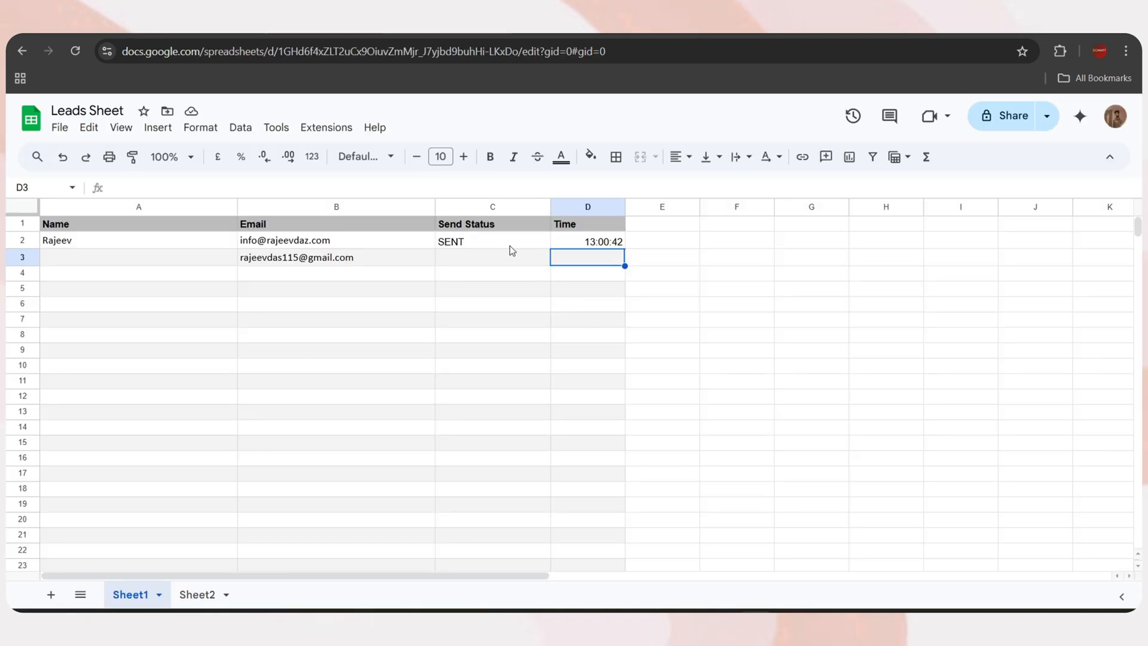
pyautogui.click(491, 240)
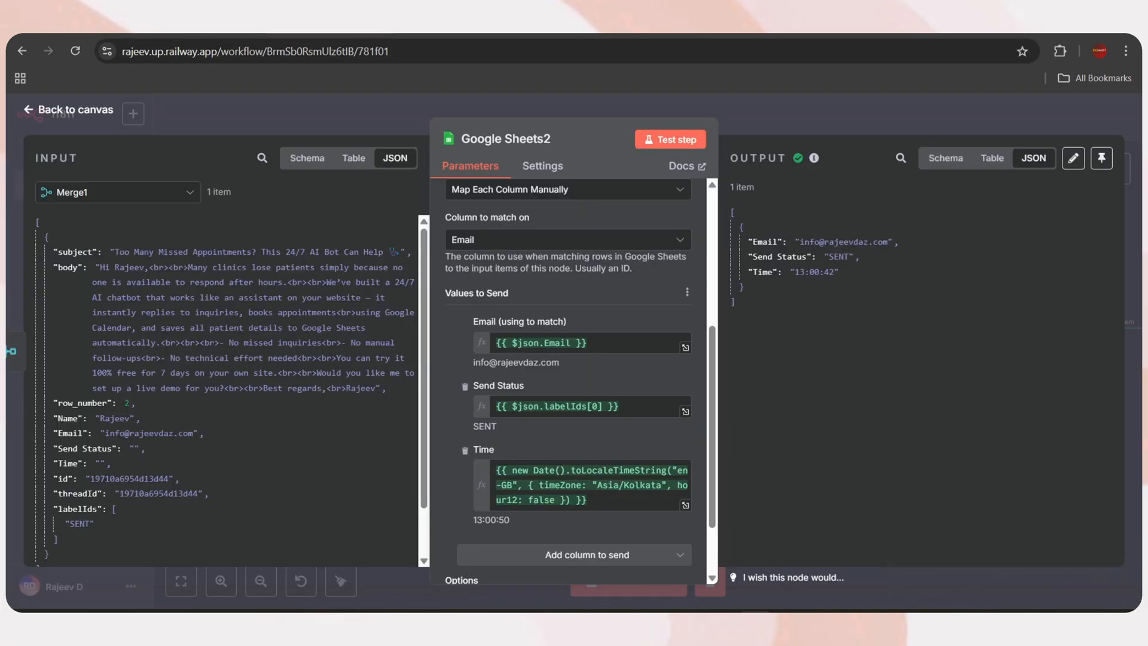
pyautogui.moveTo(75, 118)
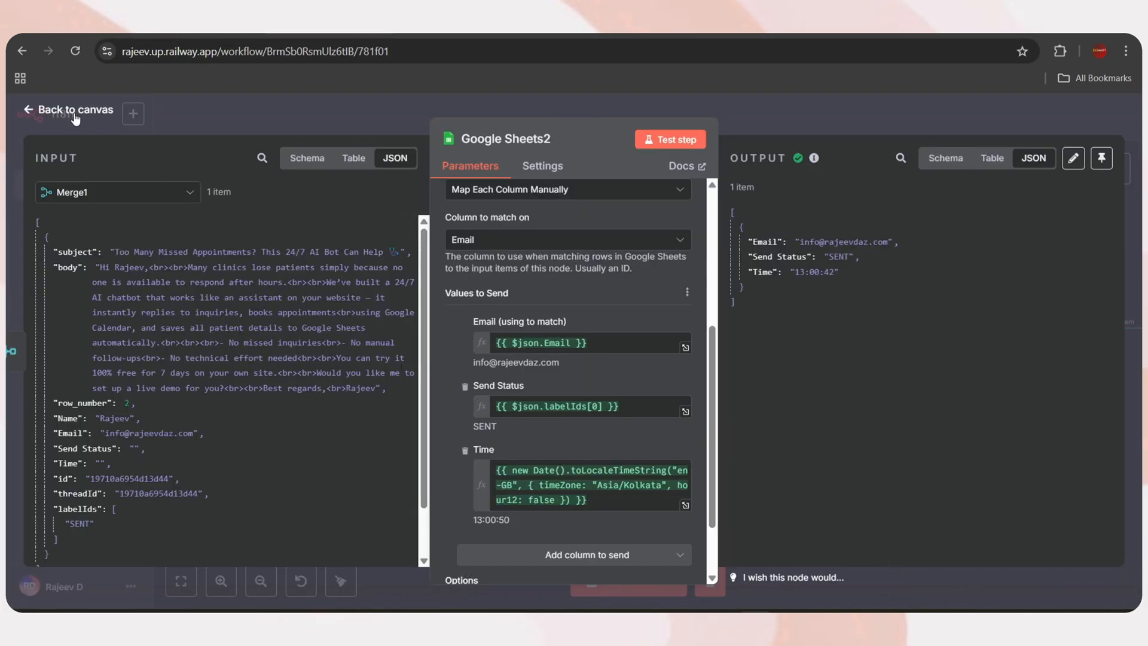
# From the Gmail output, search "delay" to add a Wait node looping back to Loop Over Items.
pyautogui.click(70, 109)
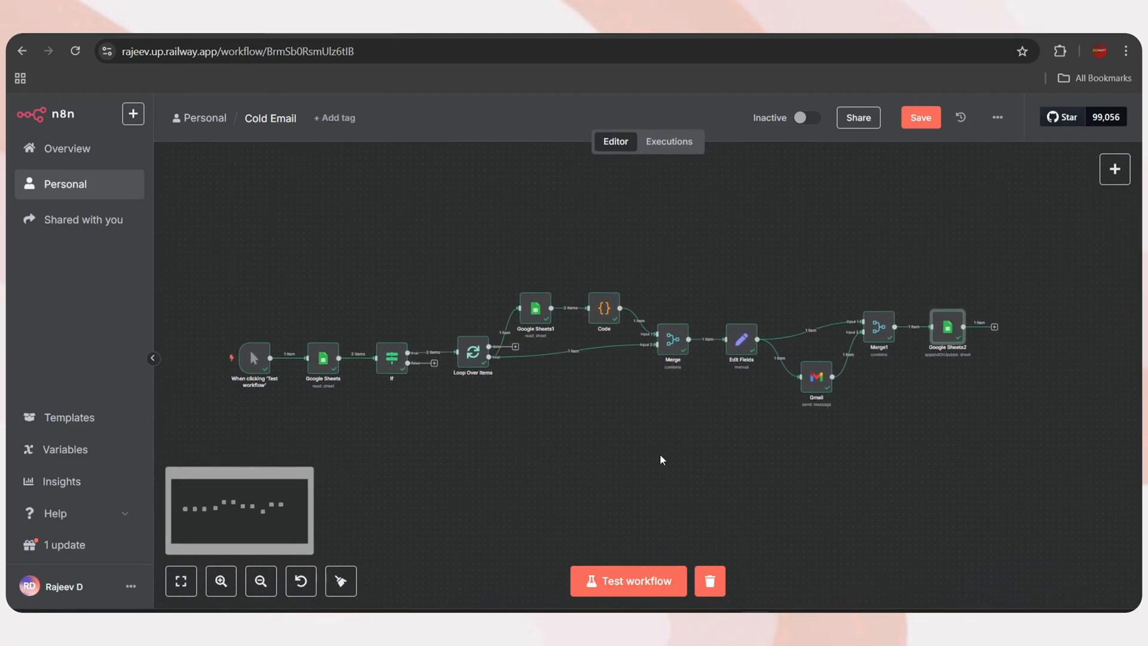
pyautogui.moveTo(661, 459); pyautogui.dragTo(659, 453)
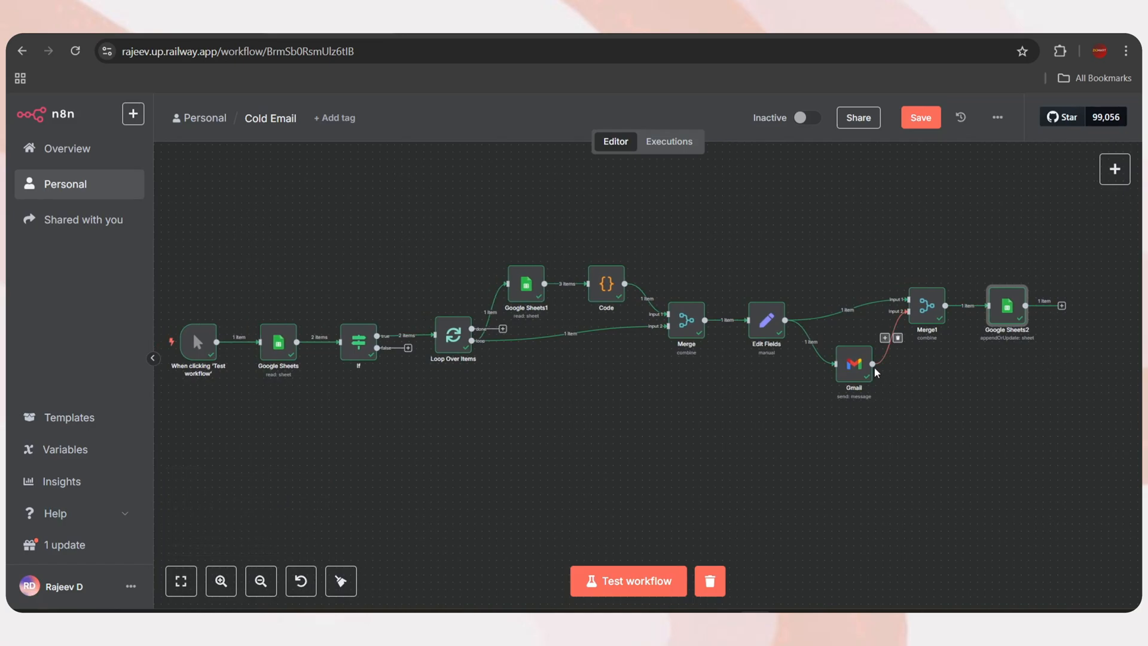
pyautogui.write('delay')
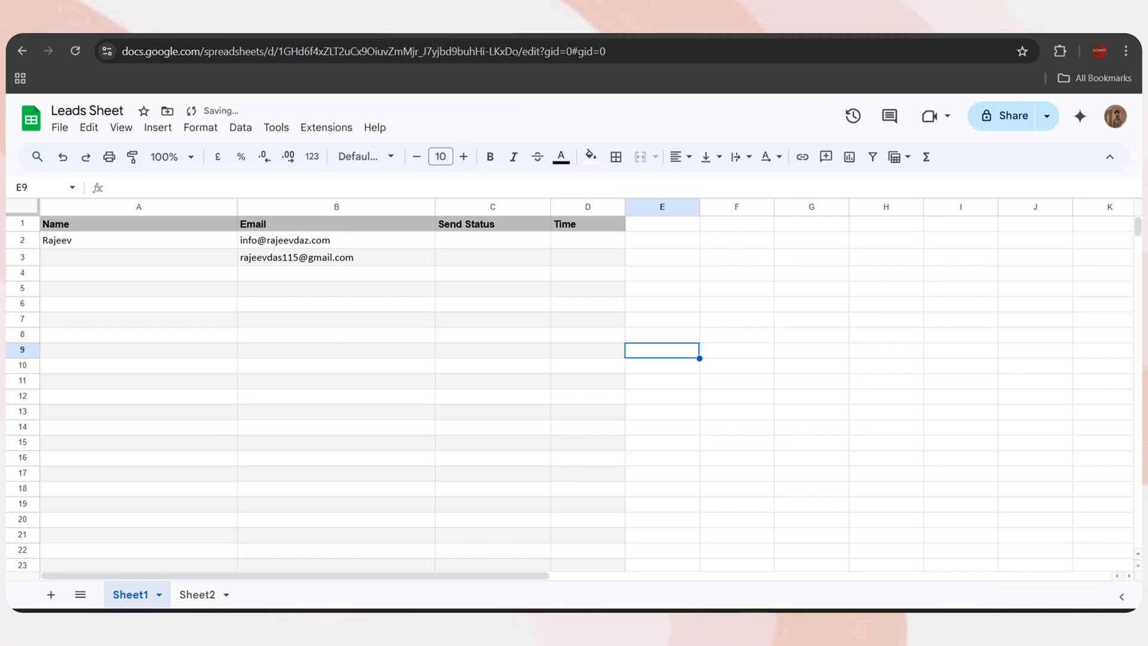
# Test the whole workflow and check Google Sheets2 output for run 2 of 2.
pyautogui.click(628, 580)
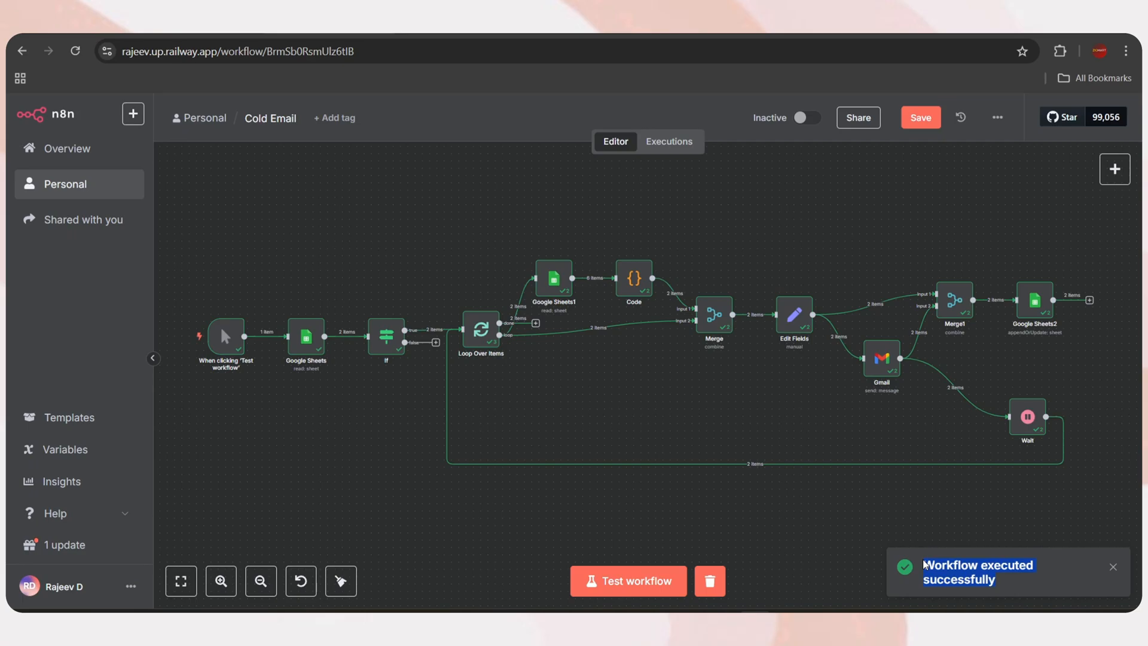
pyautogui.doubleClick(1033, 300)
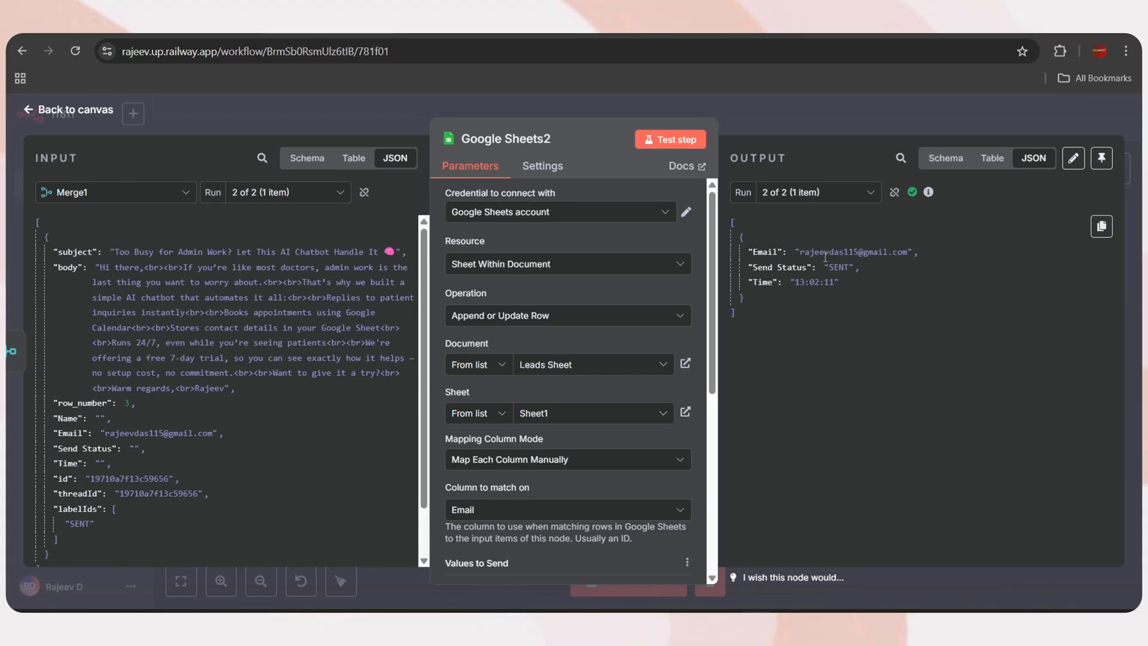
pyautogui.doubleClick(852, 253)
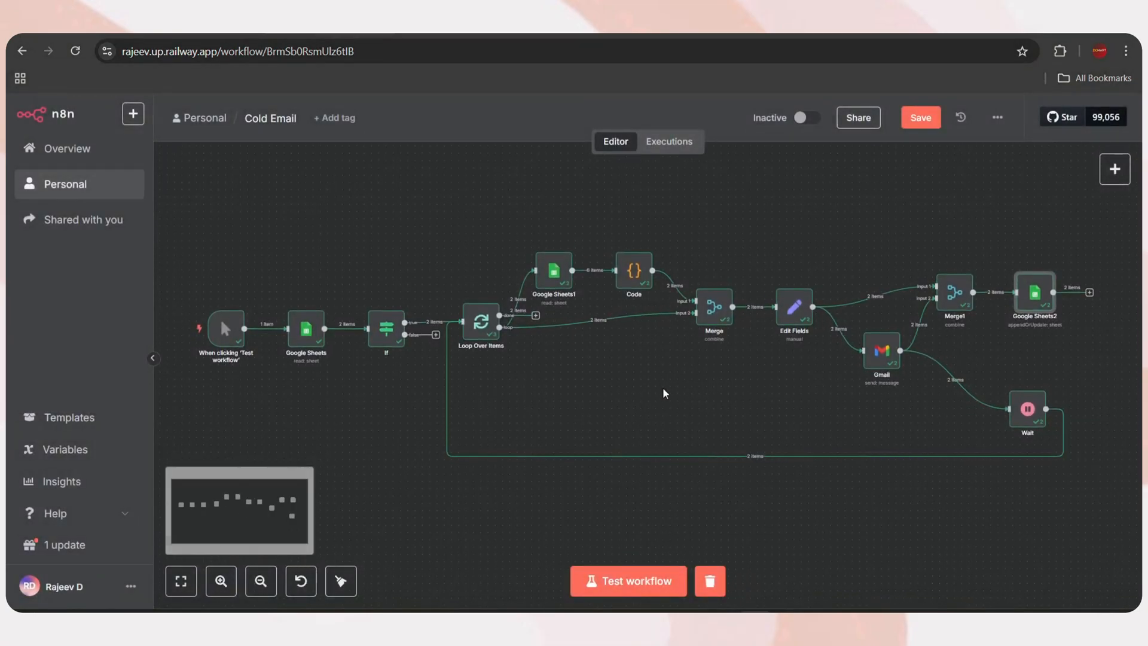
pyautogui.moveTo(709, 581)
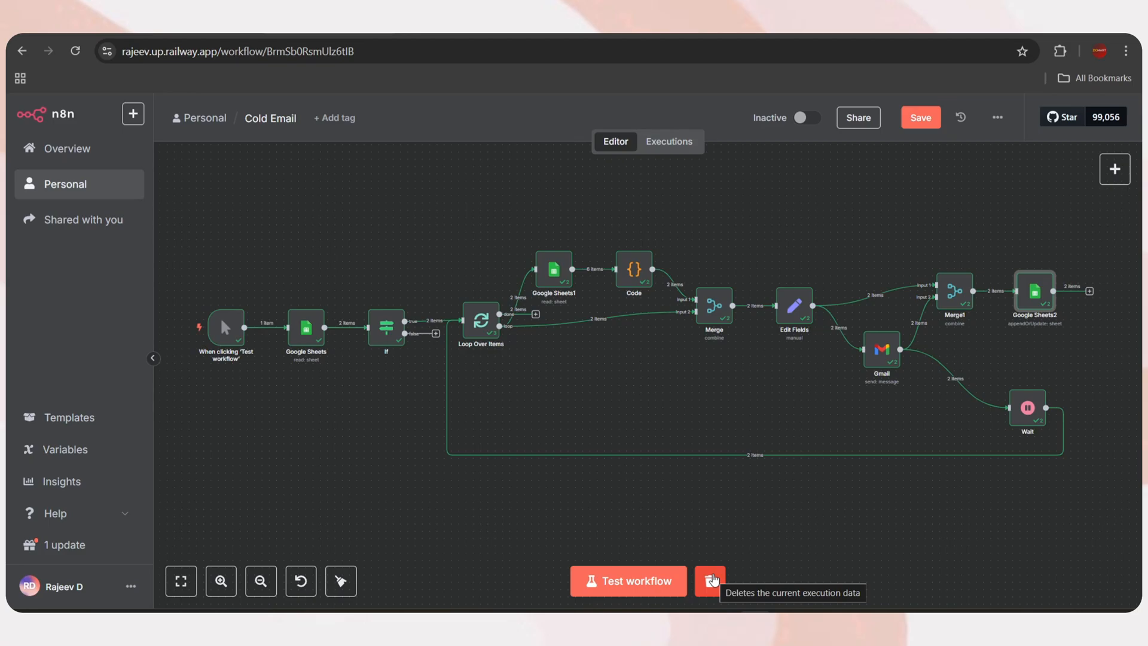
# Delete the execution data and save the Cold Email workflow.
pyautogui.click(709, 581)
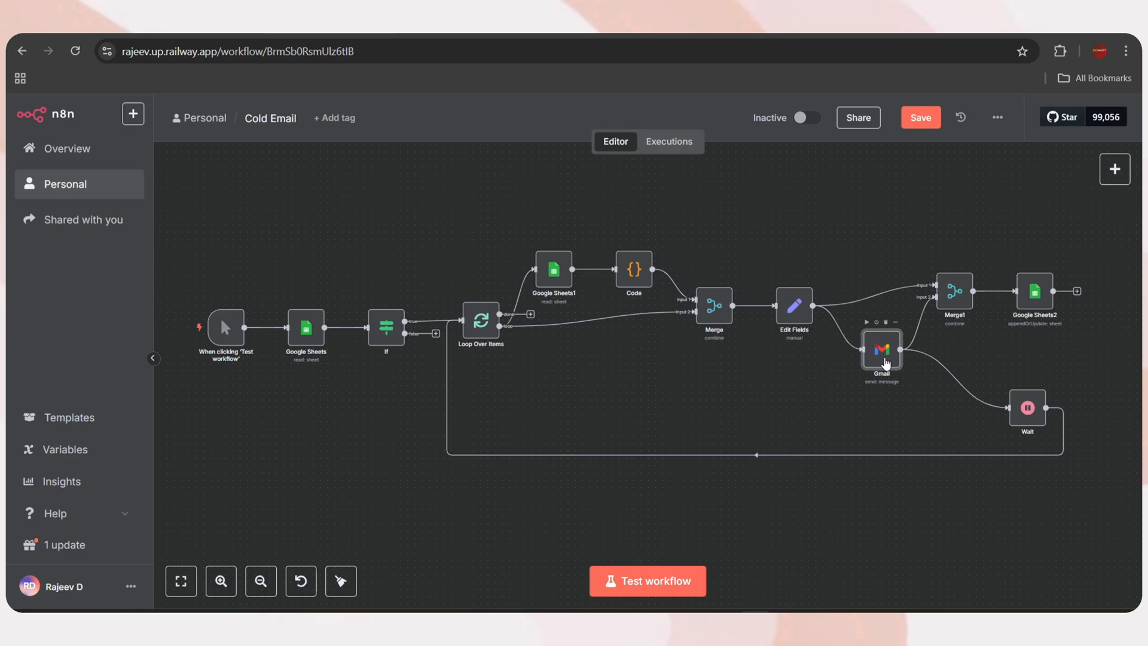
pyautogui.moveTo(915, 451)
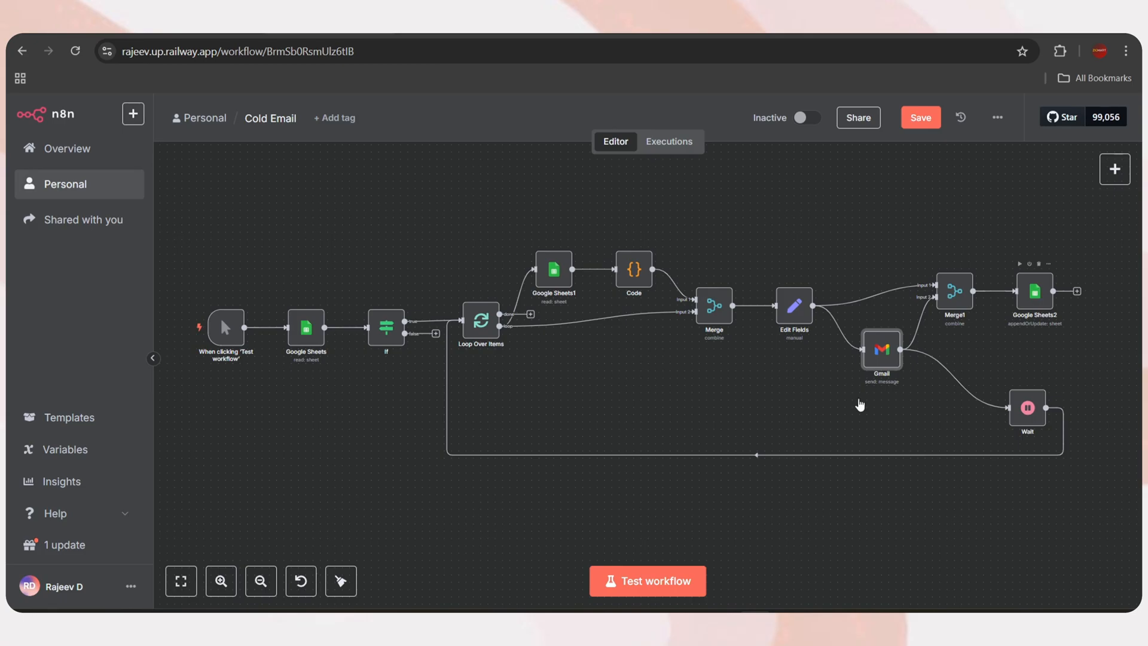
pyautogui.moveTo(662, 419)
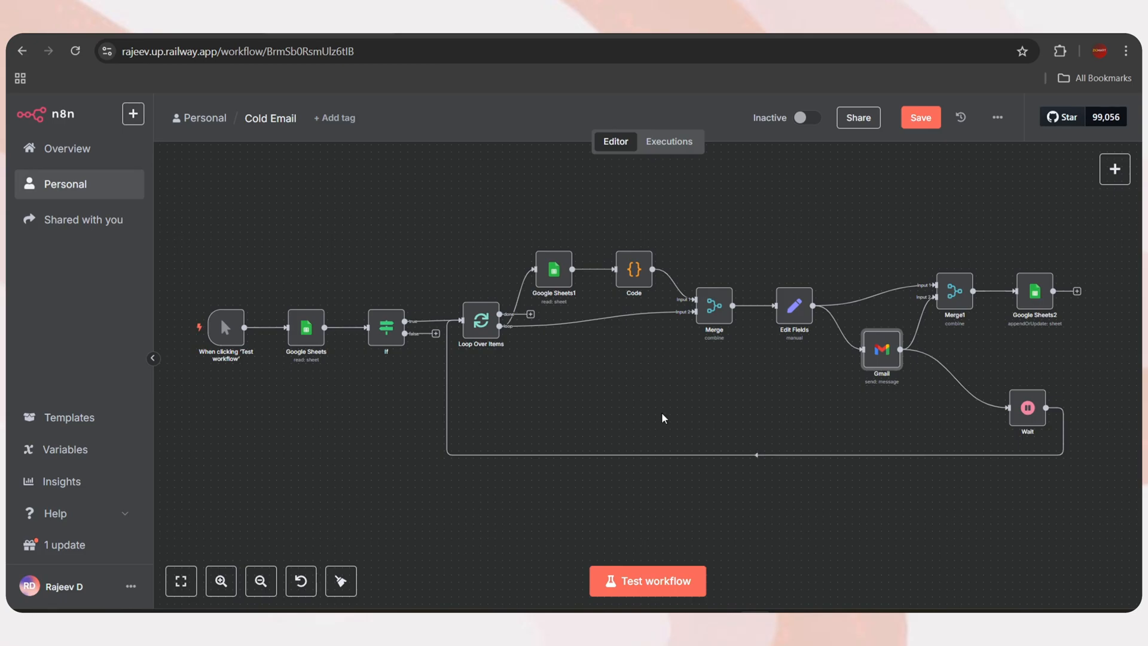
pyautogui.click(919, 117)
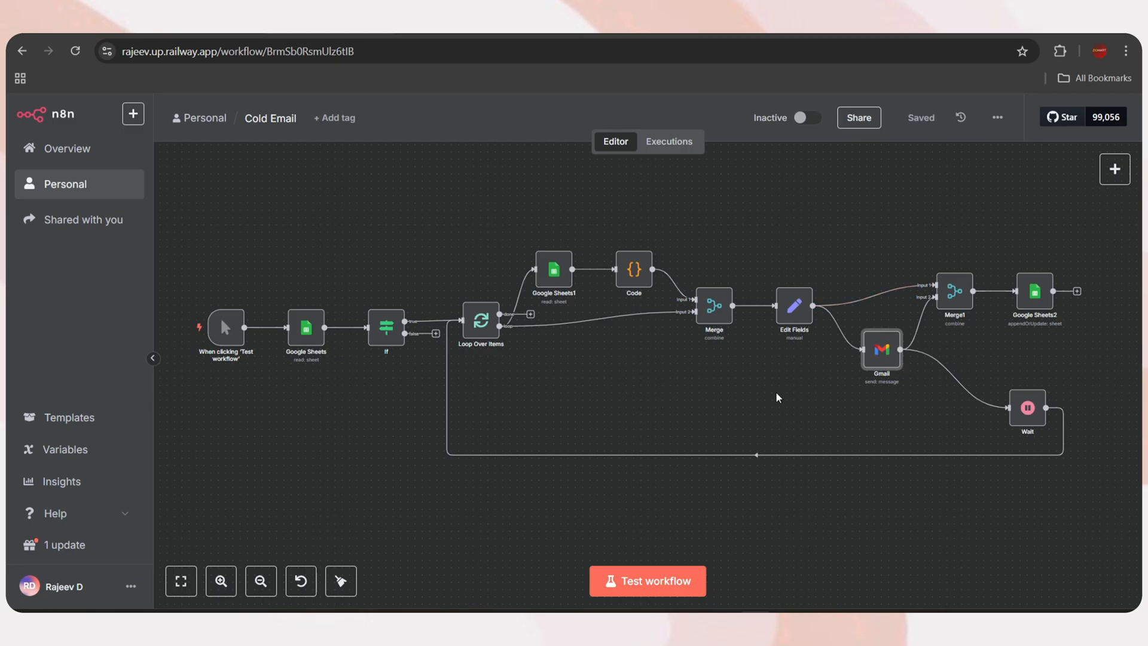
pyautogui.moveTo(729, 374)
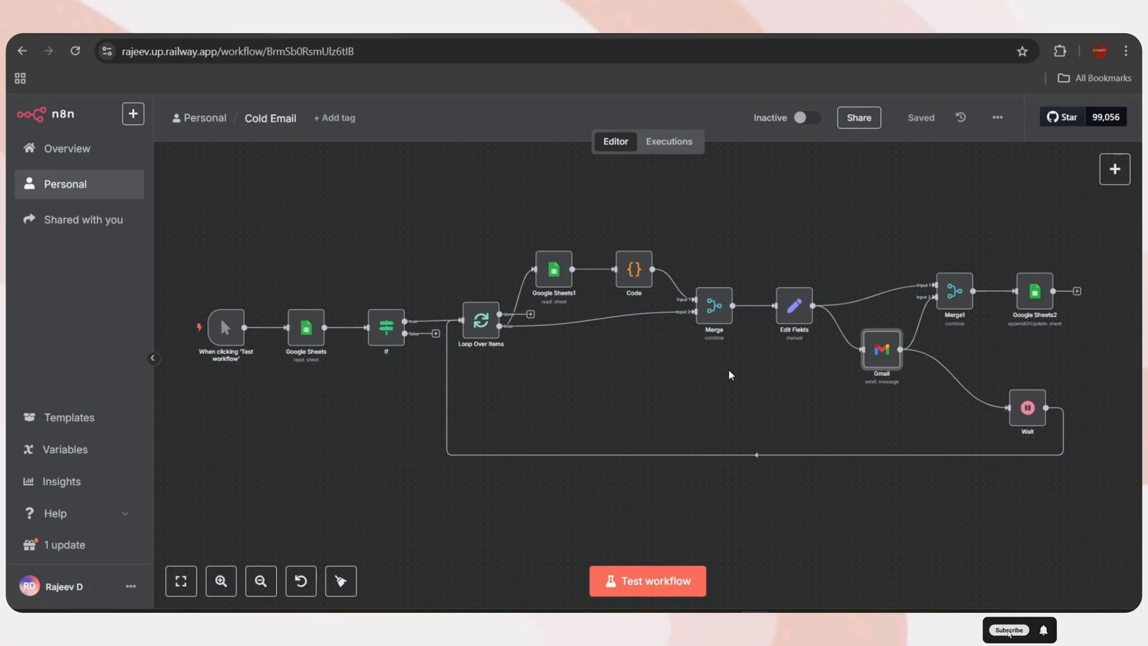
pyautogui.click(1008, 630)
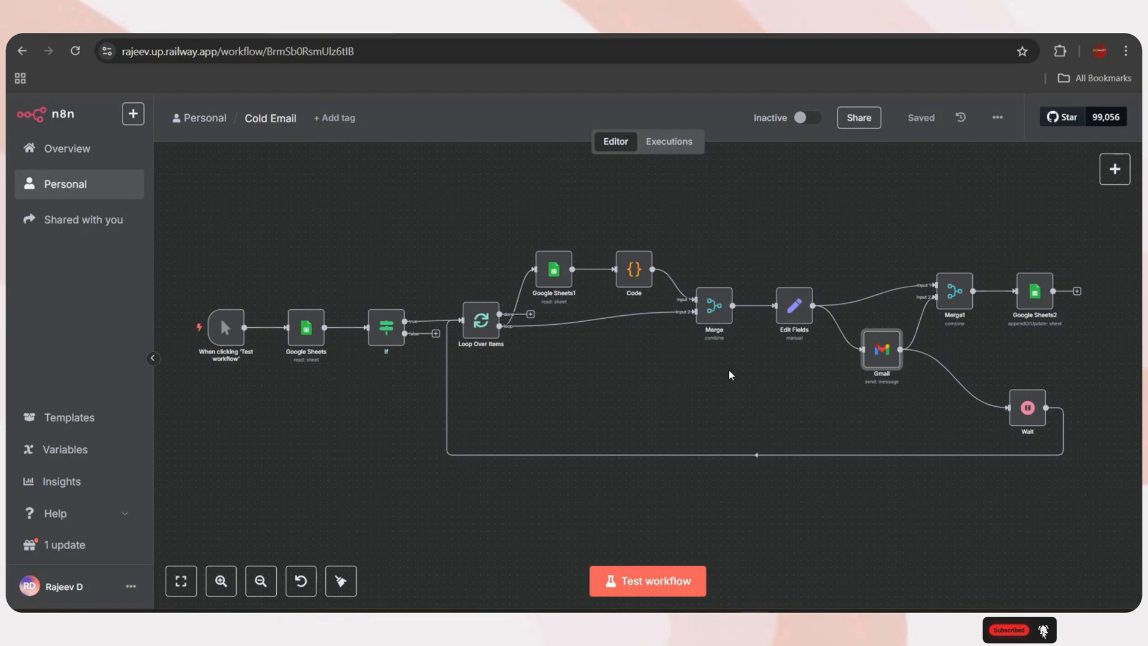